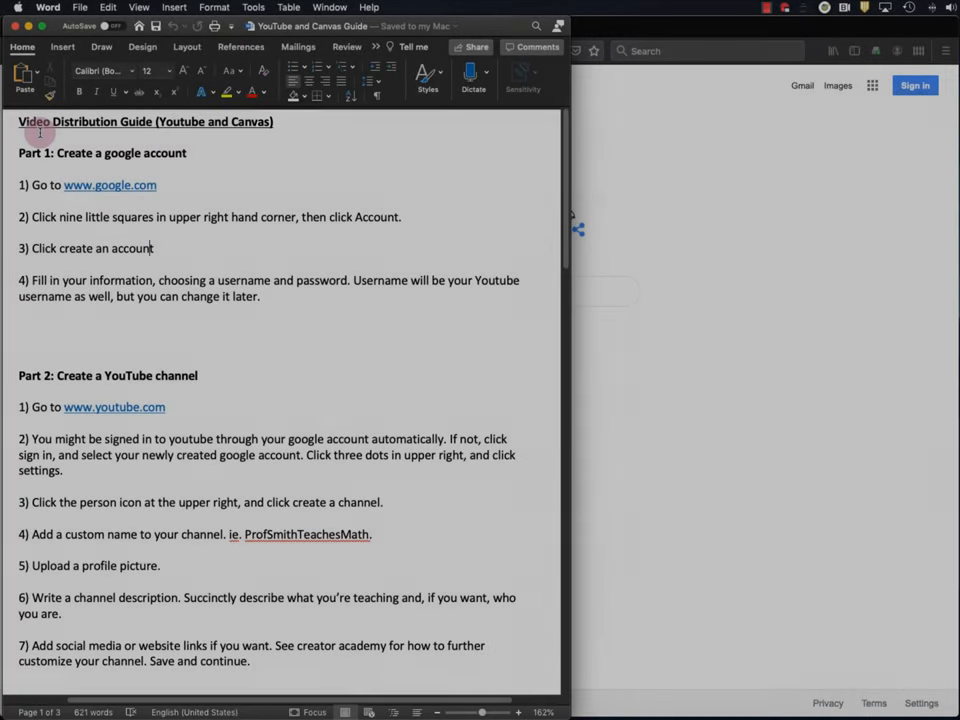
# - Review the Part 1 Google account steps in the written guide
pyautogui.moveTo(40, 132); pyautogui.dragTo(278, 304)
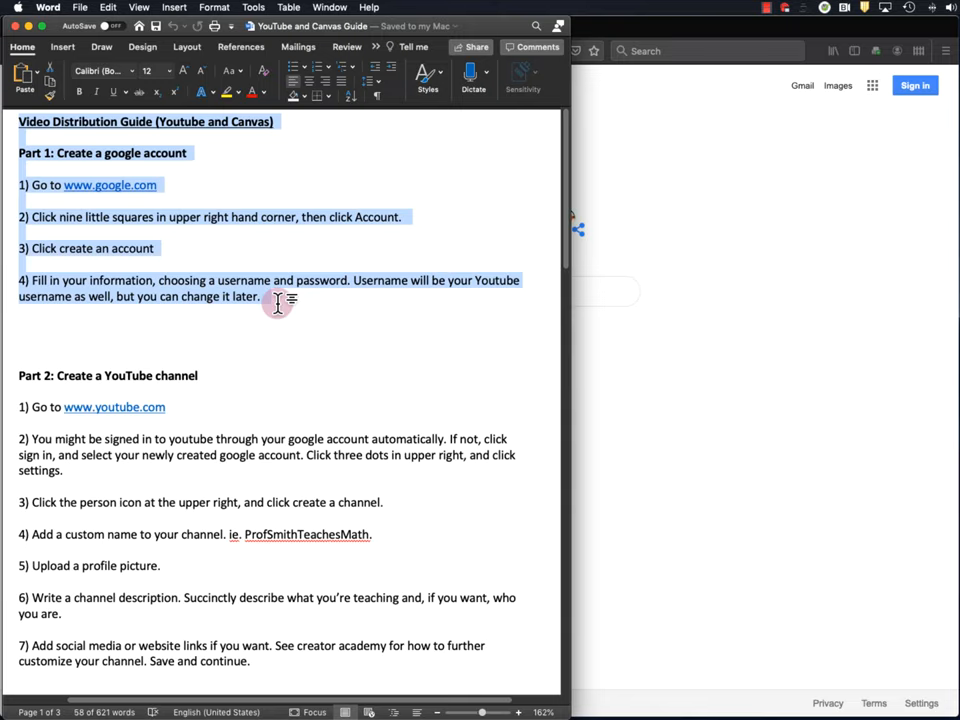
pyautogui.click(262, 300)
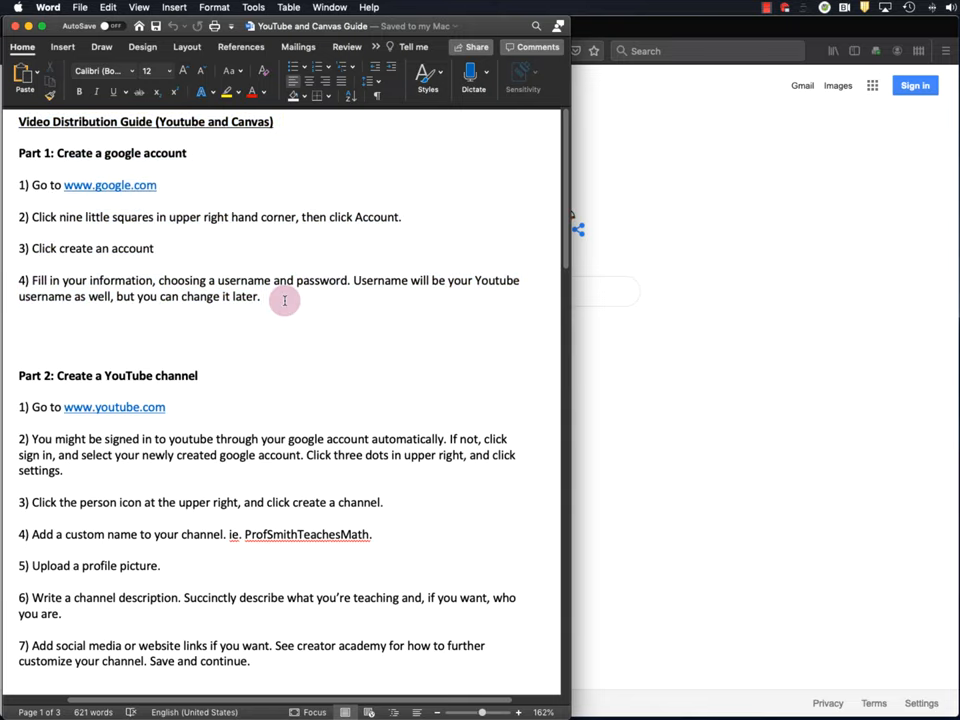
pyautogui.click(264, 296)
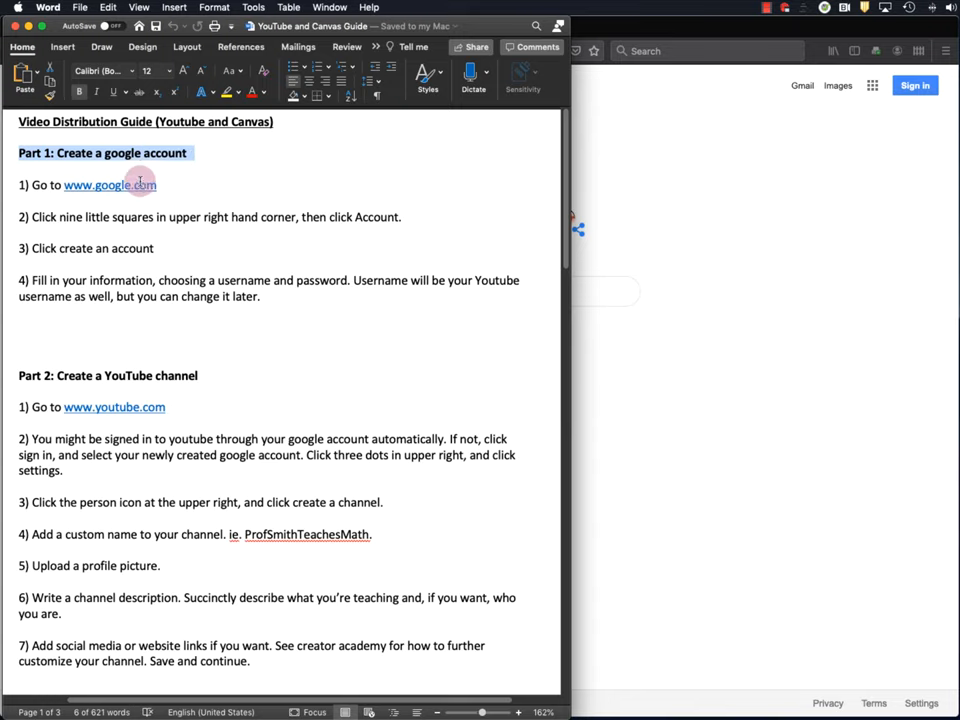
pyautogui.moveTo(196, 382)
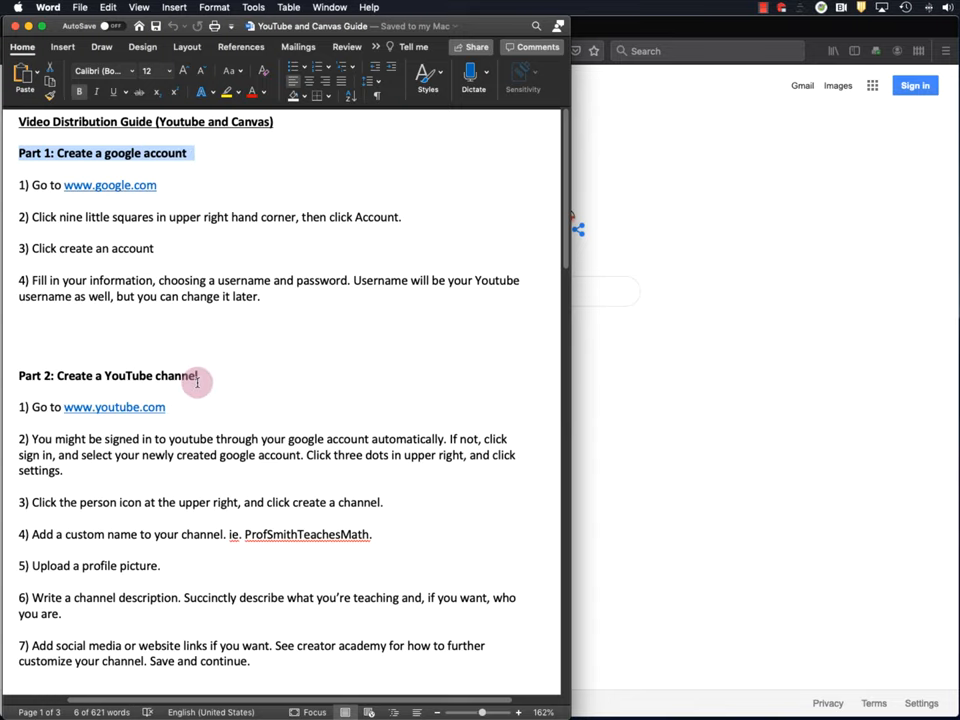
pyautogui.scroll(-3)
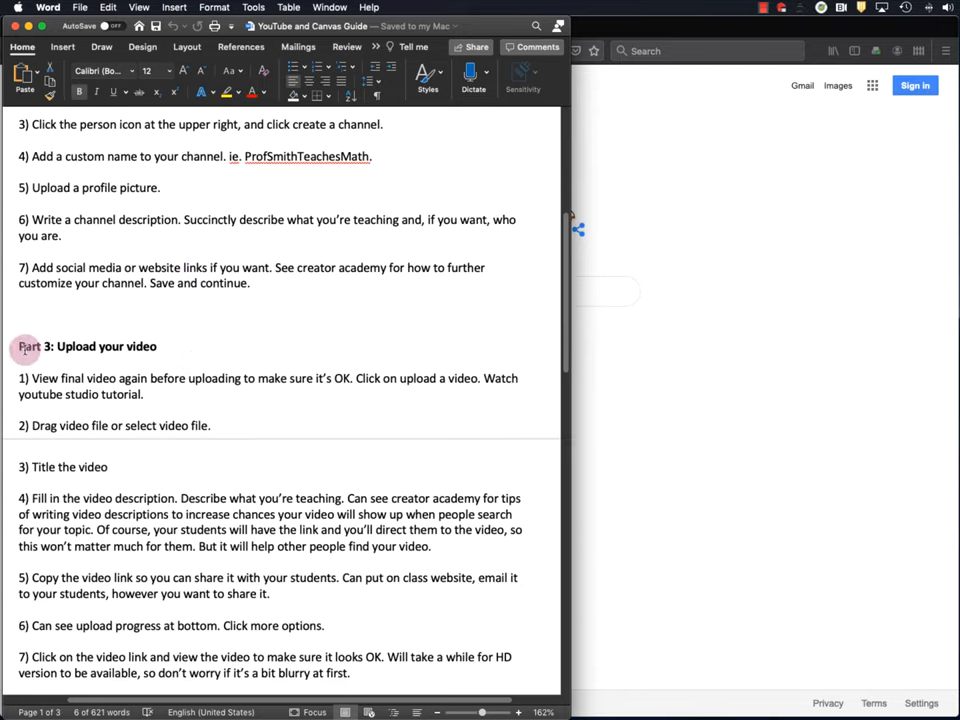
pyautogui.scroll(-3)
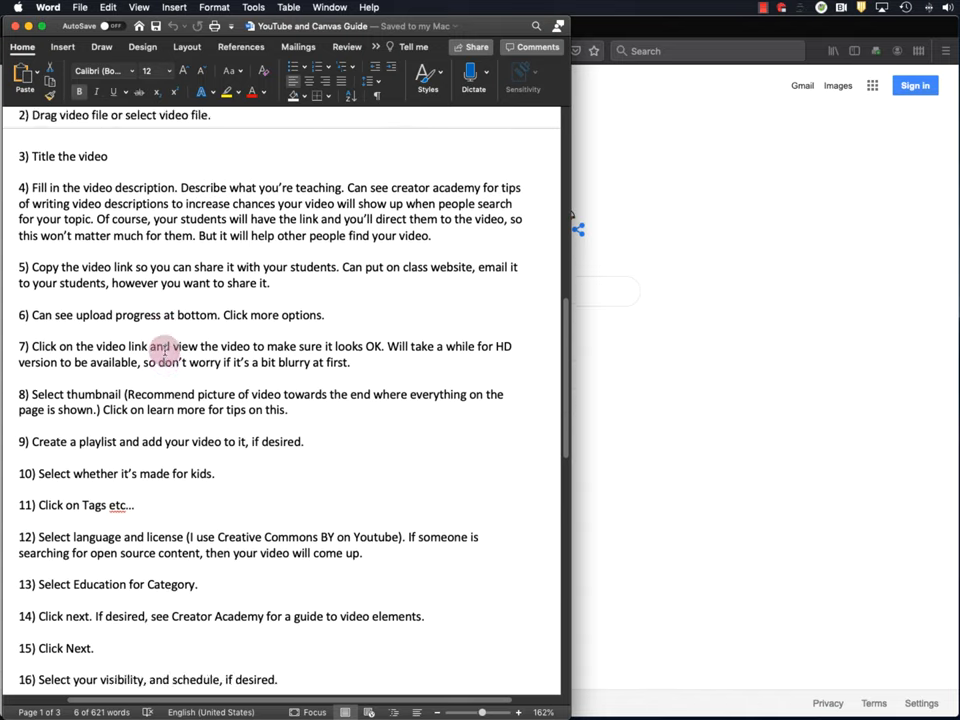
pyautogui.scroll(-3)
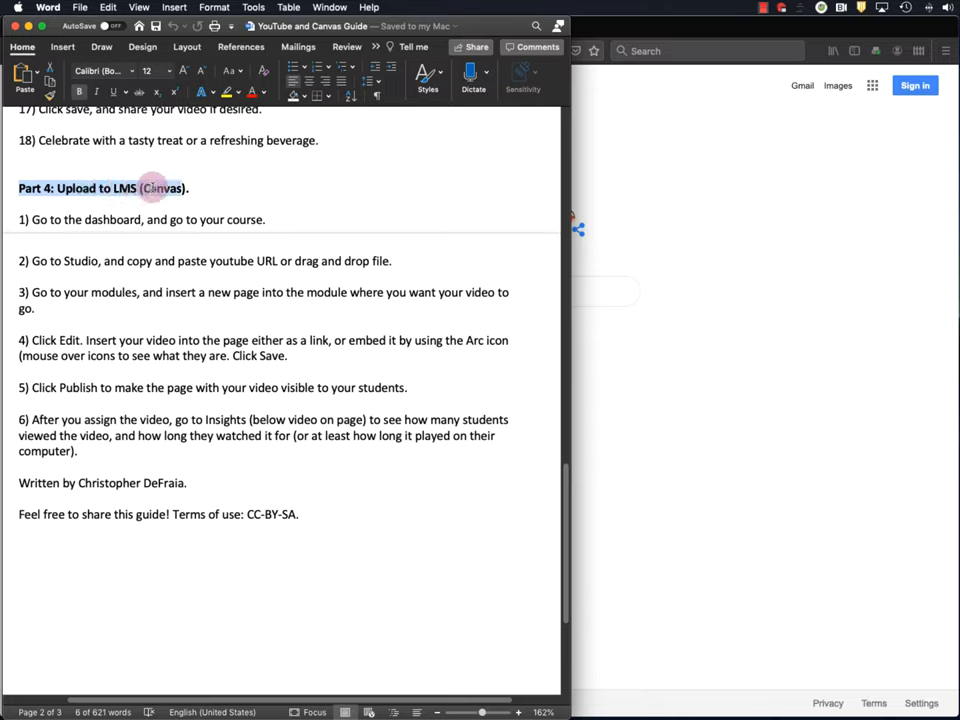
pyautogui.moveTo(140, 188); pyautogui.dragTo(190, 188)
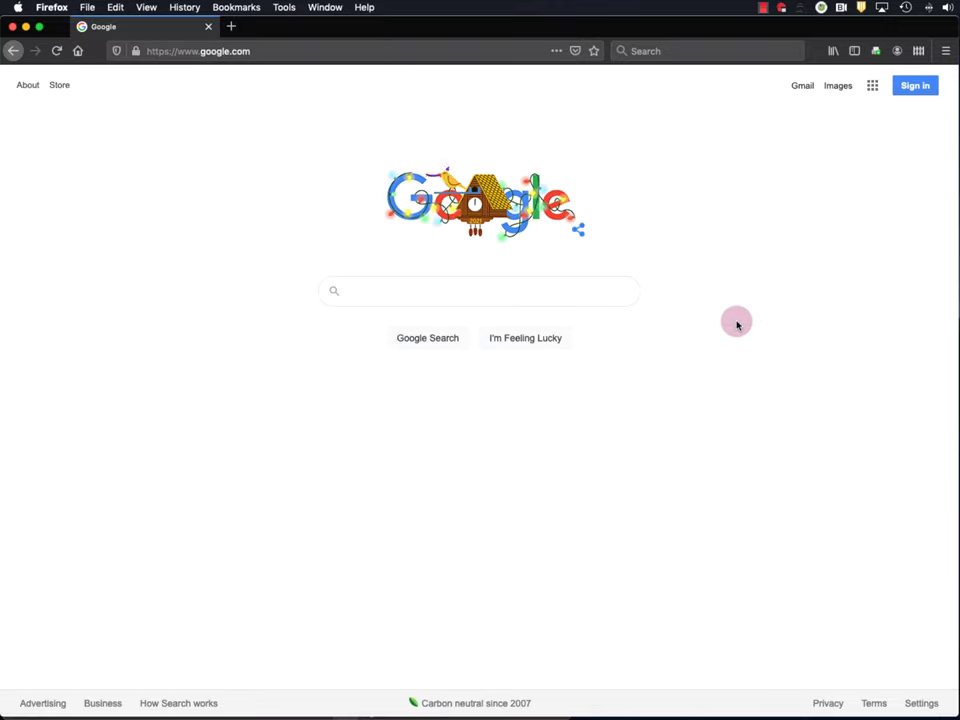
pyautogui.moveTo(872, 110)
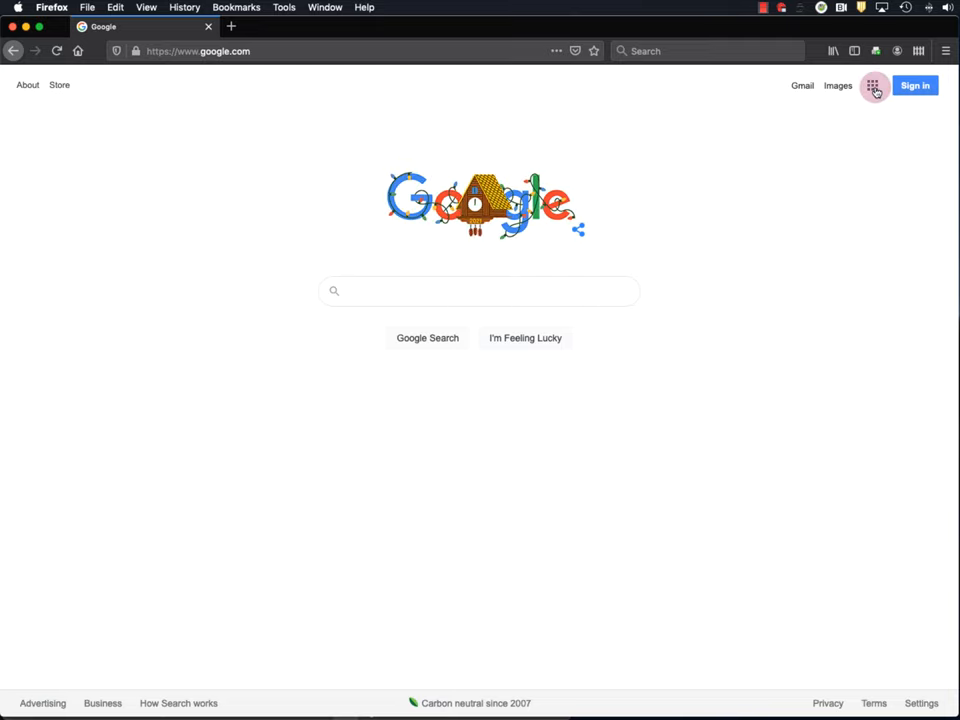
# - From google.com reach the Google Account page and start creating a new account
pyautogui.click(850, 74)
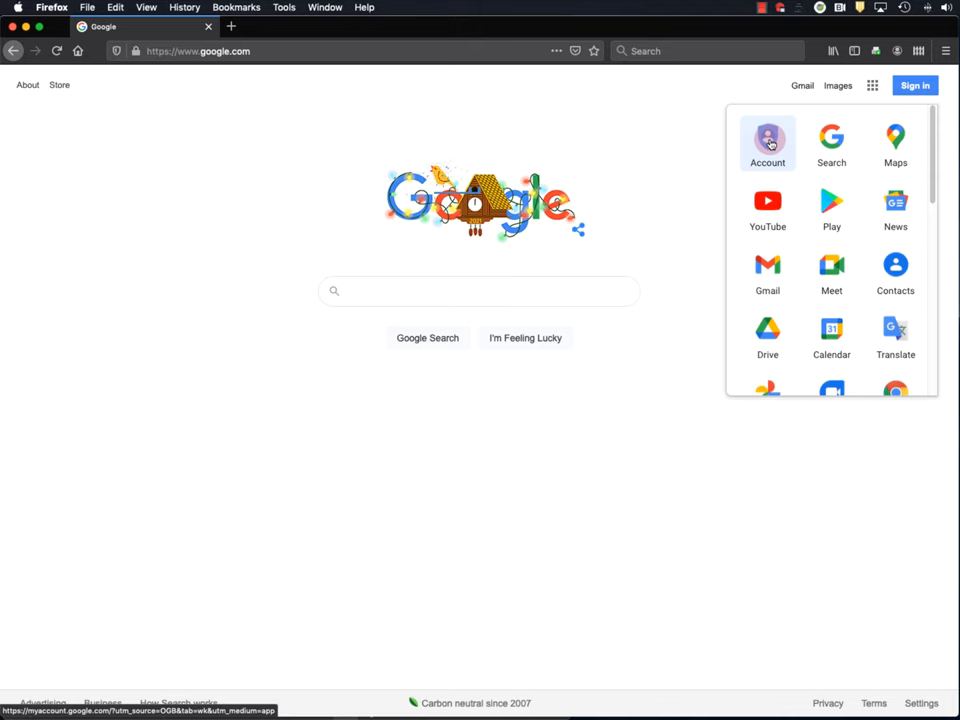
pyautogui.click(768, 138)
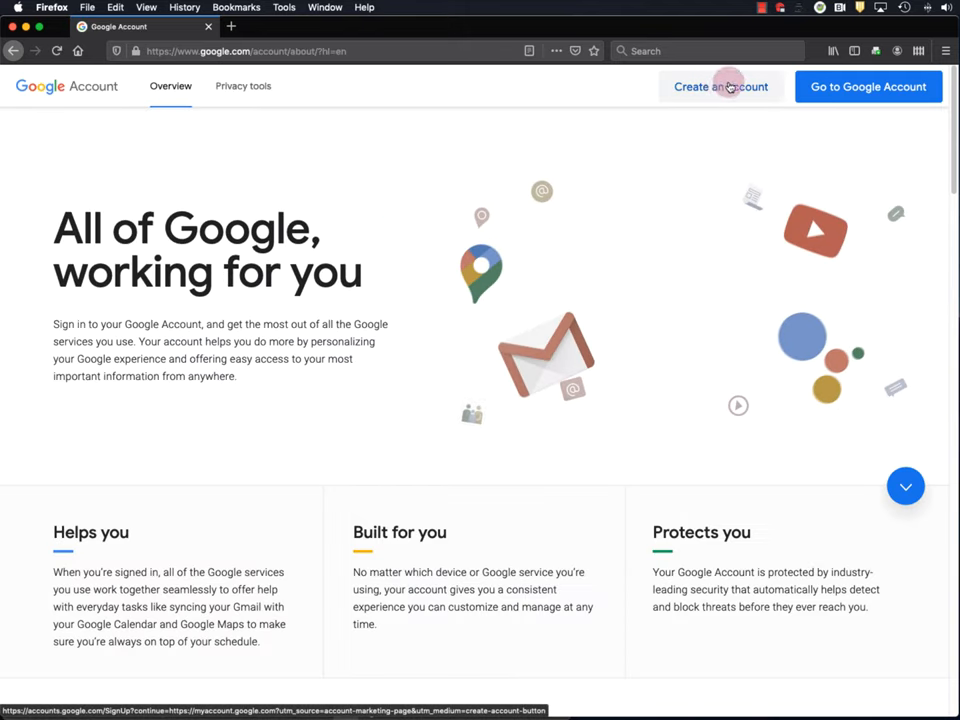
pyautogui.click(718, 86)
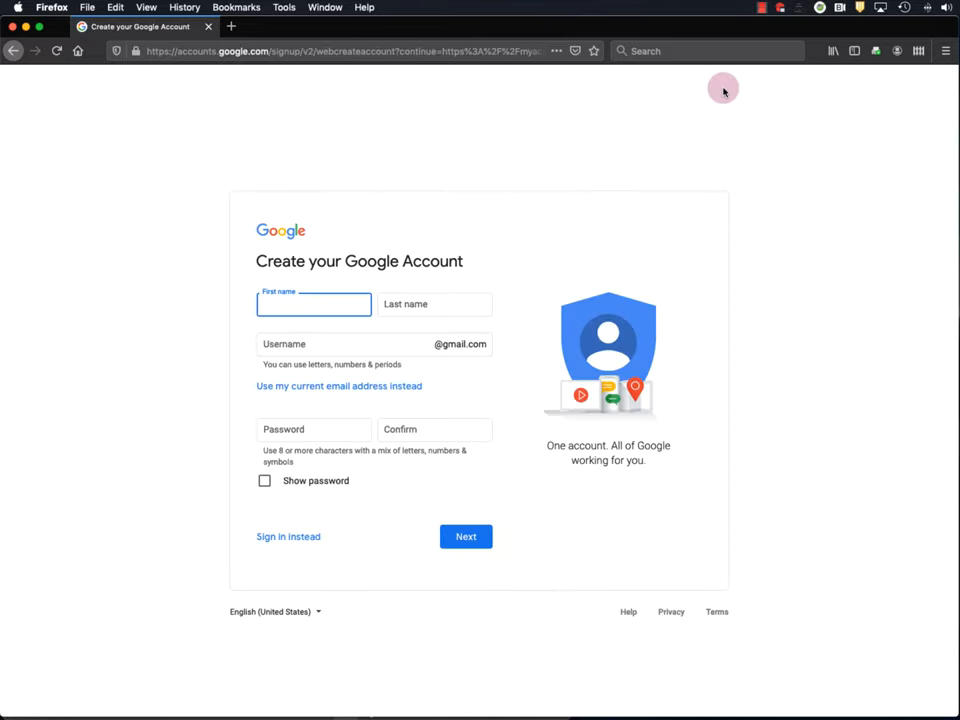
pyautogui.moveTo(436, 156)
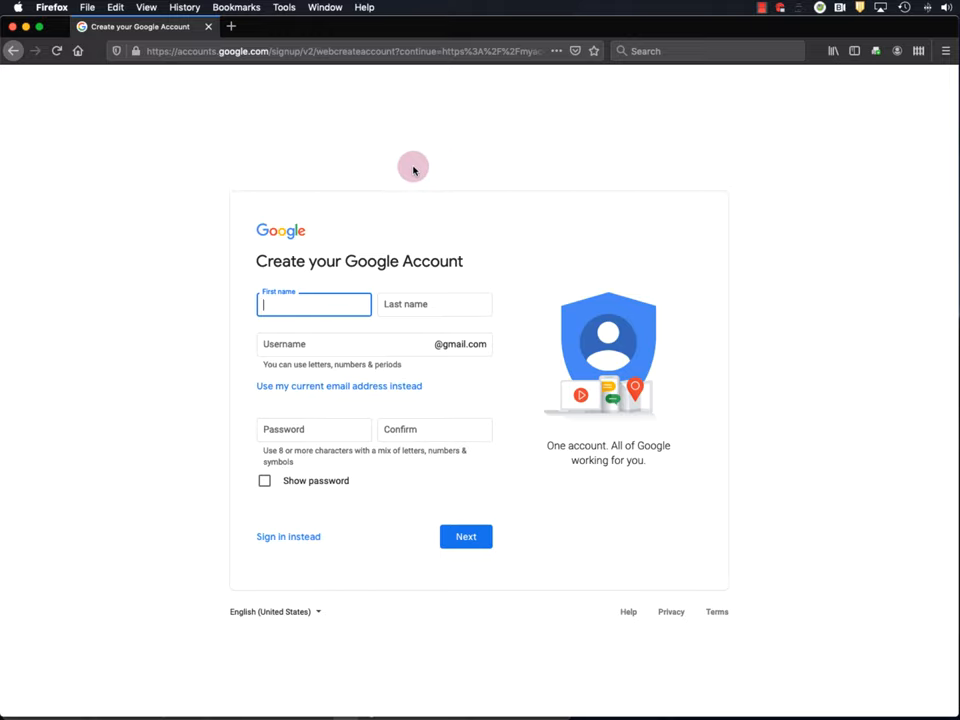
pyautogui.click(314, 304)
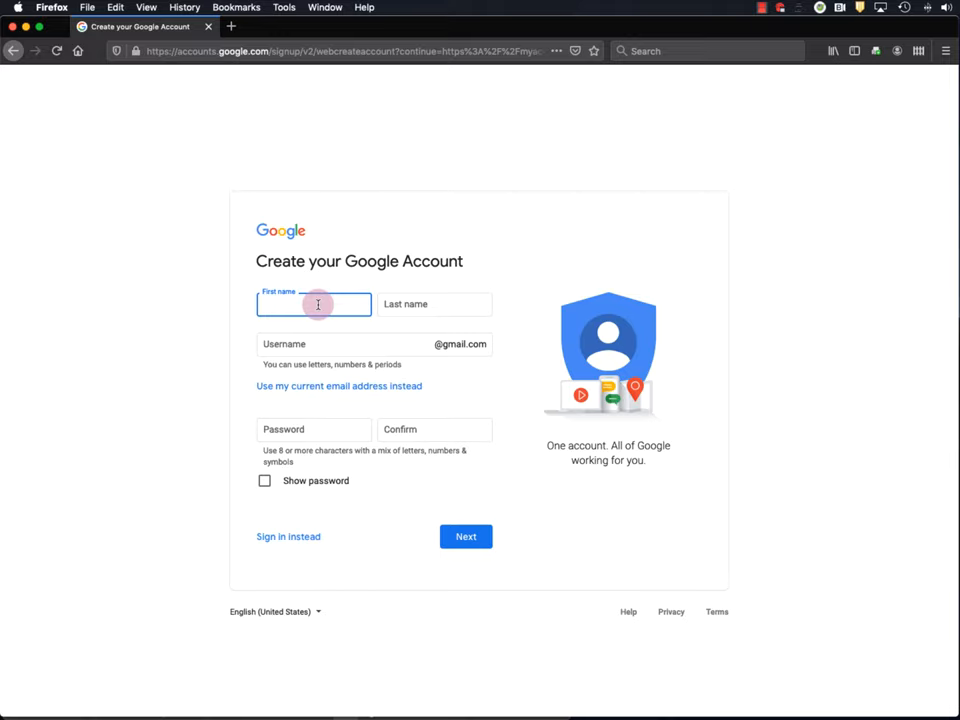
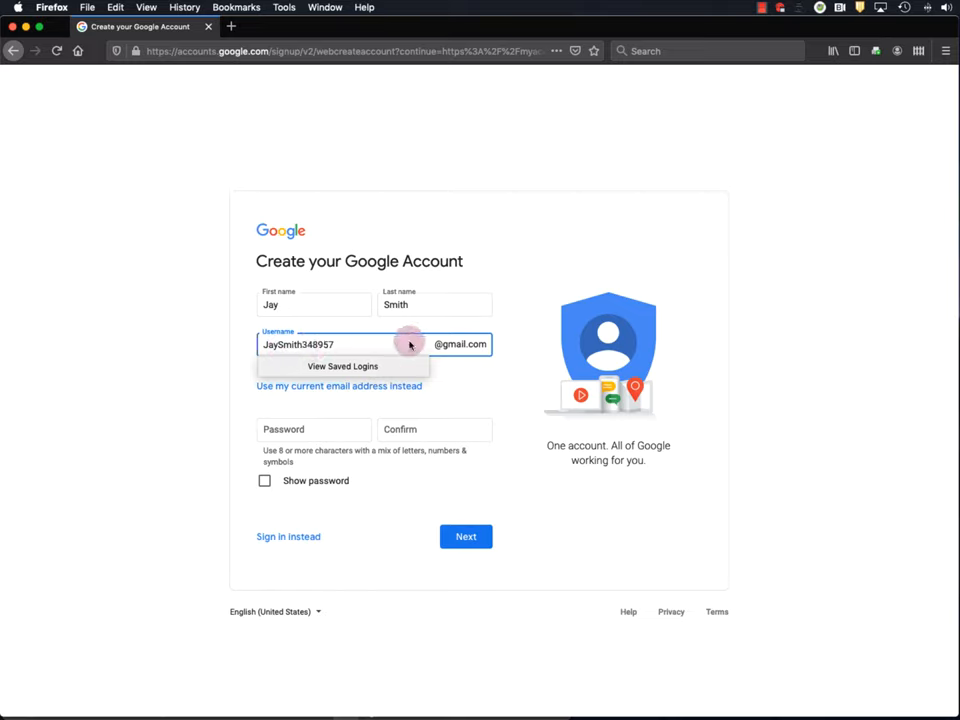
pyautogui.click(312, 430)
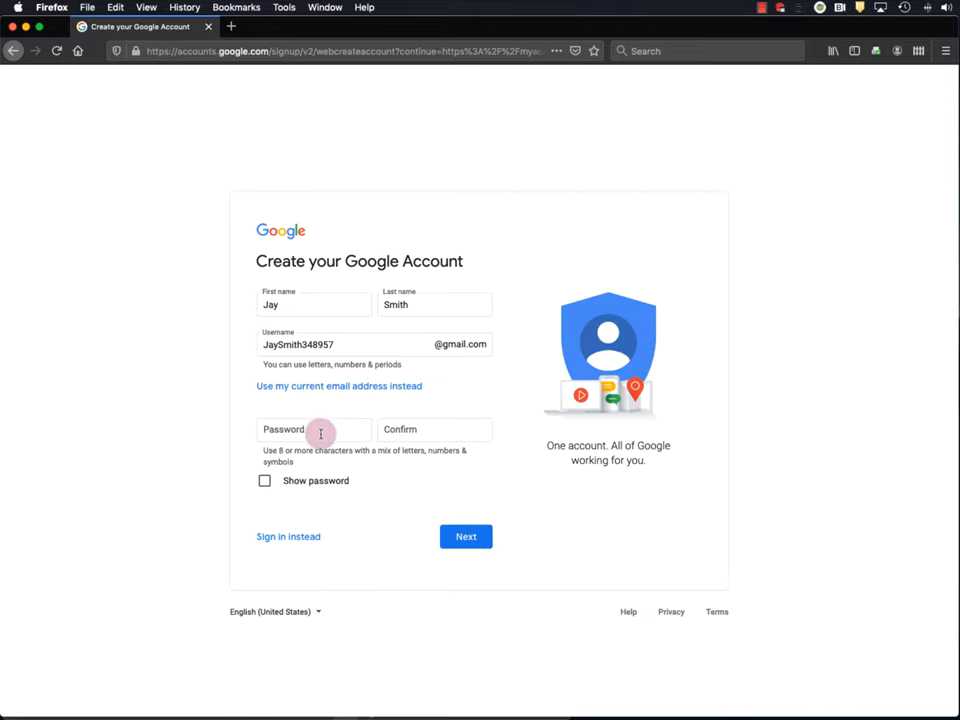
# - Enter and confirm the account password, then submit to reach phone verification
pyautogui.click(312, 428)
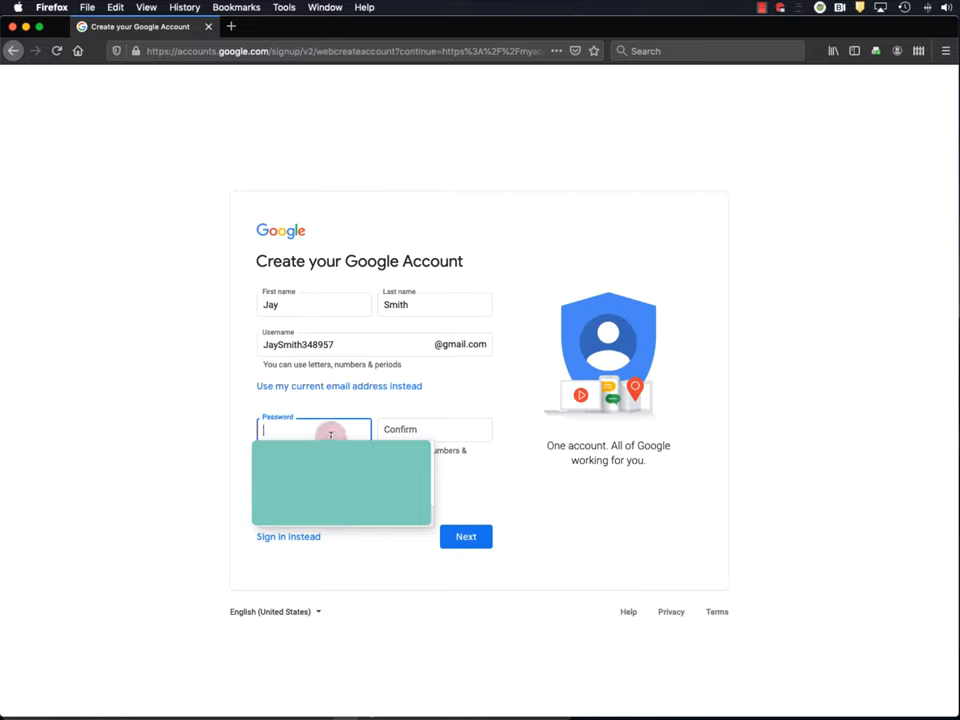
pyautogui.write('•••••')
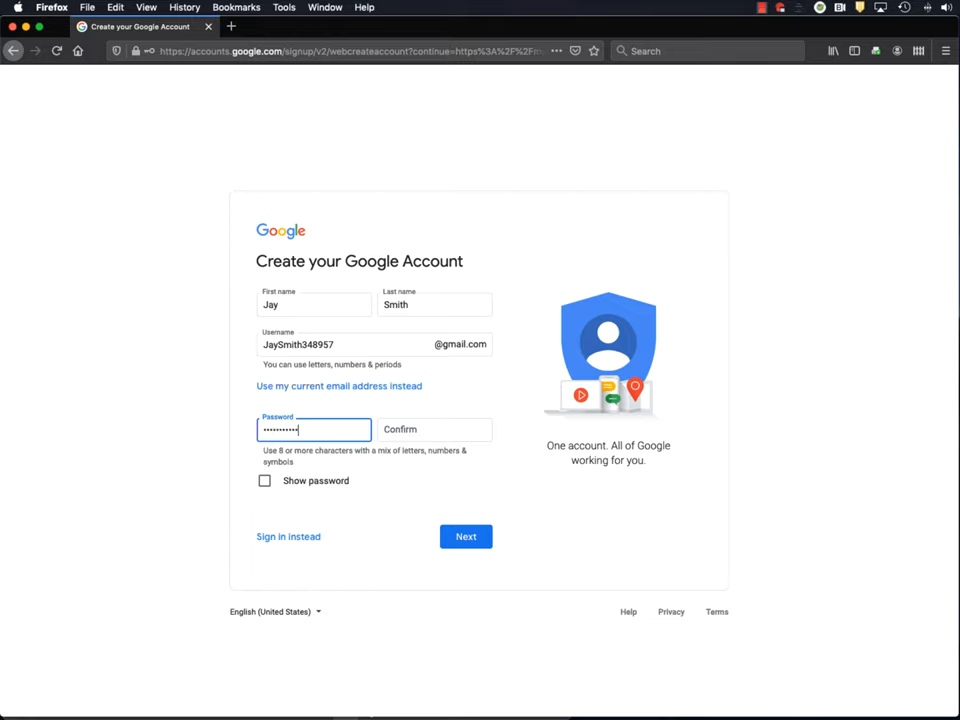
pyautogui.click(444, 432)
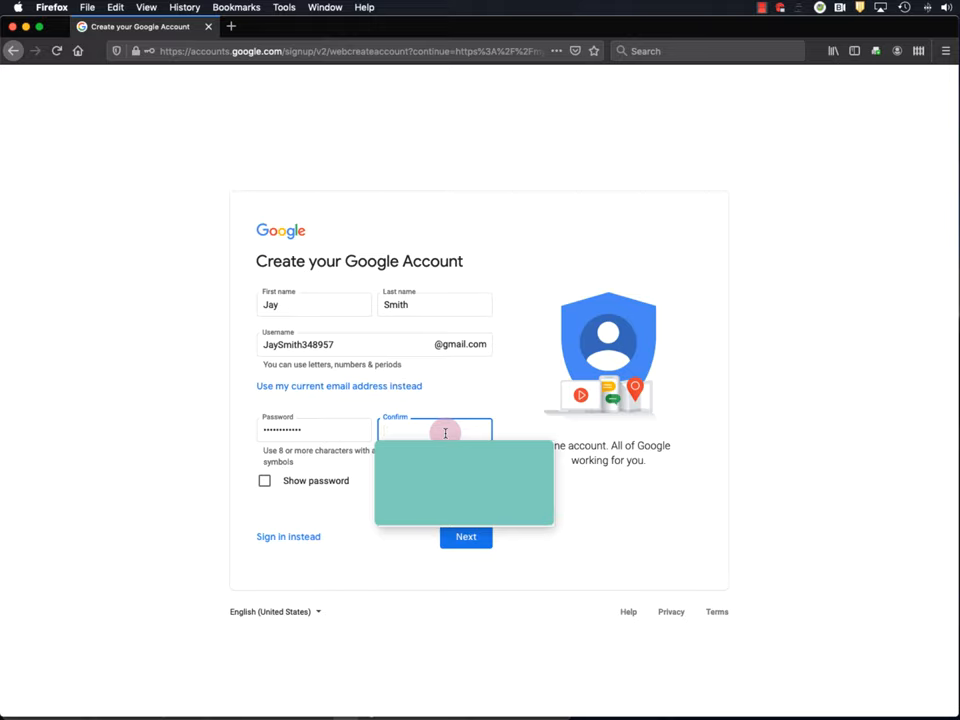
pyautogui.write('••••••')
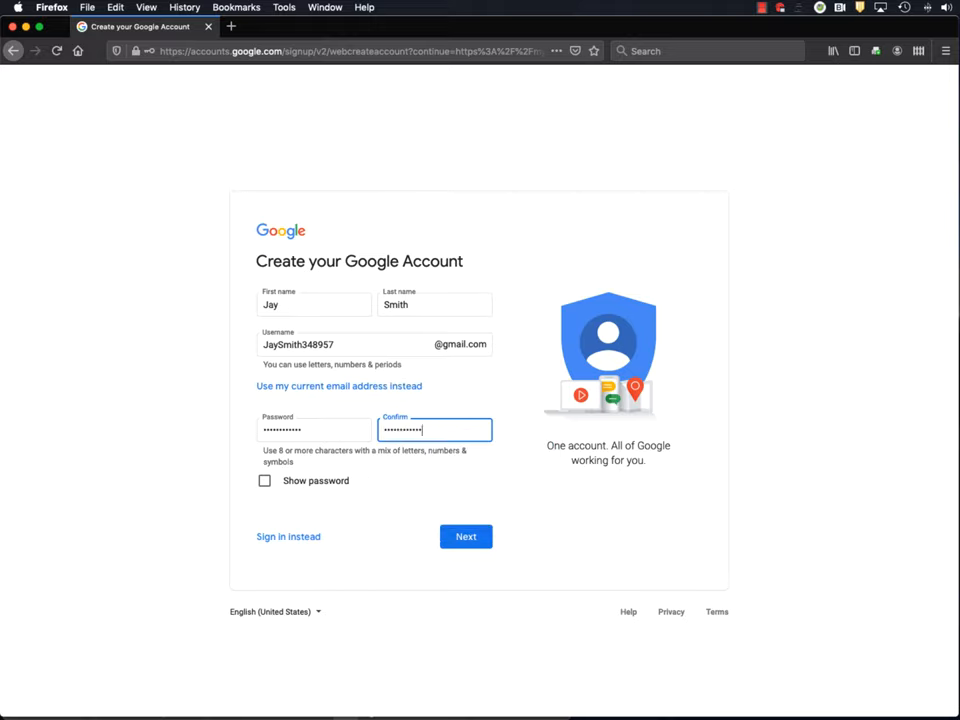
pyautogui.click(466, 536)
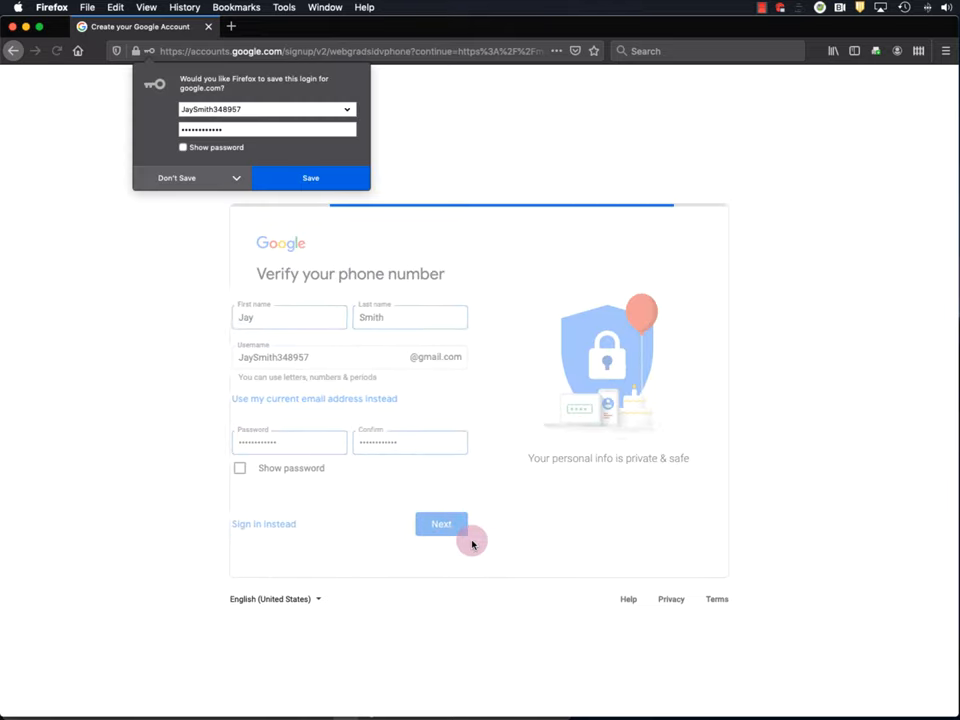
# - Enter the phone number, receive the texted code and verify it
pyautogui.click(440, 524)
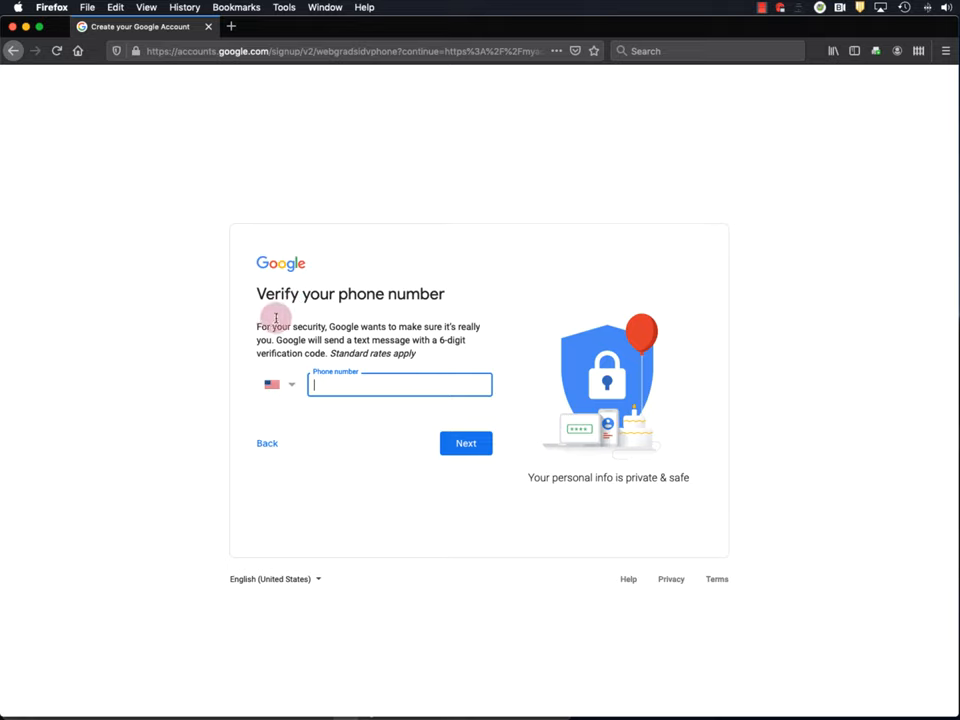
pyautogui.moveTo(378, 294)
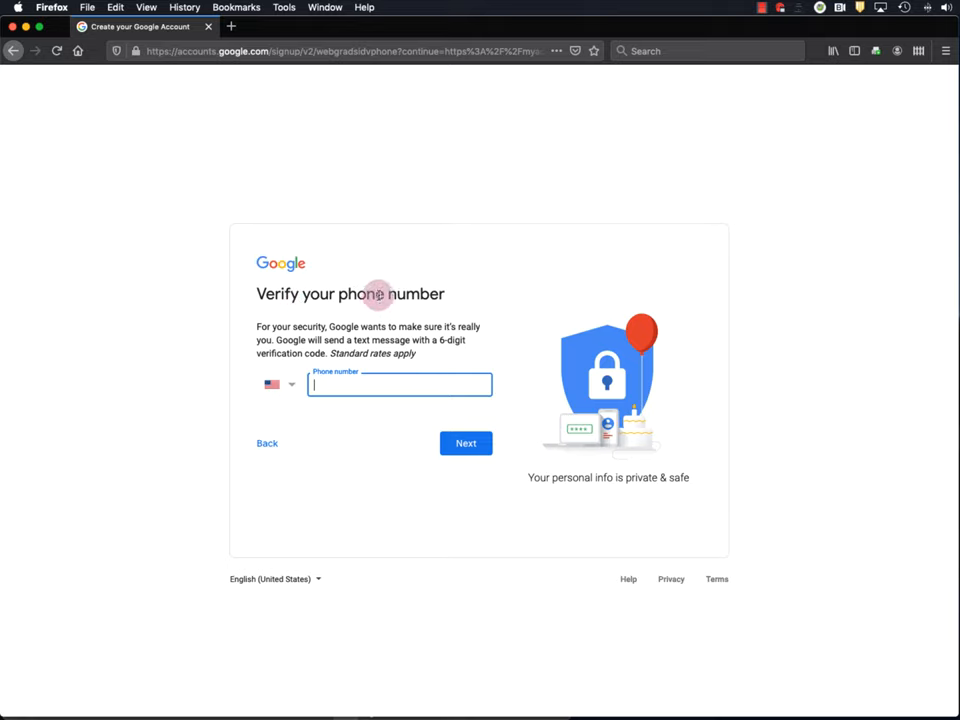
pyautogui.moveTo(420, 300)
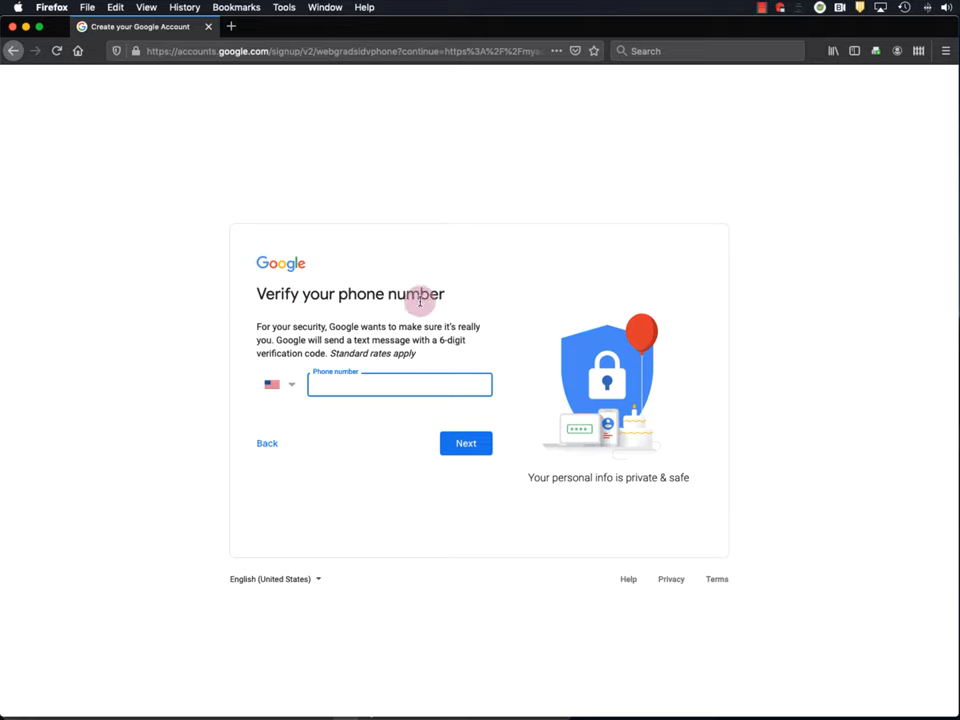
pyautogui.moveTo(296, 294)
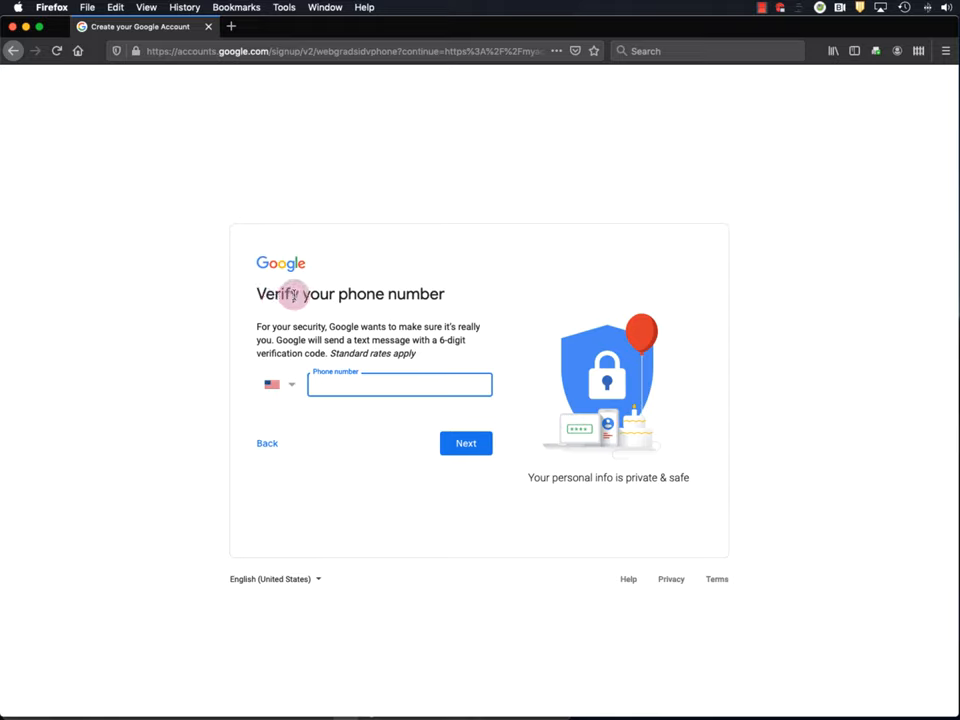
pyautogui.click(400, 384)
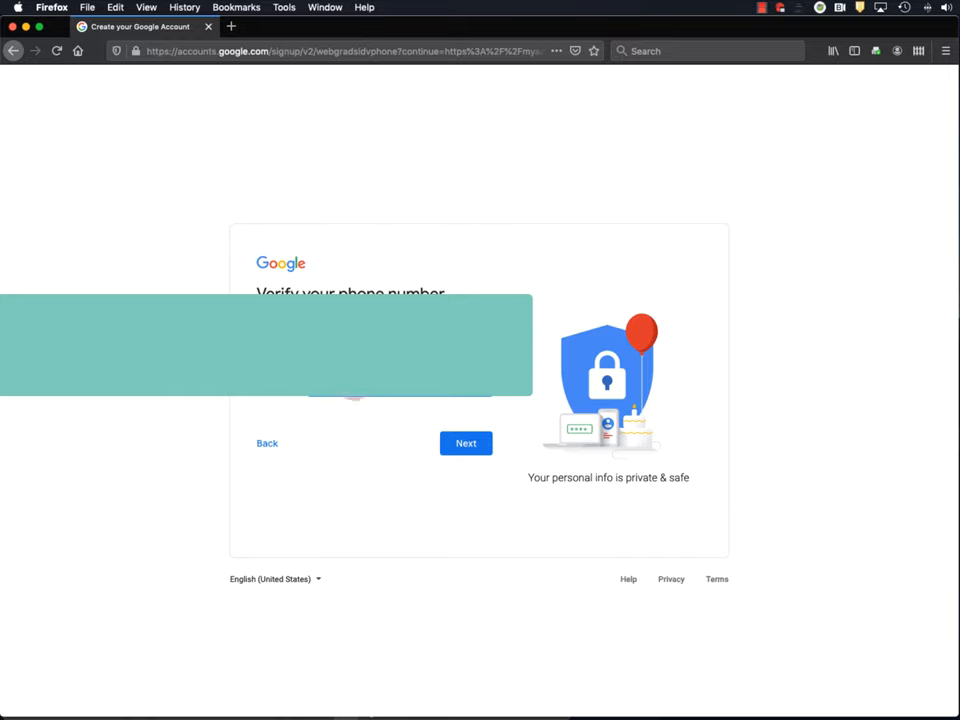
pyautogui.click(464, 444)
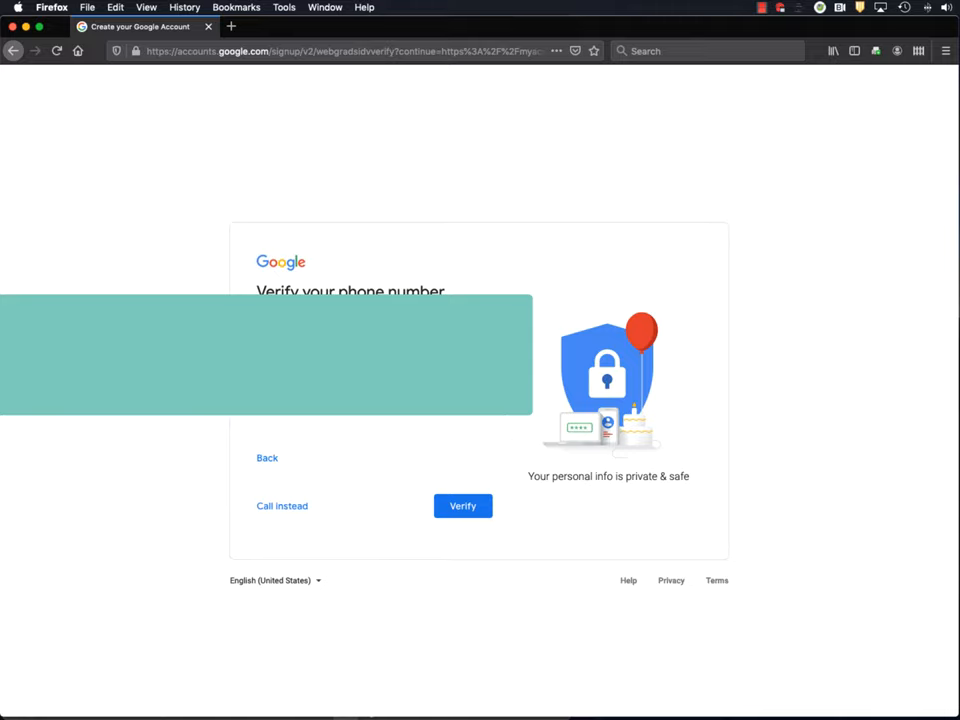
pyautogui.click(462, 506)
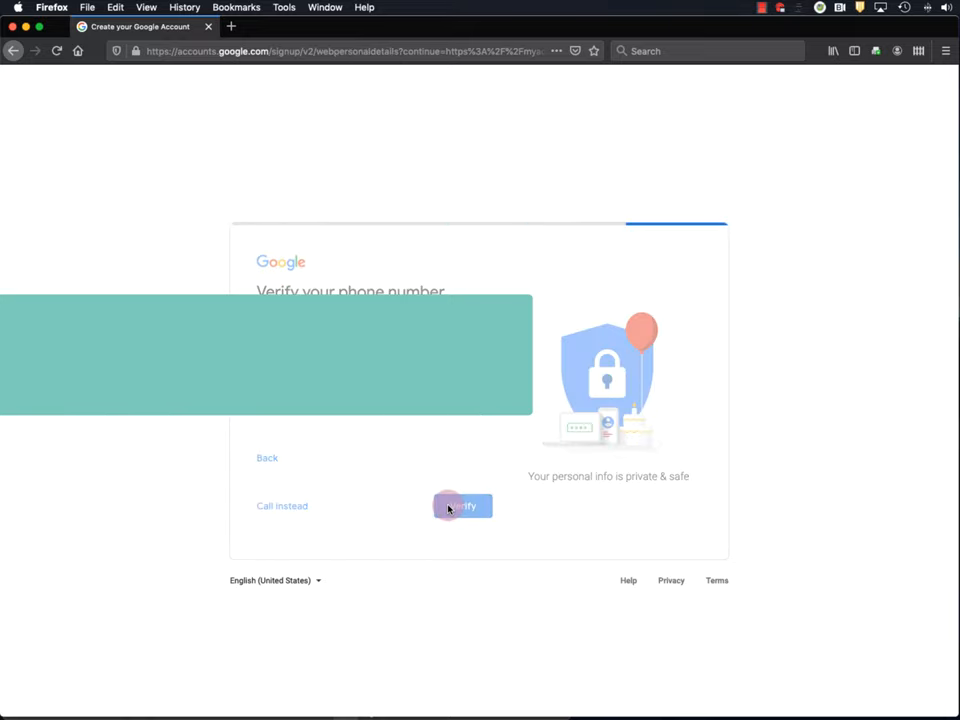
# - Fill in the birthday and set gender to Male, then continue to Privacy and Terms
pyautogui.click(460, 504)
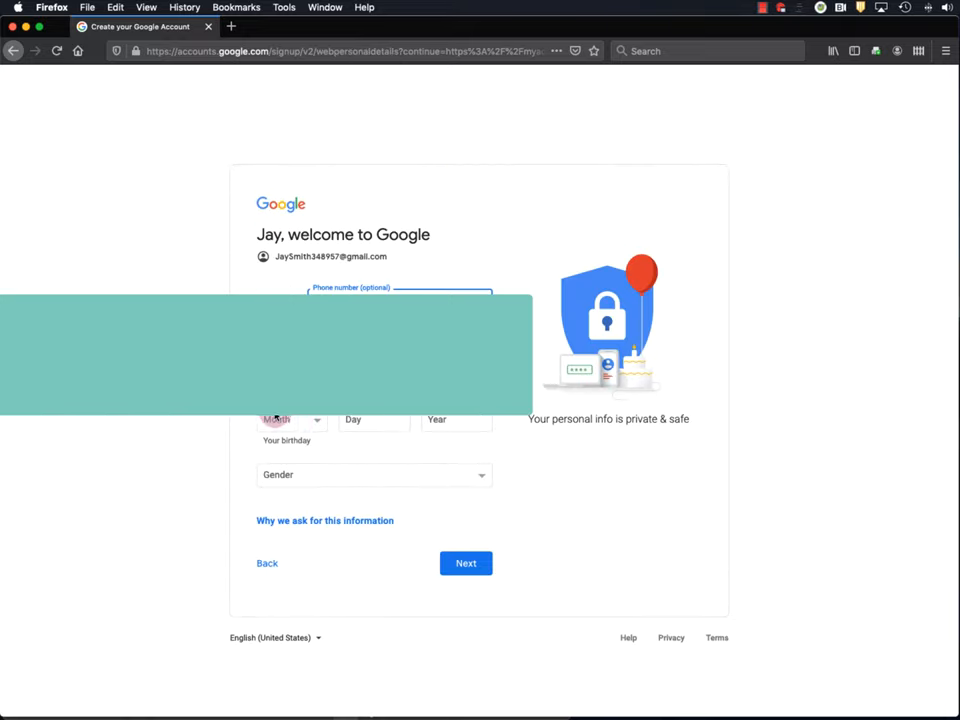
pyautogui.click(292, 420)
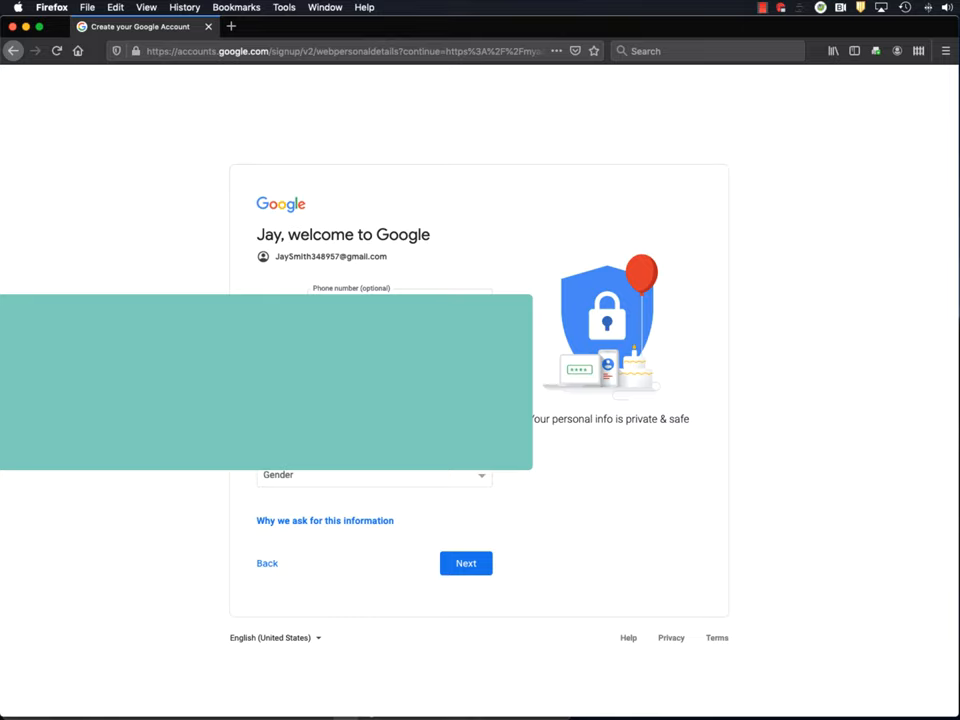
pyautogui.click(374, 476)
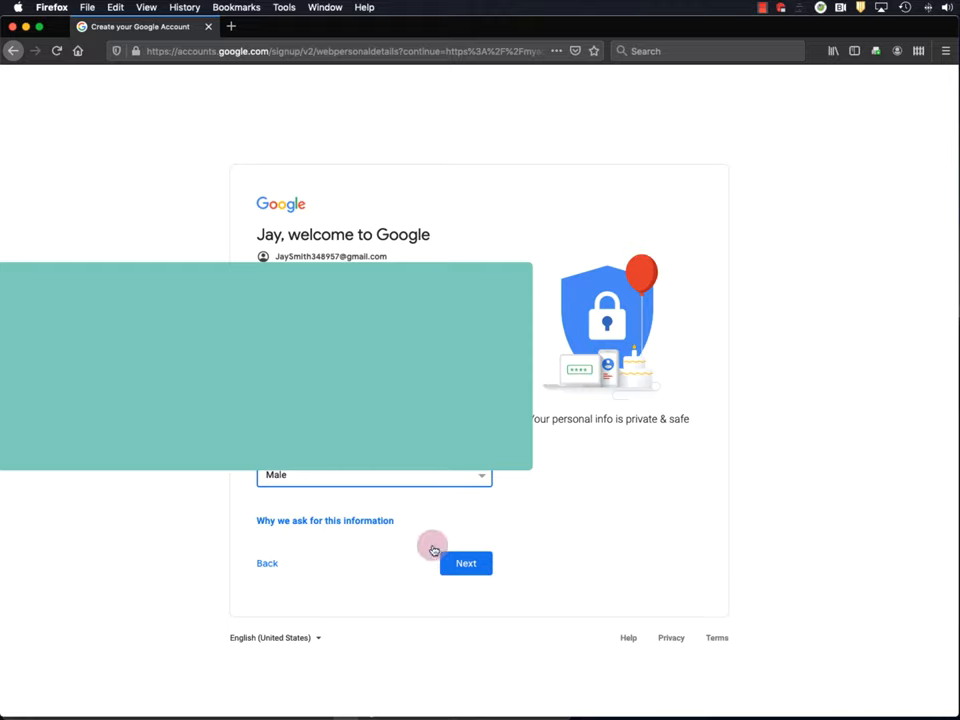
pyautogui.click(464, 564)
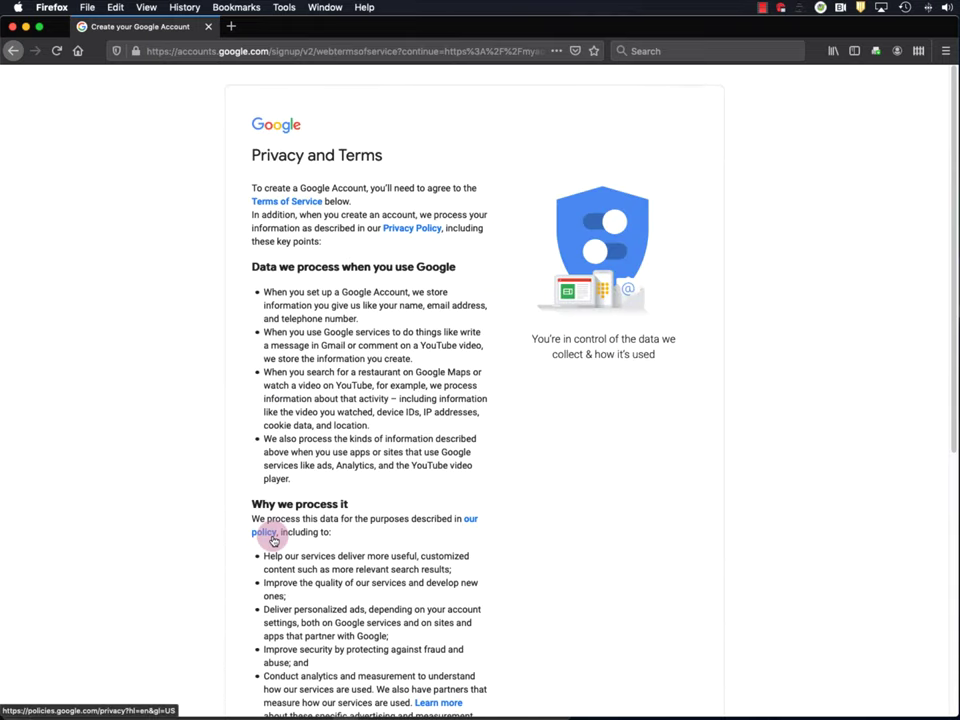
# - Agree to Google's privacy and terms to finish creating the account
pyautogui.scroll(-3)
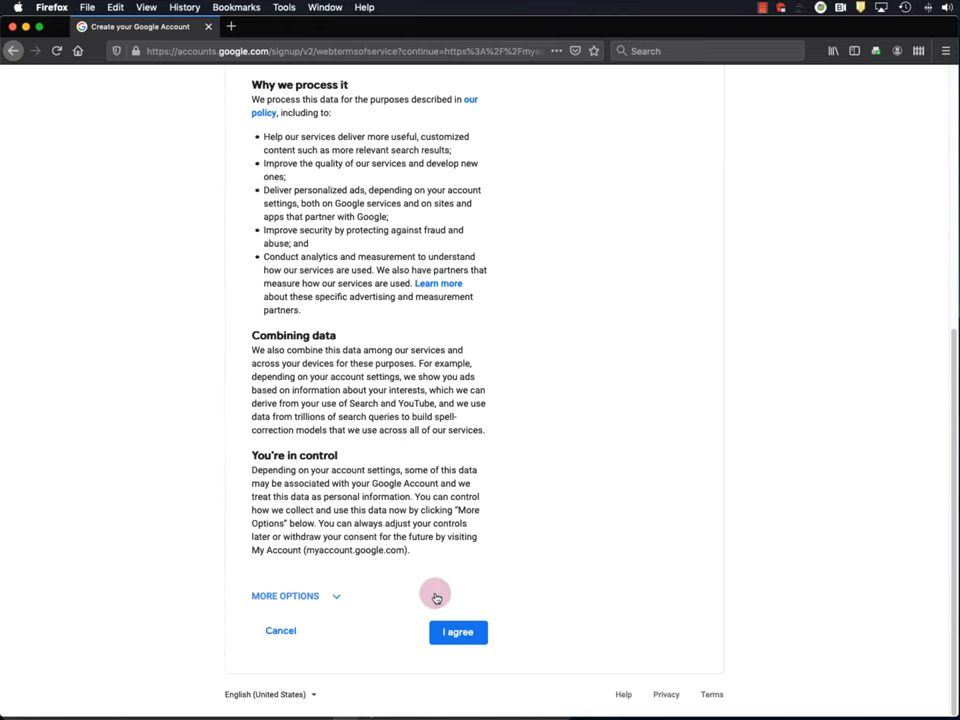
pyautogui.click(456, 632)
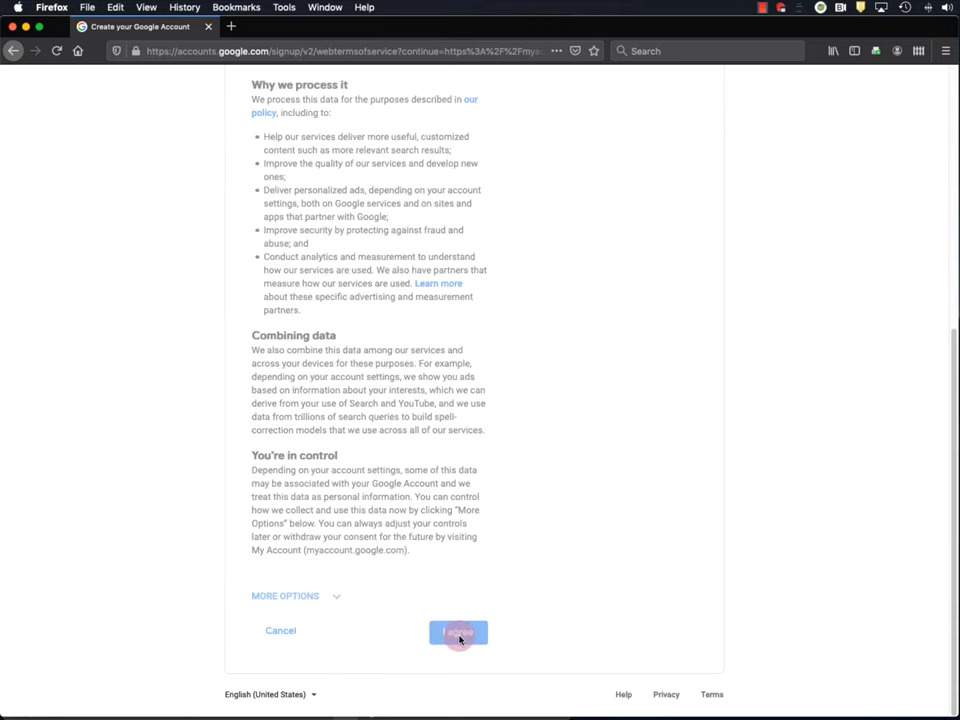
pyautogui.click(460, 632)
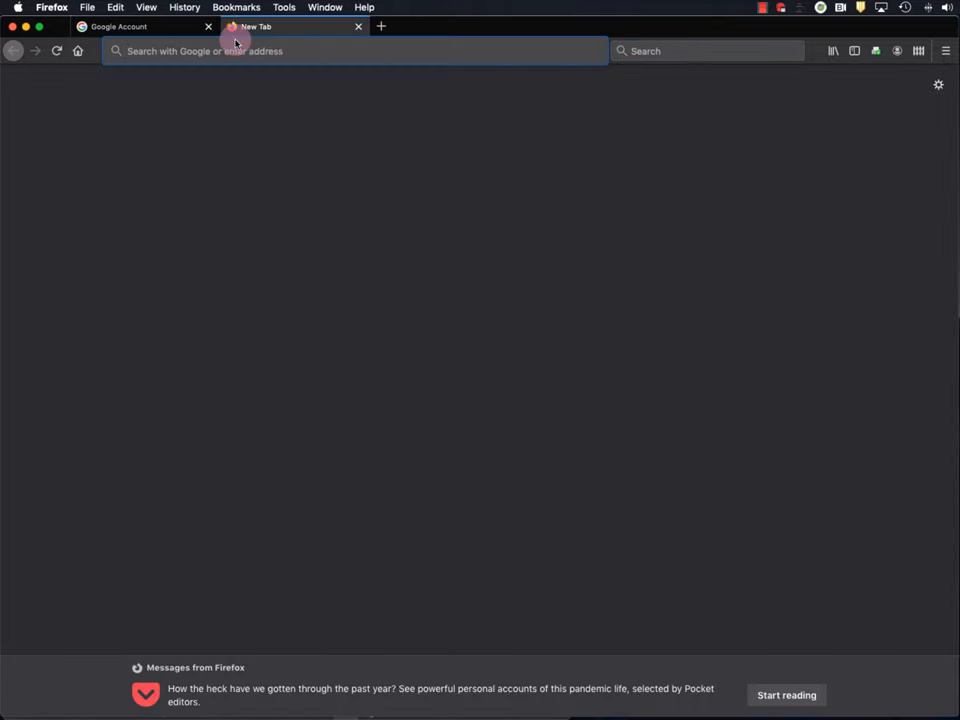
# - Go to youtube.com, sign in with the new account and show the account menu
pyautogui.write('youtube.com')
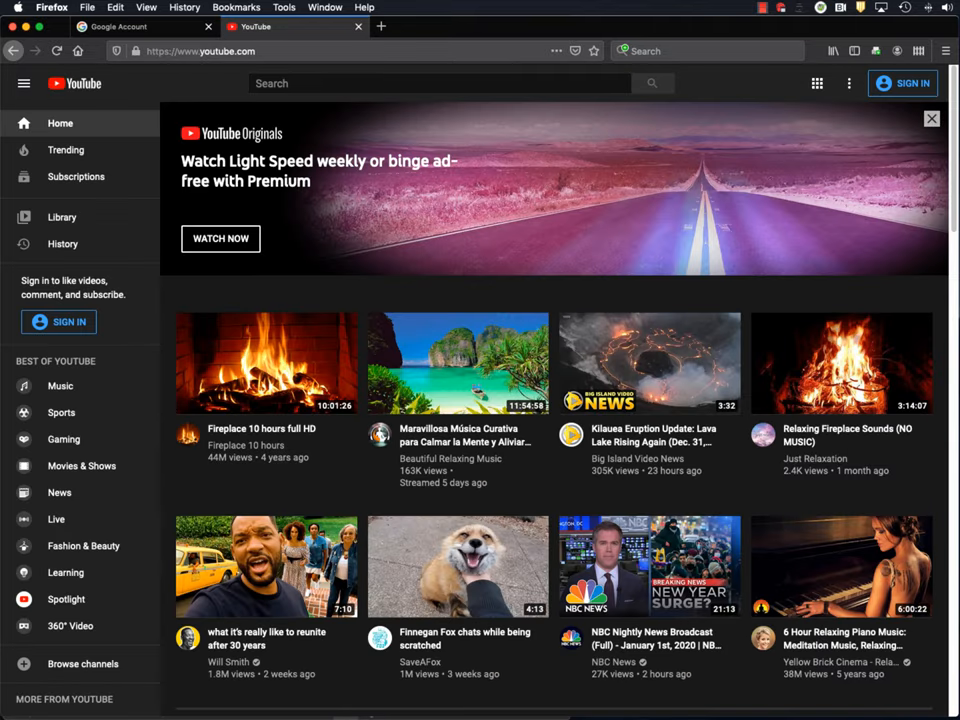
pyautogui.click(908, 84)
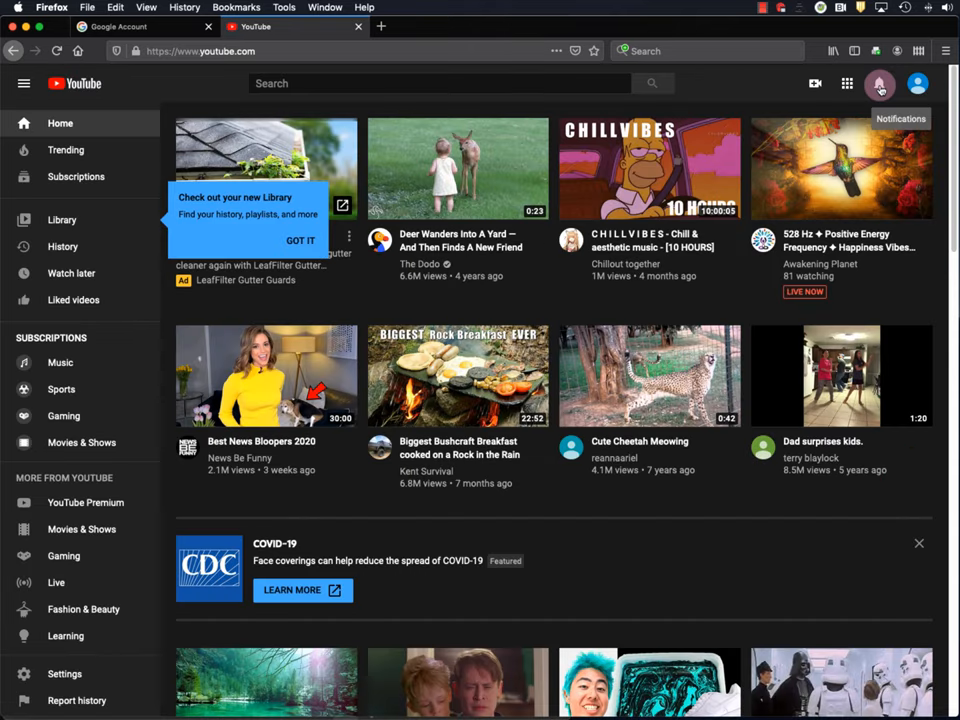
pyautogui.click(940, 84)
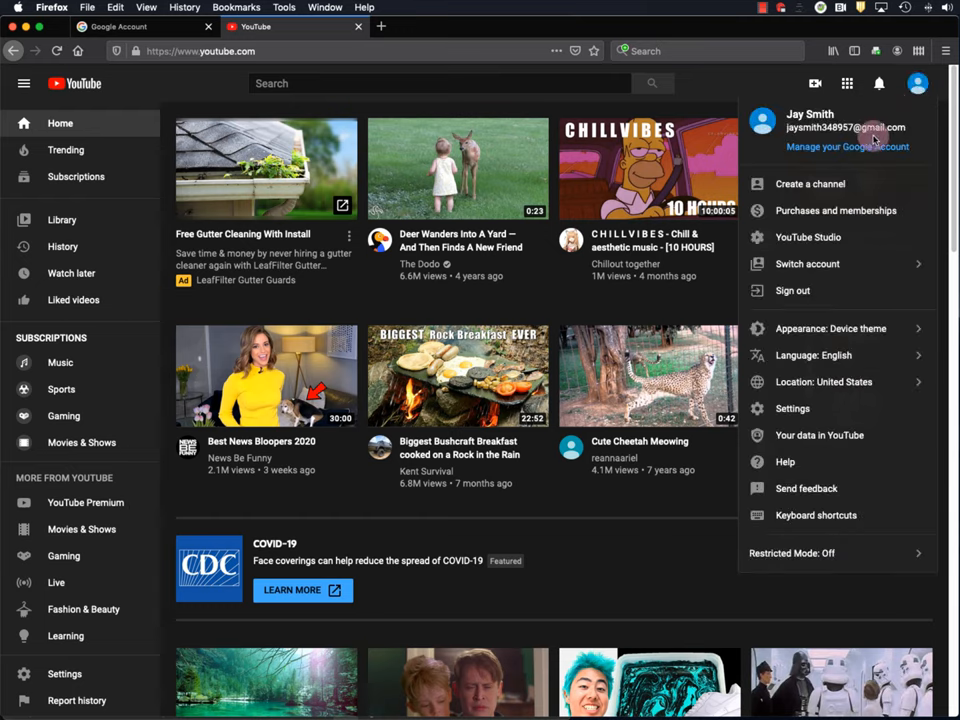
pyautogui.moveTo(908, 130)
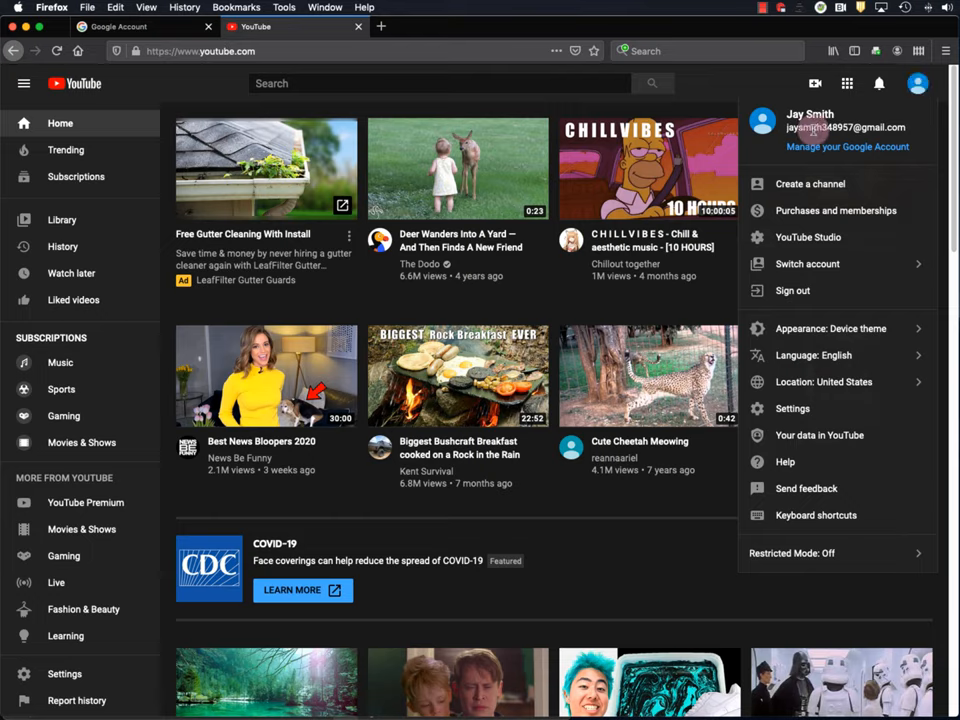
pyautogui.moveTo(810, 184)
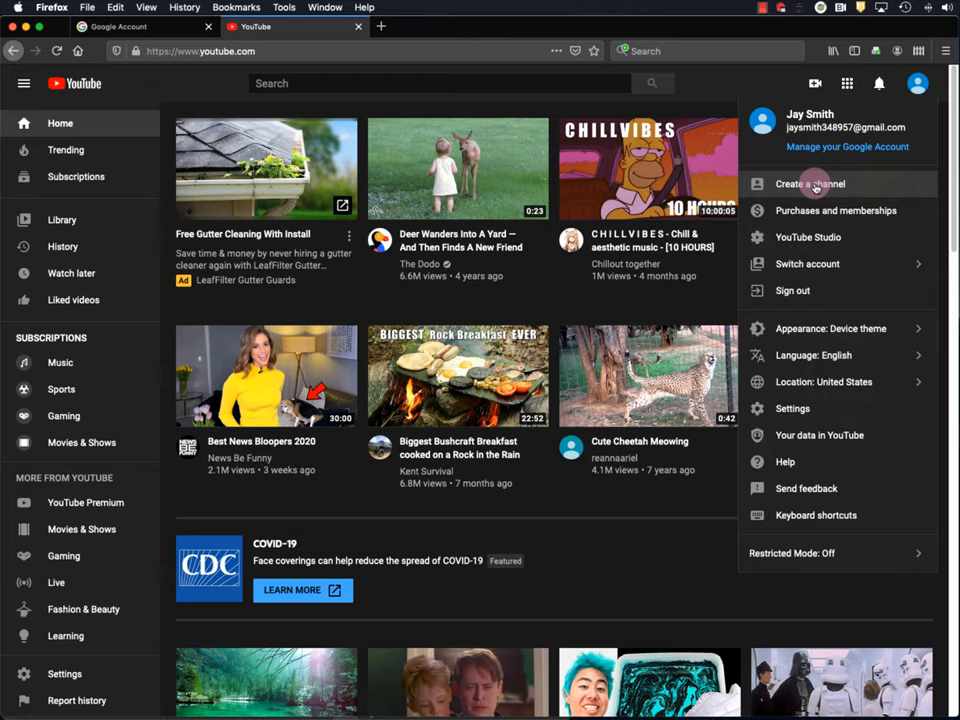
# - Start creating a YouTube channel using the custom-name option
pyautogui.click(808, 184)
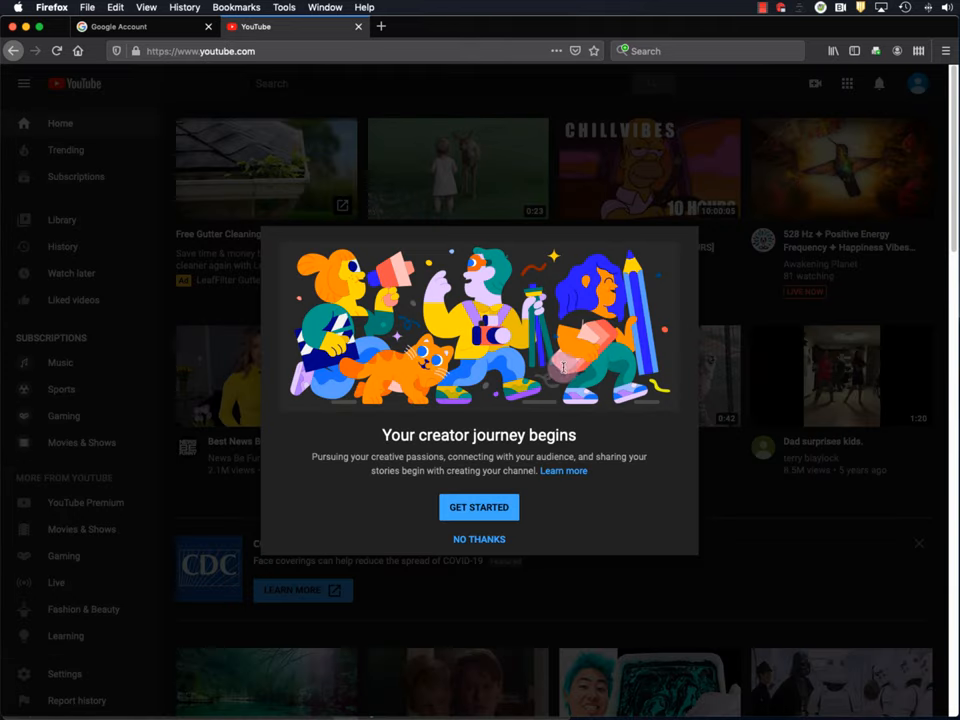
pyautogui.click(478, 508)
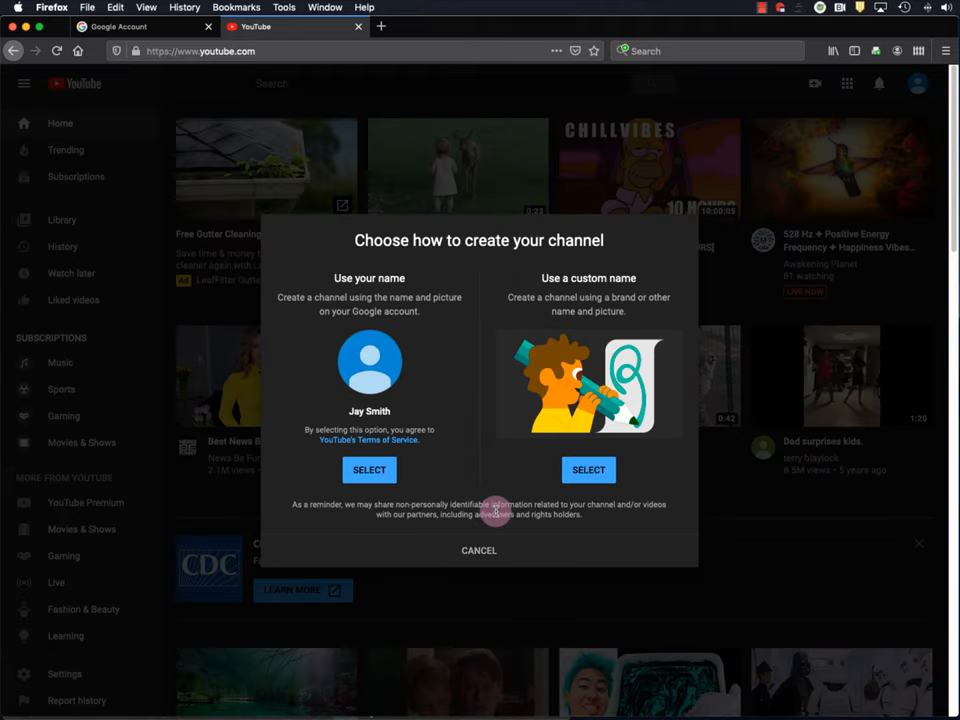
pyautogui.moveTo(608, 272)
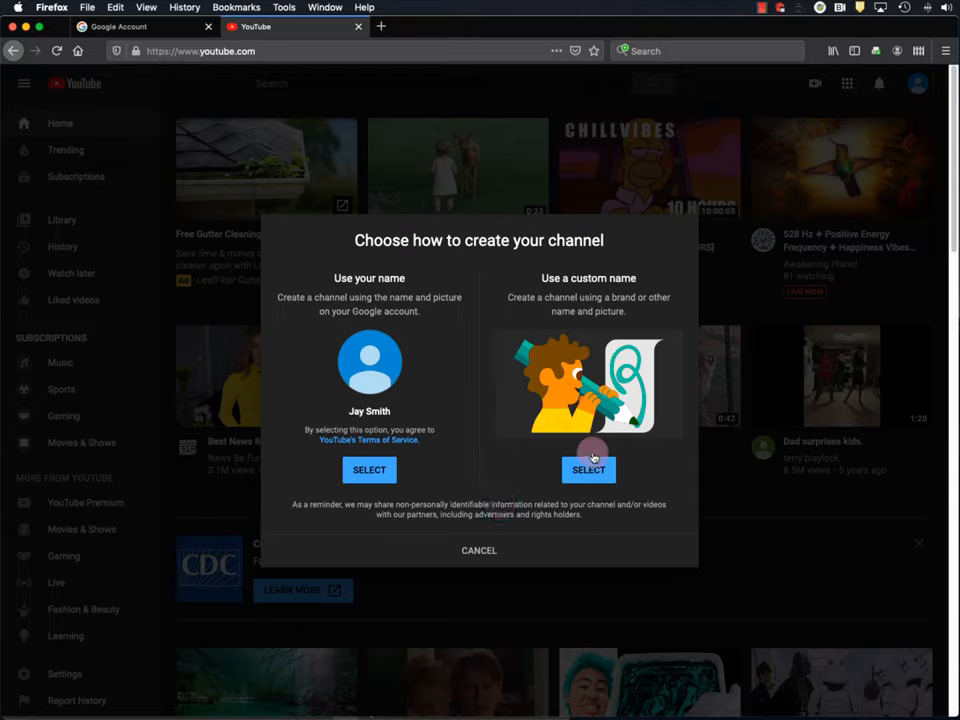
pyautogui.click(588, 468)
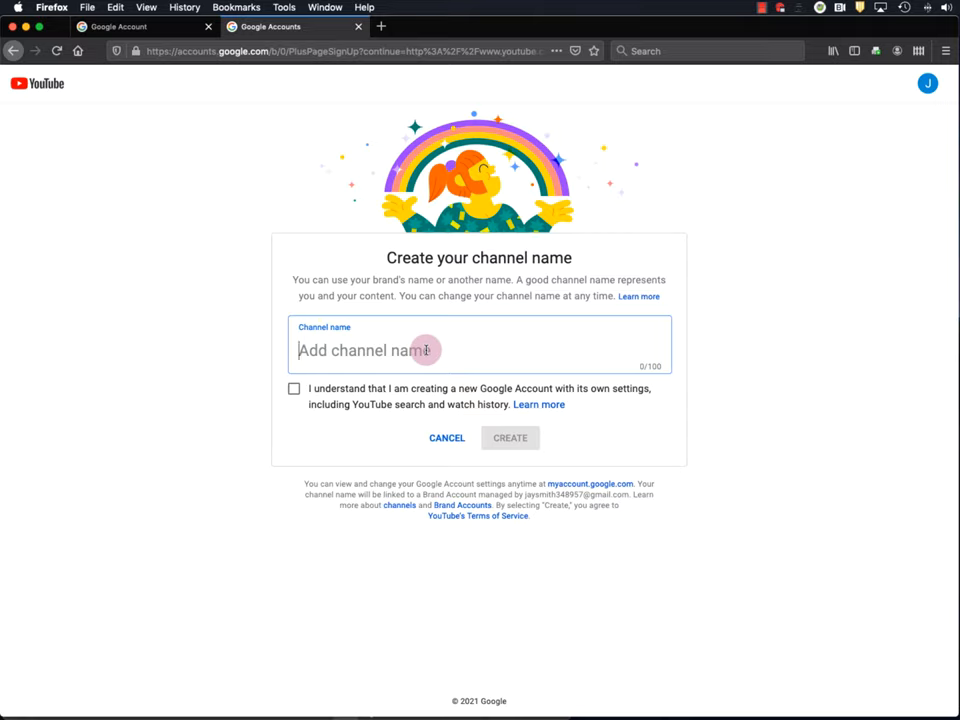
# - Name the channel ProfSmithTeachesMath, acknowledge the separate settings and create it
pyautogui.write('Prof')
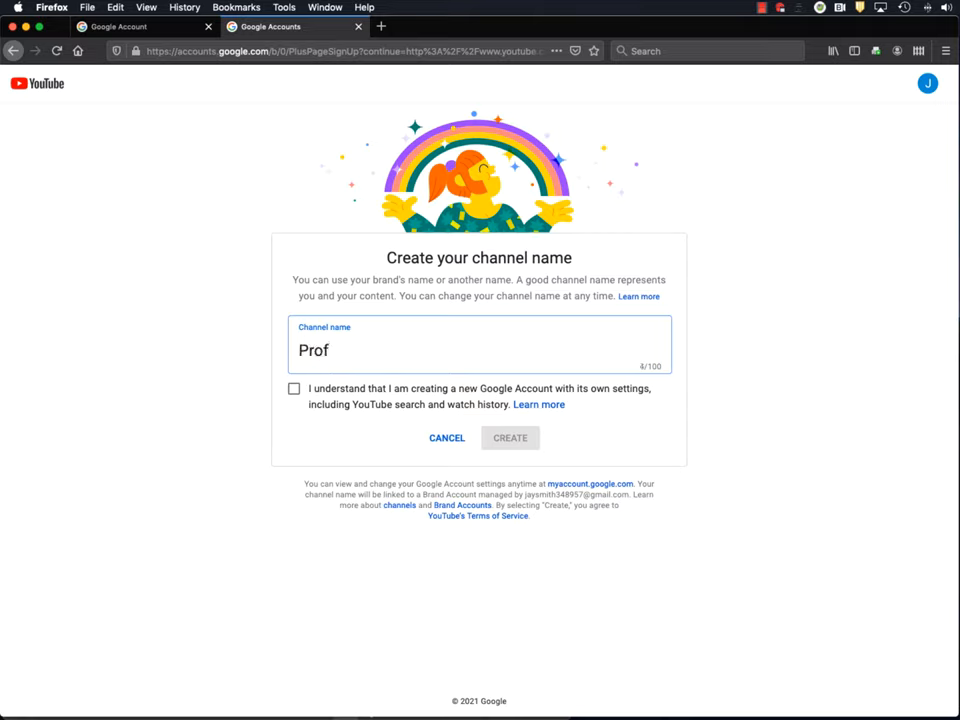
pyautogui.write('SmithTeachesMath')
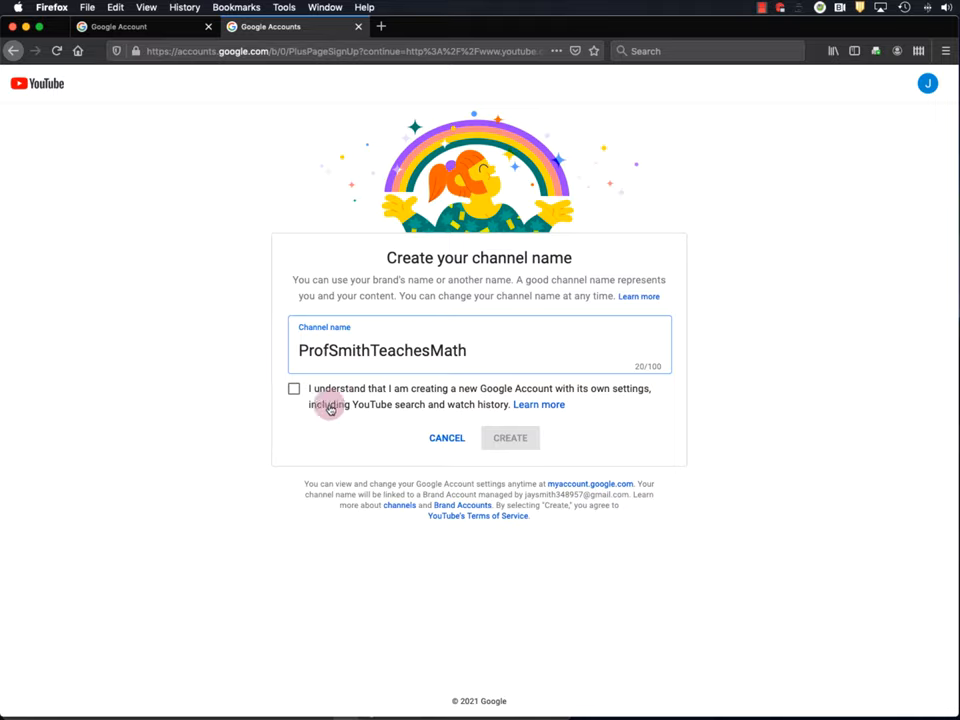
pyautogui.click(292, 388)
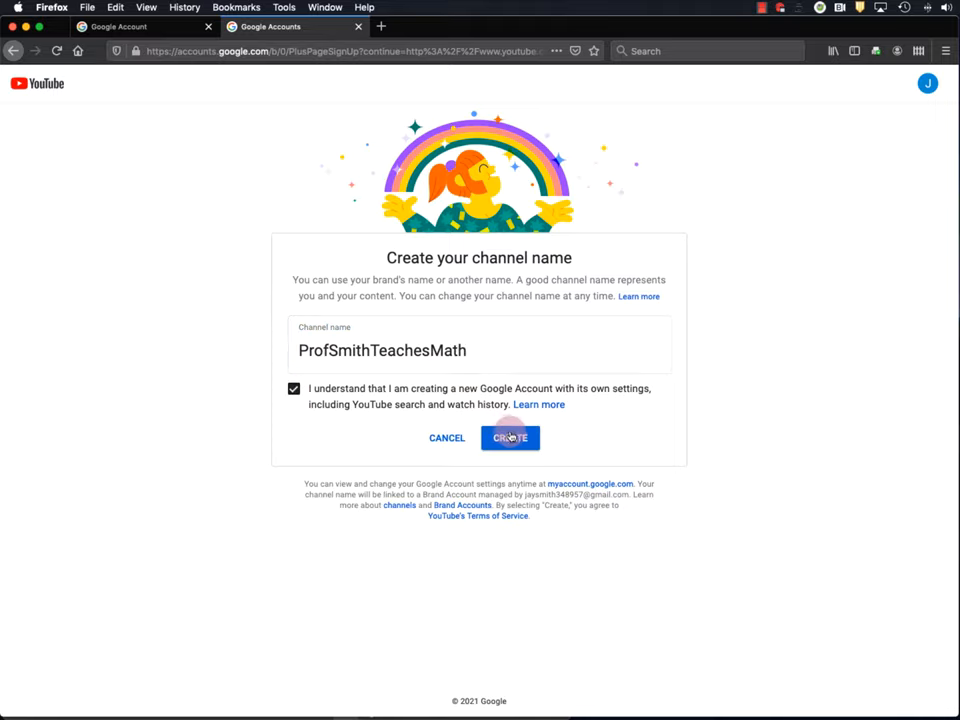
pyautogui.click(510, 436)
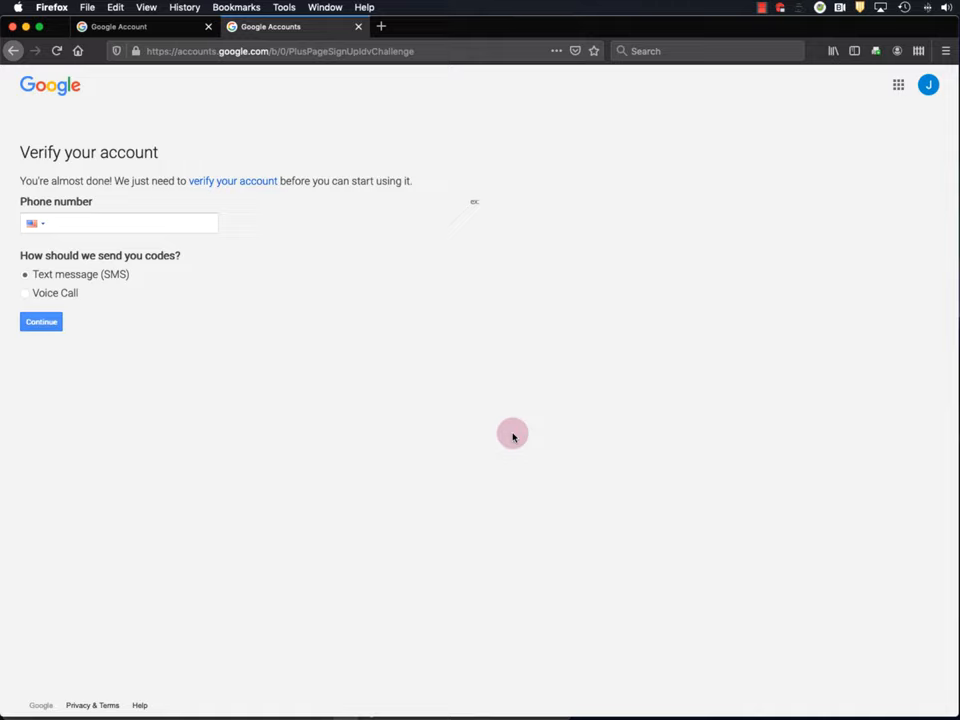
# - Verify the account by phone with a texted code so the channel is created
pyautogui.click(96, 224)
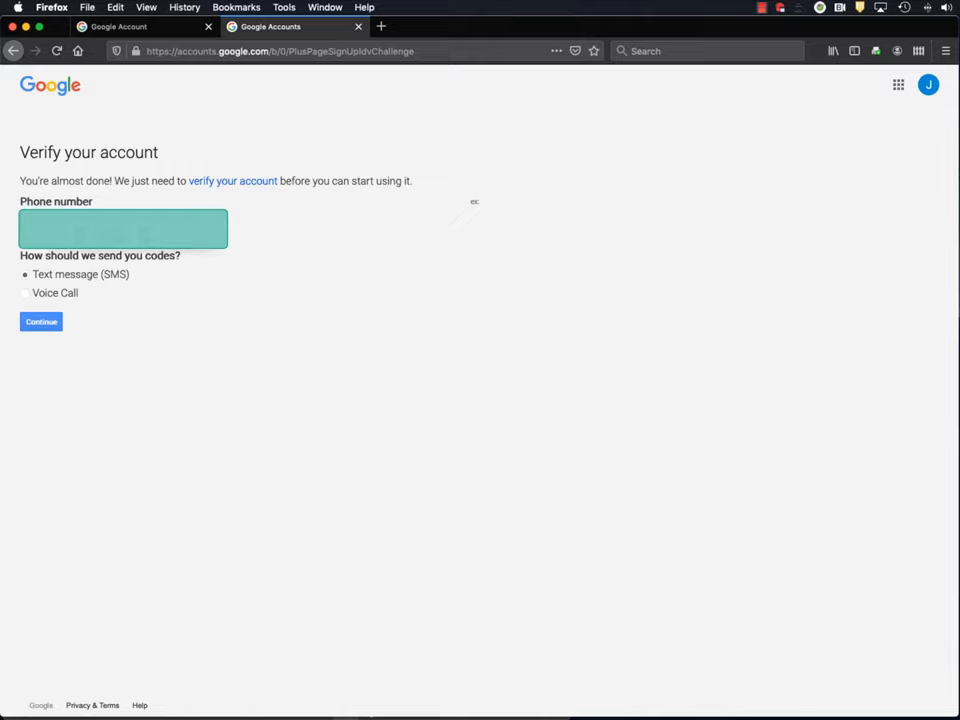
pyautogui.click(40, 320)
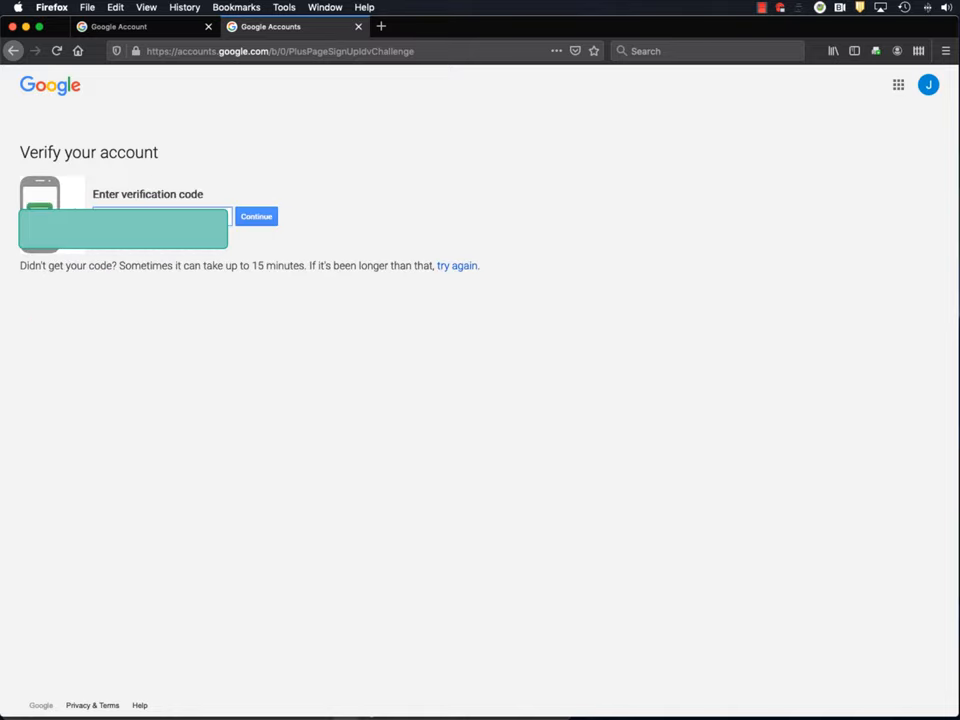
pyautogui.click(256, 216)
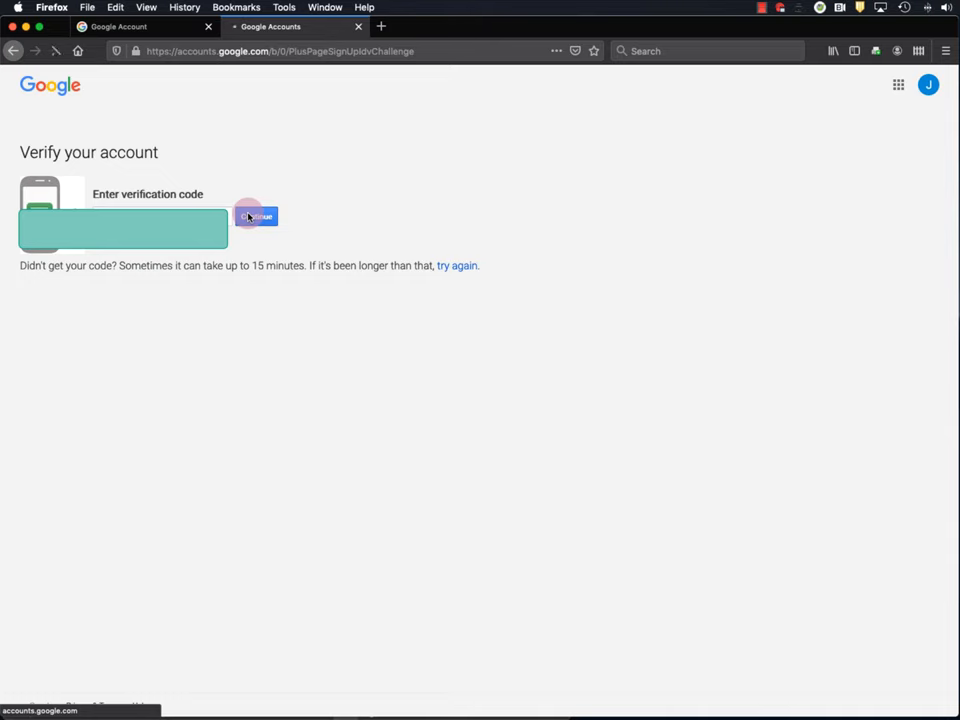
pyautogui.click(256, 216)
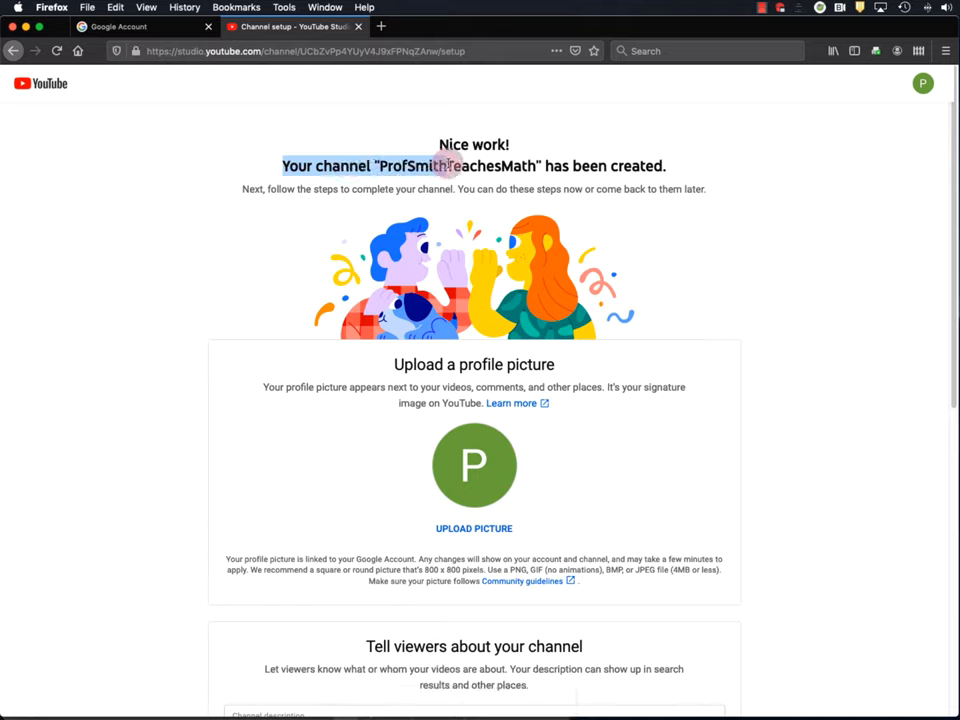
# - Upload the portrait JPG photo as the ProfSmithTeachesMath channel's profile picture
pyautogui.moveTo(444, 164); pyautogui.dragTo(660, 164)
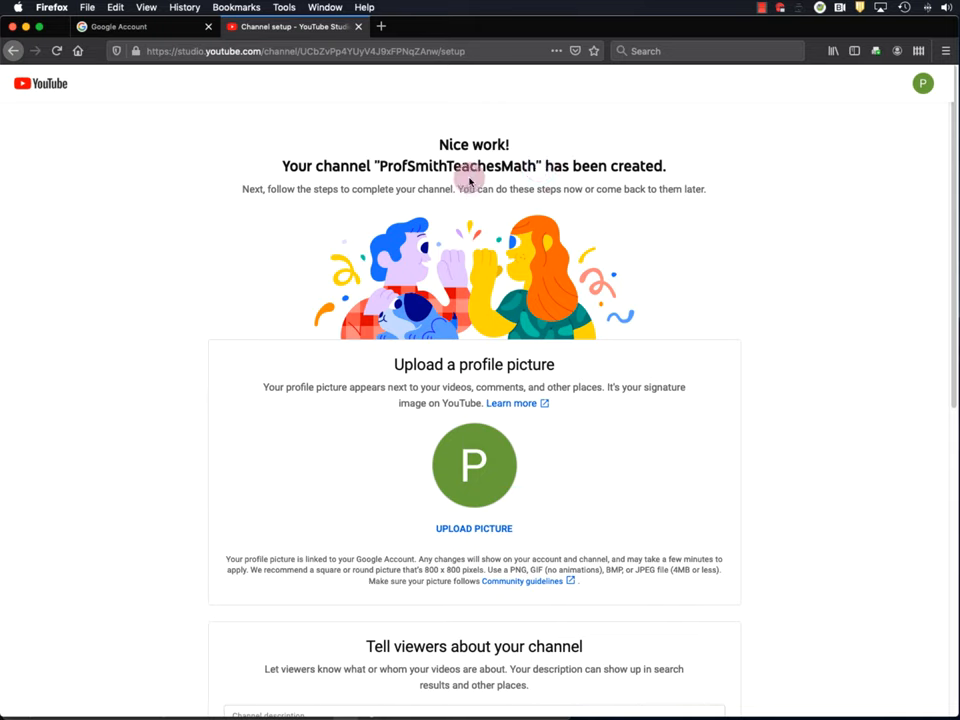
pyautogui.moveTo(480, 468)
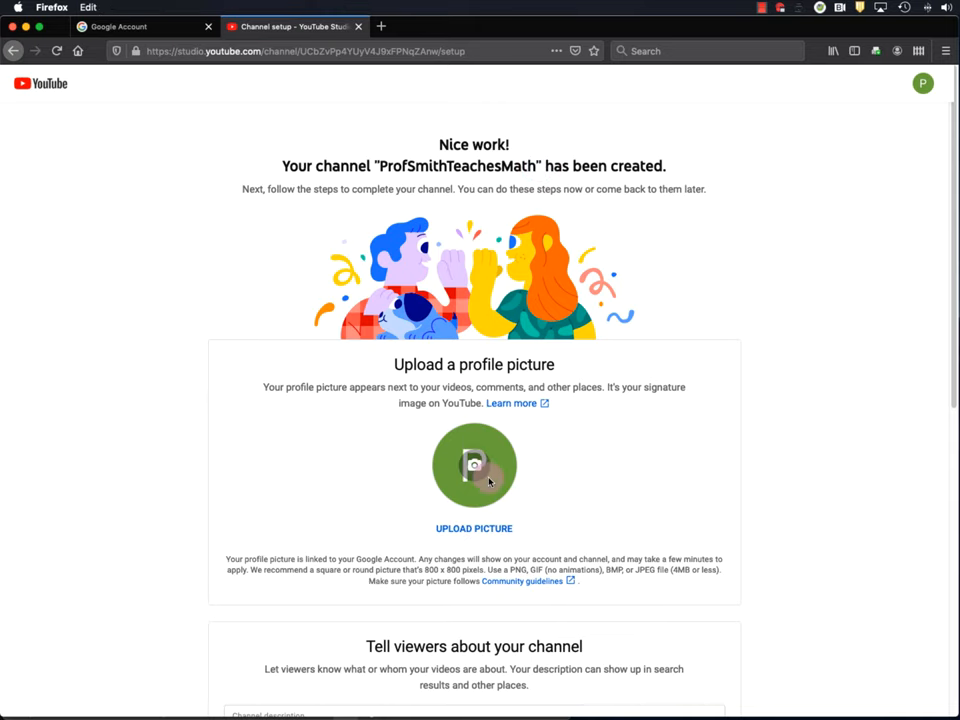
pyautogui.click(474, 528)
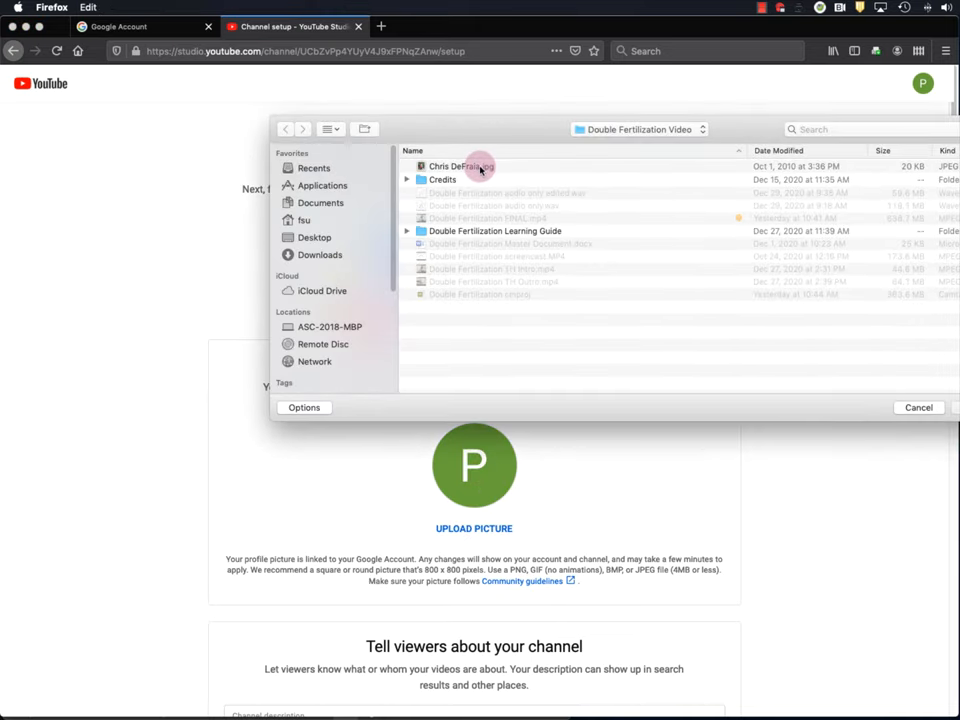
pyautogui.click(460, 166)
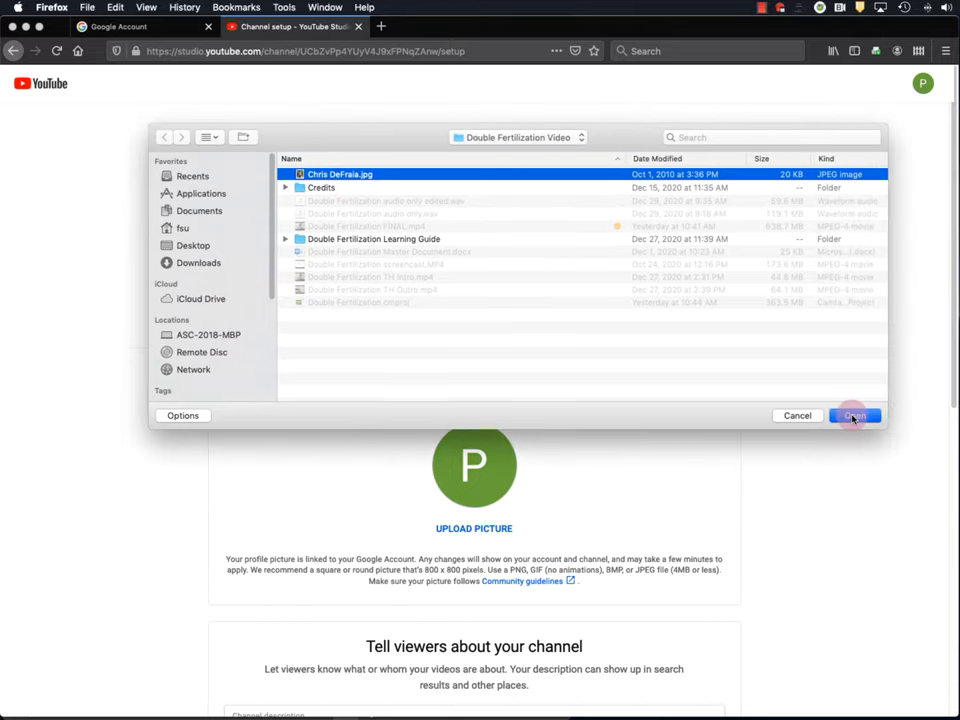
pyautogui.click(858, 414)
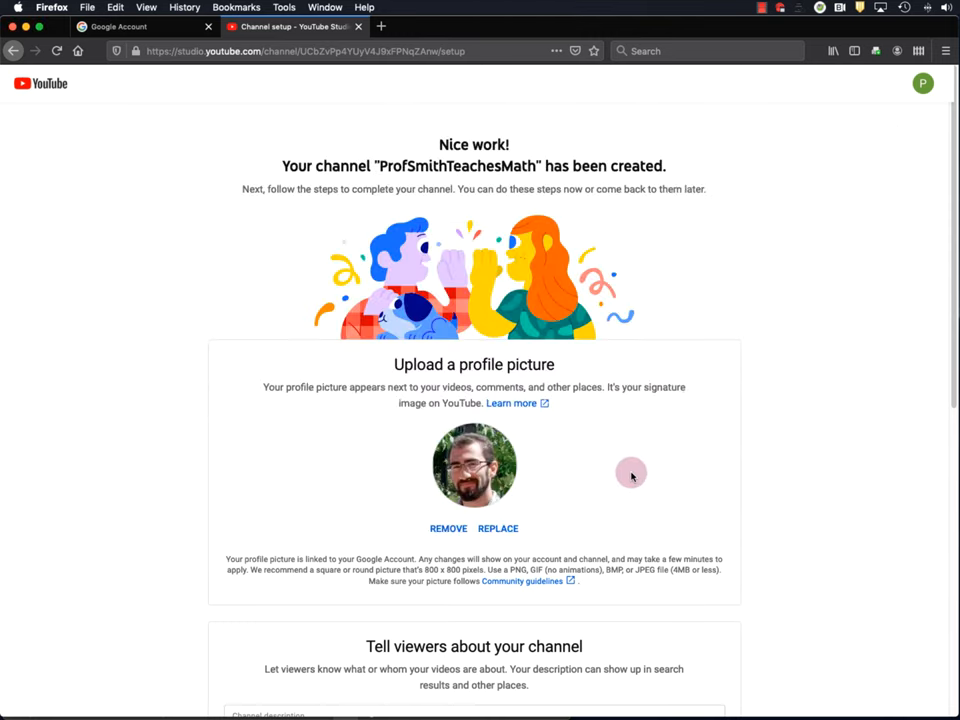
pyautogui.moveTo(424, 422)
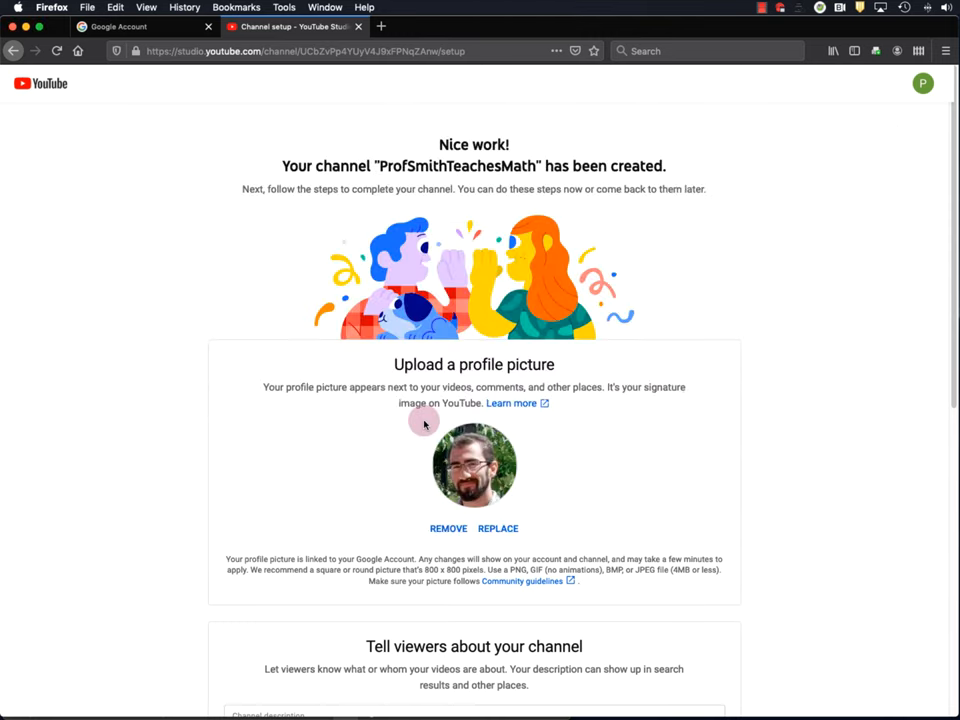
pyautogui.moveTo(544, 438)
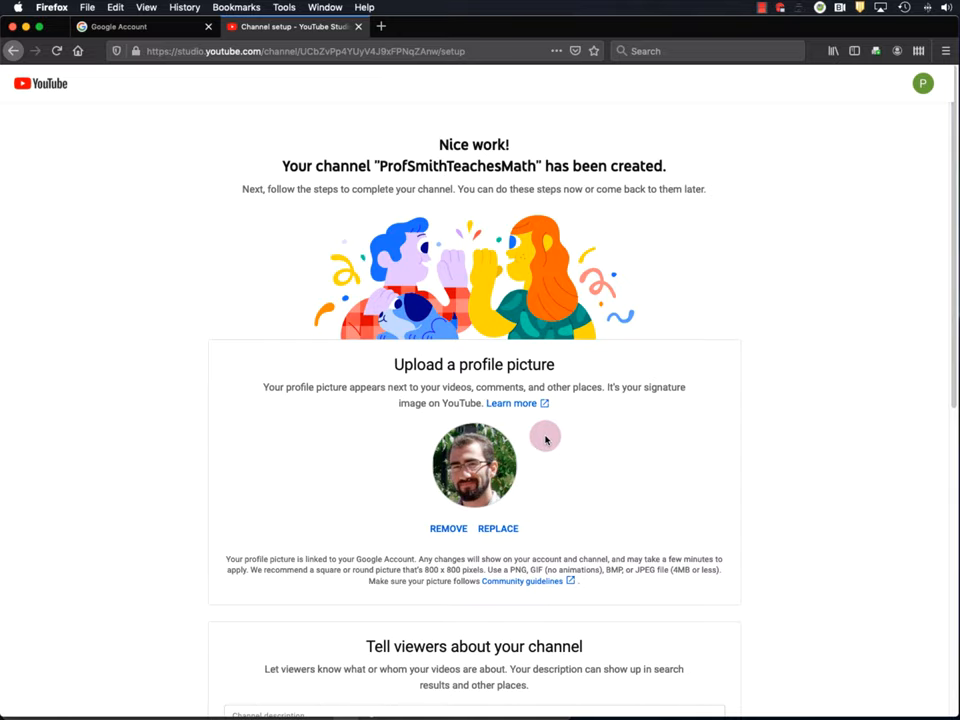
pyautogui.moveTo(476, 464)
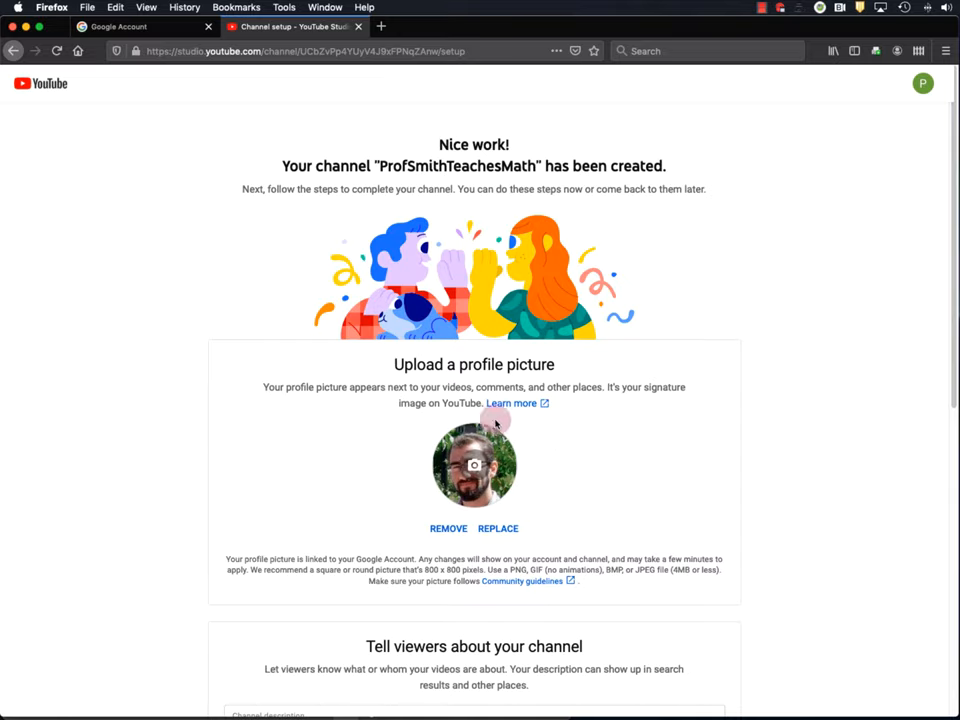
pyautogui.scroll(-3)
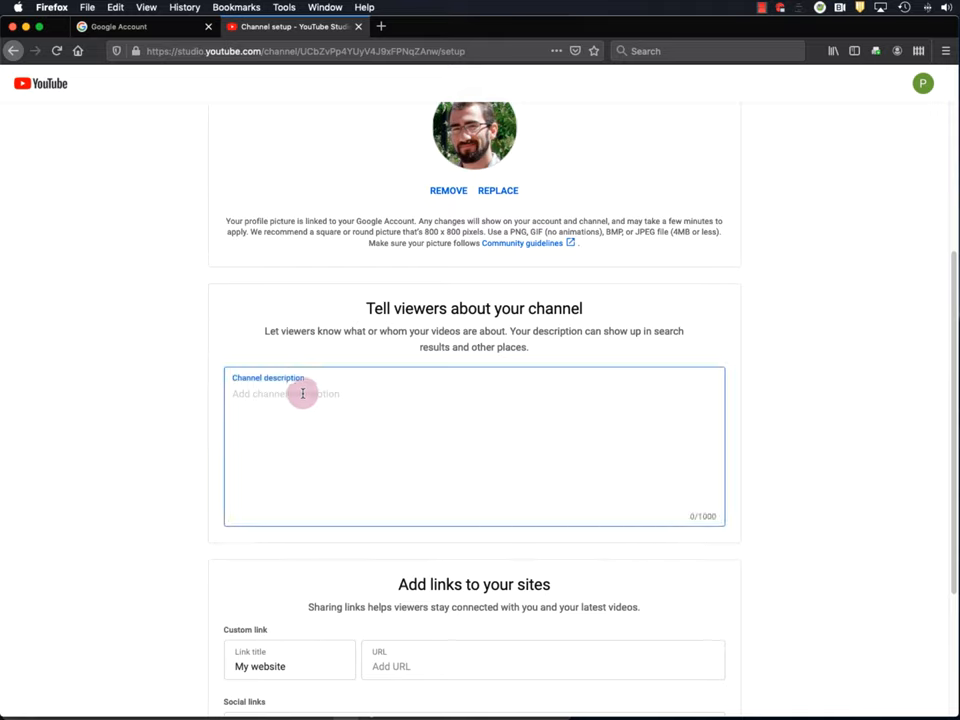
pyautogui.click(302, 394)
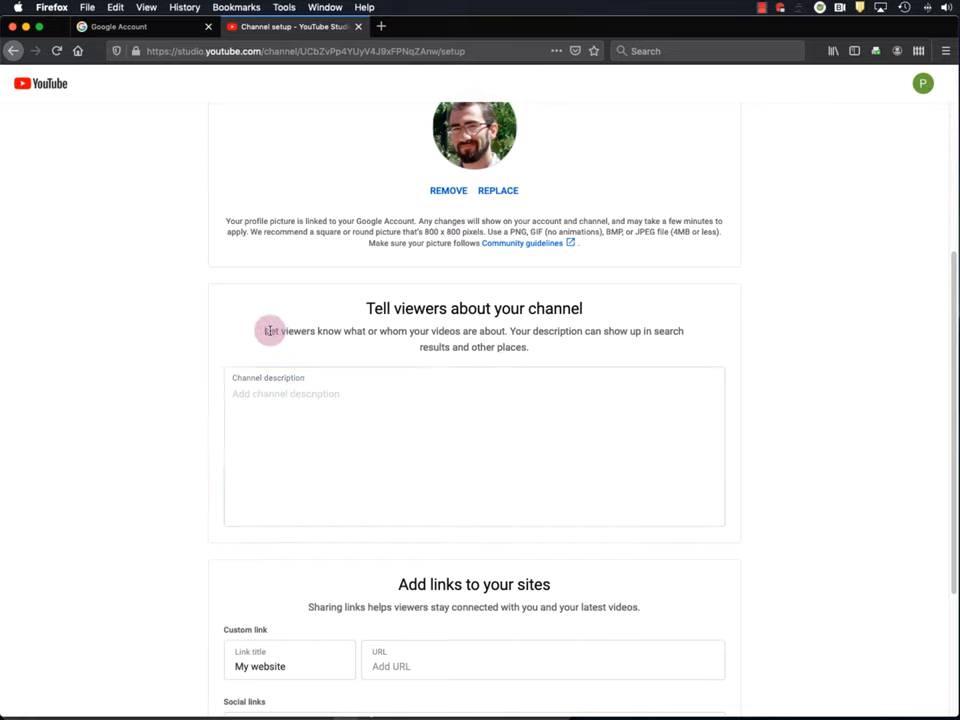
pyautogui.moveTo(264, 332); pyautogui.dragTo(510, 332)
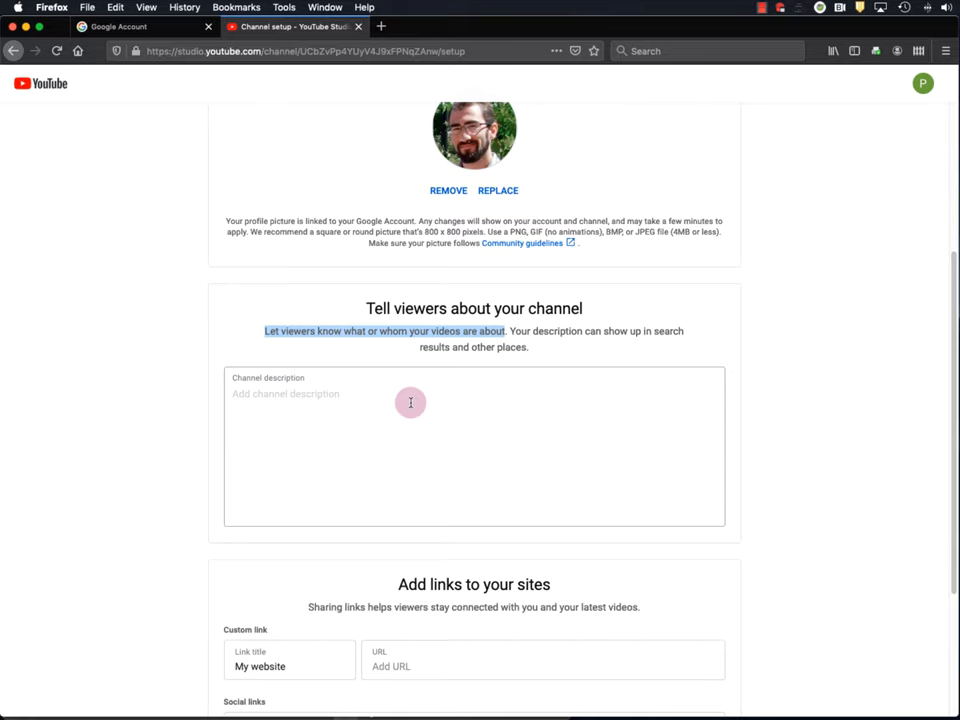
pyautogui.moveTo(368, 390)
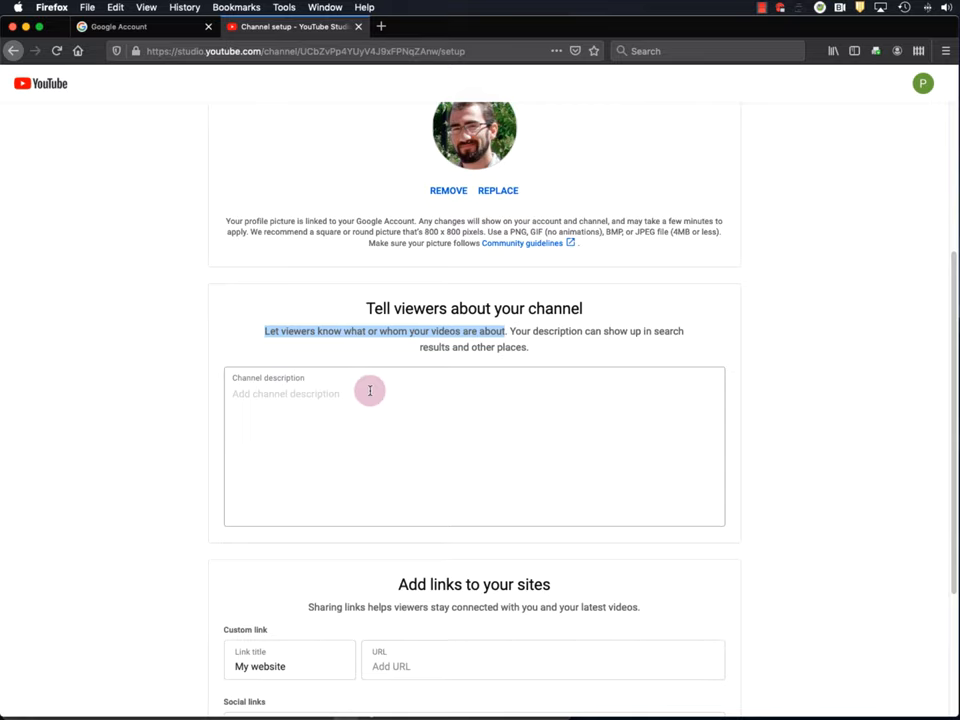
pyautogui.moveTo(332, 398)
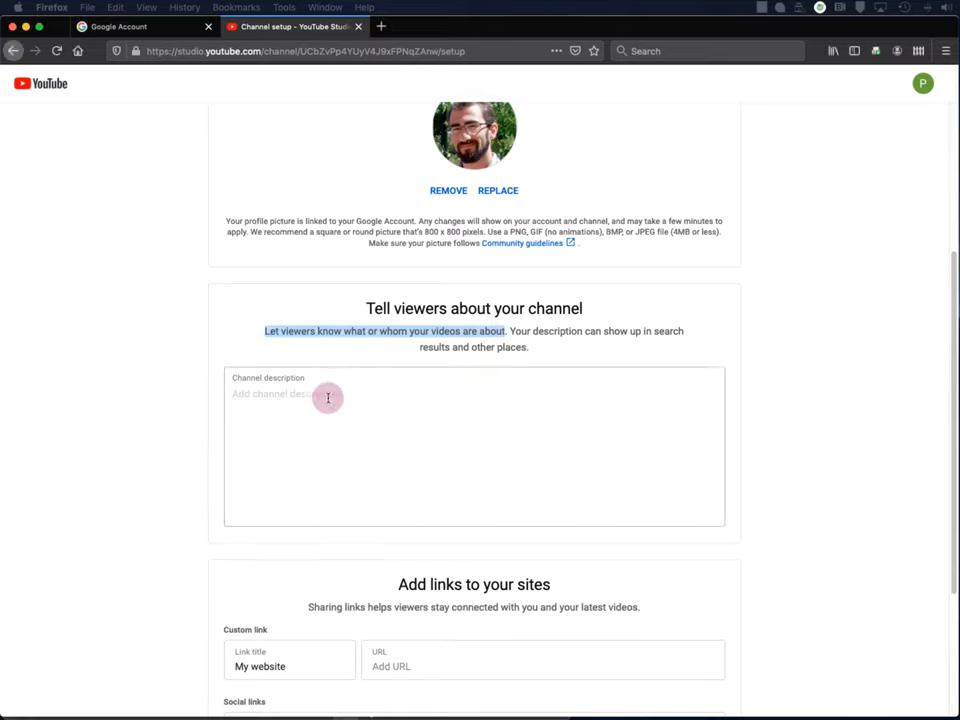
pyautogui.click(324, 396)
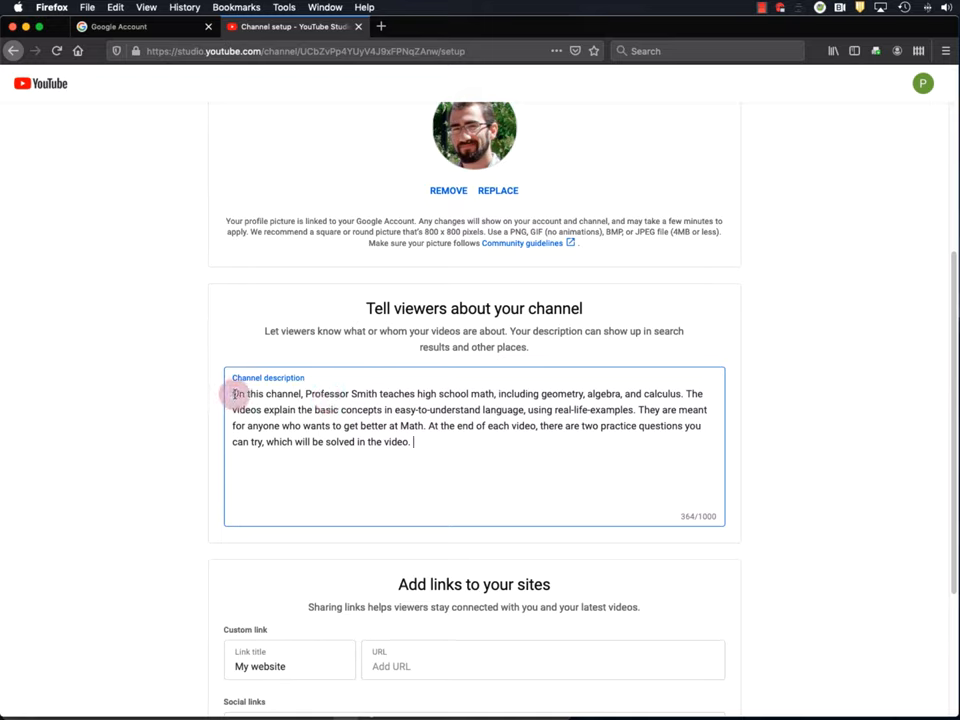
# - Highlight and review the opening sentence about teaching high school math, then clear it
pyautogui.moveTo(234, 392); pyautogui.dragTo(378, 392)
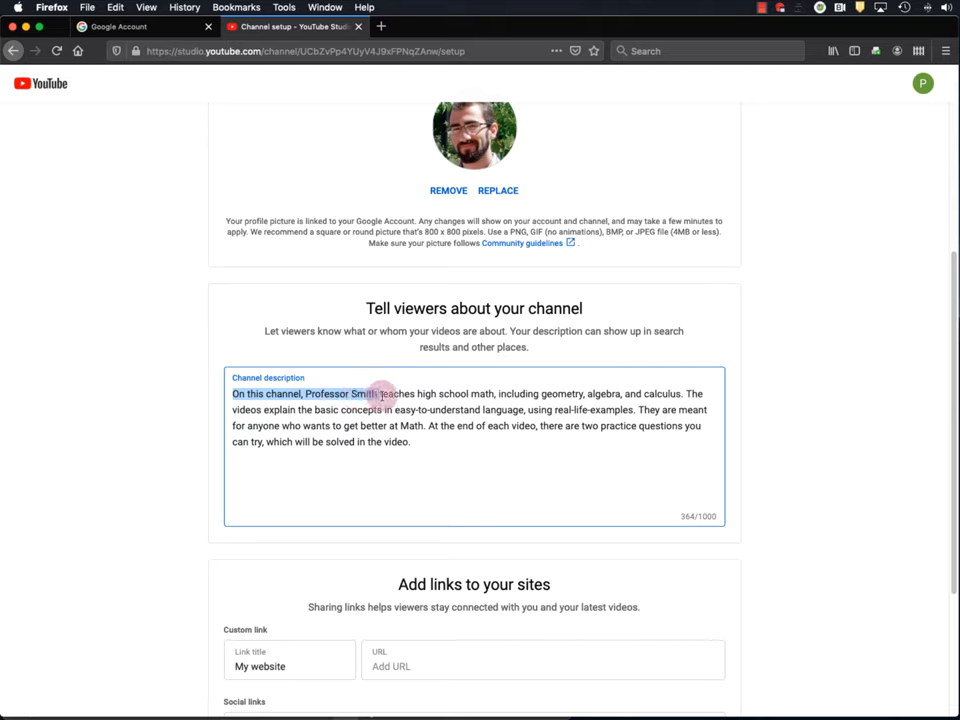
pyautogui.moveTo(380, 392); pyautogui.dragTo(496, 392)
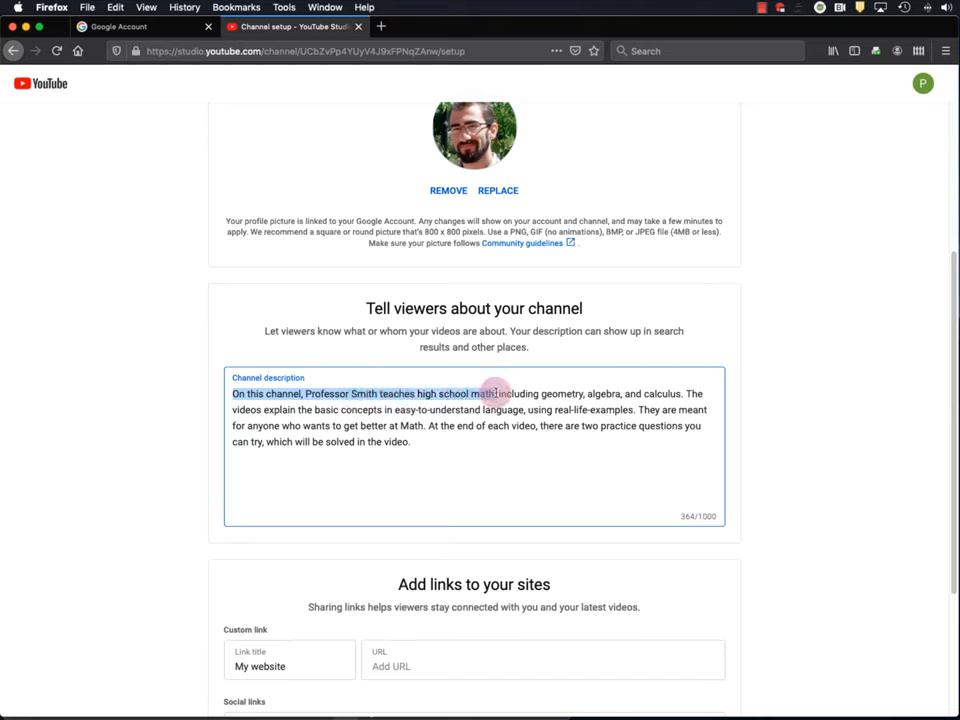
pyautogui.moveTo(490, 392); pyautogui.dragTo(684, 392)
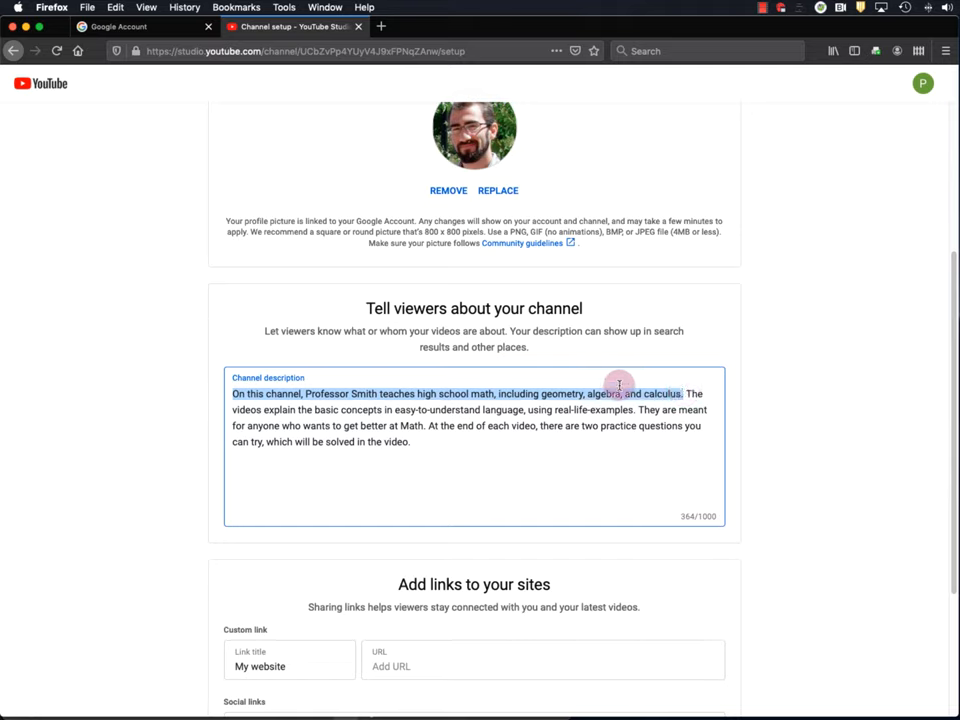
pyautogui.click(686, 394)
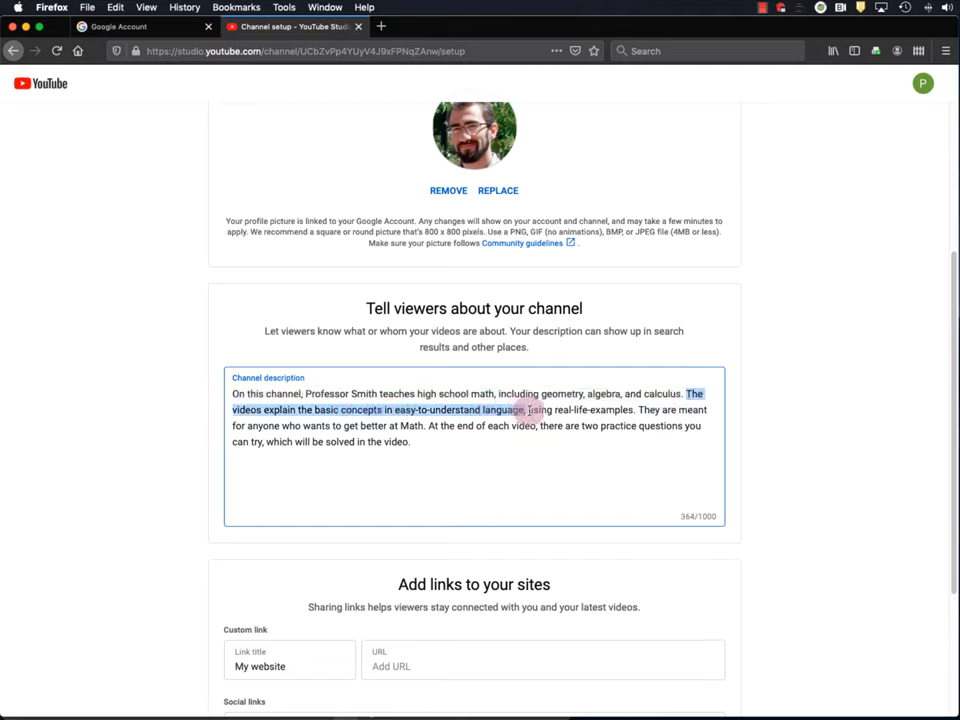
# - Review the sentences about easy explanations and practice questions, leaving the description unchanged
pyautogui.moveTo(530, 408); pyautogui.dragTo(636, 408)
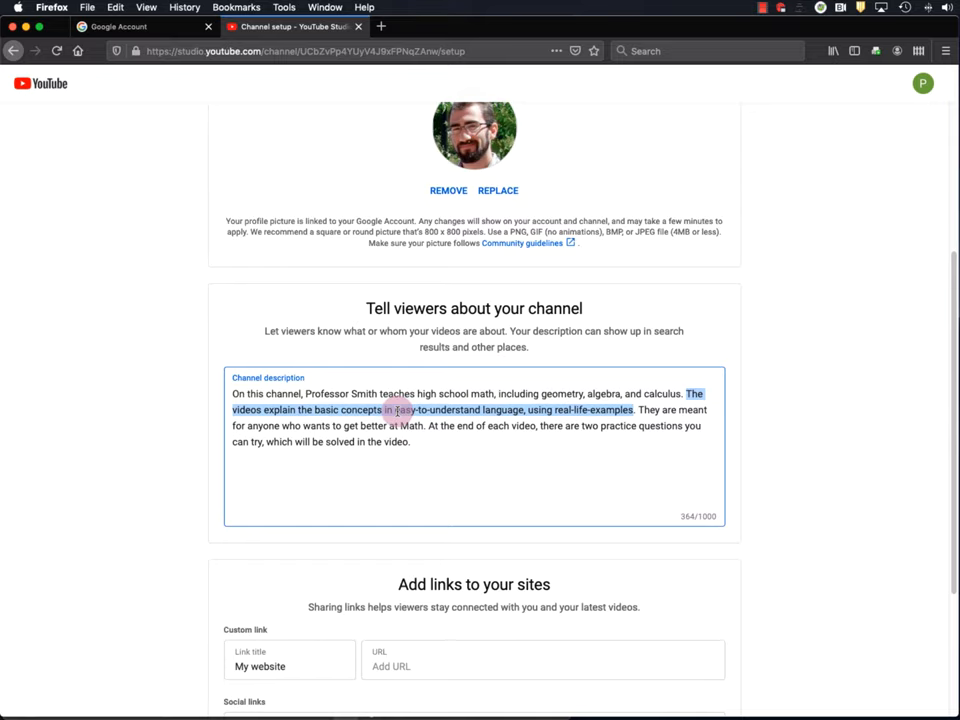
pyautogui.click(634, 410)
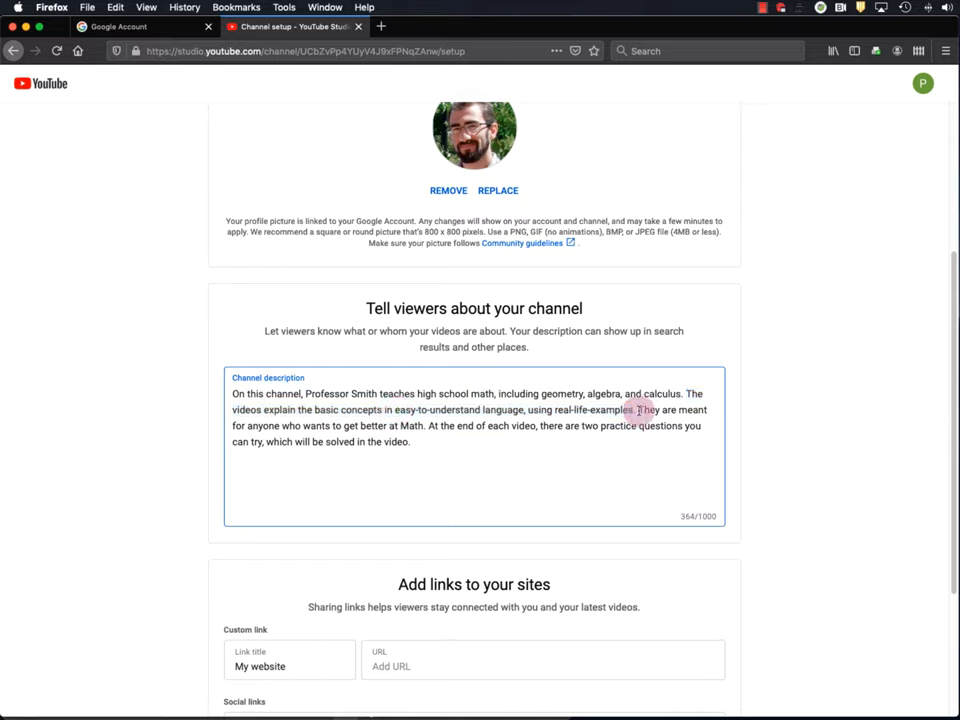
pyautogui.moveTo(636, 410); pyautogui.dragTo(384, 424)
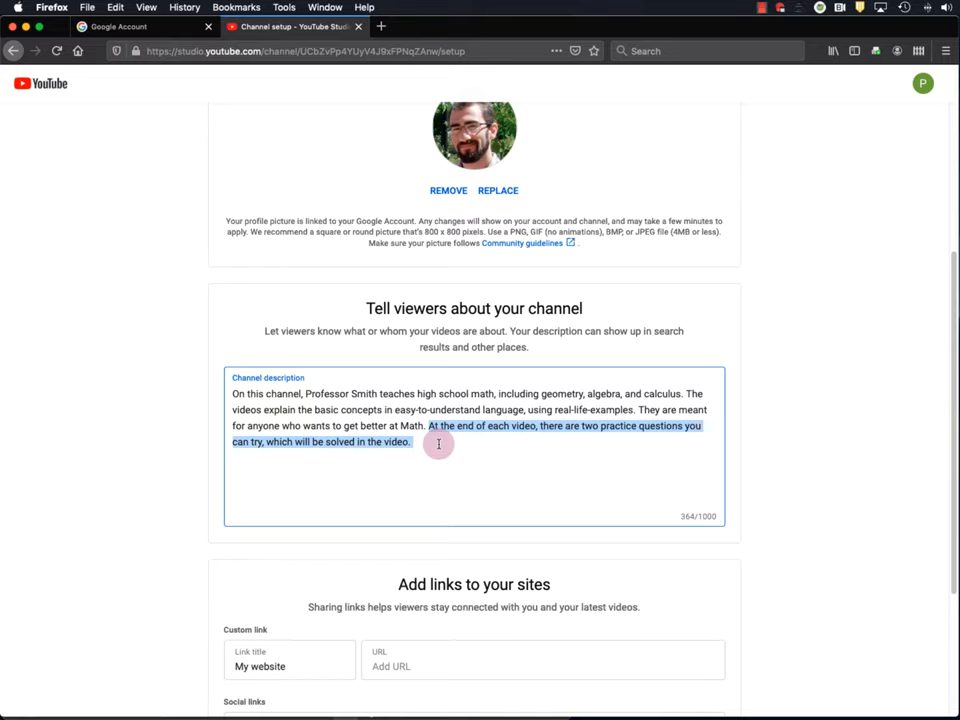
pyautogui.click(438, 456)
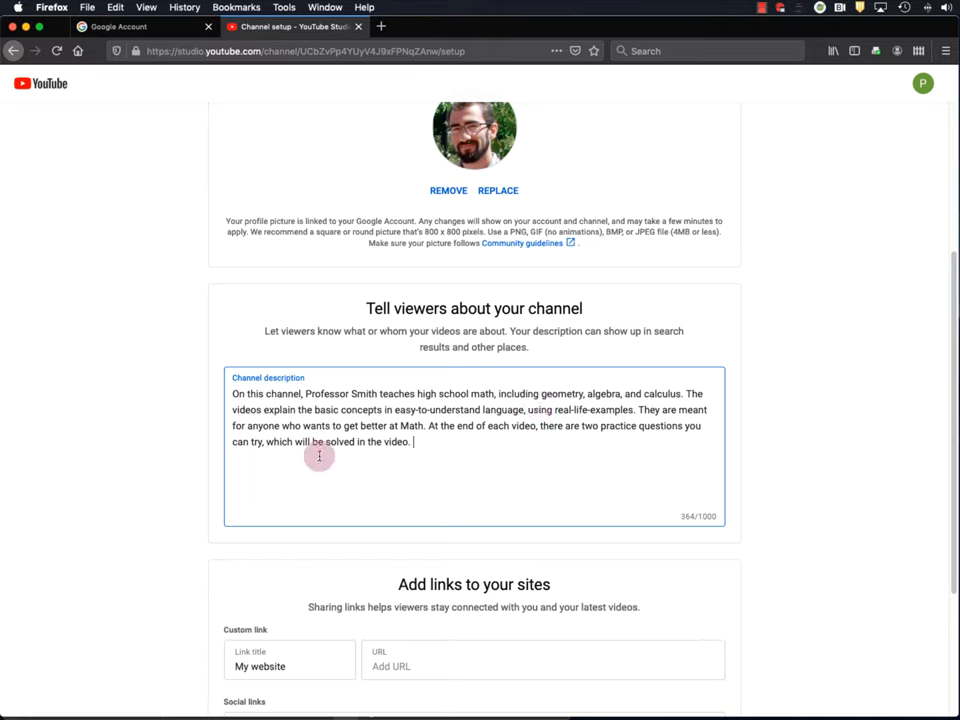
pyautogui.moveTo(508, 410)
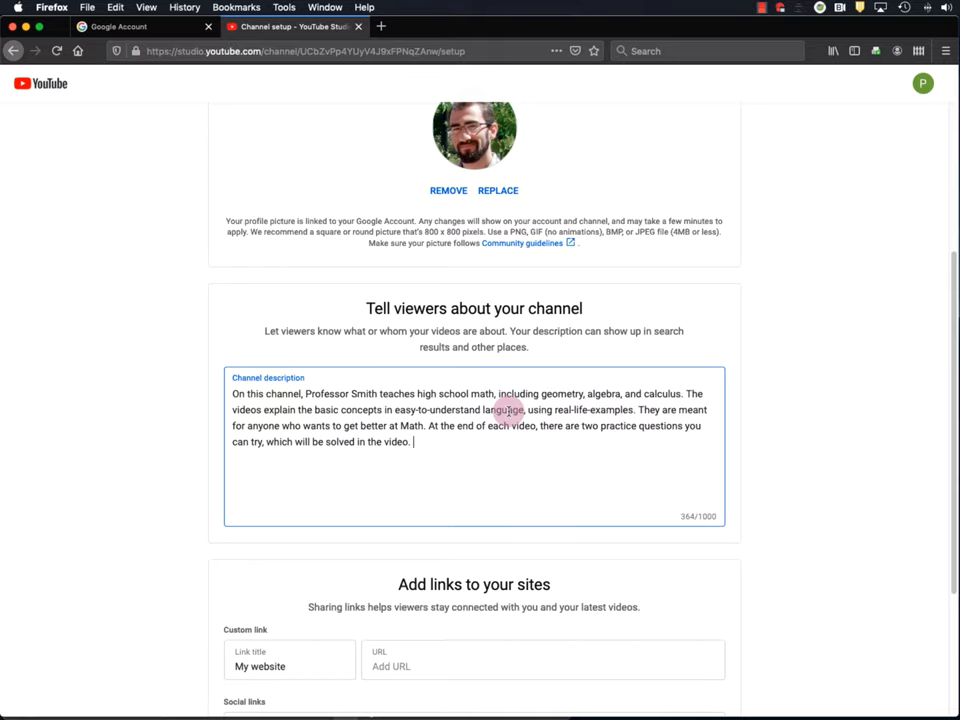
# - Save the channel setup and continue to the ProfSmithTeachesMath channel home page
pyautogui.scroll(-3)
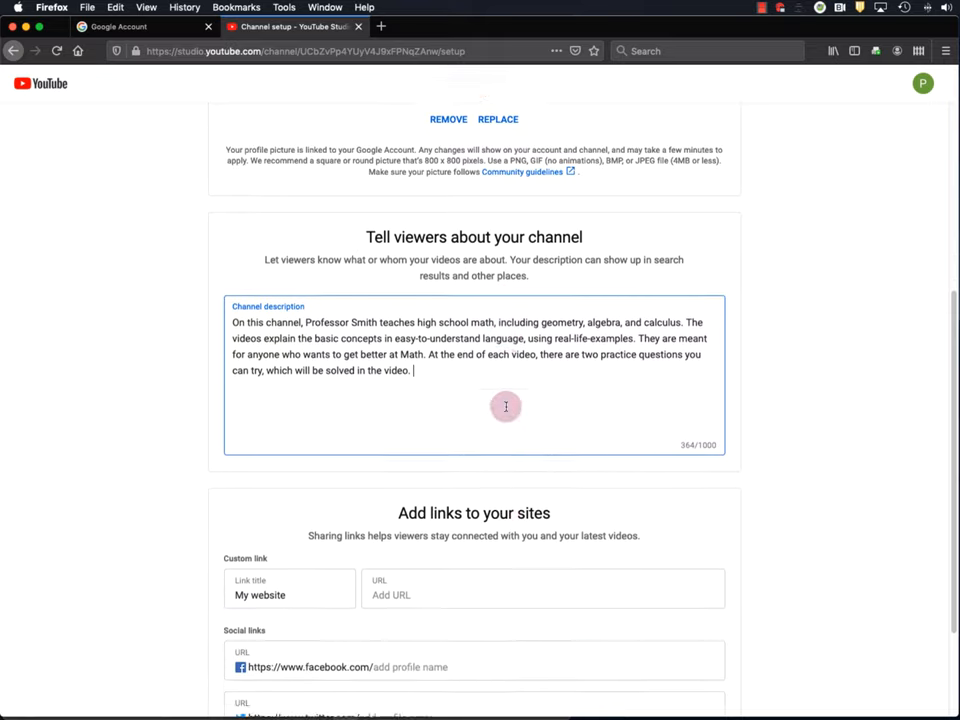
pyautogui.scroll(-3)
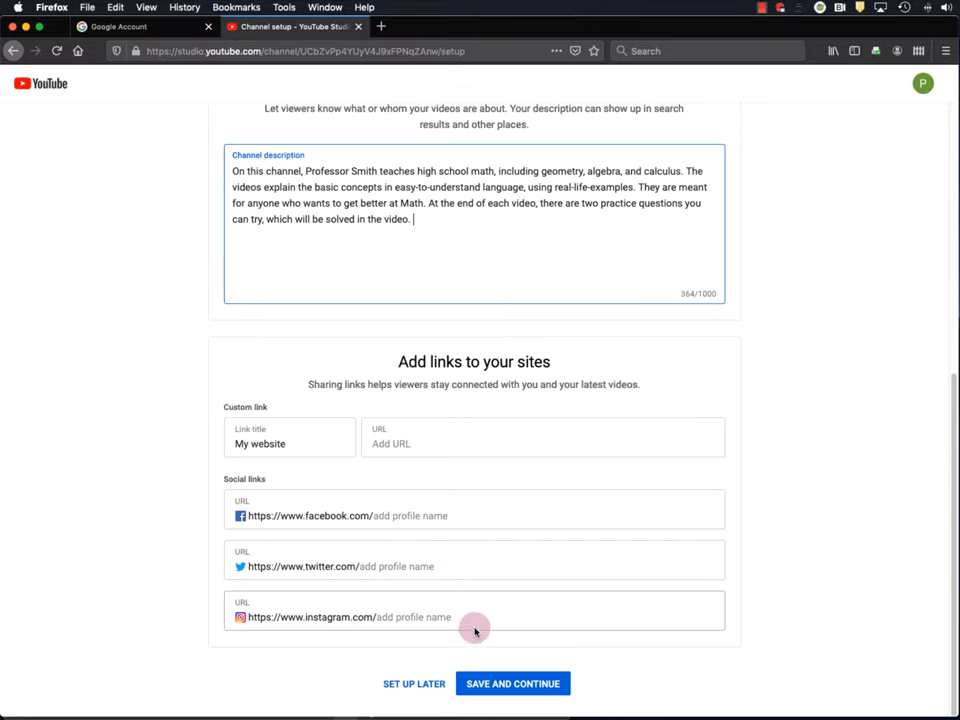
pyautogui.click(512, 682)
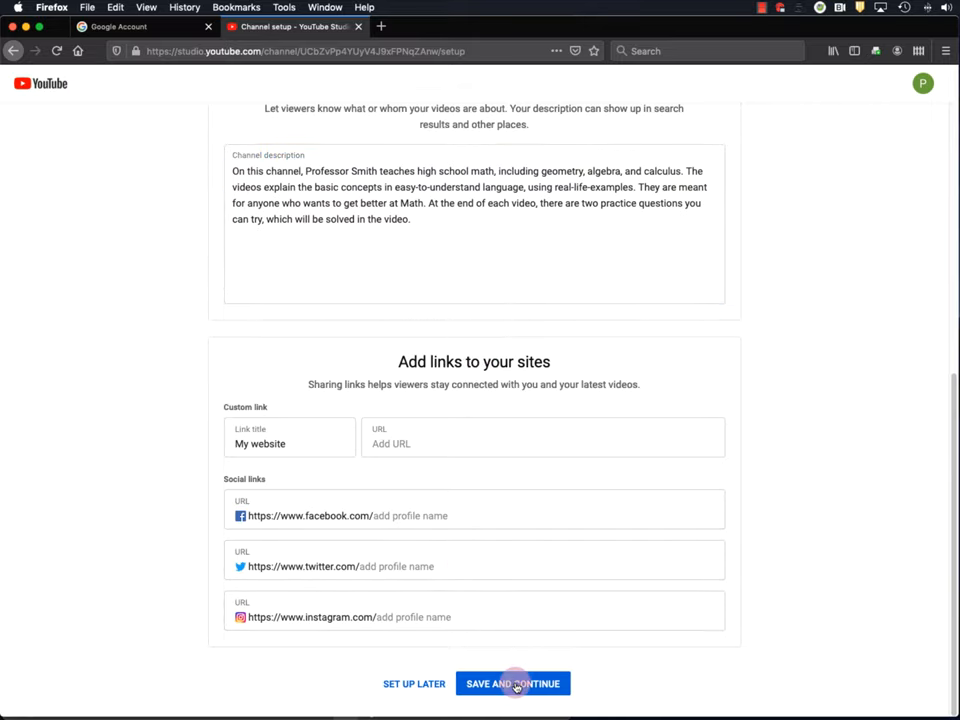
pyautogui.click(528, 682)
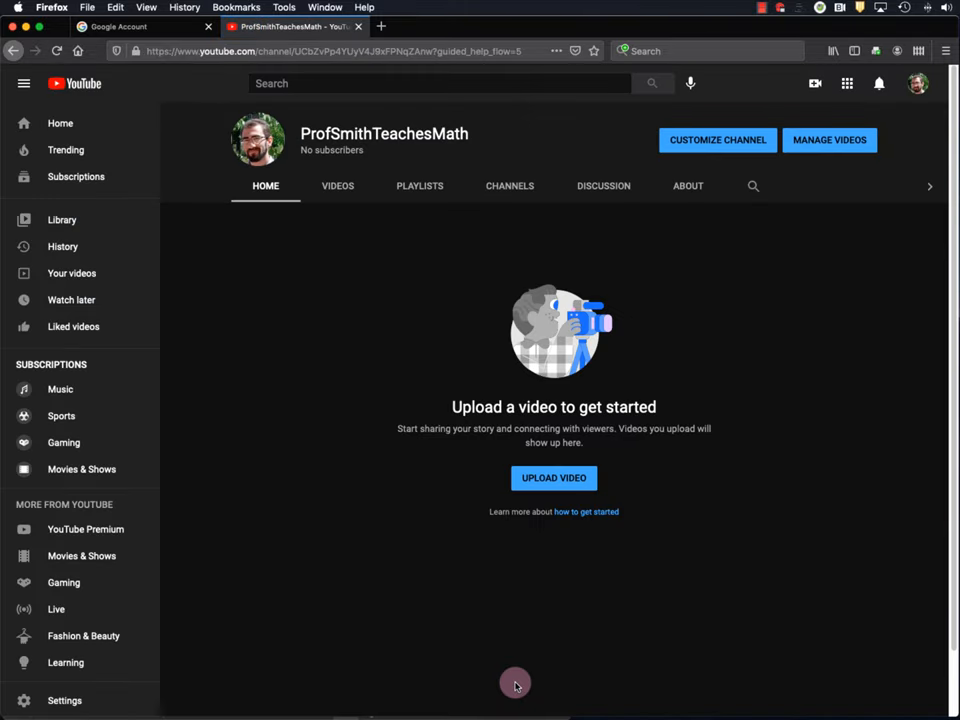
pyautogui.moveTo(332, 360)
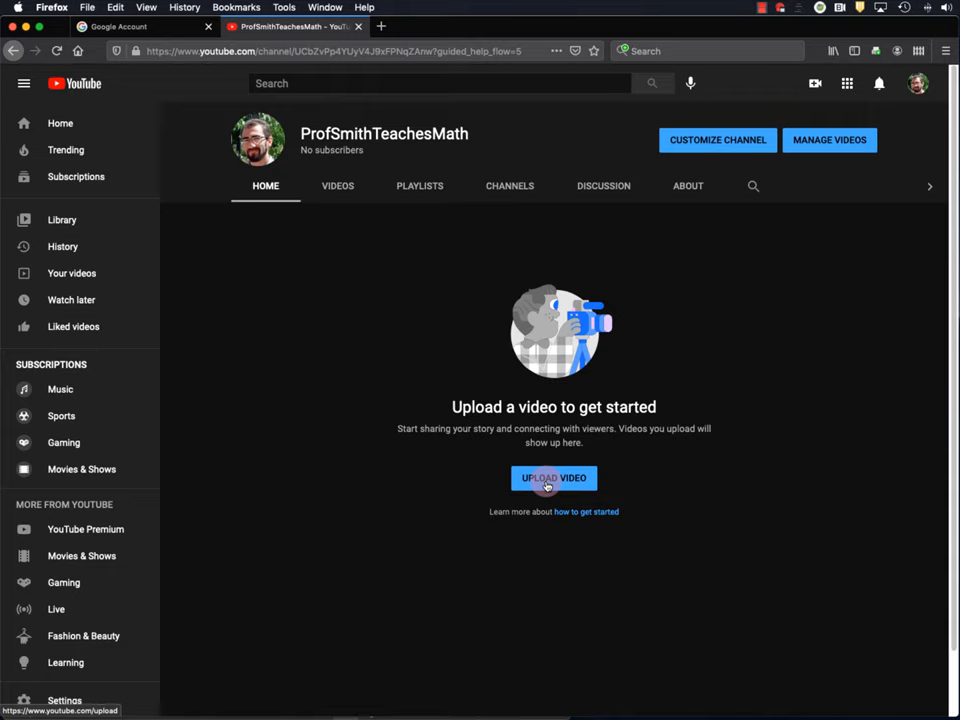
# - Start a first video upload from the empty channel home page
pyautogui.click(552, 478)
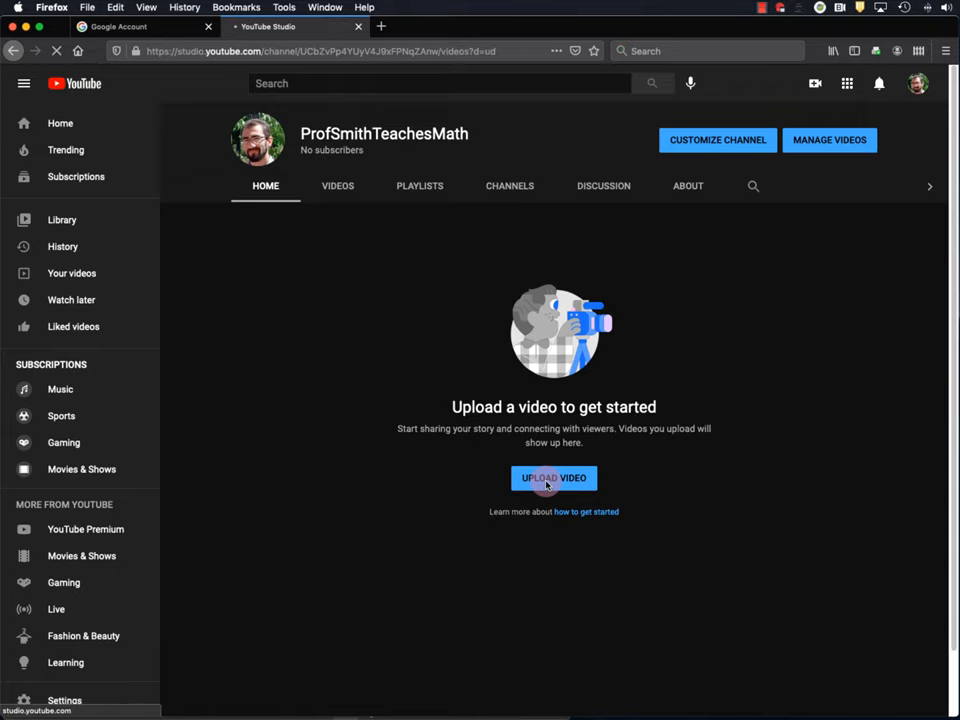
pyautogui.click(552, 478)
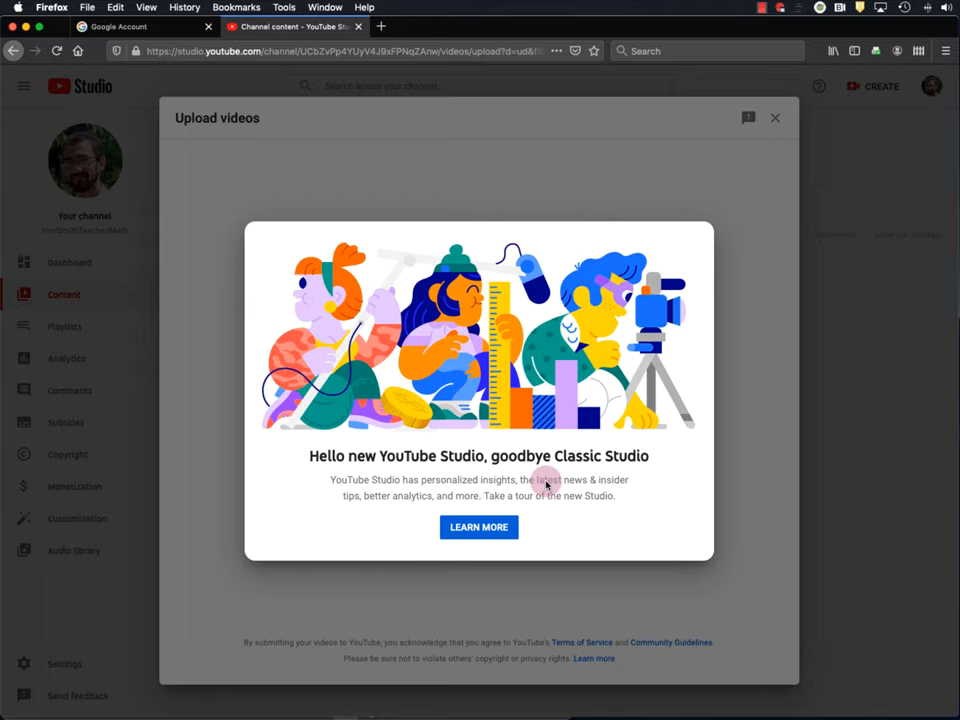
pyautogui.moveTo(440, 494)
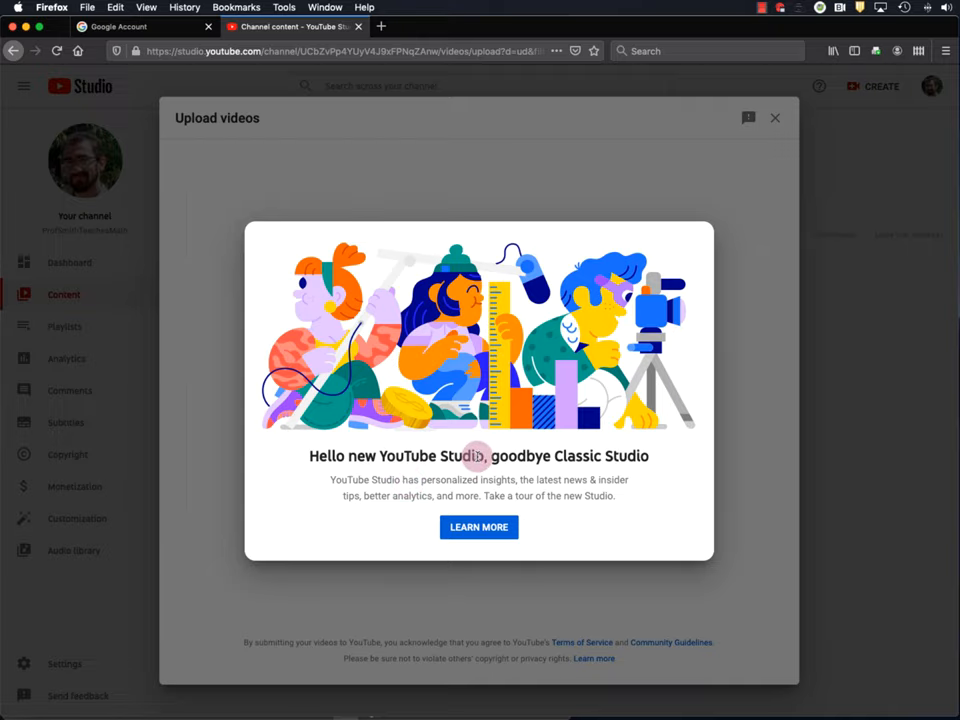
pyautogui.moveTo(756, 316)
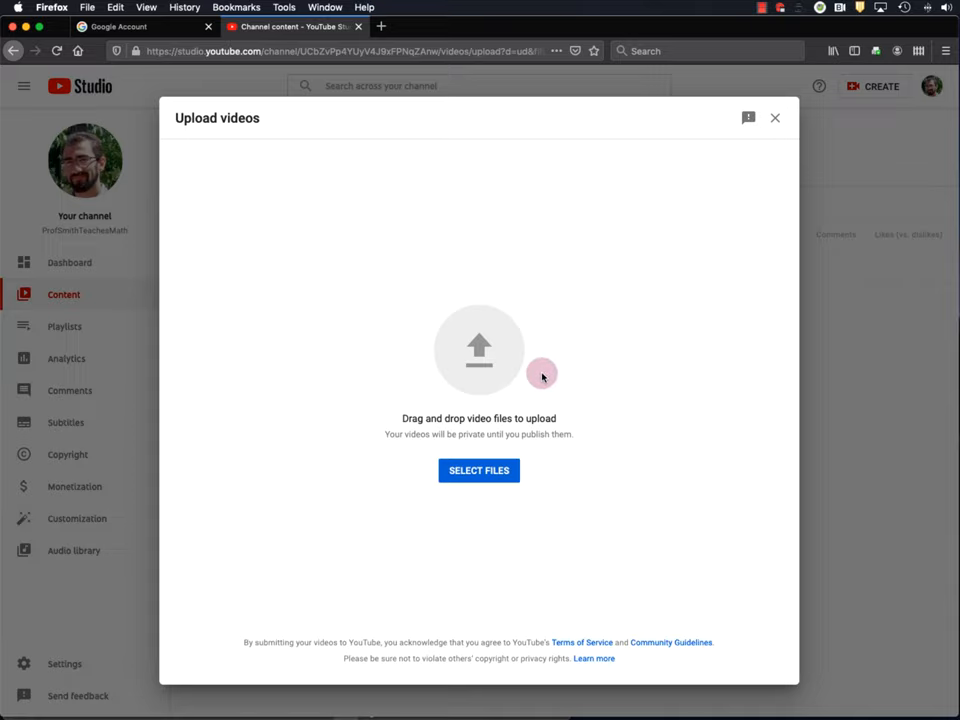
pyautogui.moveTo(498, 352)
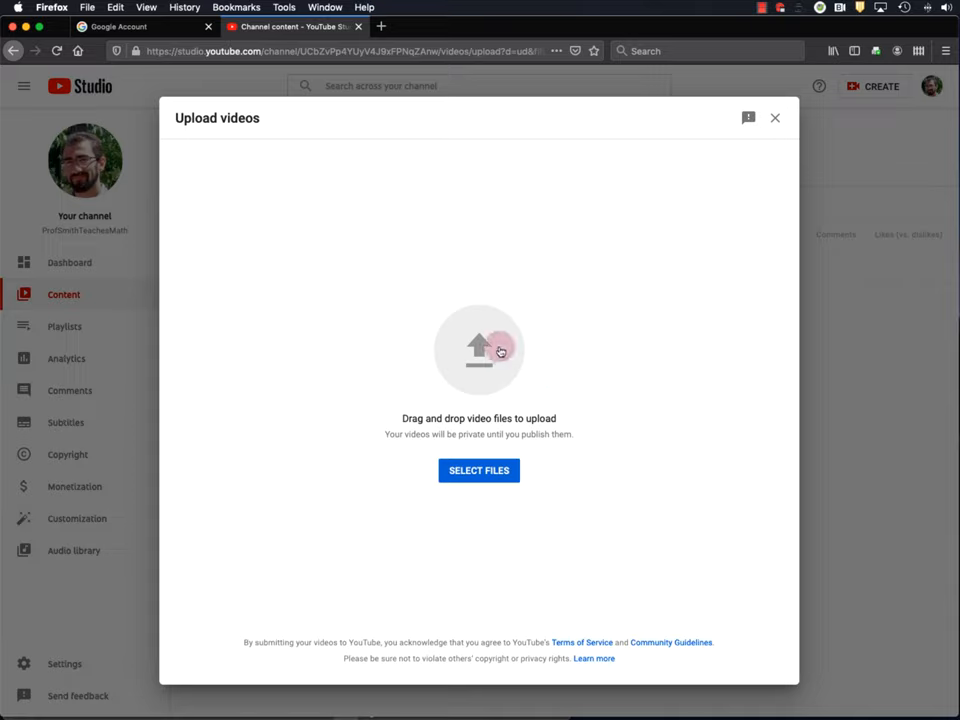
# - Choose Double Fertilization FINAL.mp4 in Finder so it begins uploading
pyautogui.click(478, 470)
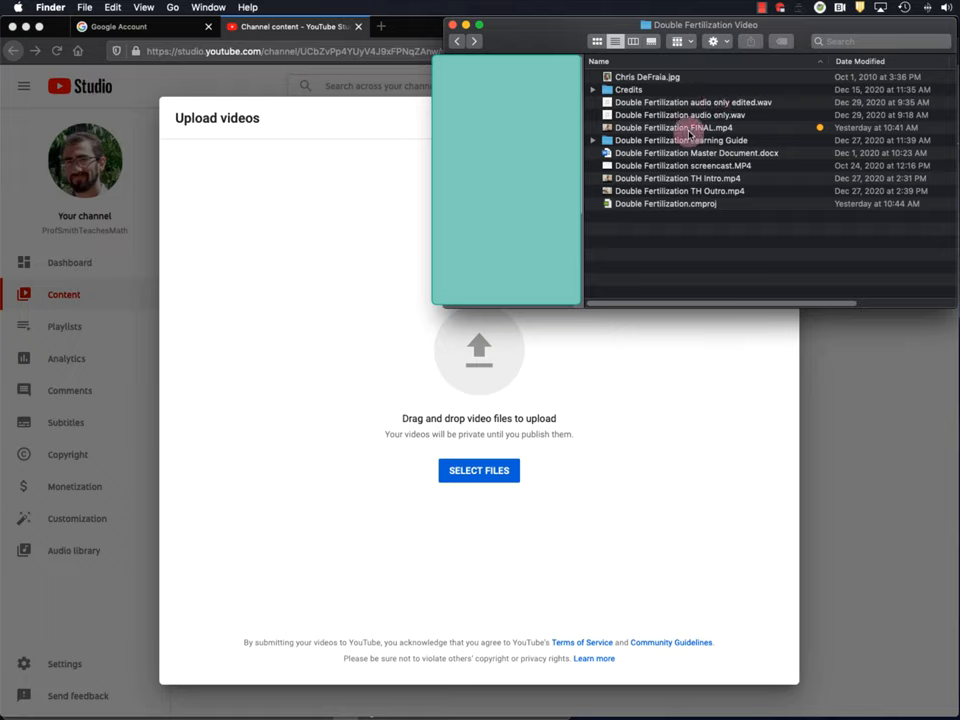
pyautogui.click(674, 128)
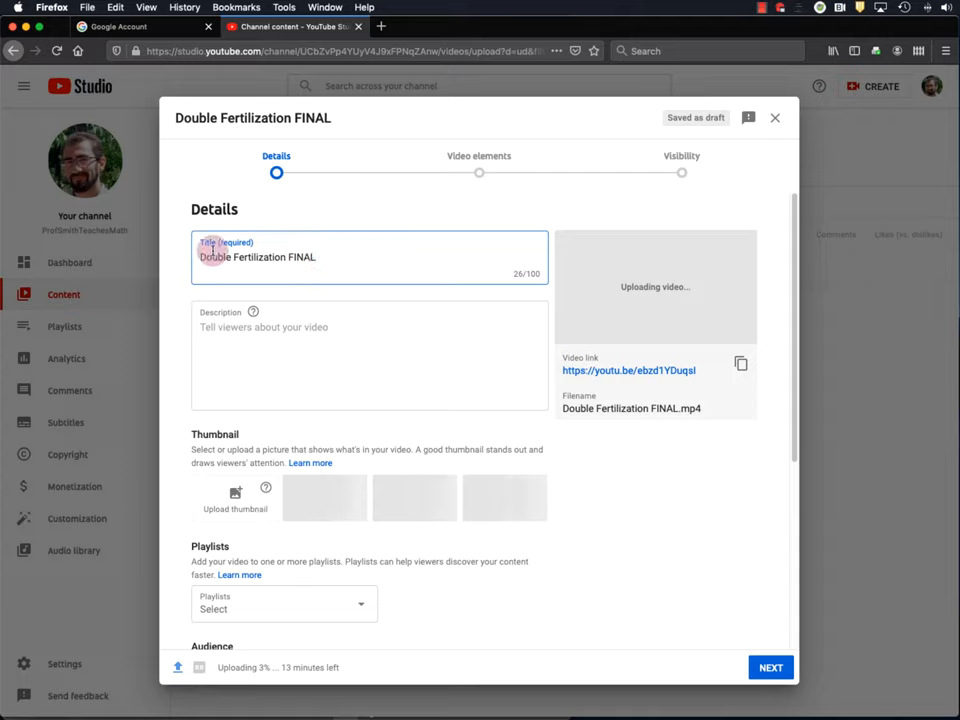
# - Change the title from 'FINAL' to read 'Double Fertilization and Seed Development'
pyautogui.press('Backspace')
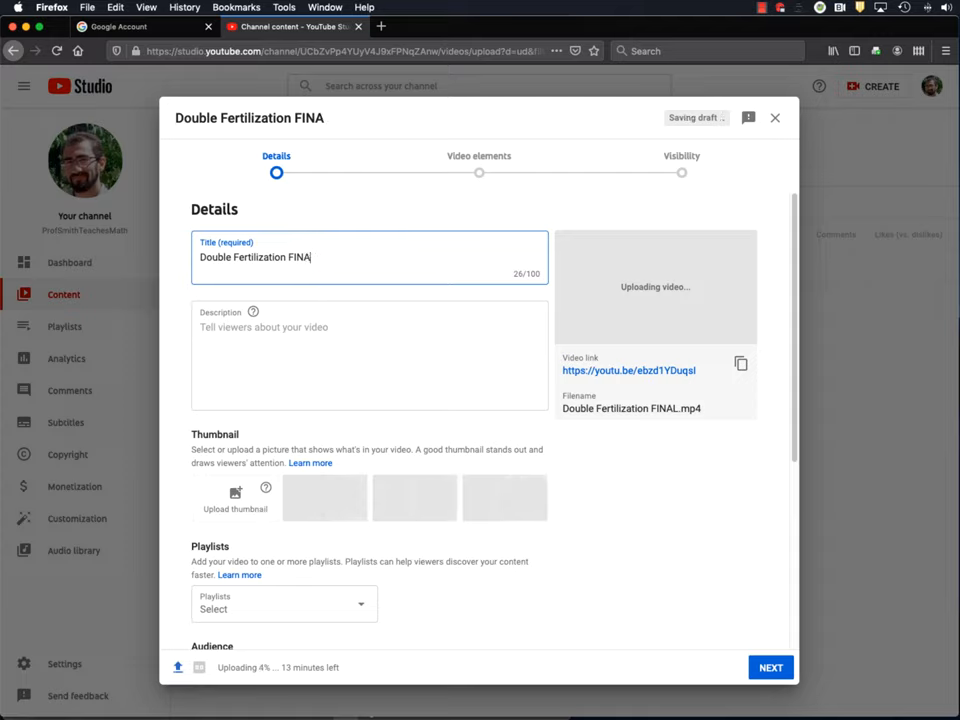
pyautogui.press('Backspace')
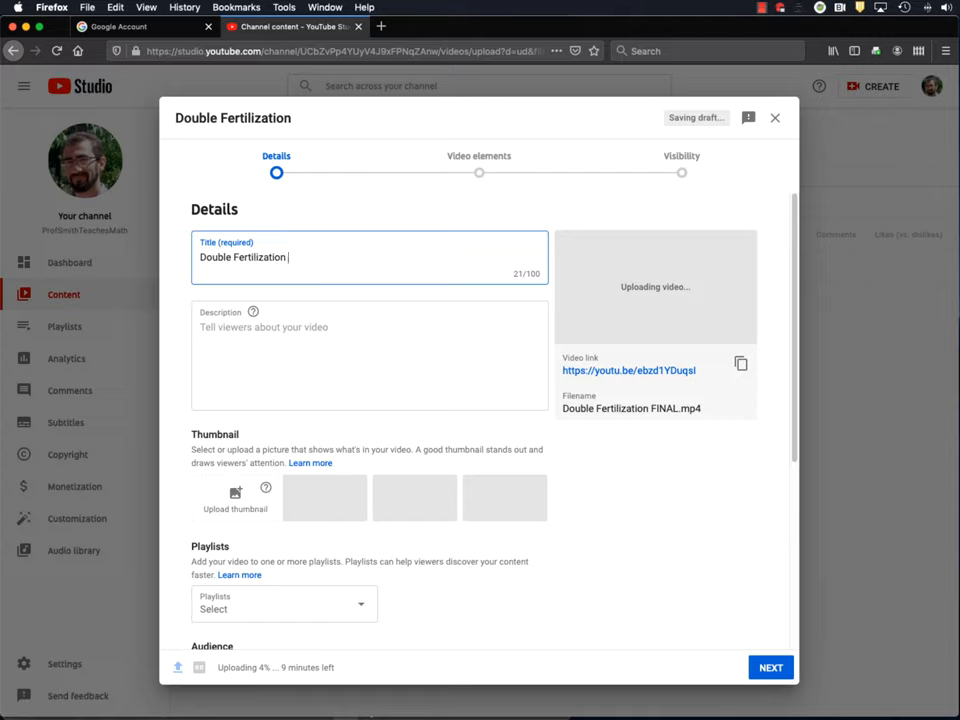
pyautogui.write('and Seed Development')
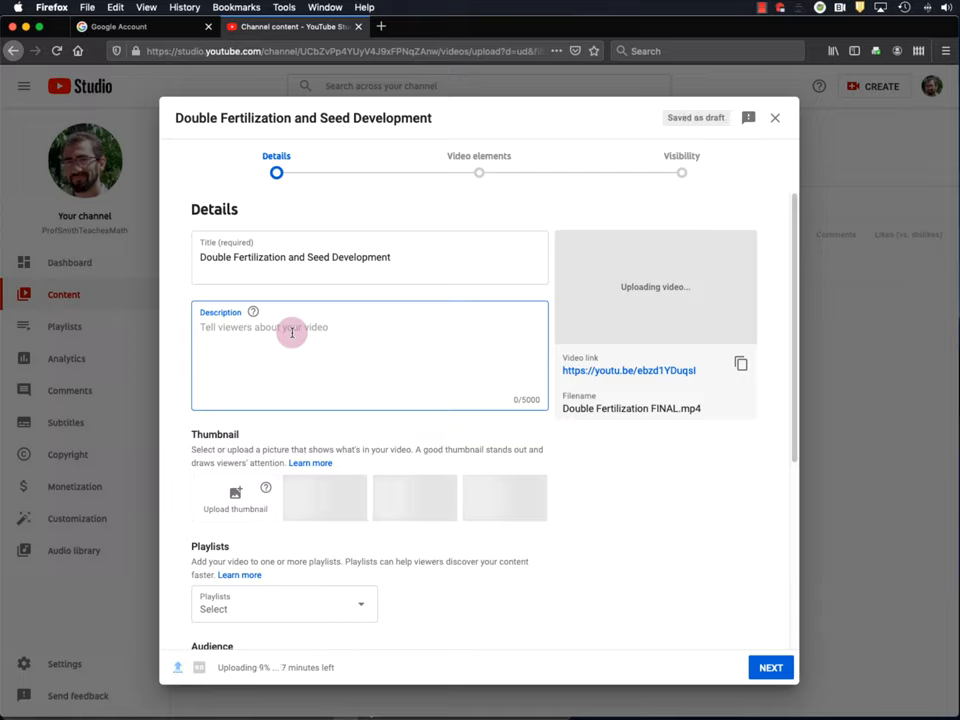
# - Describe the video as covering how plants reproduce by double fertilization and seed development
pyautogui.write('This video describes')
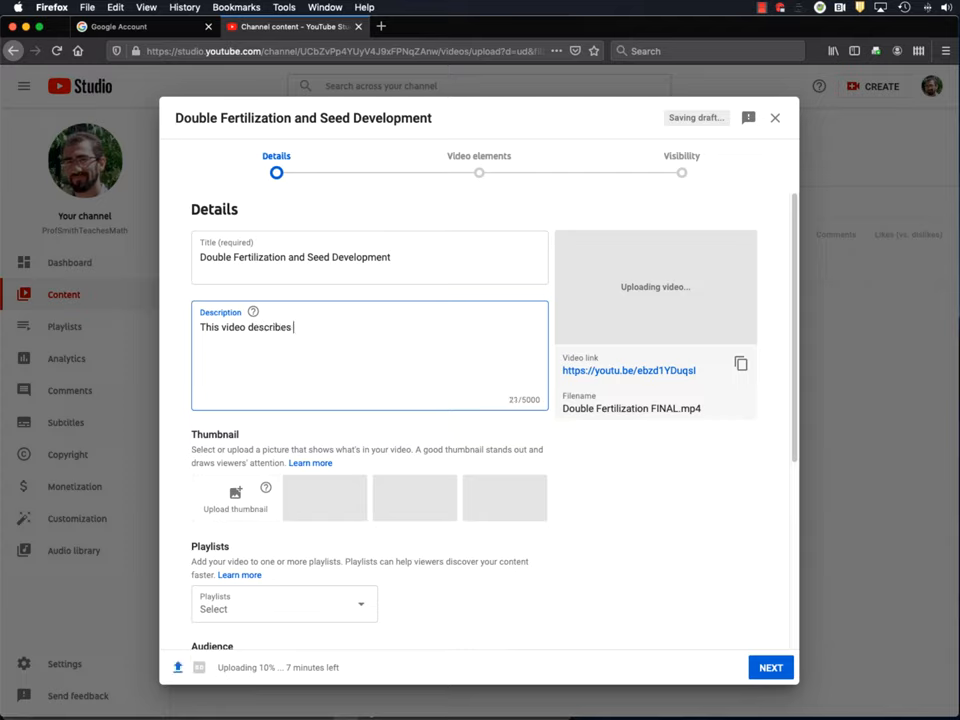
pyautogui.write('how')
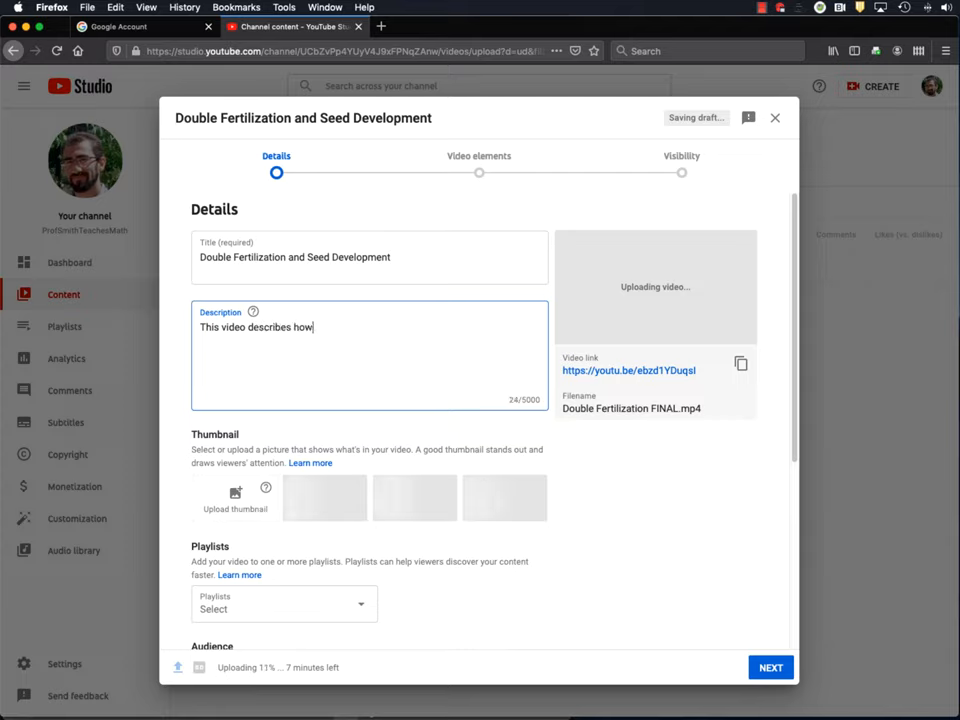
pyautogui.write('plants reproduce by d')
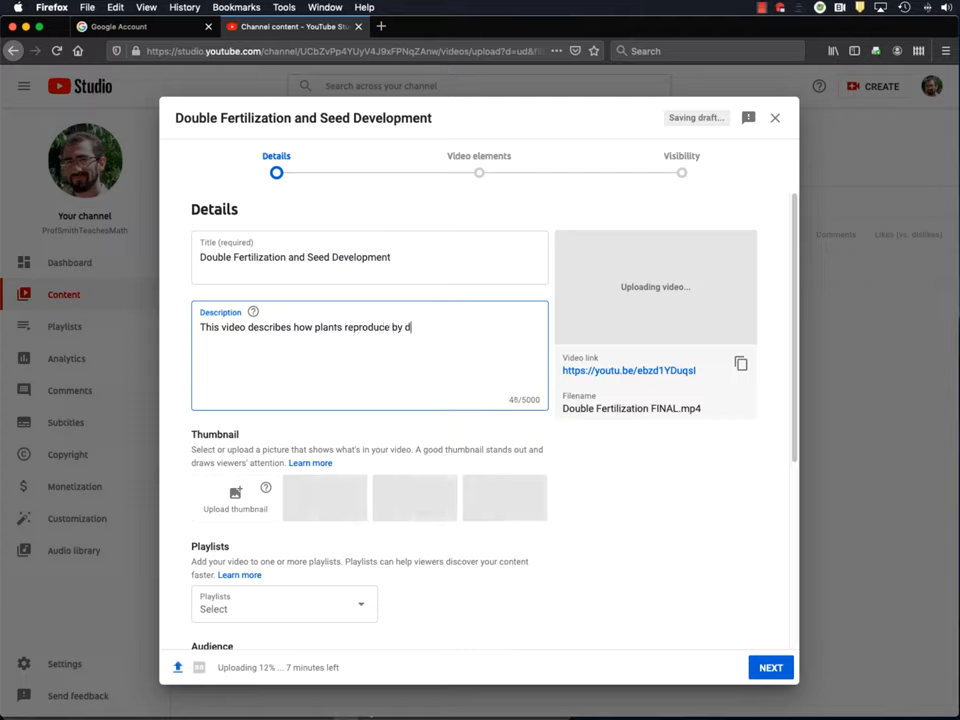
pyautogui.write('ouble fertiliz')
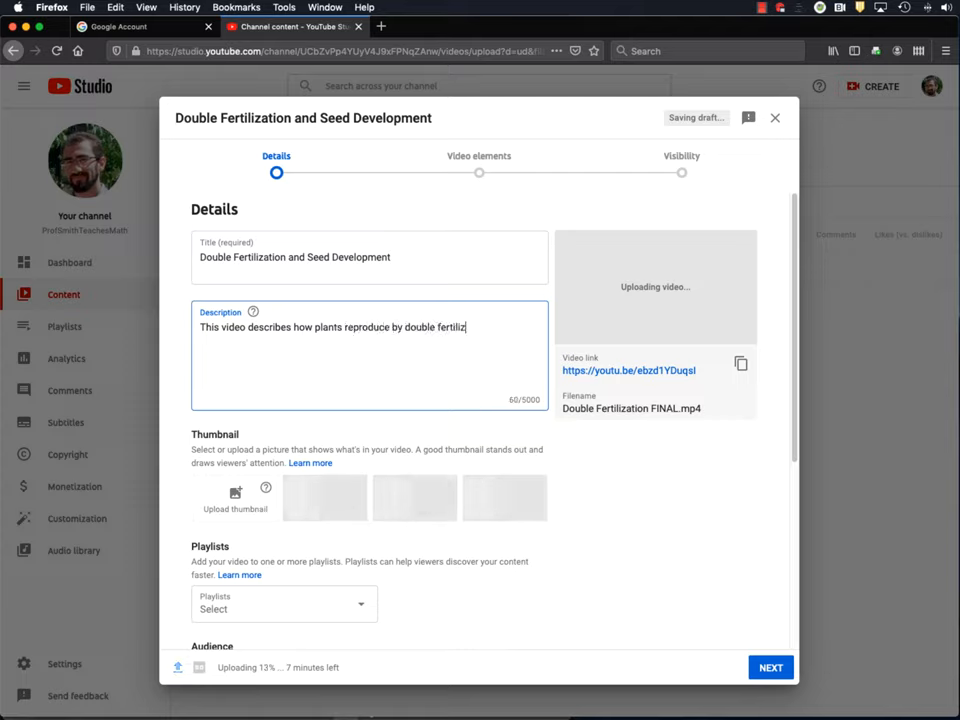
pyautogui.write('ation. It also describes seed develop')
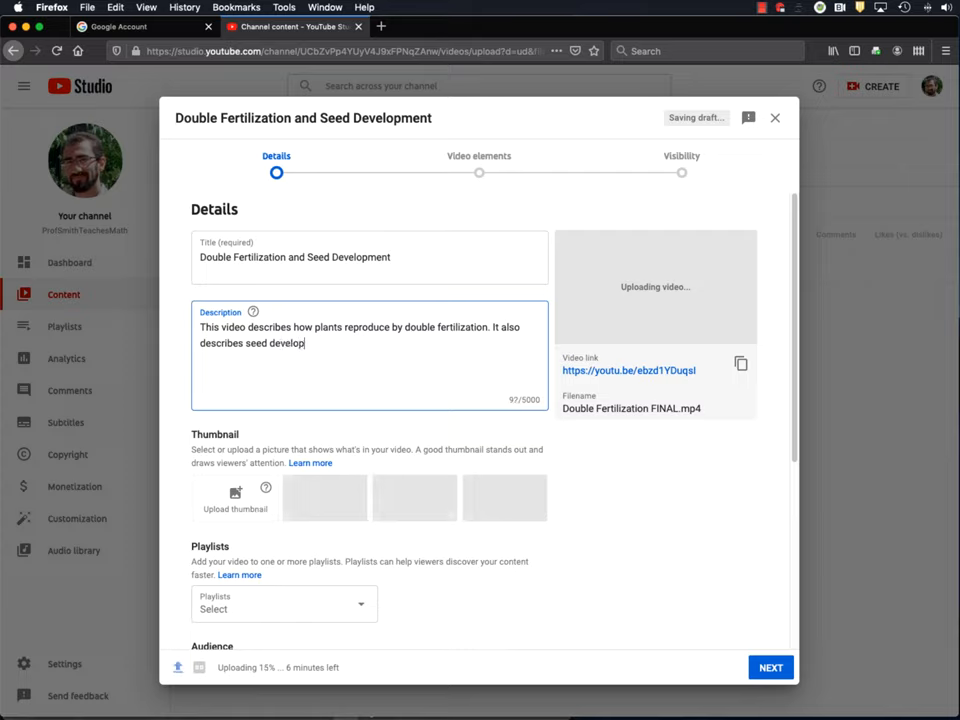
pyautogui.write('ment.')
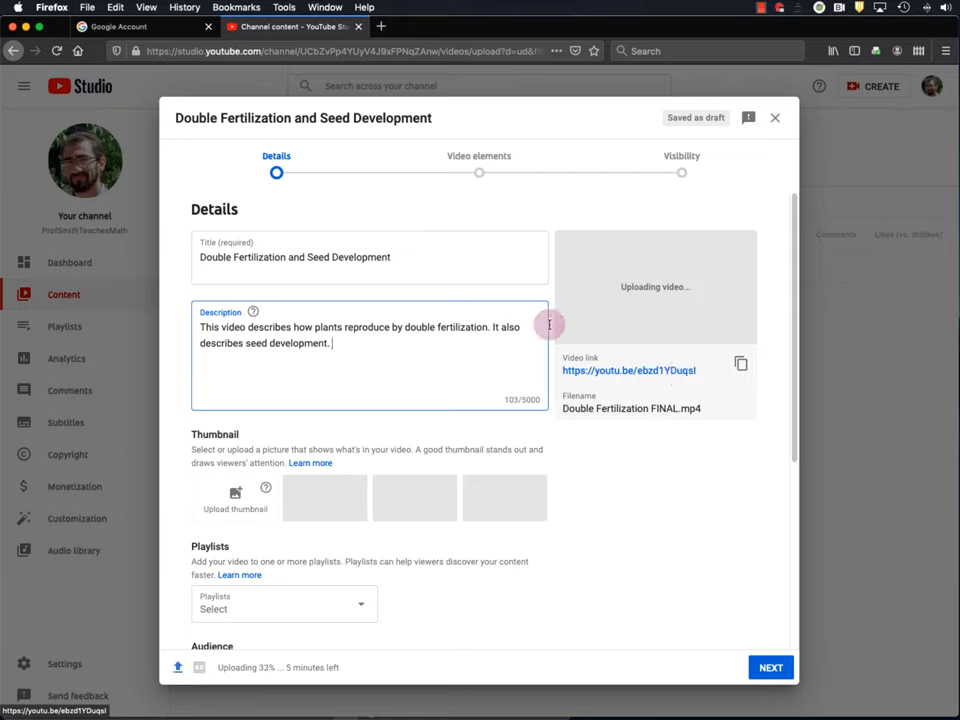
pyautogui.moveTo(622, 358)
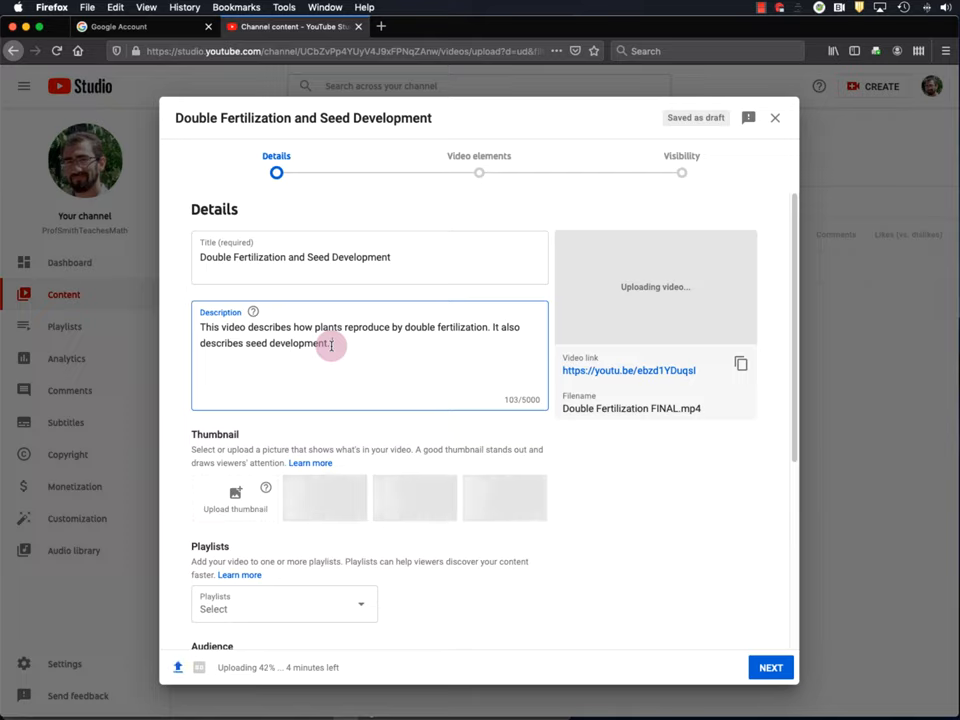
# - Replace 'how plants reproduce' with 'plant reproduction by double fertilization' in the description
pyautogui.doubleClick(210, 328)
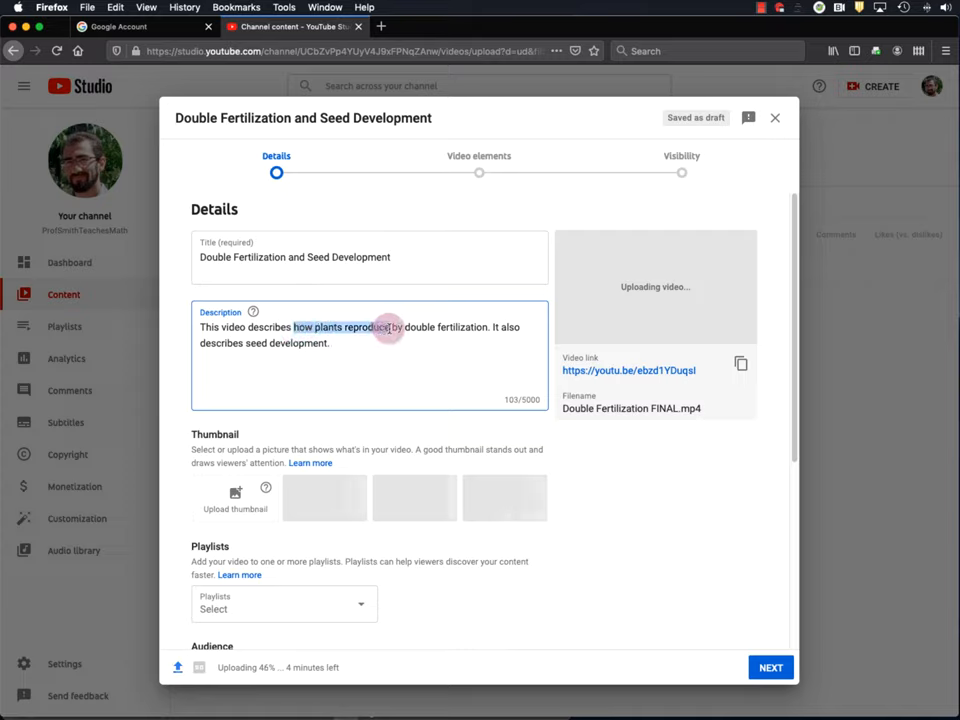
pyautogui.write('plant')
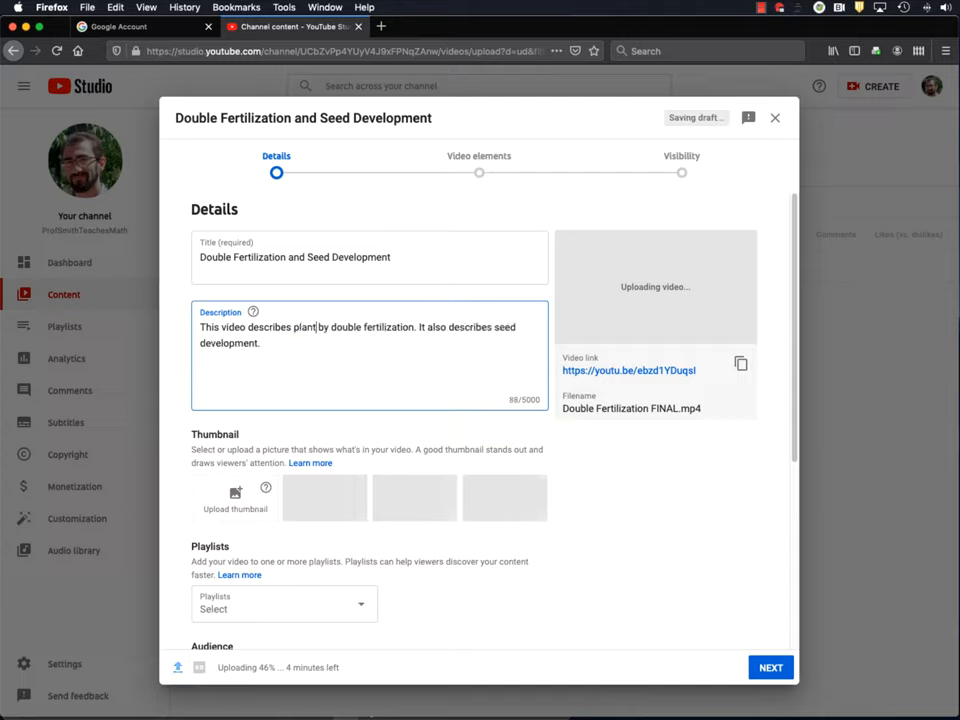
pyautogui.write('reproduction')
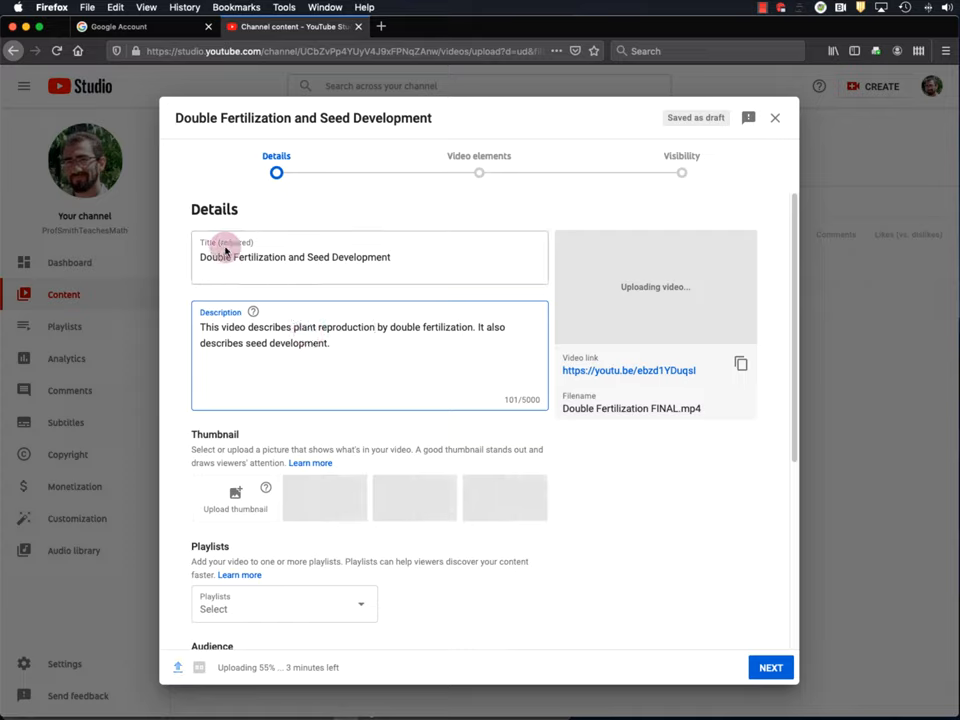
pyautogui.click(336, 344)
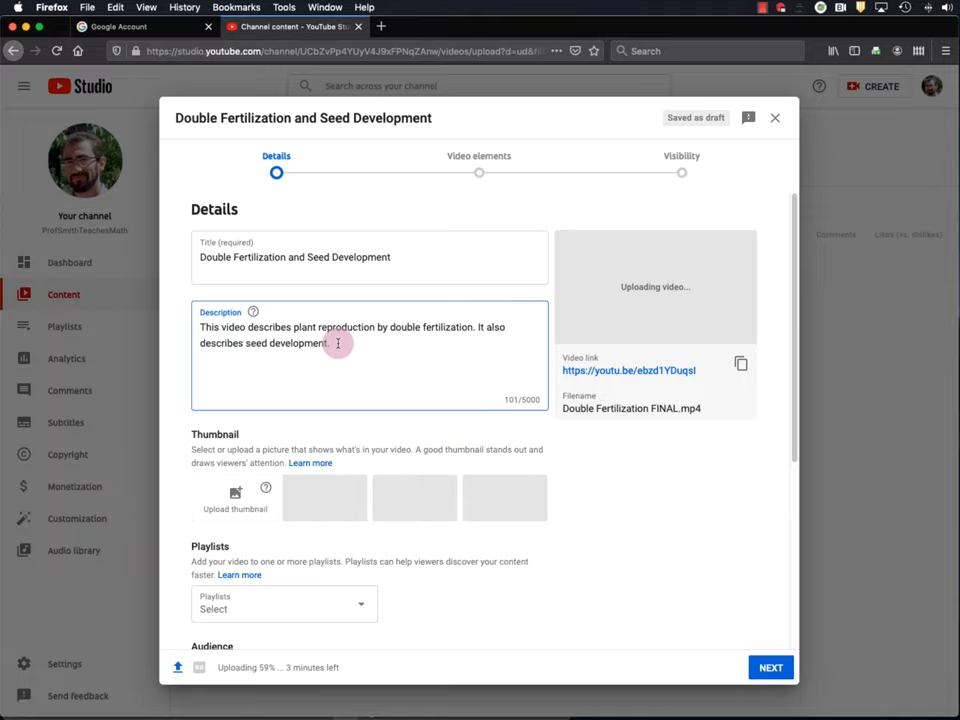
pyautogui.scroll(-3)
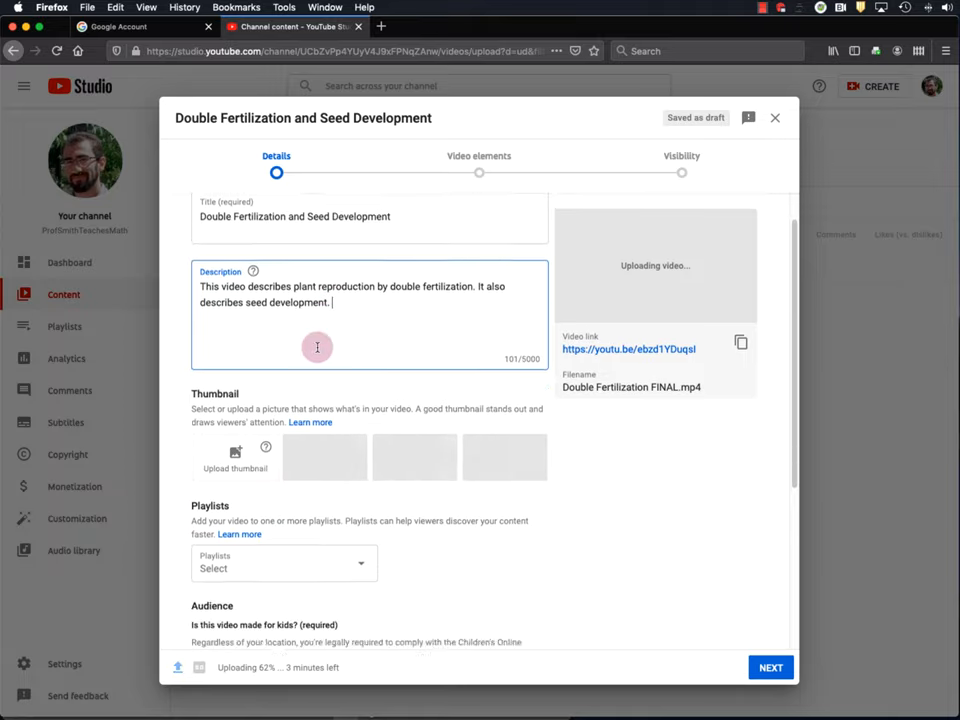
pyautogui.scroll(-3)
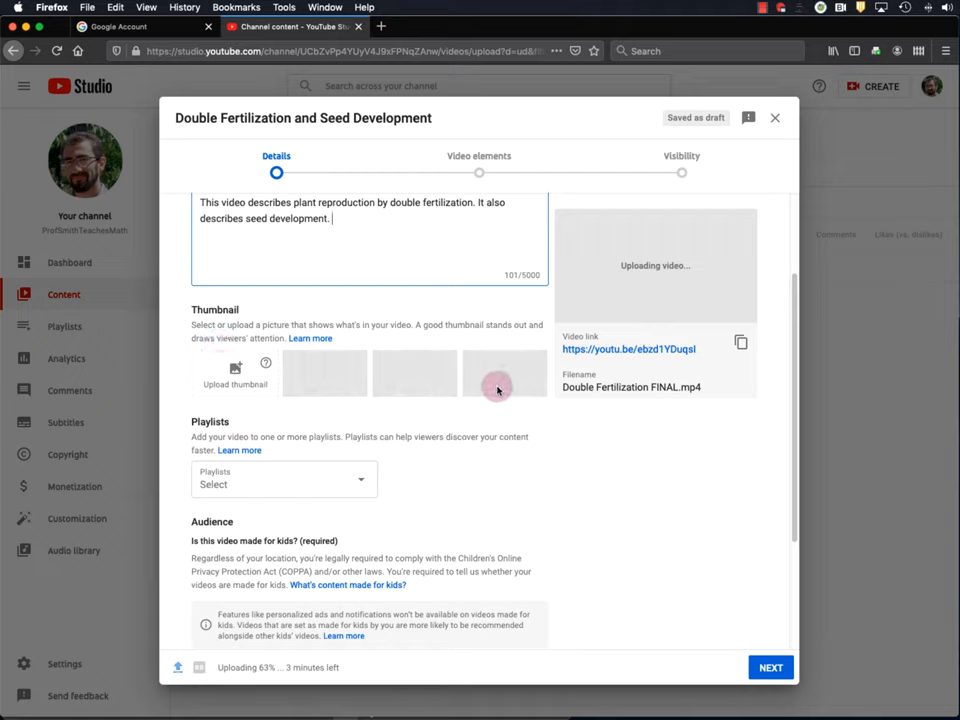
pyautogui.moveTo(240, 364)
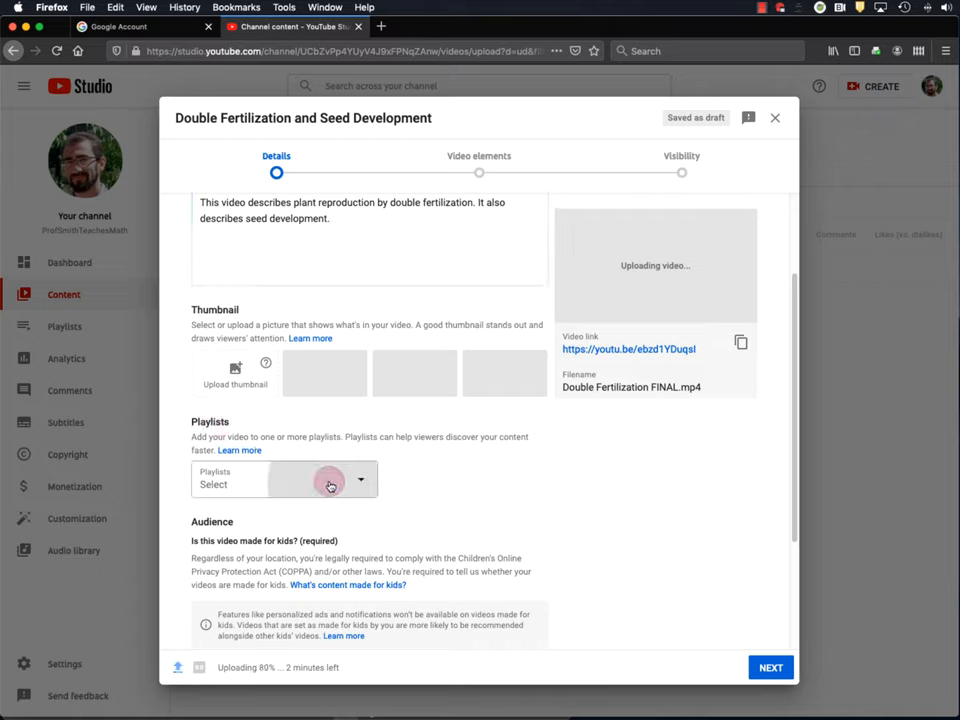
# - Create a new playlist named 'Cell Division and Reproduction'
pyautogui.click(330, 480)
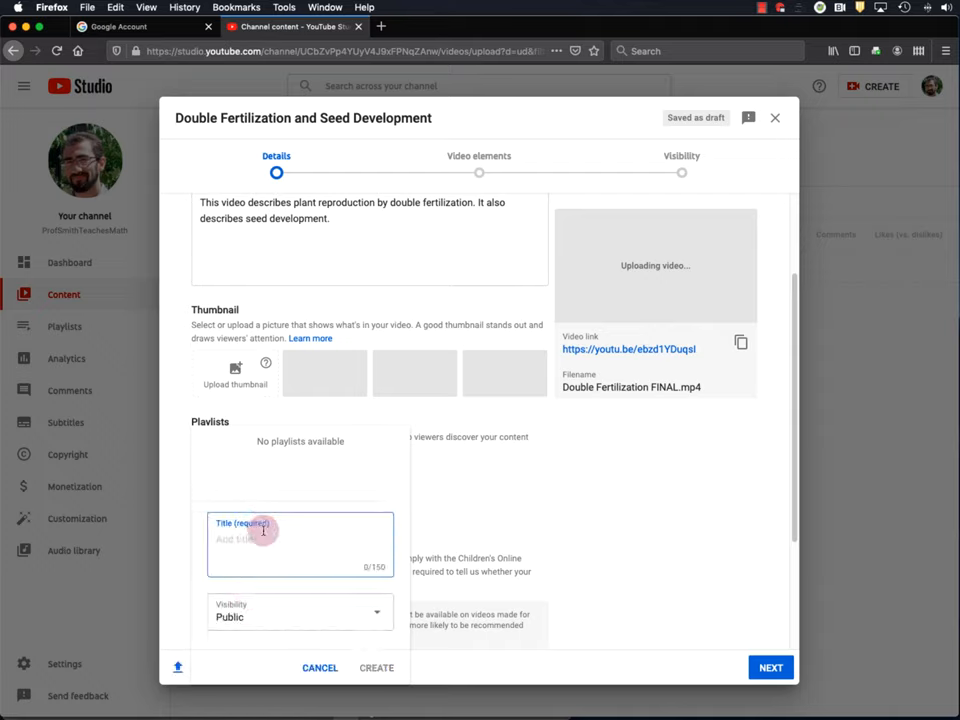
pyautogui.write('Cal')
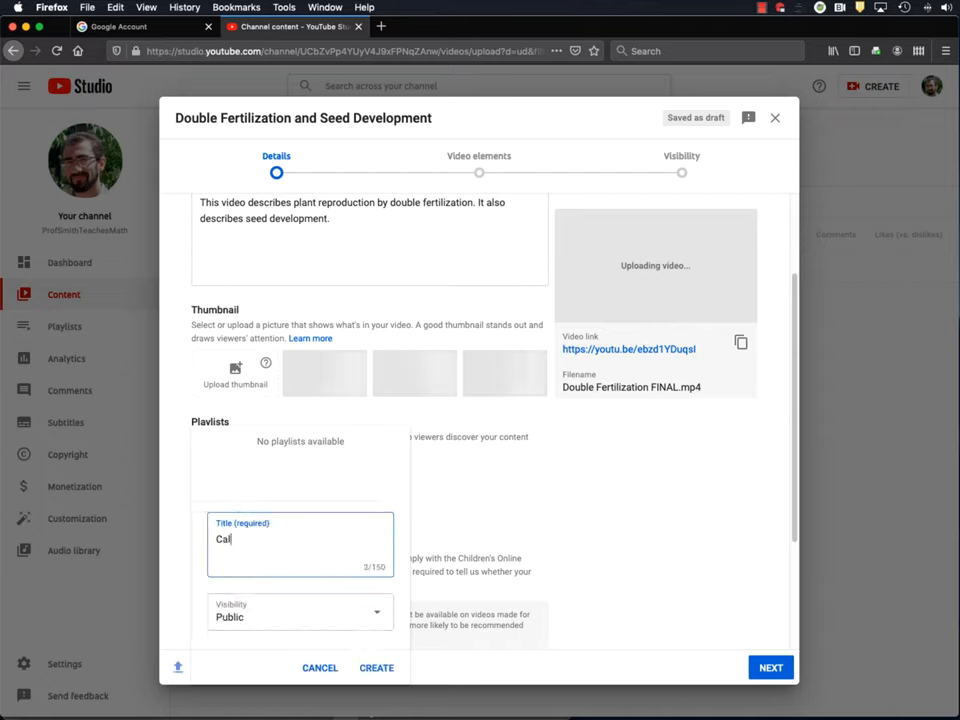
pyautogui.write('Cell')
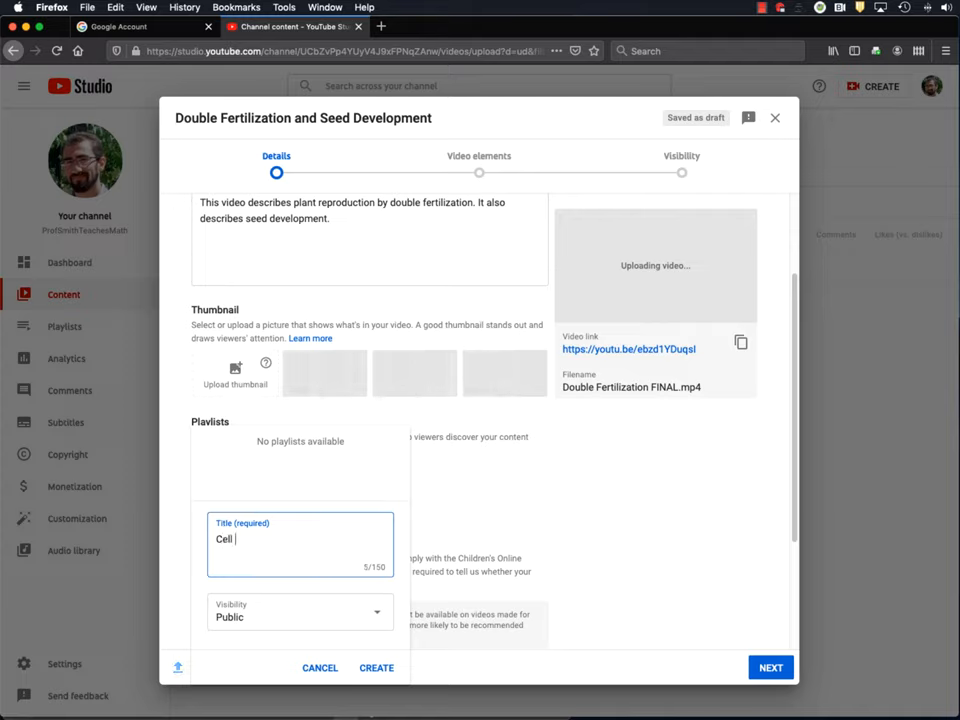
pyautogui.write('Division and')
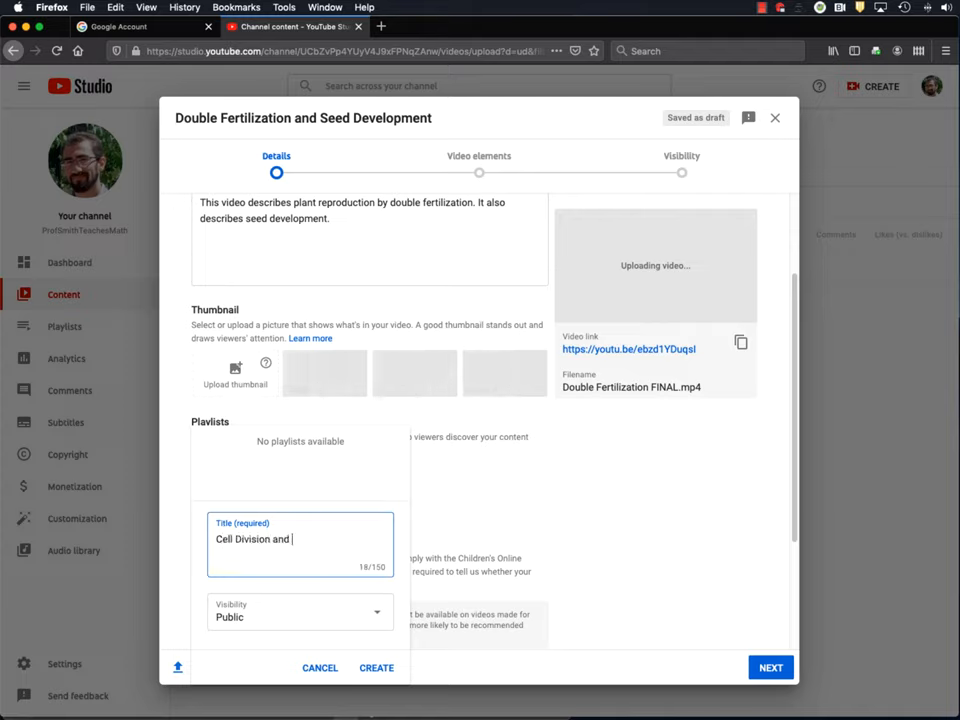
pyautogui.write('Reproducation')
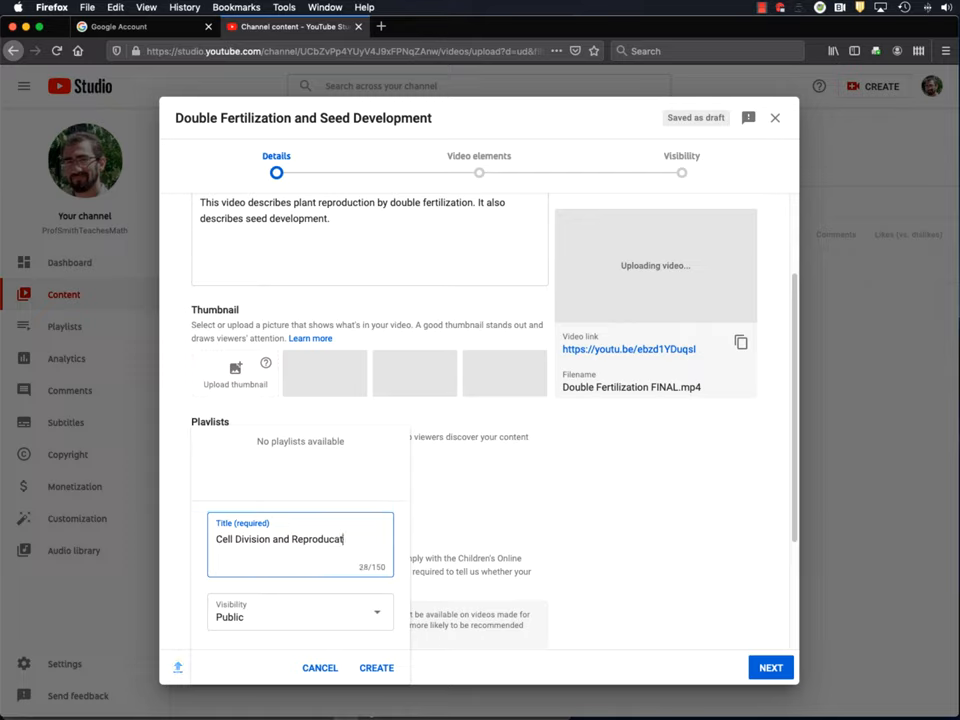
pyautogui.write('on')
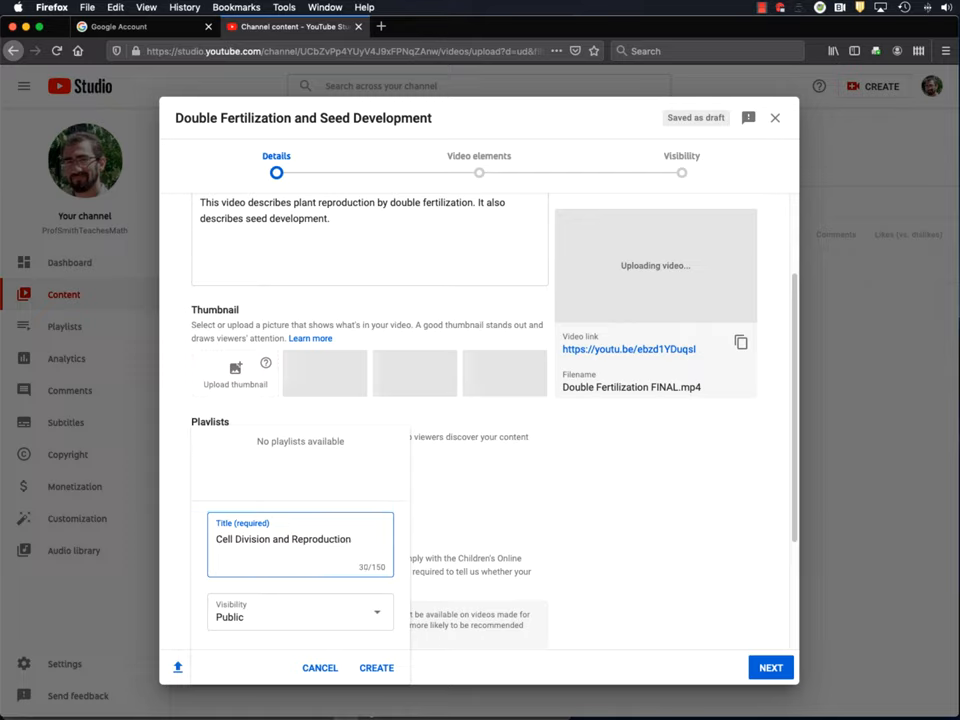
pyautogui.click(376, 668)
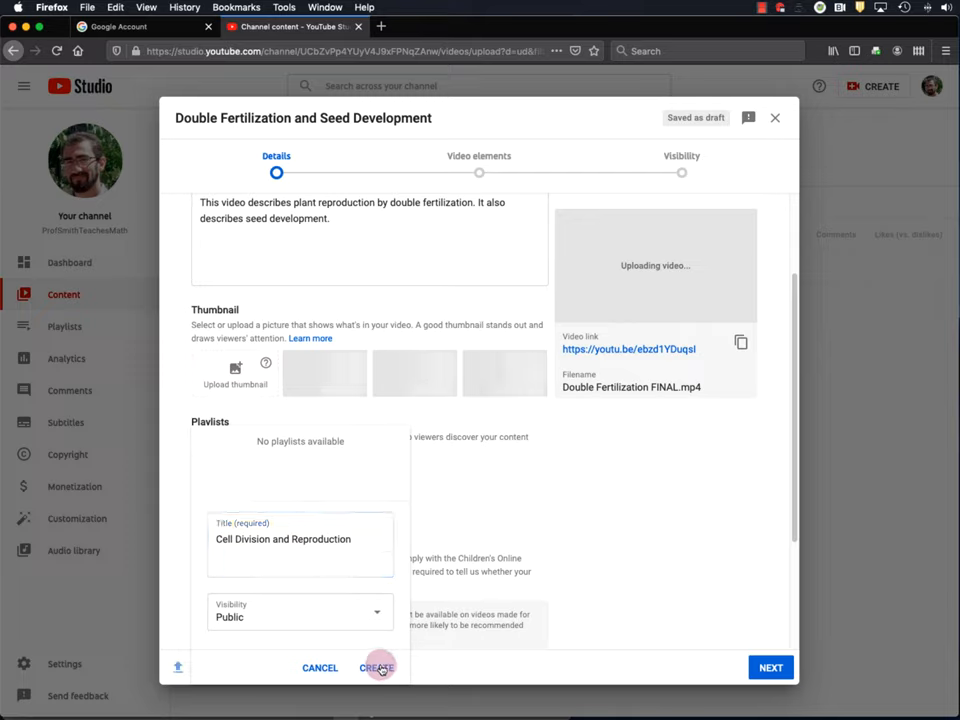
pyautogui.click(380, 668)
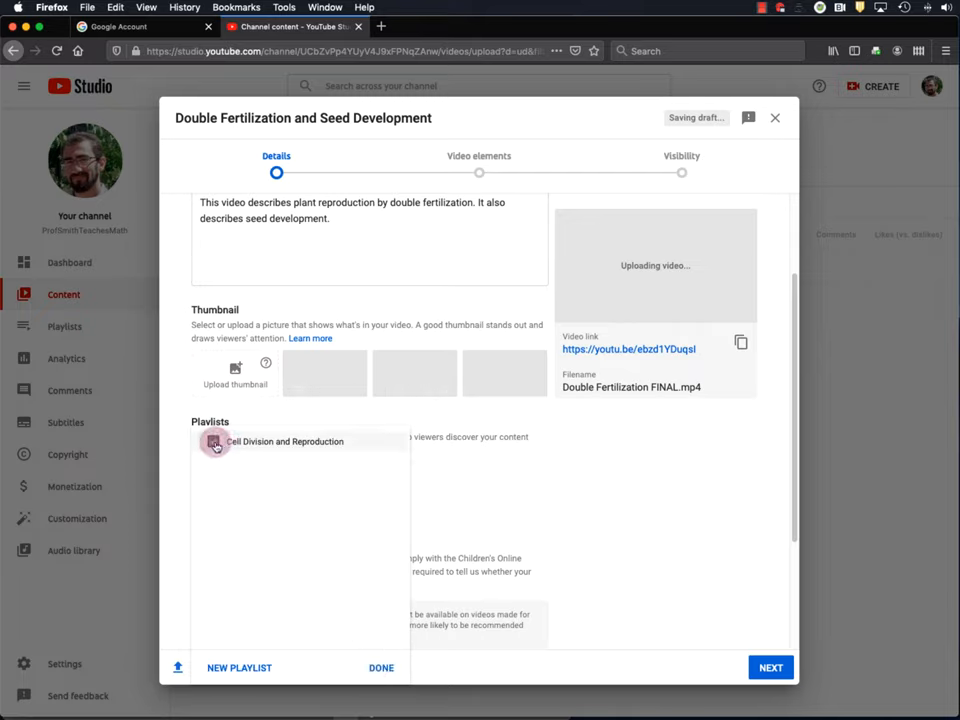
# - Tick the new playlist for this video and confirm the choice
pyautogui.click(212, 442)
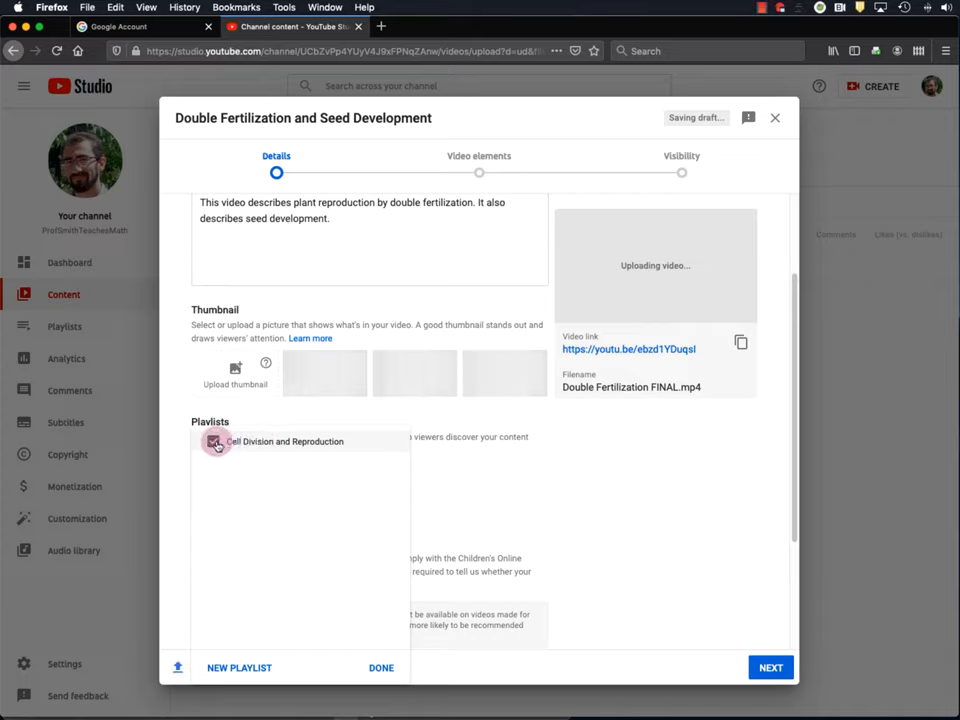
pyautogui.click(212, 442)
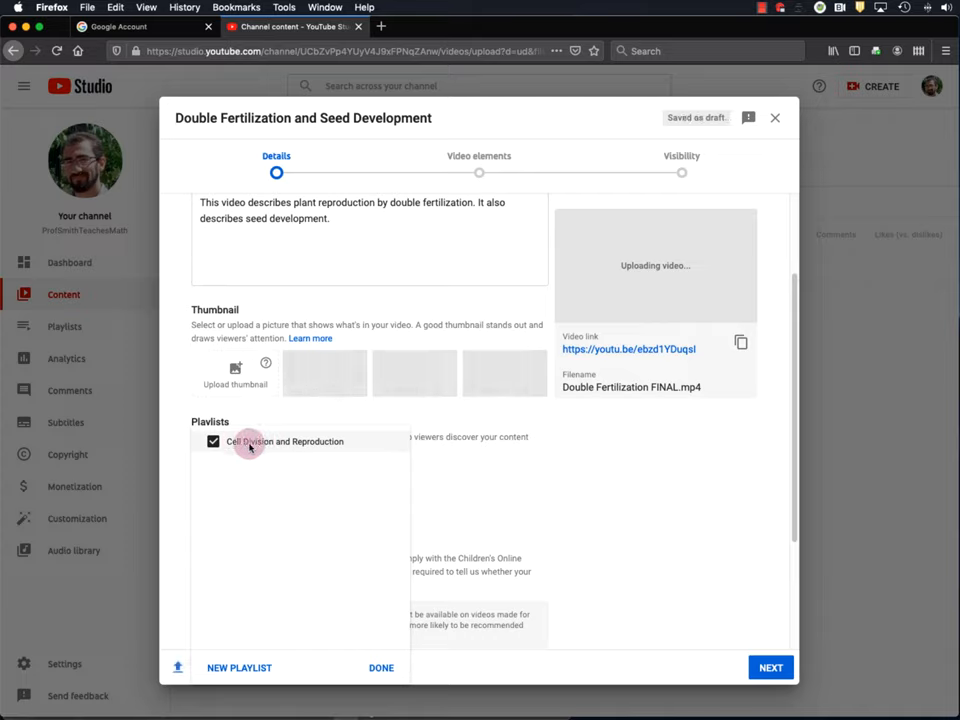
pyautogui.moveTo(328, 444)
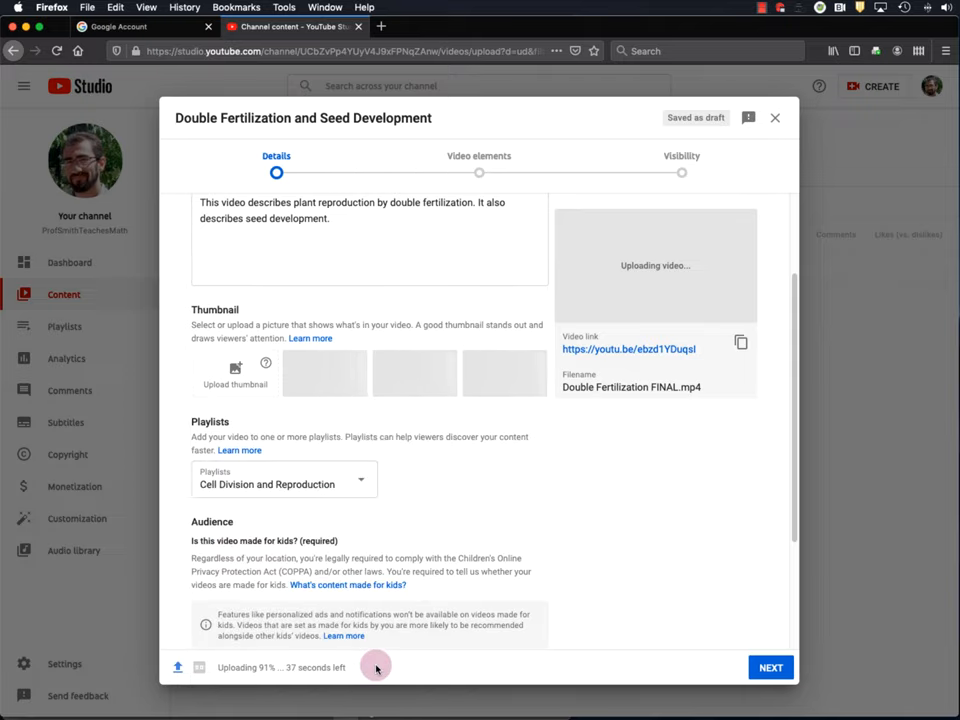
# - Mark the video as not made for kids and reveal paid promotion, tags and other settings
pyautogui.scroll(-3)
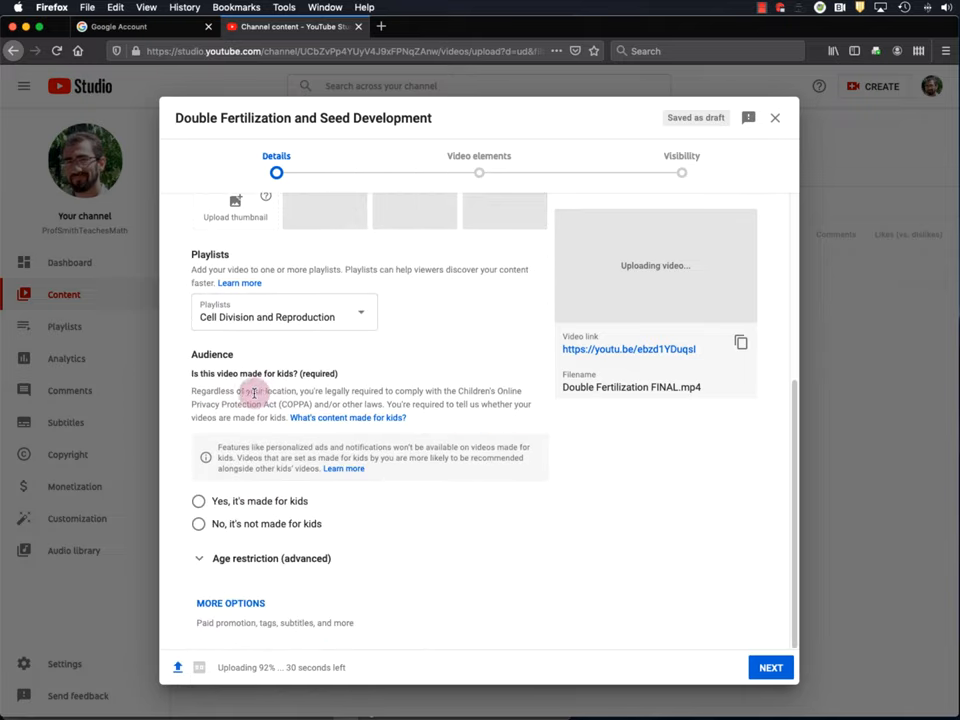
pyautogui.moveTo(240, 382)
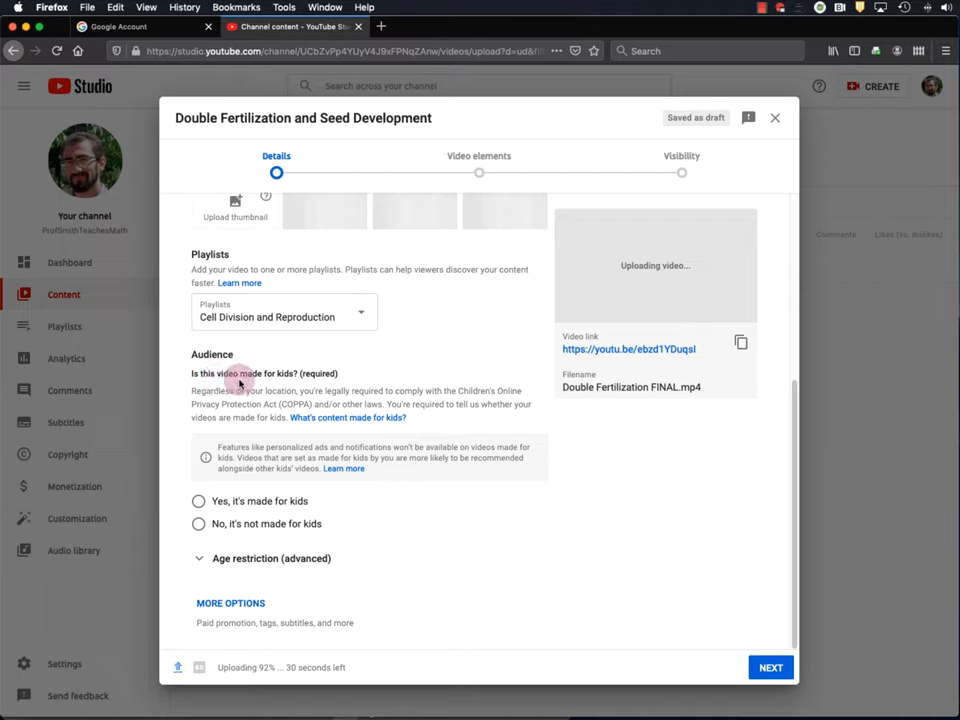
pyautogui.click(196, 524)
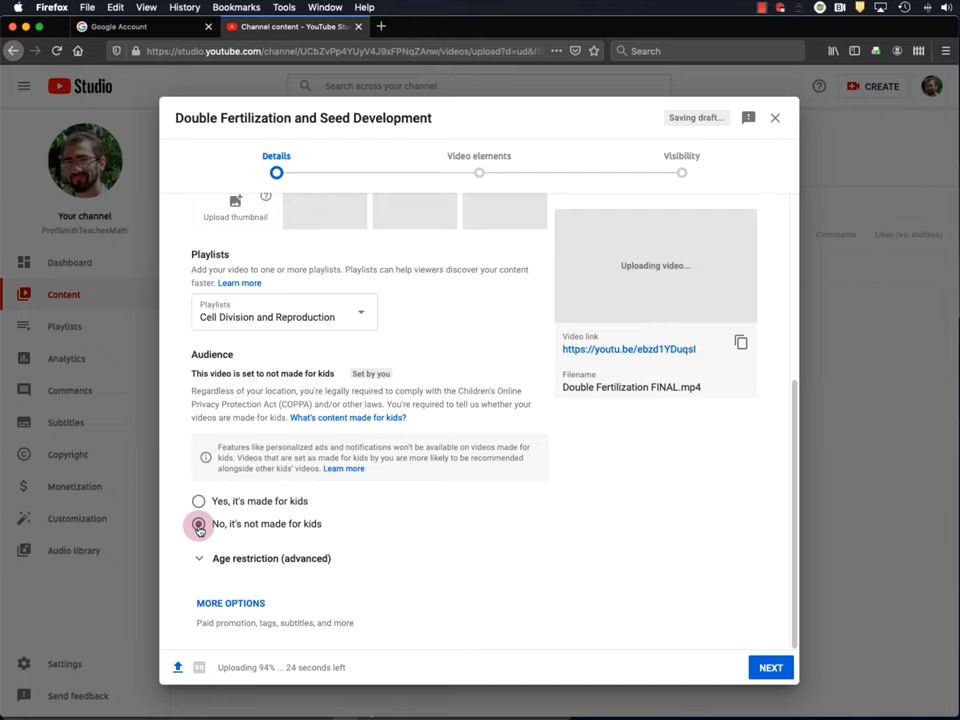
pyautogui.click(200, 524)
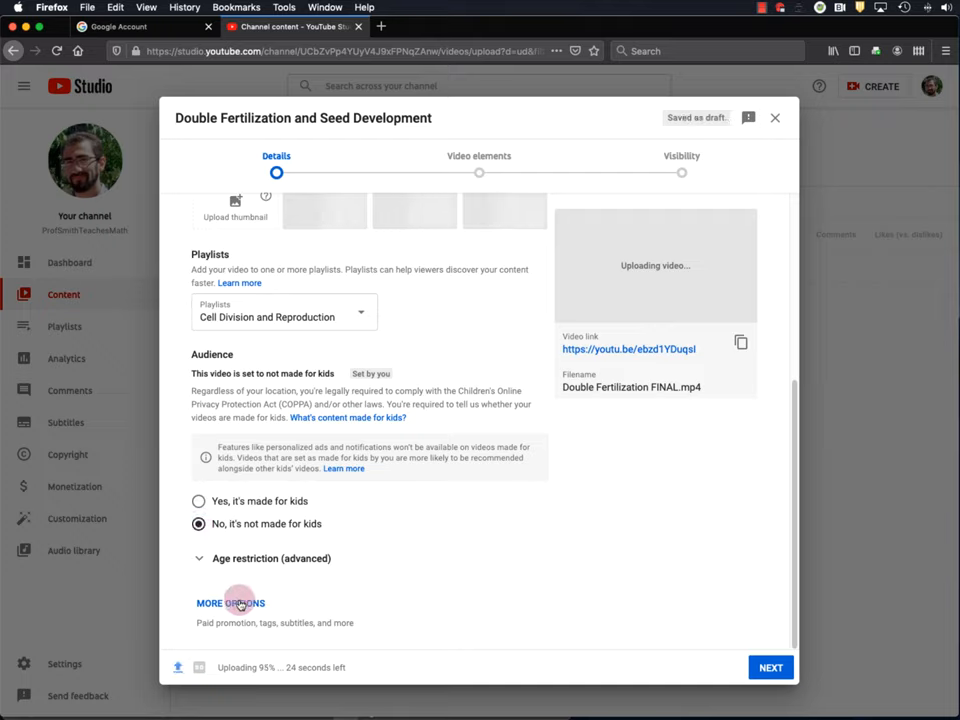
pyautogui.click(230, 602)
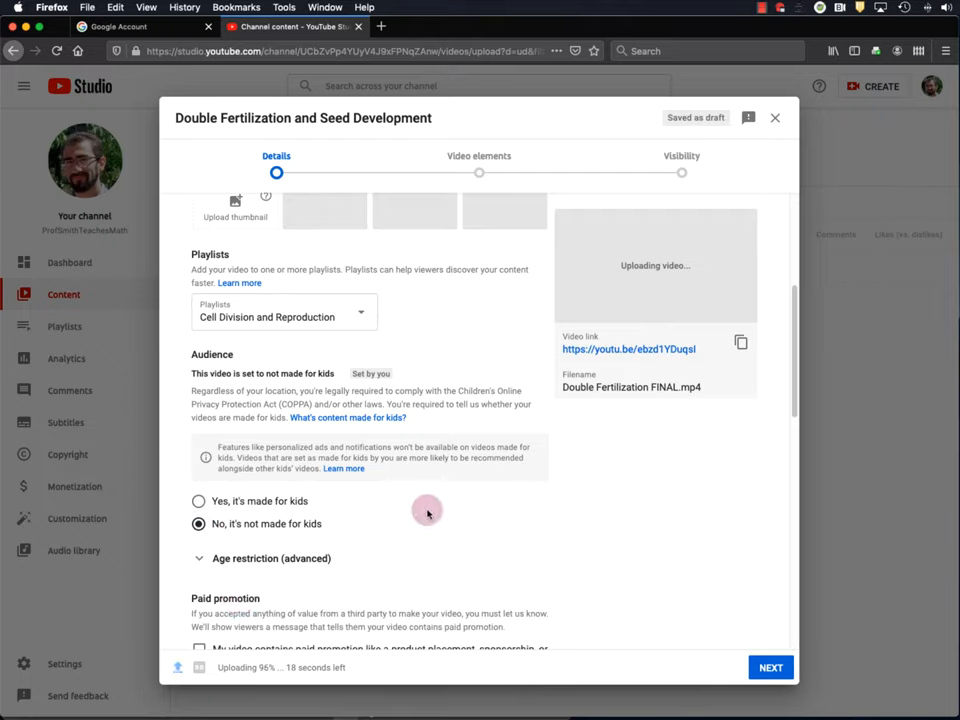
pyautogui.scroll(-3)
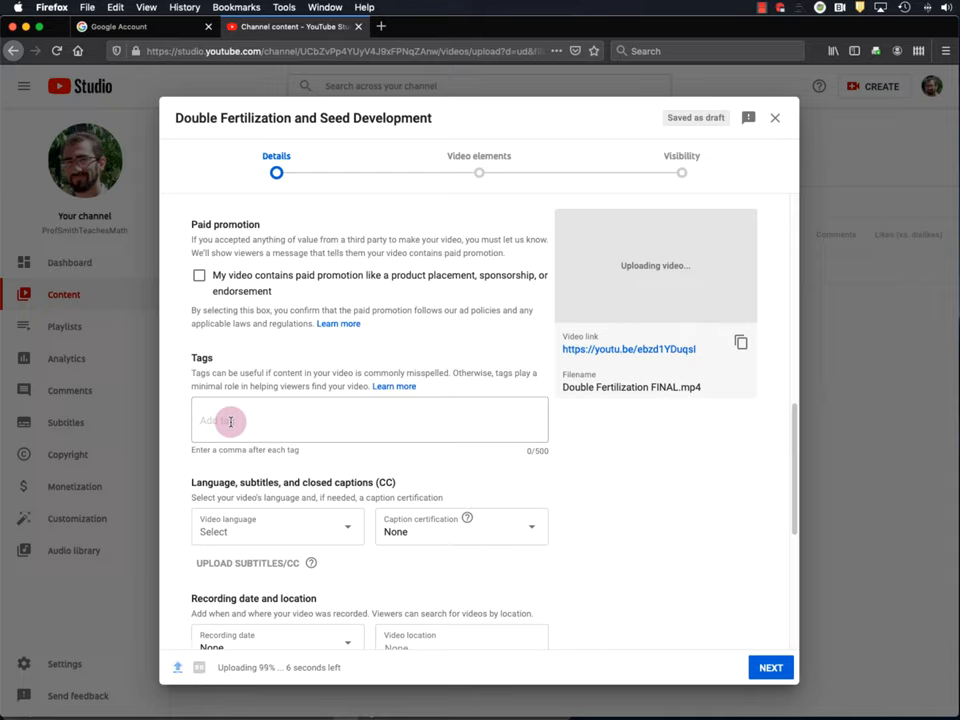
# - Set the video language to English from the language list
pyautogui.scroll(-3)
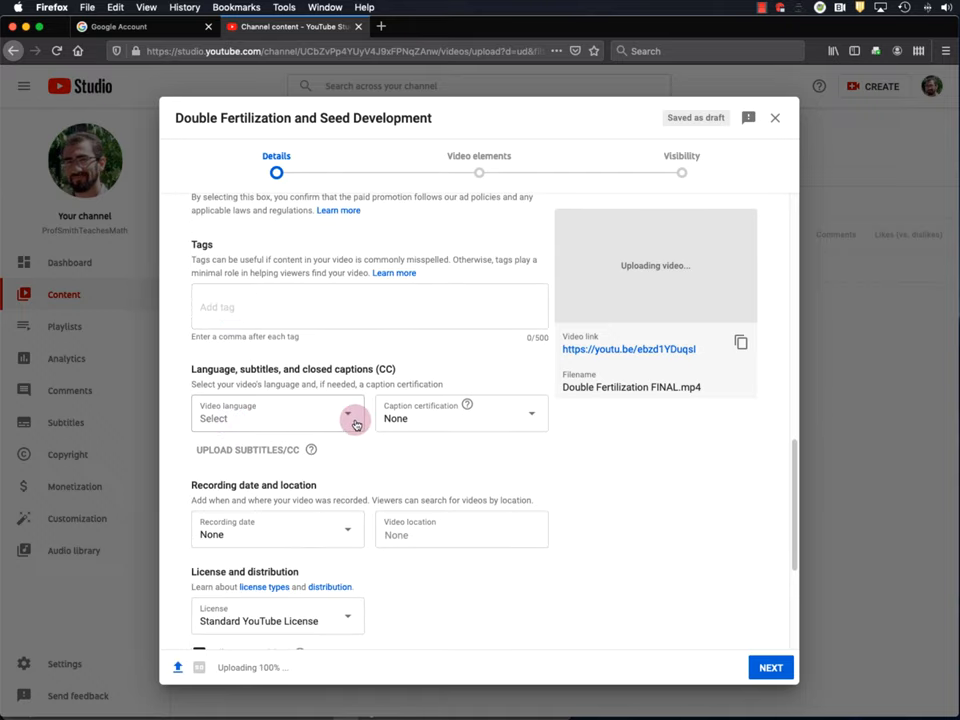
pyautogui.click(348, 416)
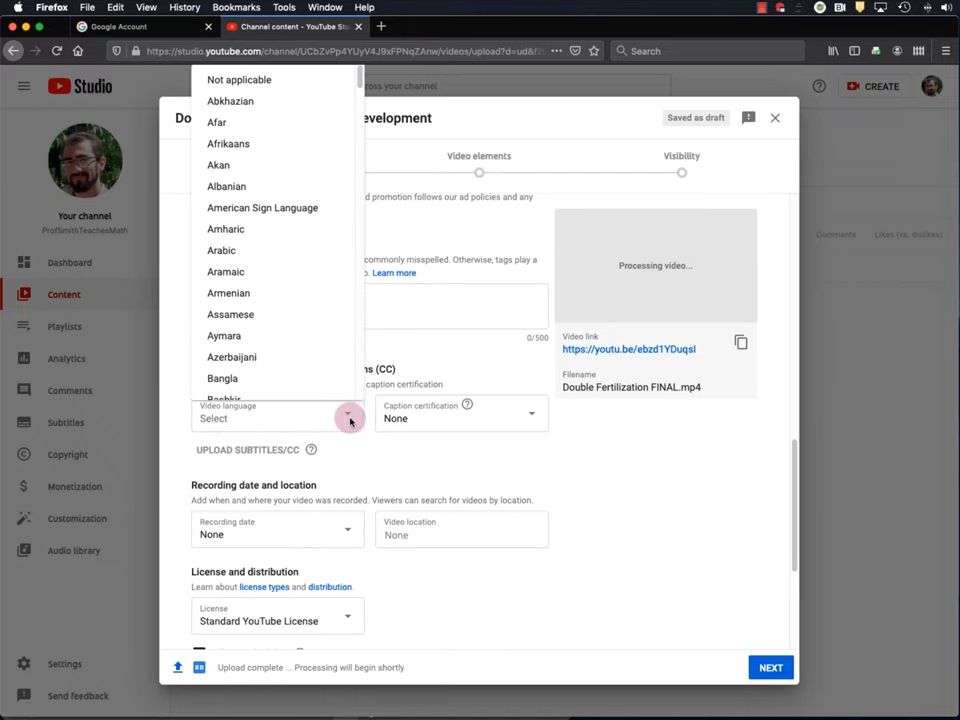
pyautogui.scroll(-3)
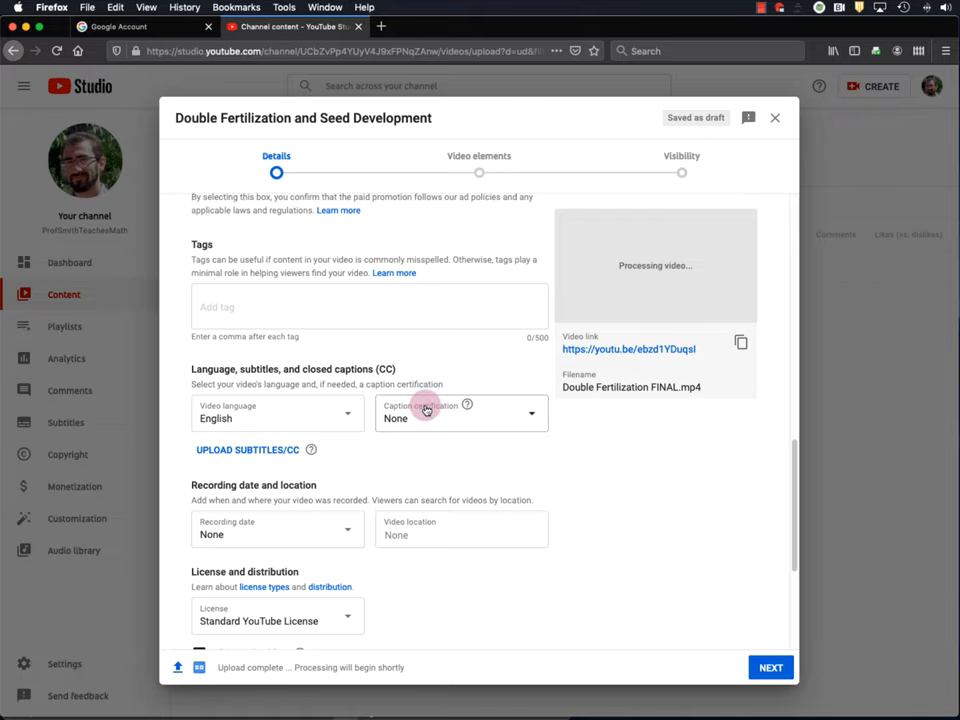
pyautogui.scroll(-3)
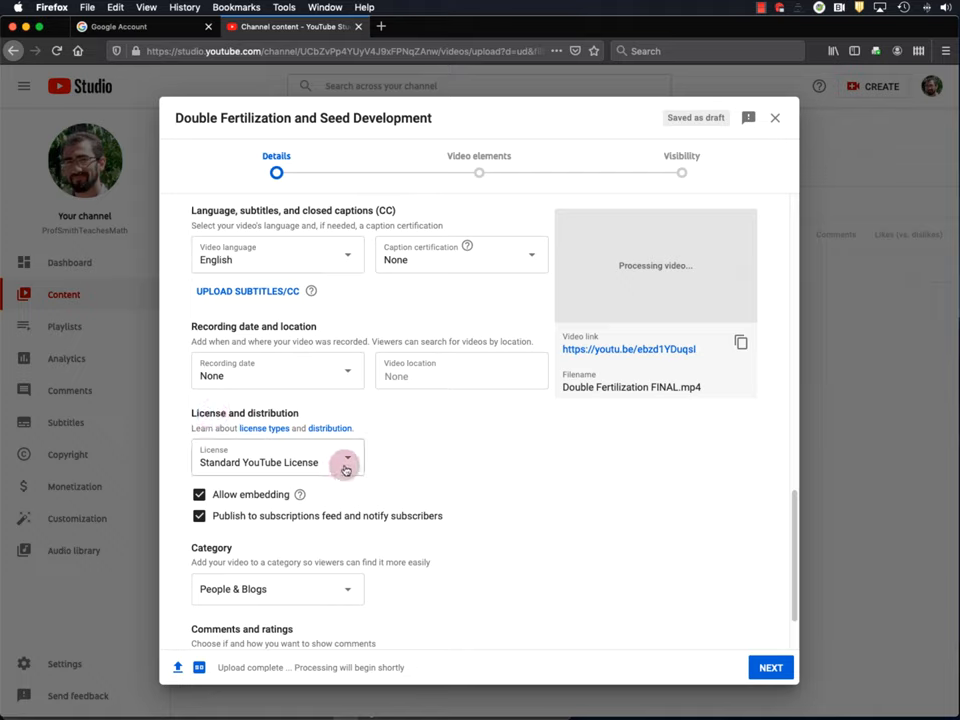
# - Select Creative Commons - Attribution as the video's license
pyautogui.click(344, 466)
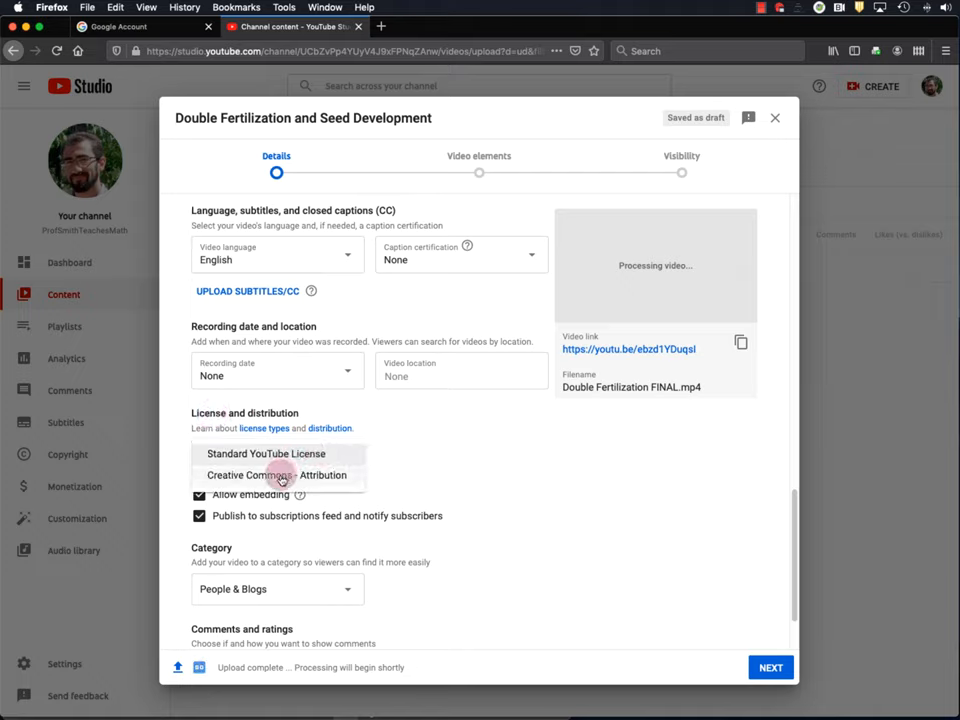
pyautogui.click(284, 476)
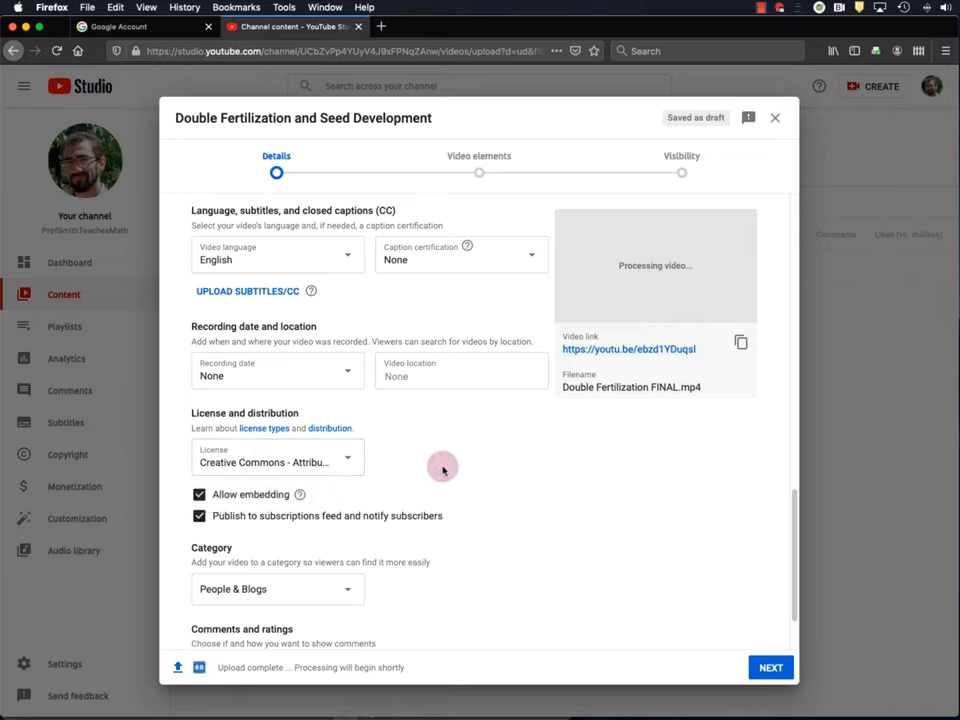
pyautogui.moveTo(264, 494)
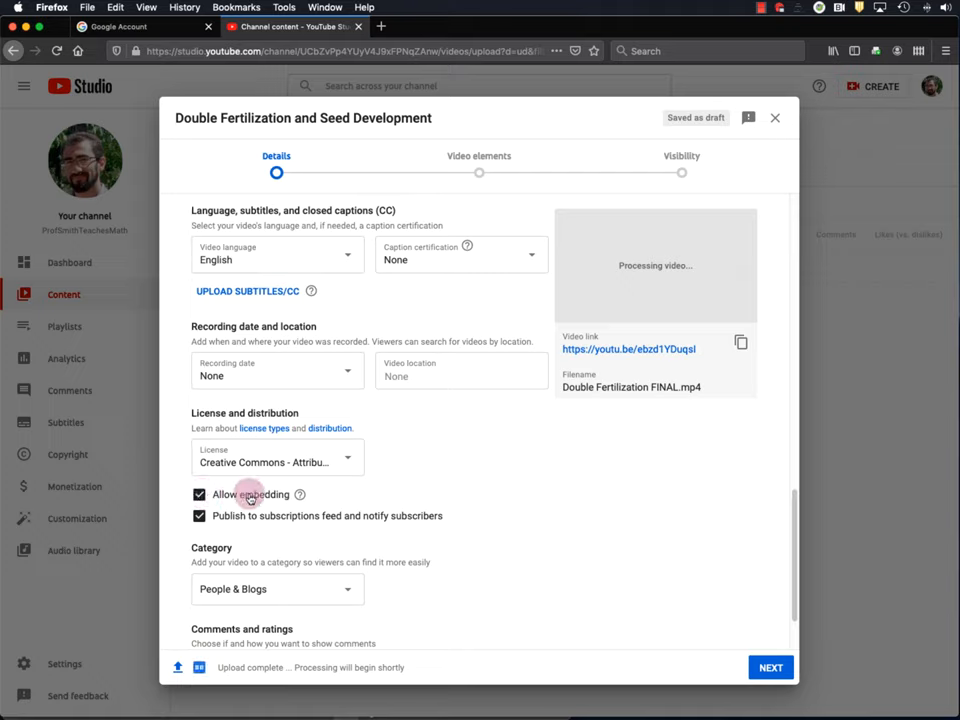
pyautogui.scroll(-3)
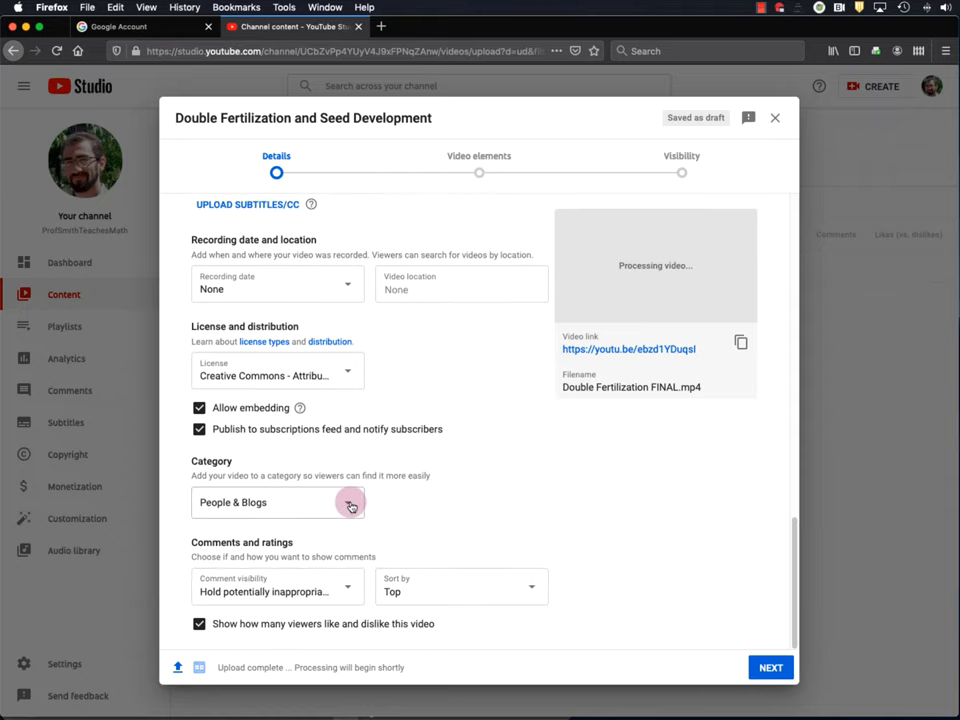
# - Choose Education as the video's category in place of People & Blogs
pyautogui.click(348, 502)
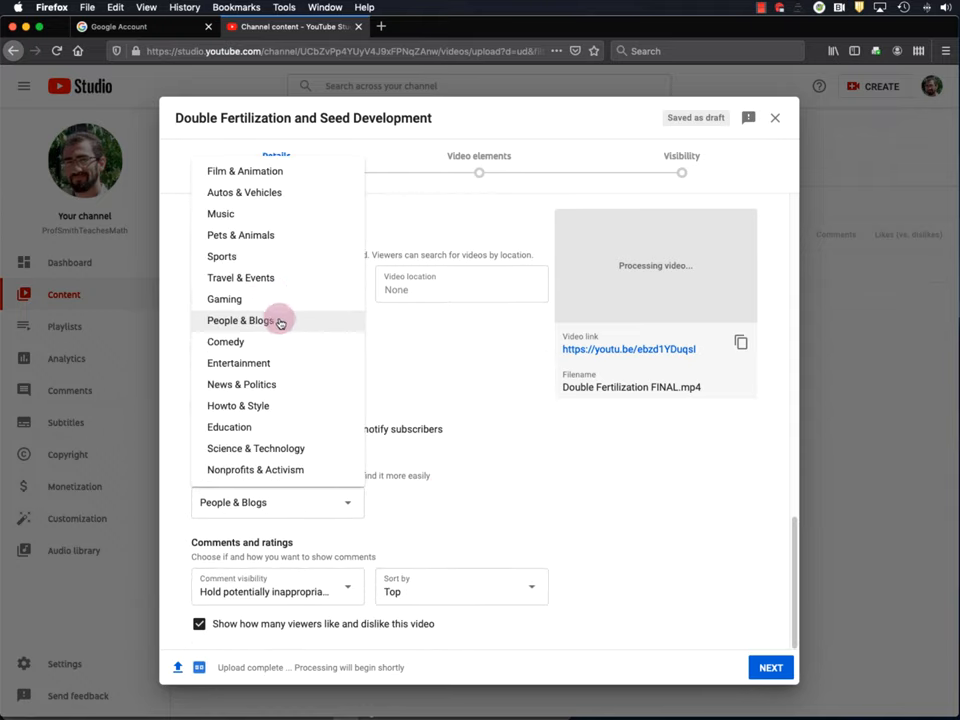
pyautogui.click(228, 428)
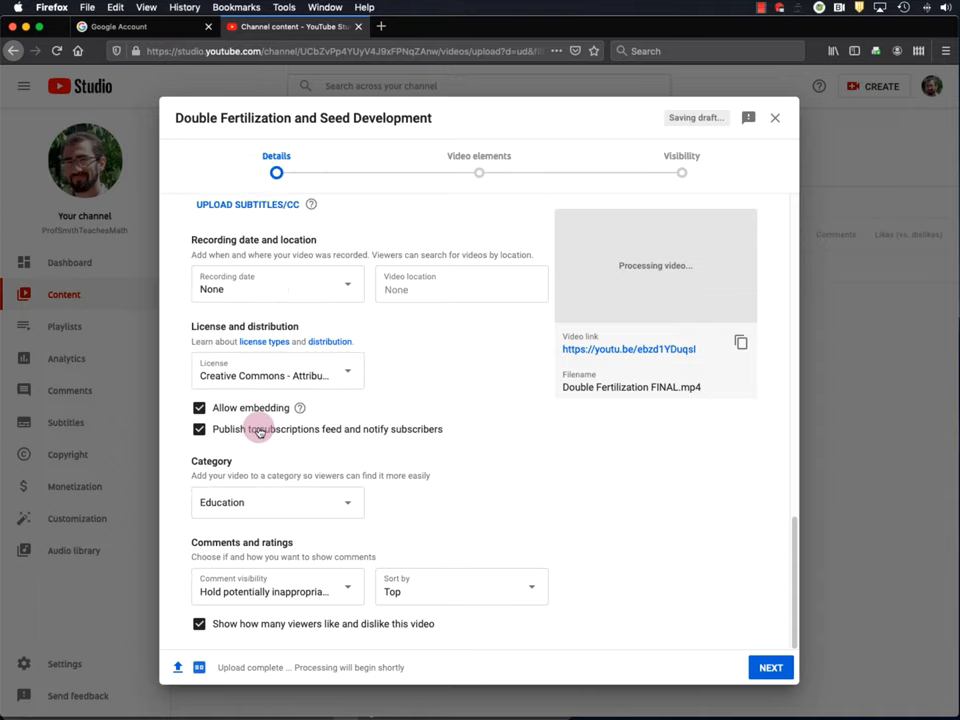
pyautogui.moveTo(456, 470)
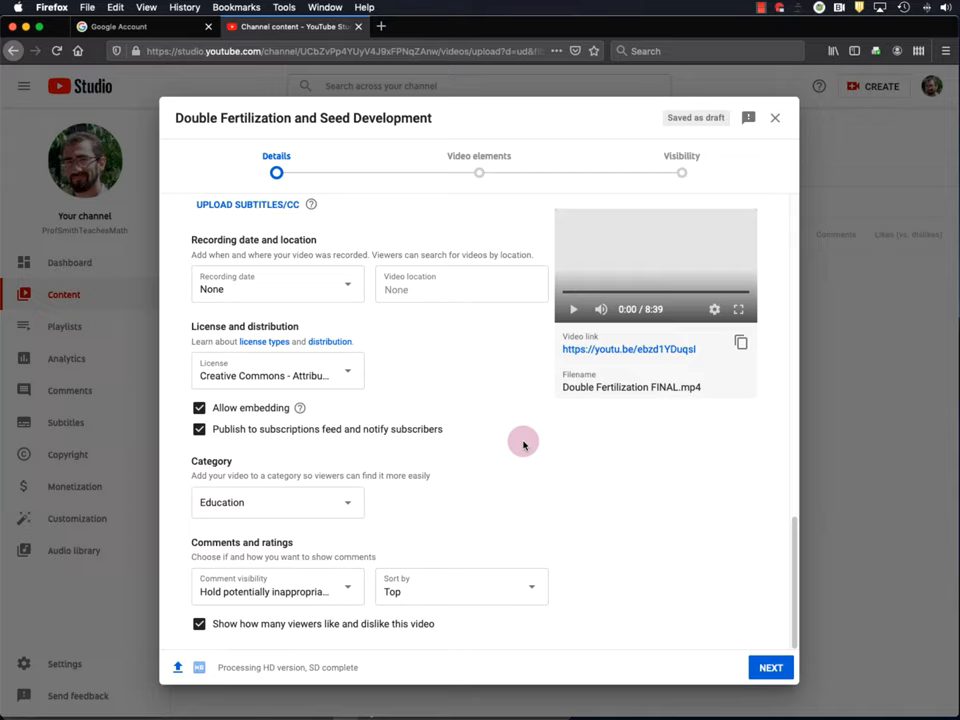
pyautogui.moveTo(572, 308)
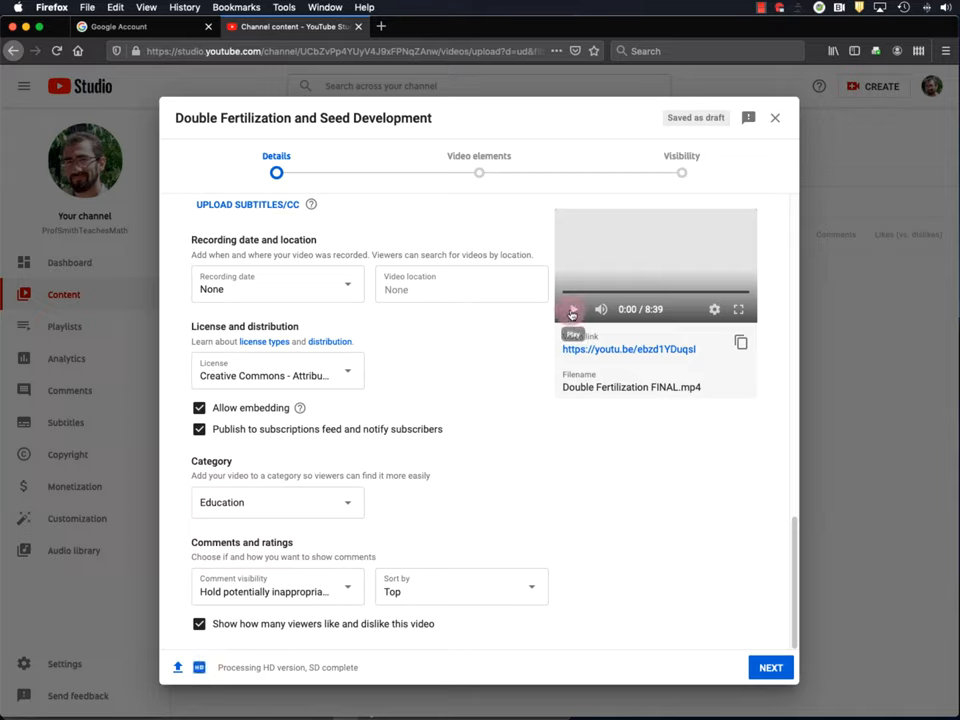
# - Play and pause the processed video preview in the Details panel to confirm it works
pyautogui.click(572, 308)
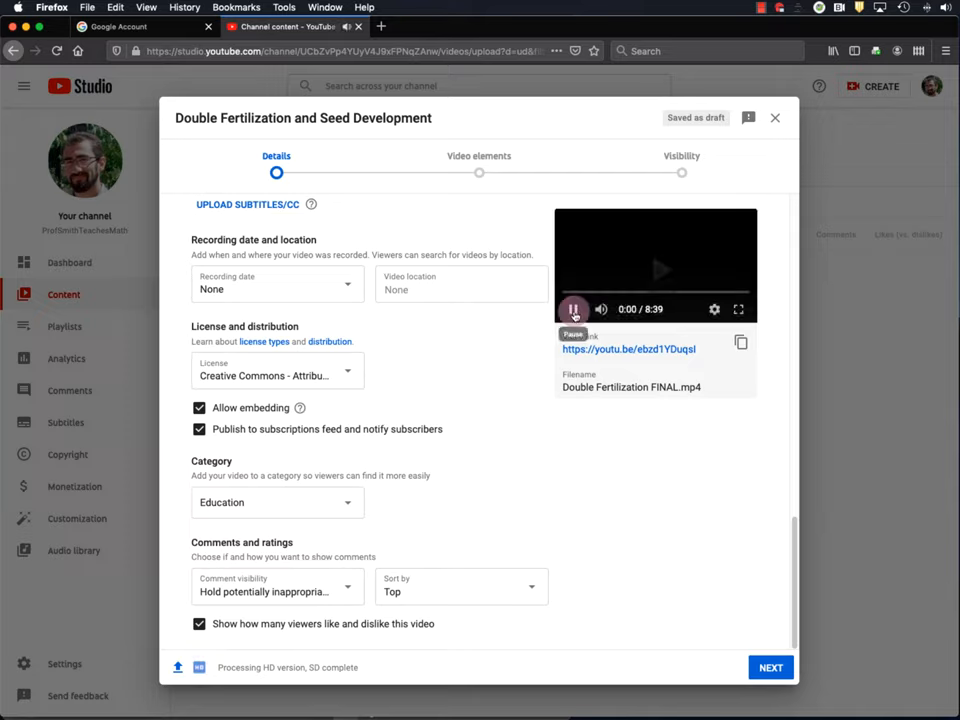
pyautogui.click(572, 308)
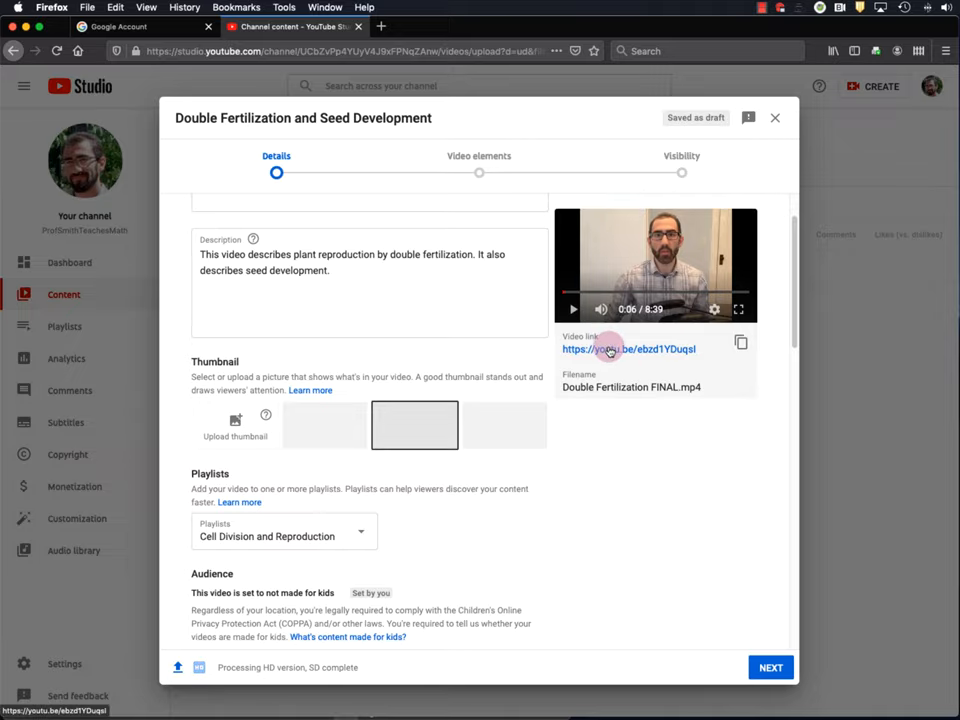
# - View the video on its YouTube watch page and expand the description showing the Creative Commons license
pyautogui.click(608, 348)
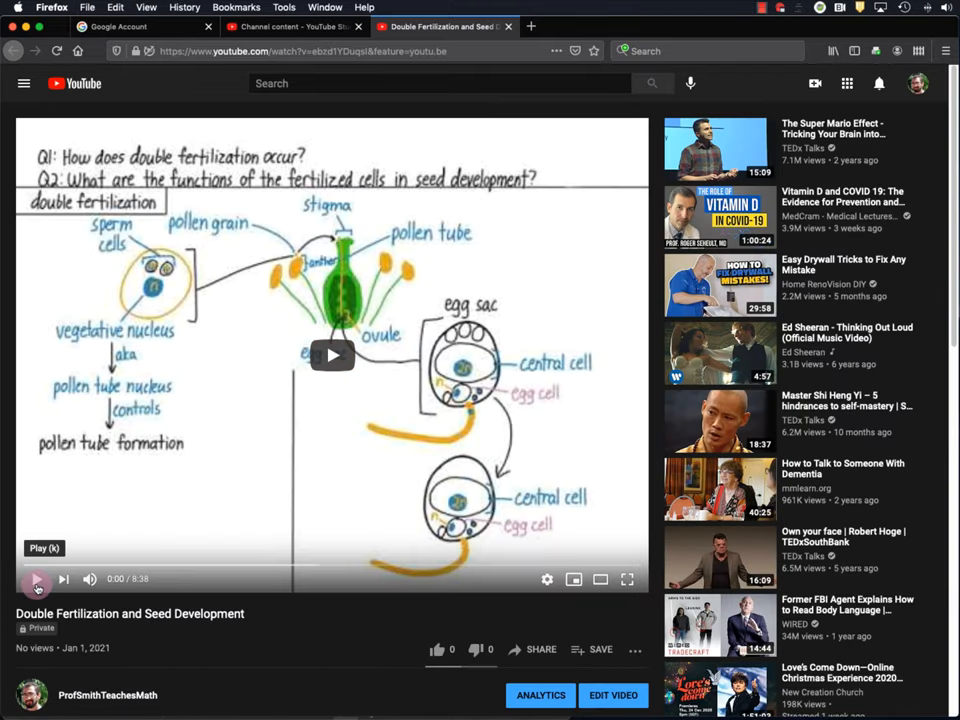
pyautogui.click(38, 580)
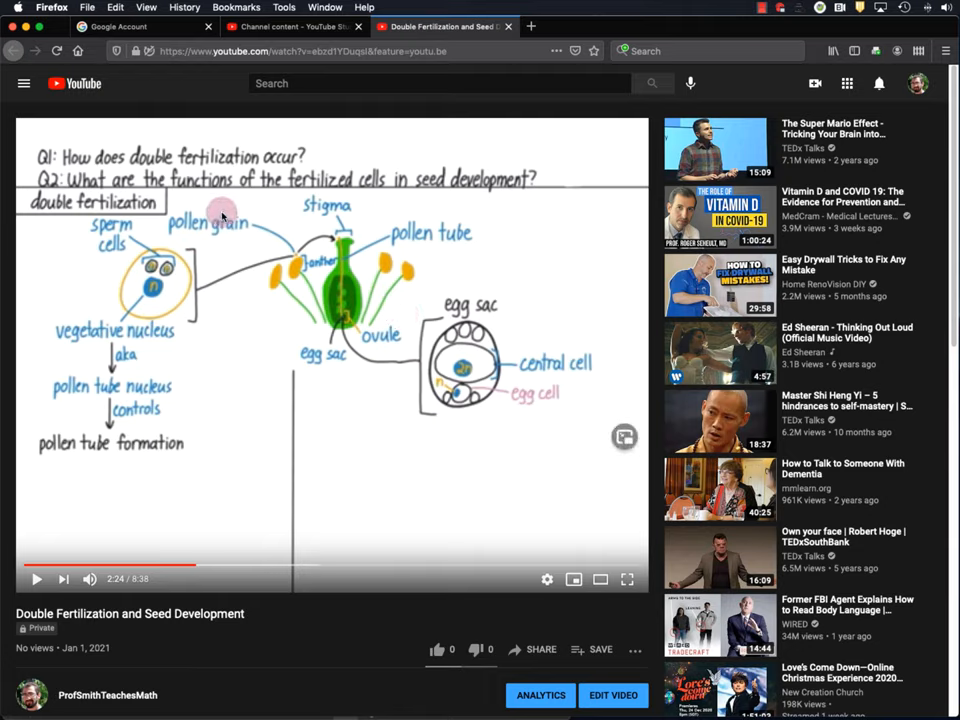
pyautogui.moveTo(404, 280)
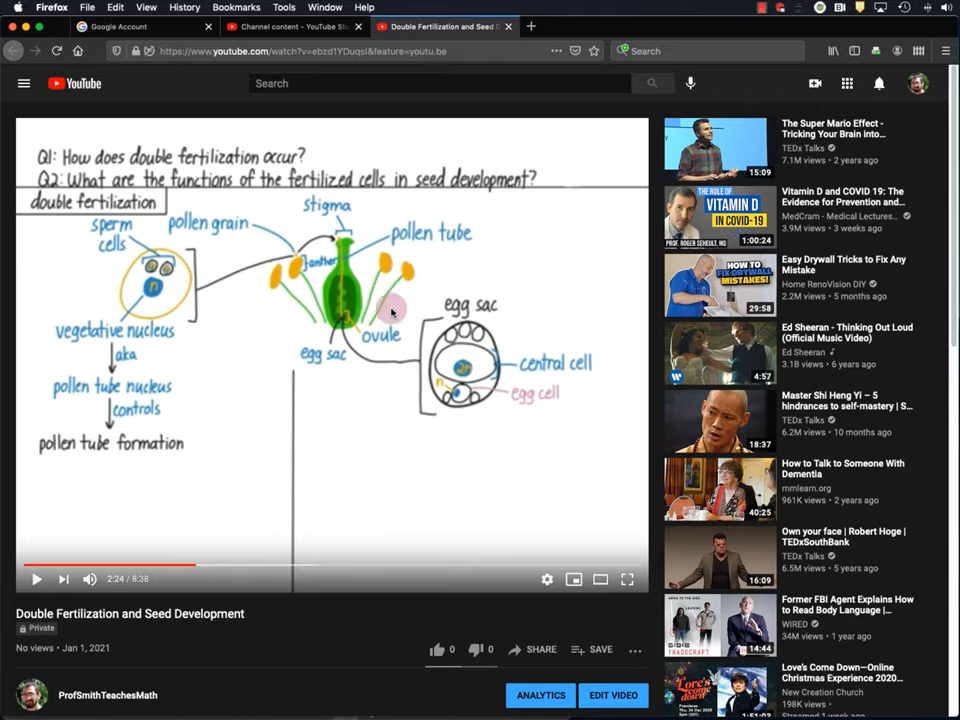
pyautogui.scroll(-3)
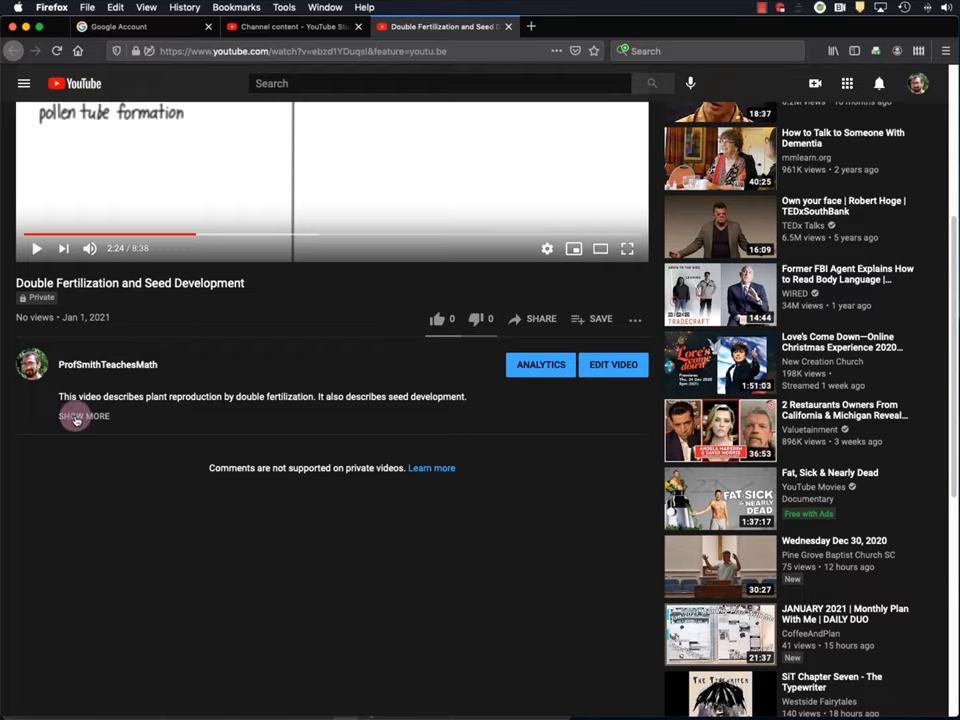
pyautogui.click(84, 416)
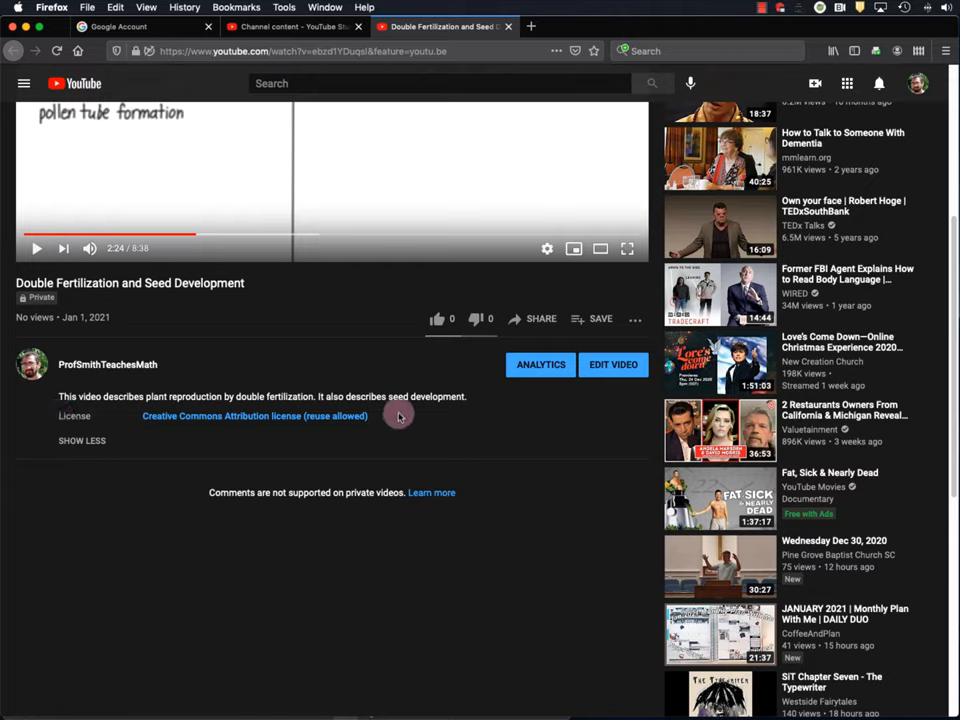
pyautogui.moveTo(360, 420)
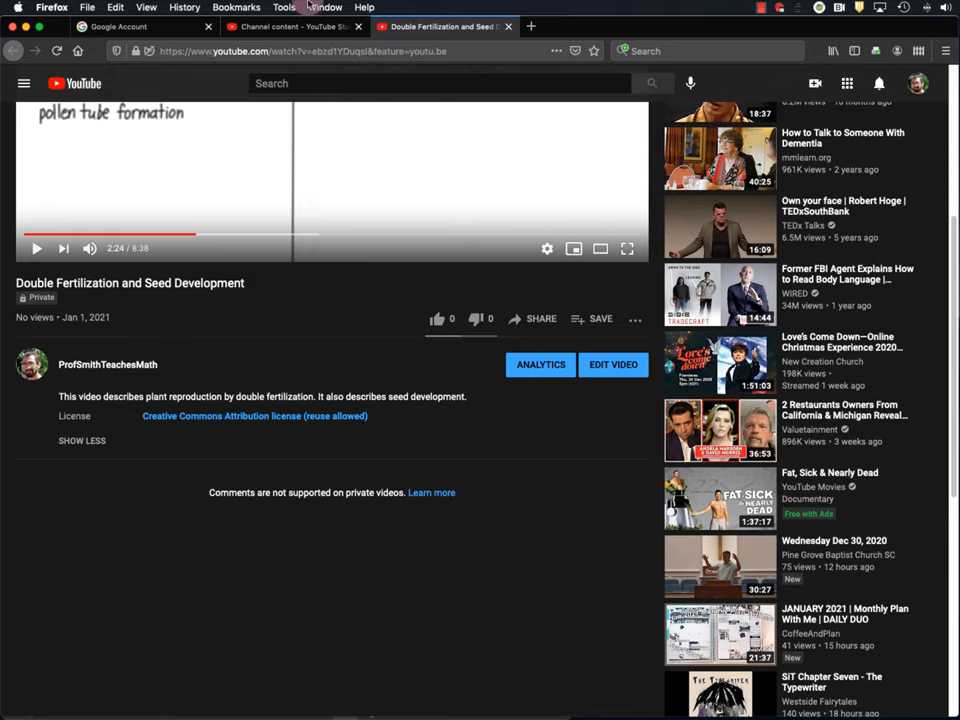
# - Return to the Studio upload details and continue to the Video elements step
pyautogui.click(612, 364)
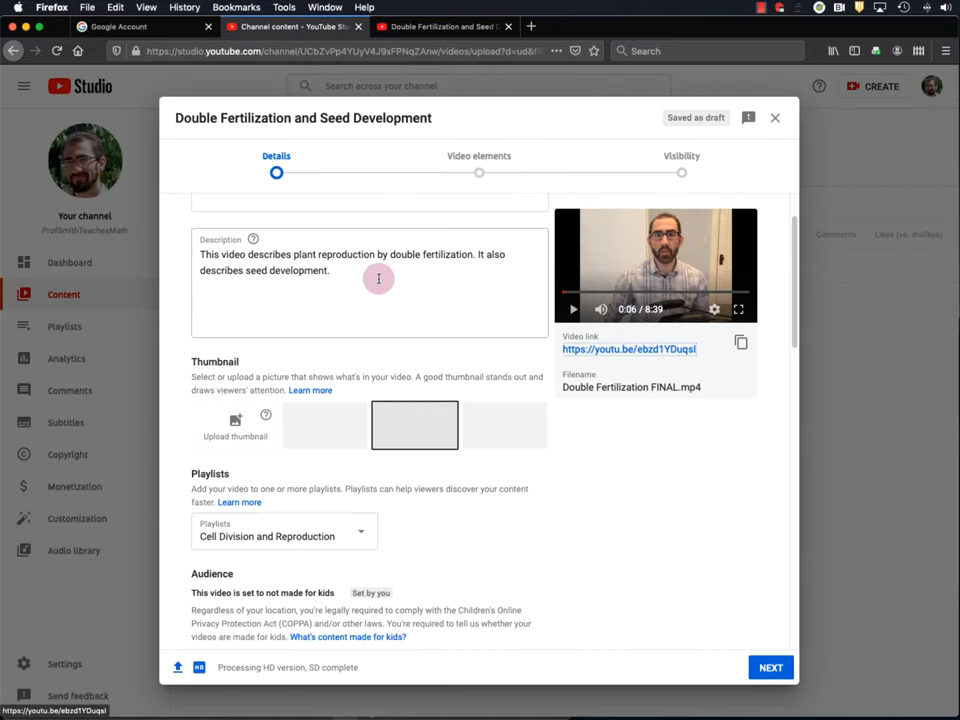
pyautogui.moveTo(350, 298)
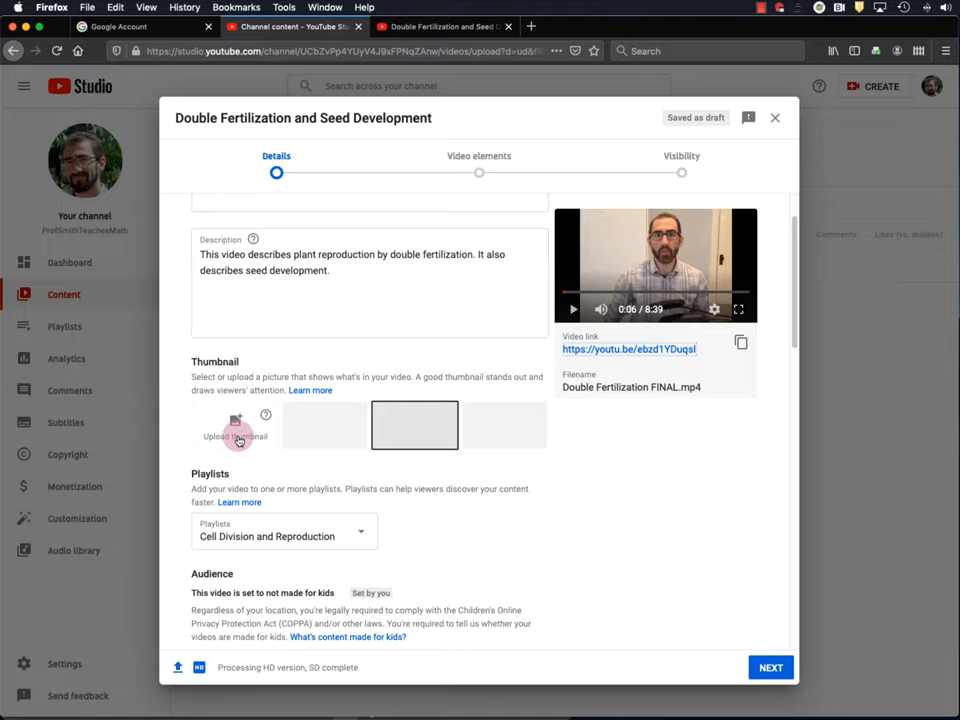
pyautogui.scroll(-3)
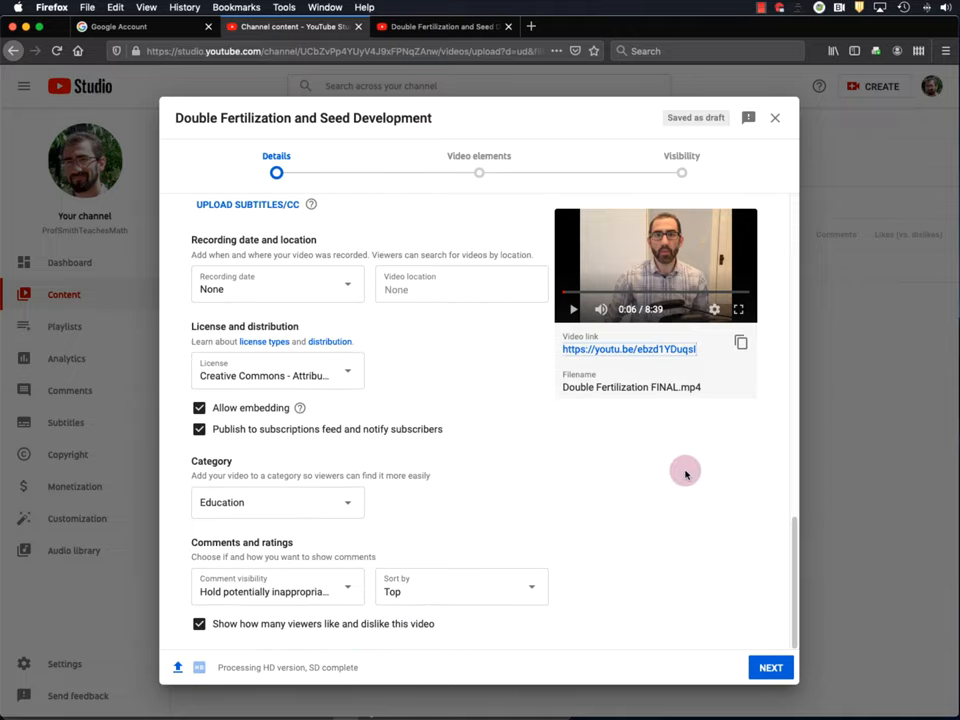
pyautogui.click(772, 668)
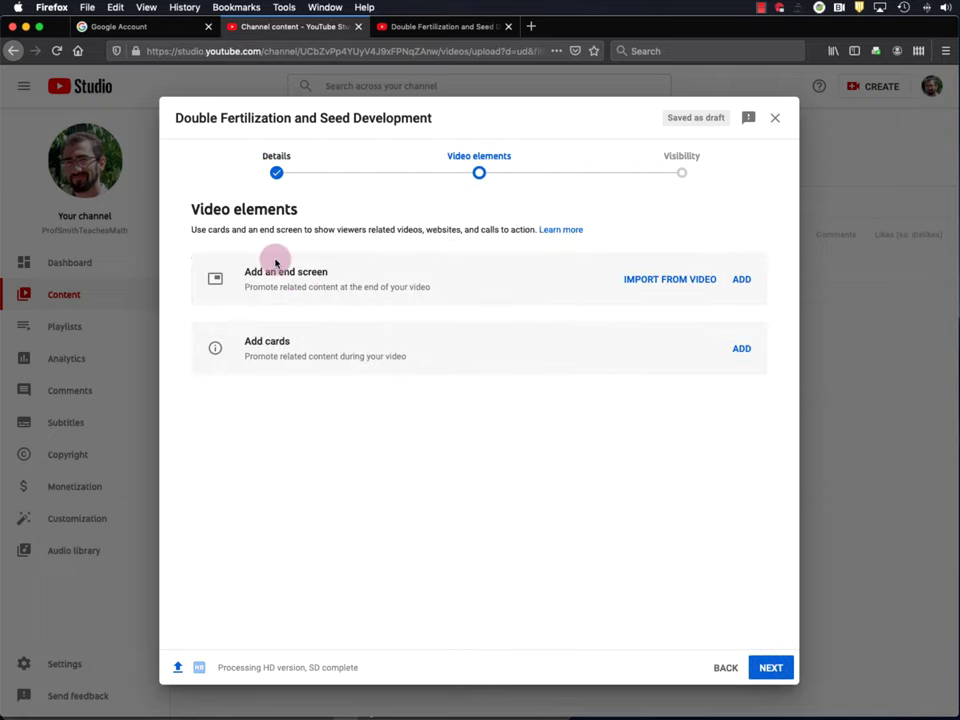
pyautogui.moveTo(382, 350)
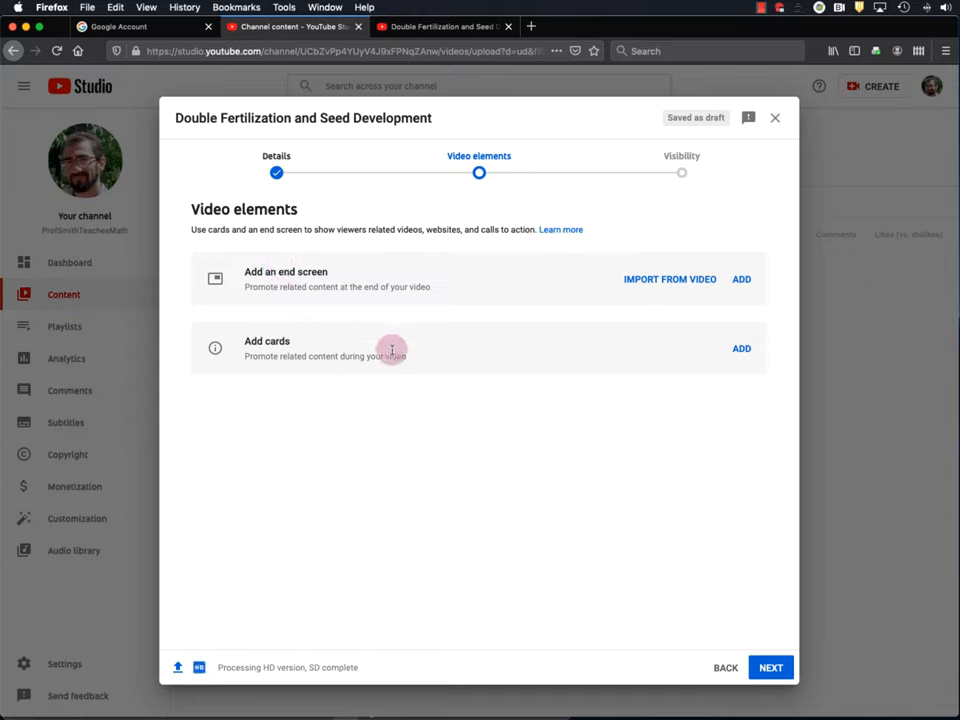
pyautogui.moveTo(412, 280)
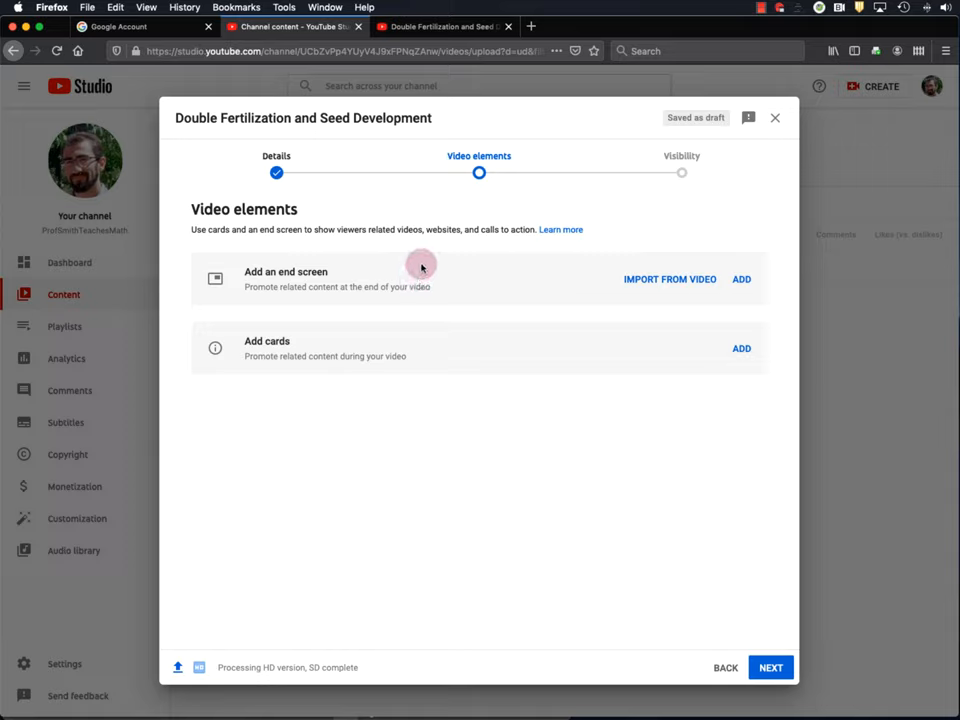
pyautogui.click(778, 668)
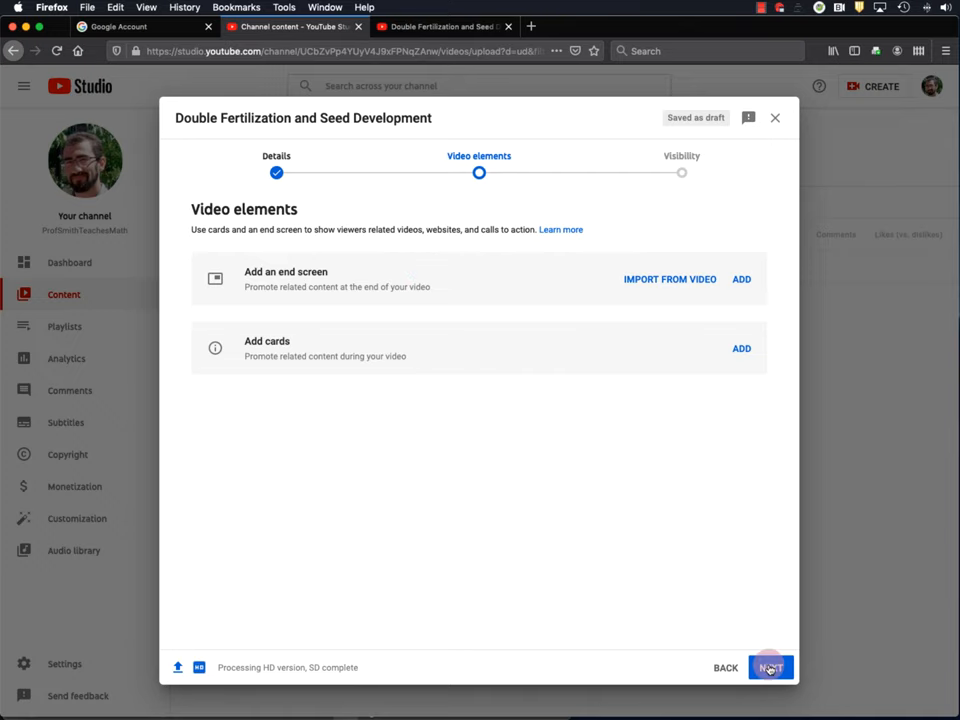
# - Reach the Visibility step, set the video to Unlisted and save
pyautogui.click(770, 666)
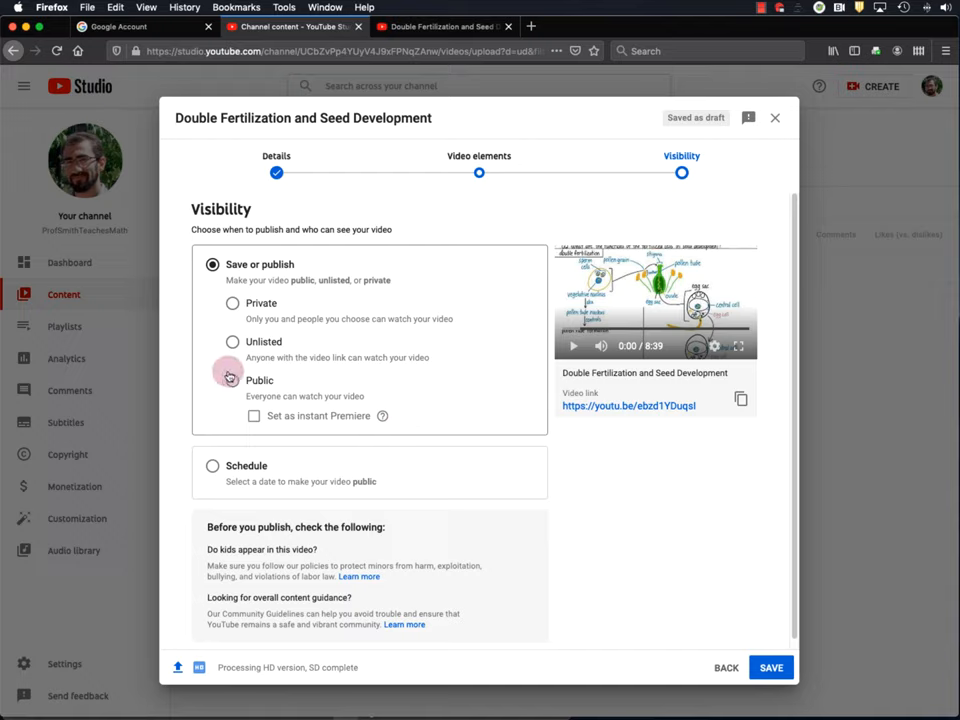
pyautogui.click(234, 380)
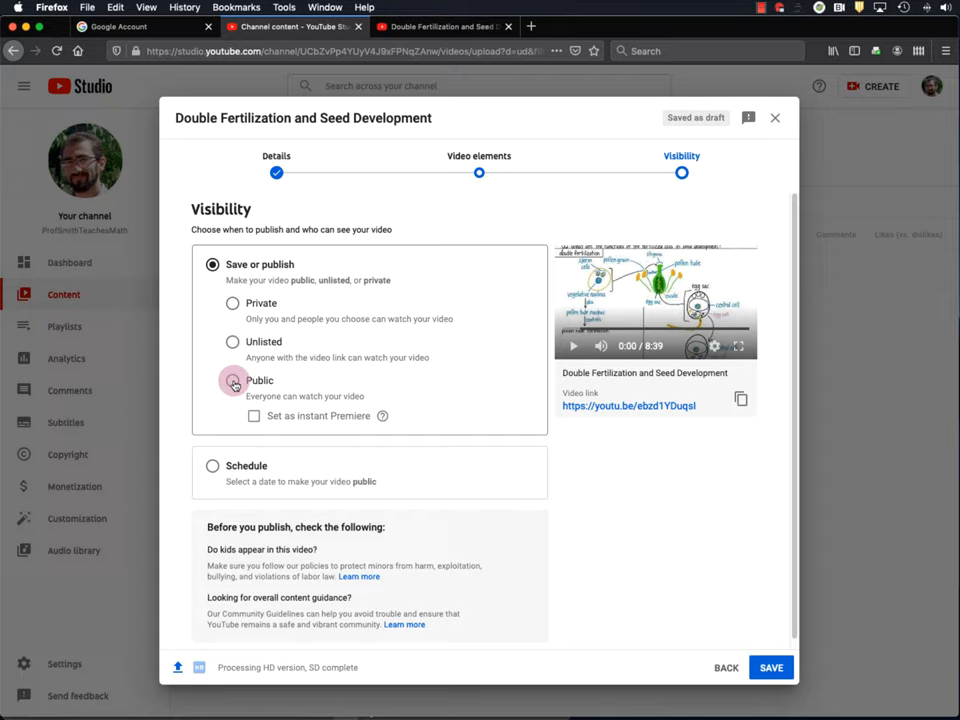
pyautogui.click(232, 342)
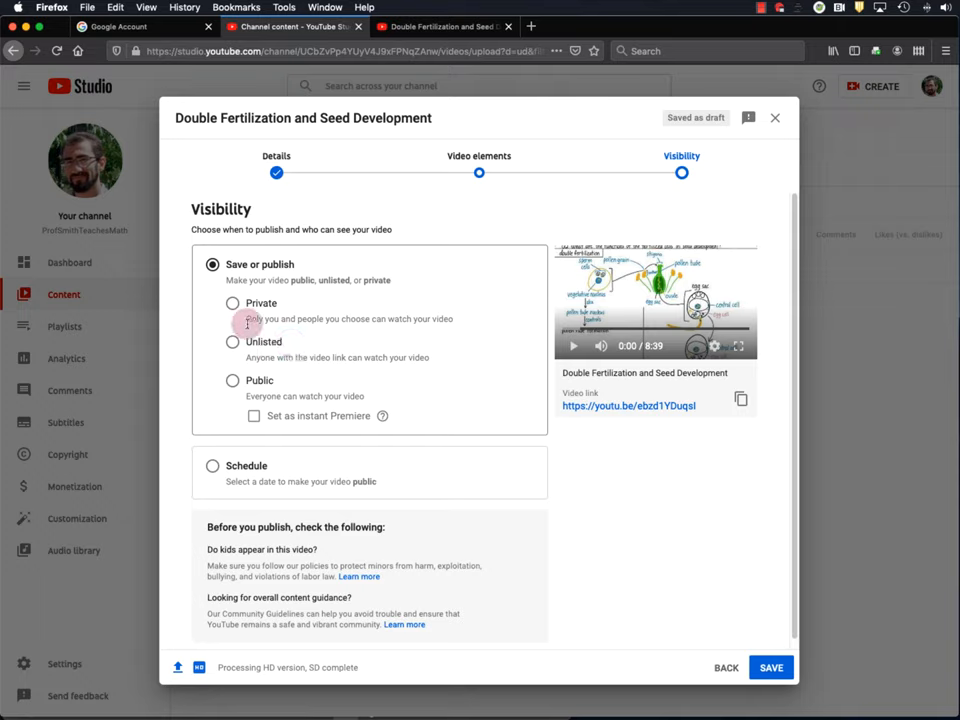
pyautogui.moveTo(398, 320)
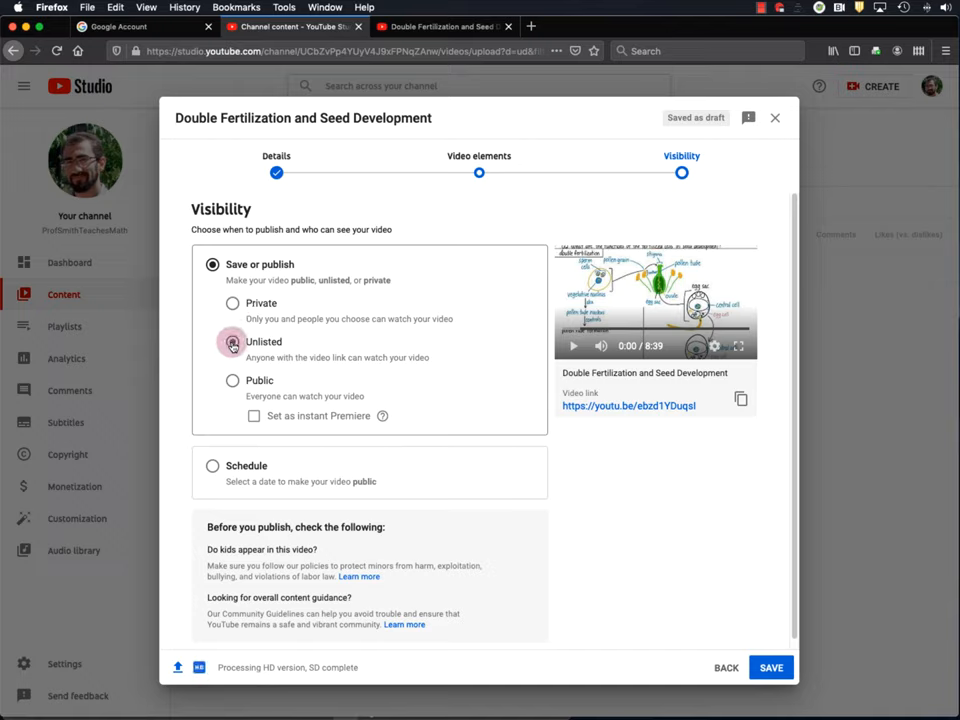
pyautogui.click(232, 342)
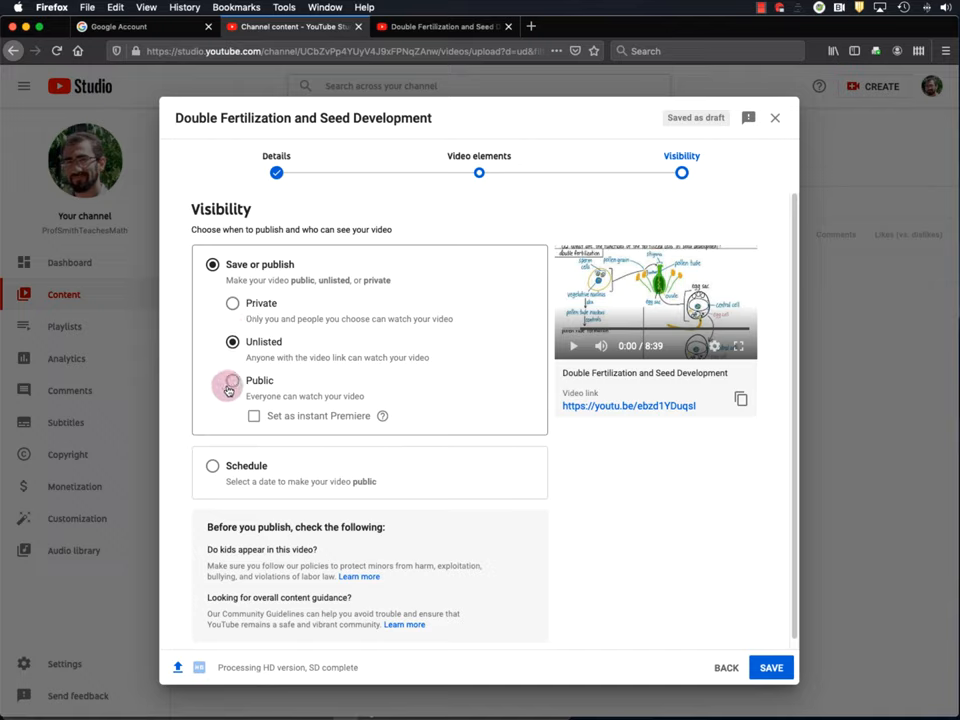
pyautogui.click(232, 384)
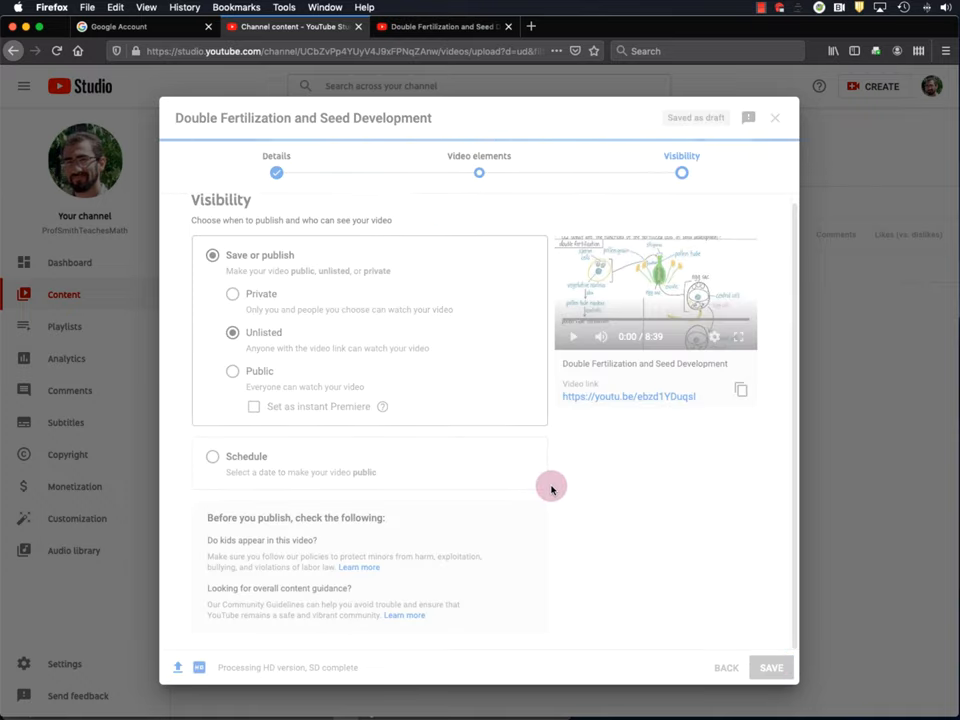
# - Close the Video published notice to reveal the unlisted video in Channel content
pyautogui.click(772, 668)
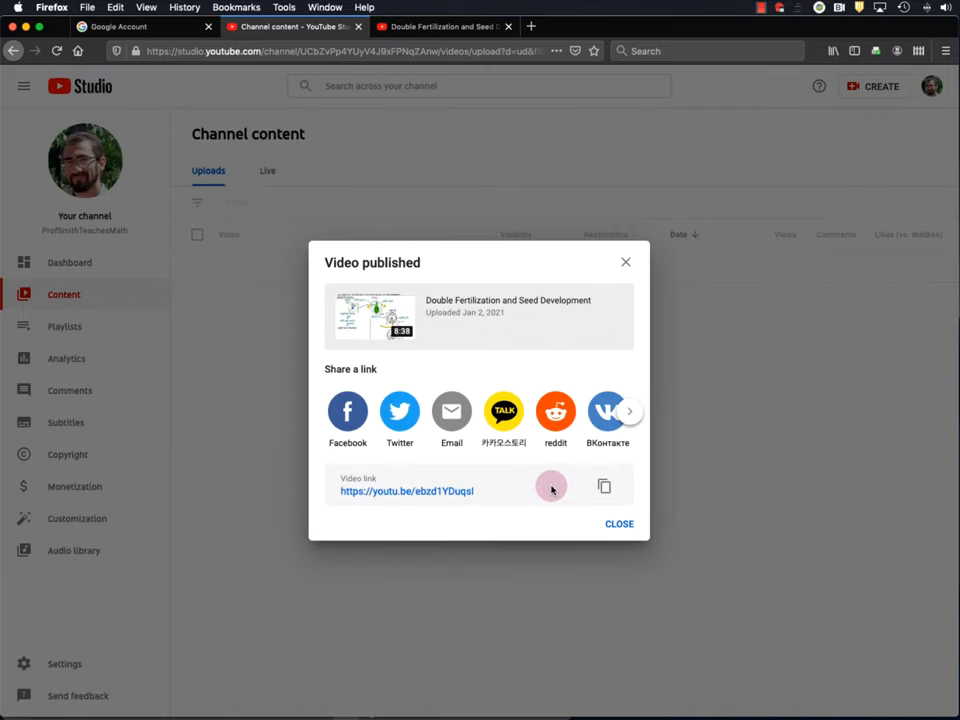
pyautogui.moveTo(346, 348)
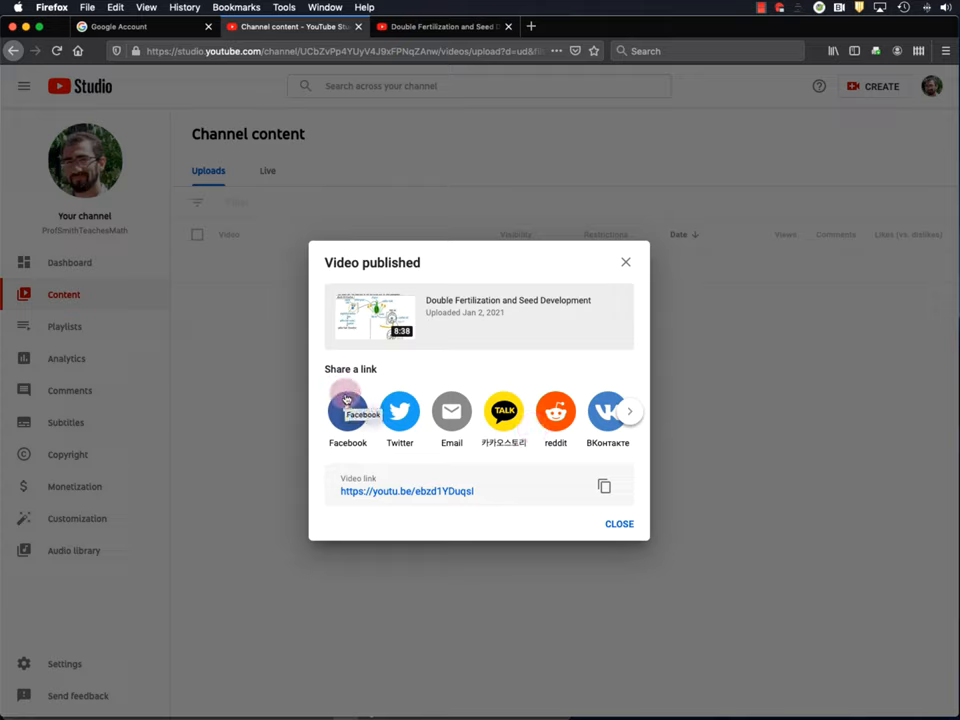
pyautogui.moveTo(452, 412)
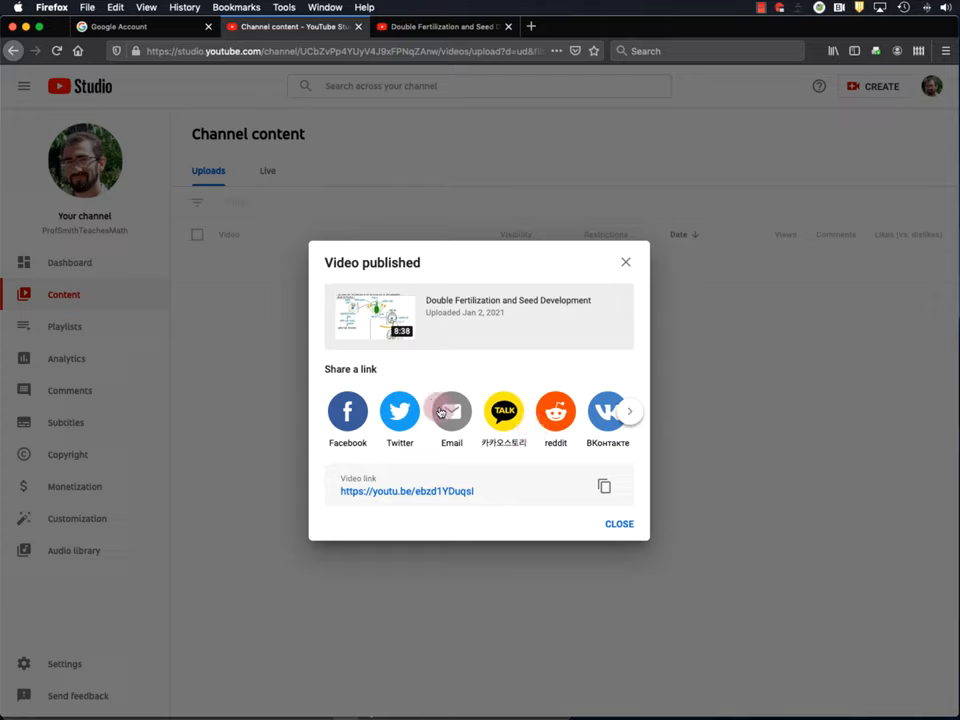
pyautogui.moveTo(556, 412)
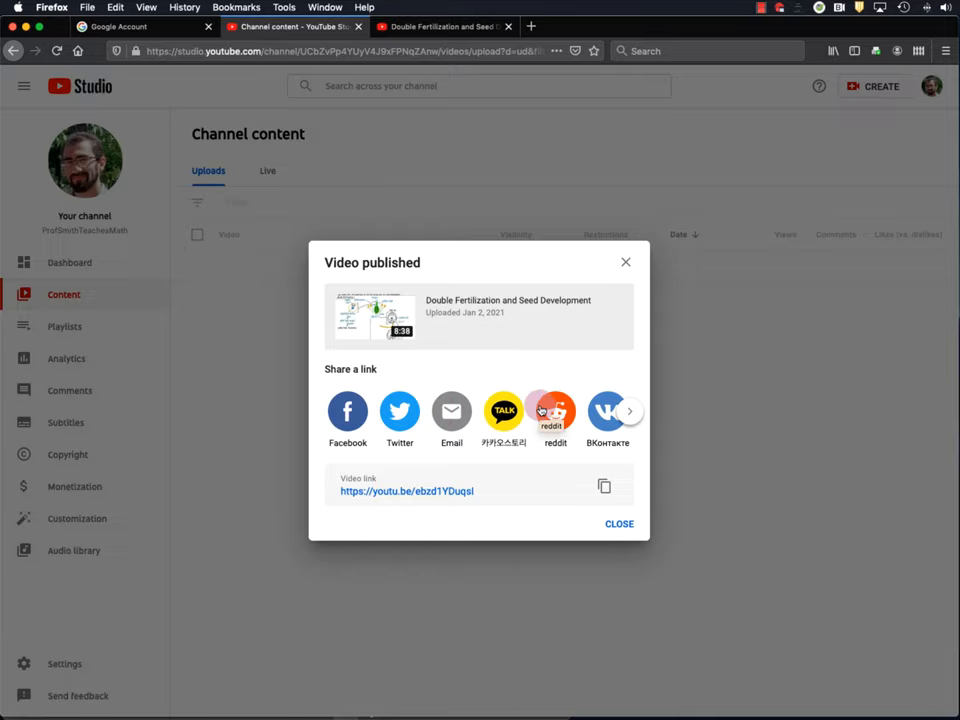
pyautogui.click(620, 524)
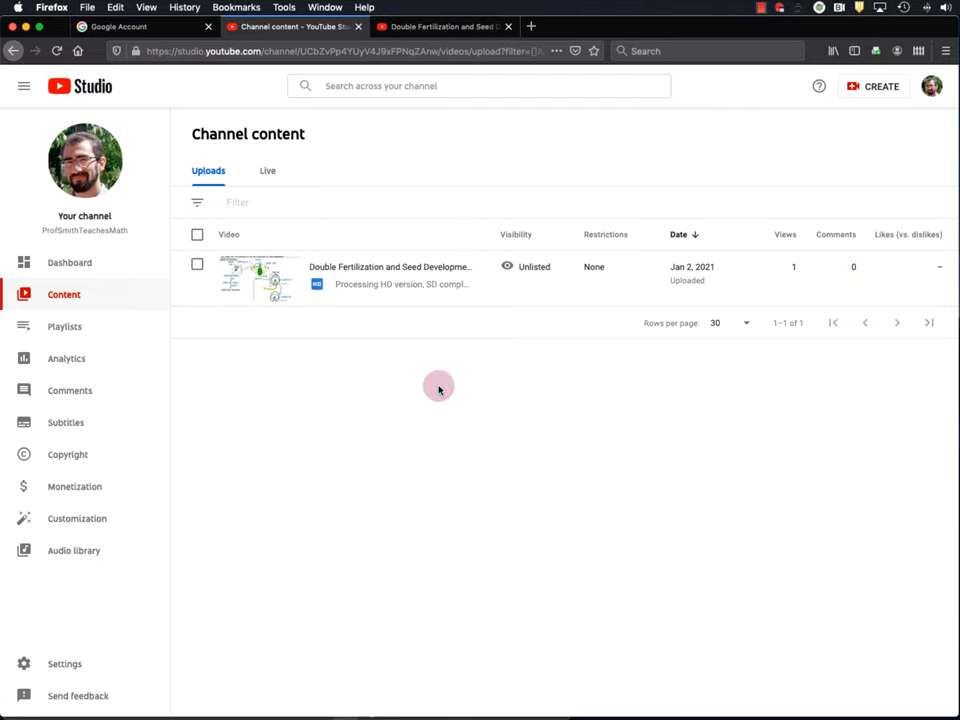
pyautogui.moveTo(160, 274)
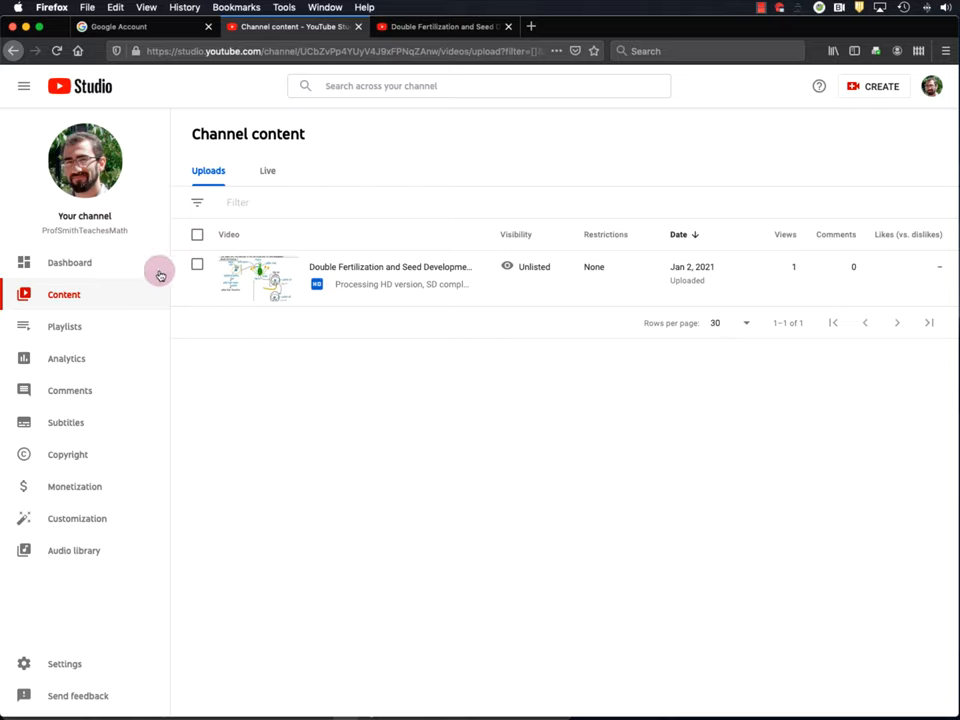
pyautogui.moveTo(88, 288)
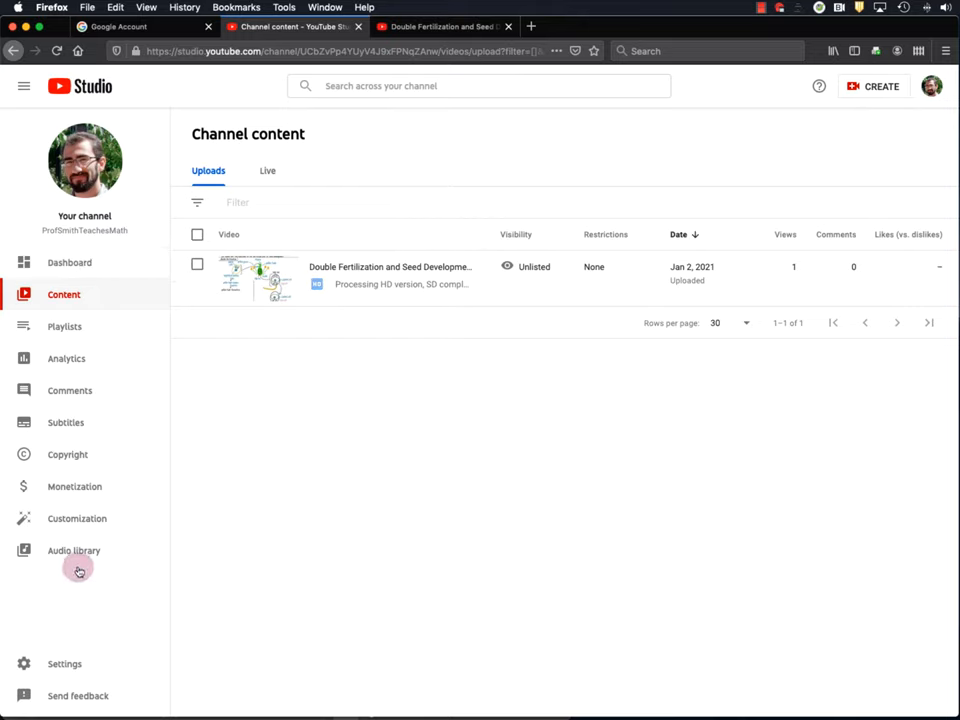
pyautogui.moveTo(92, 536)
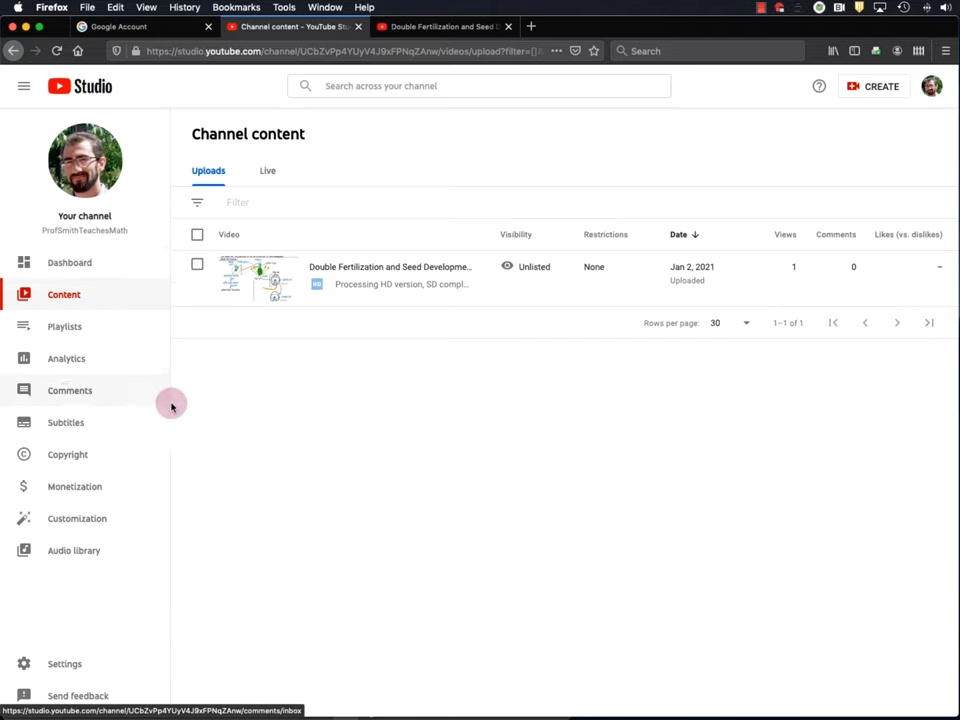
pyautogui.moveTo(400, 400)
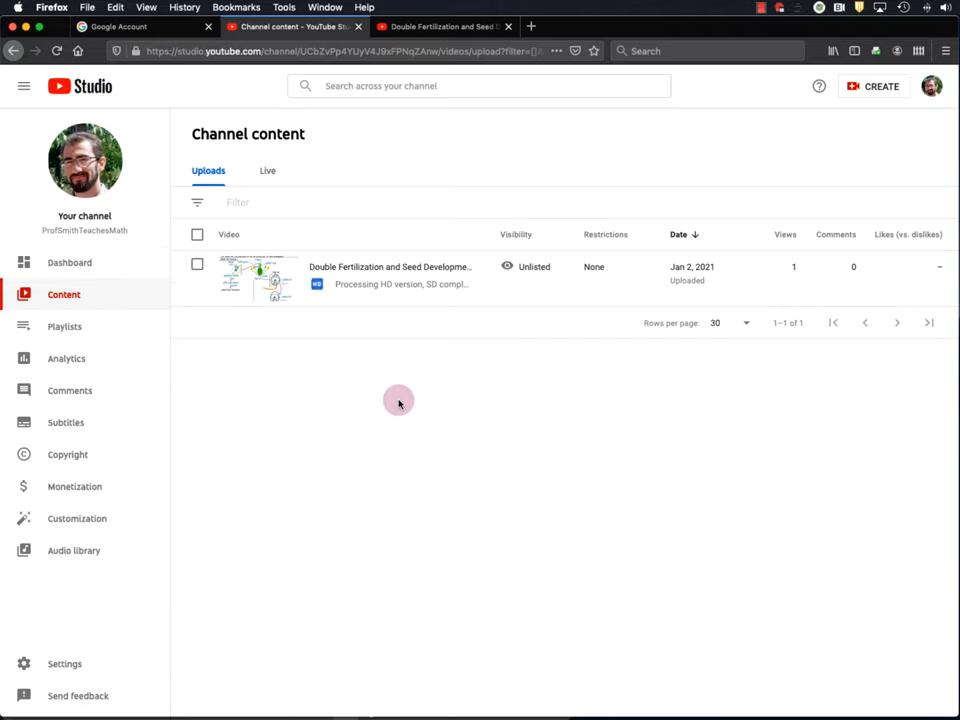
pyautogui.moveTo(396, 366)
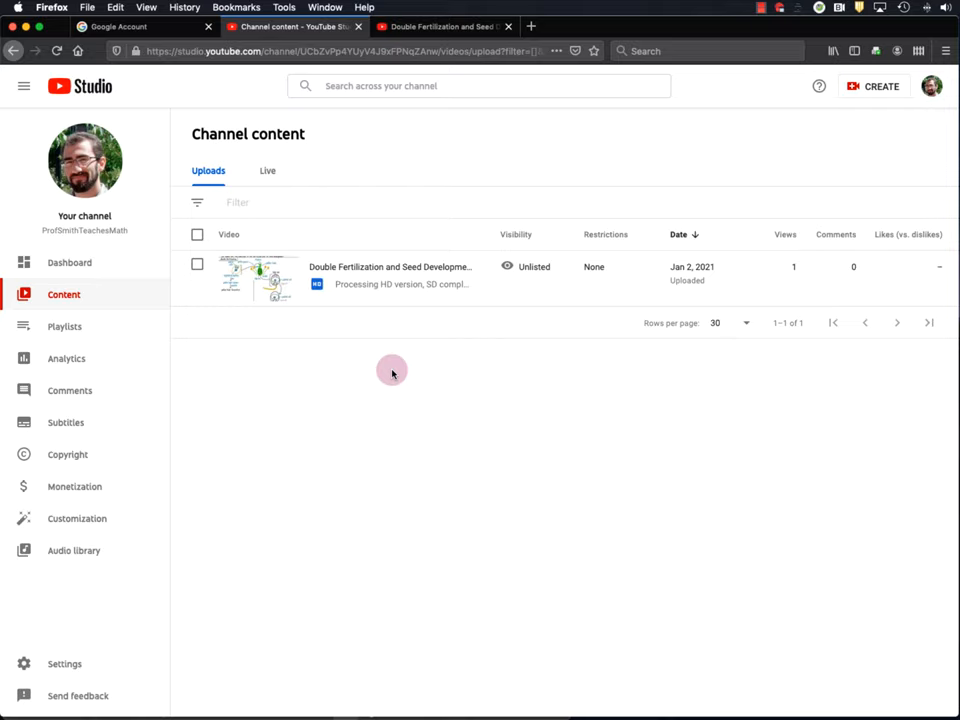
pyautogui.click(532, 28)
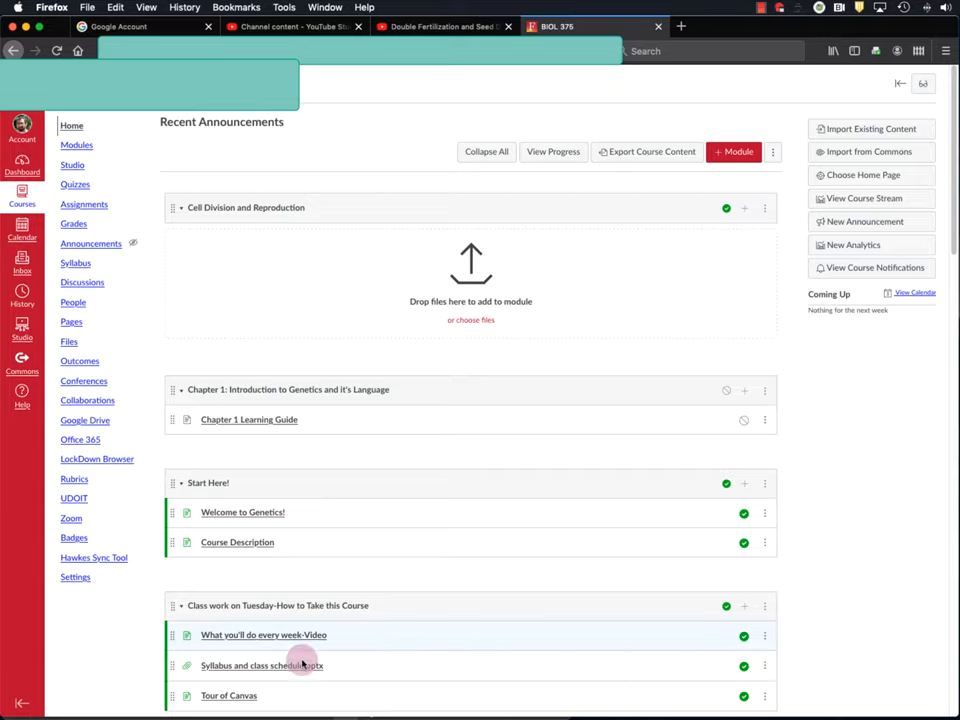
pyautogui.moveTo(300, 708)
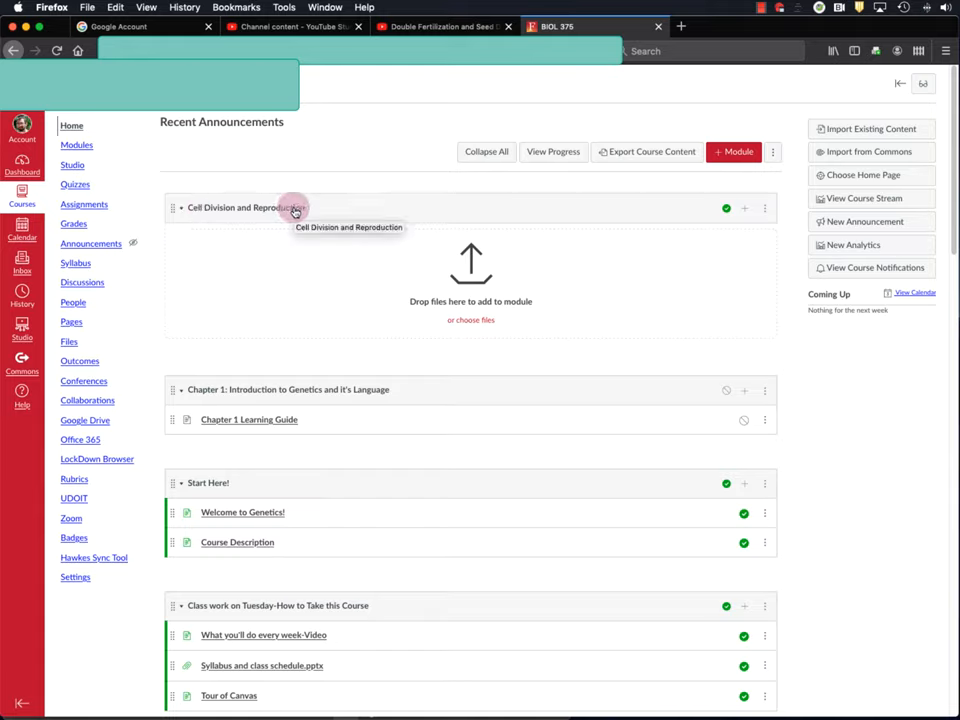
pyautogui.moveTo(272, 212)
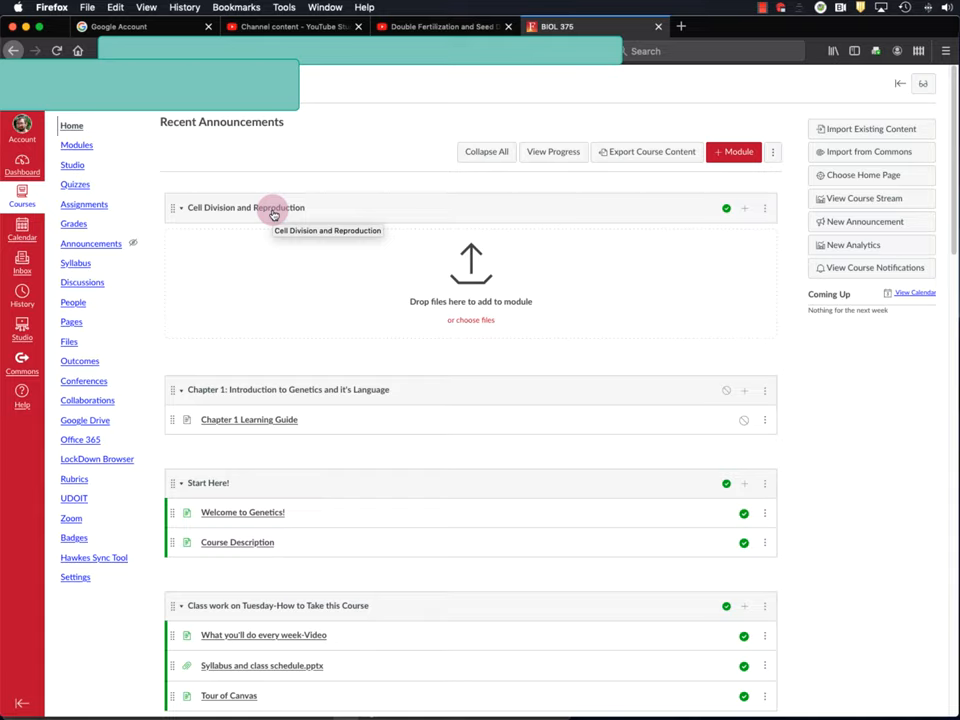
pyautogui.moveTo(112, 178)
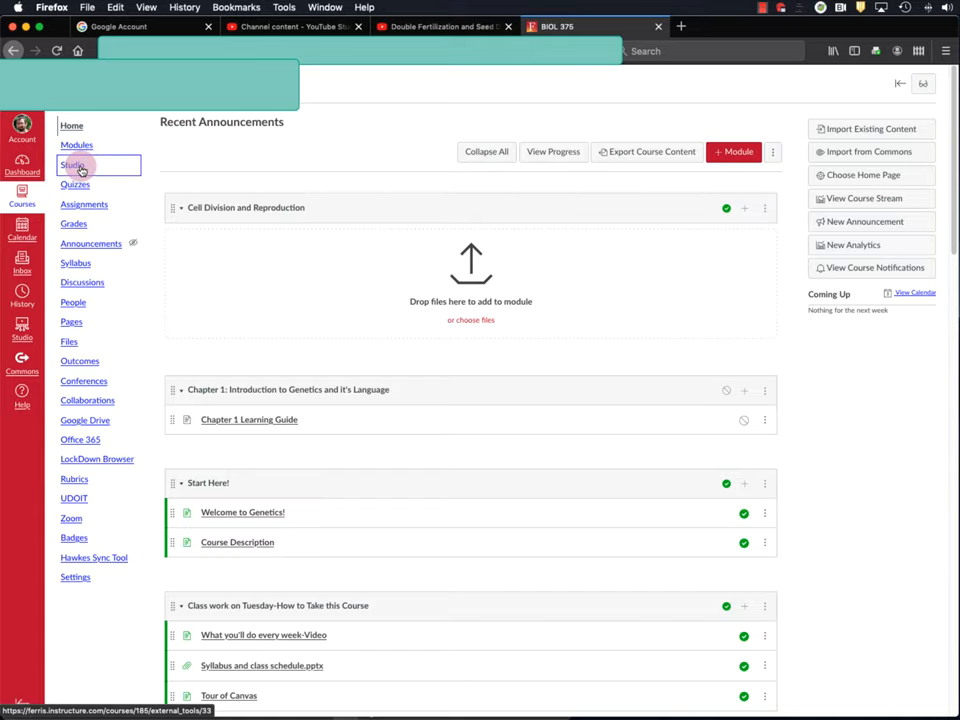
# - Start Add to My Library in the course's Canvas Studio, then return to YouTube Studio
pyautogui.click(72, 164)
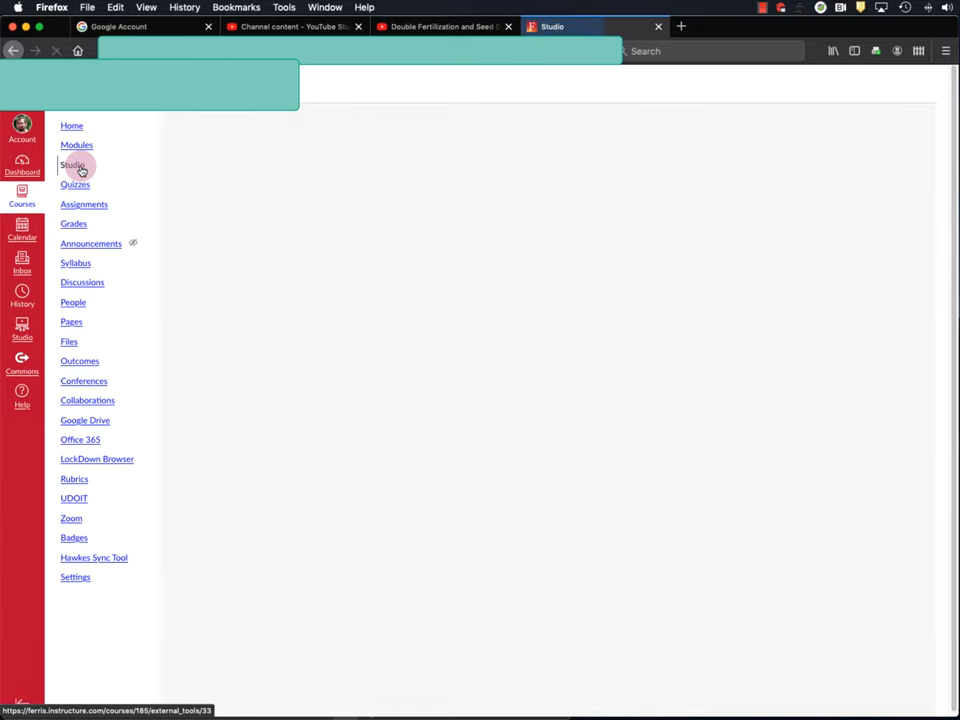
pyautogui.click(72, 164)
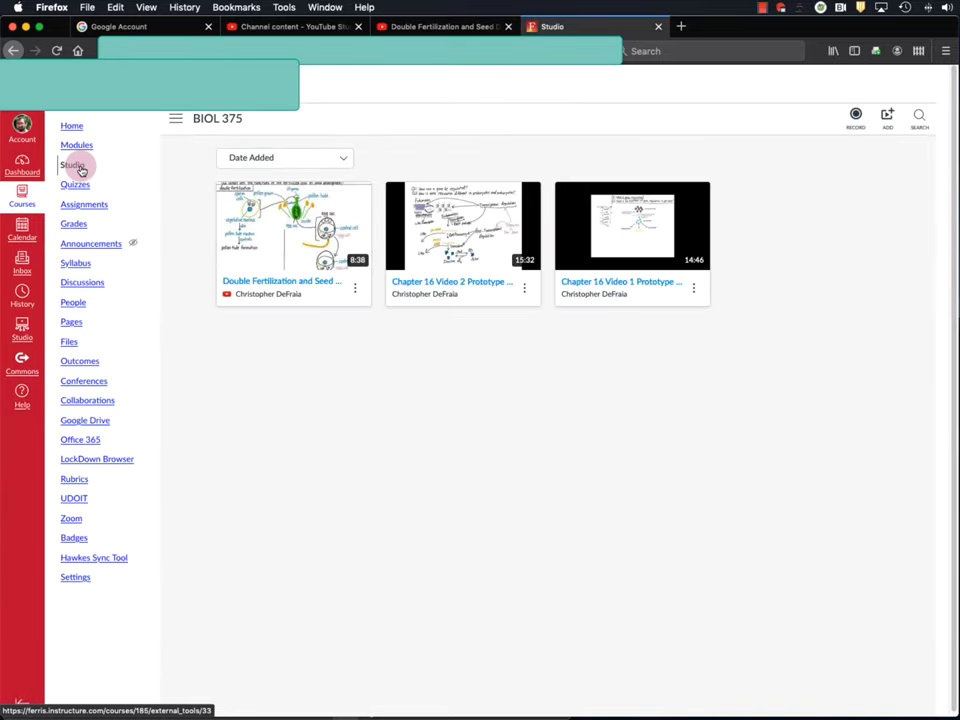
pyautogui.moveTo(288, 224)
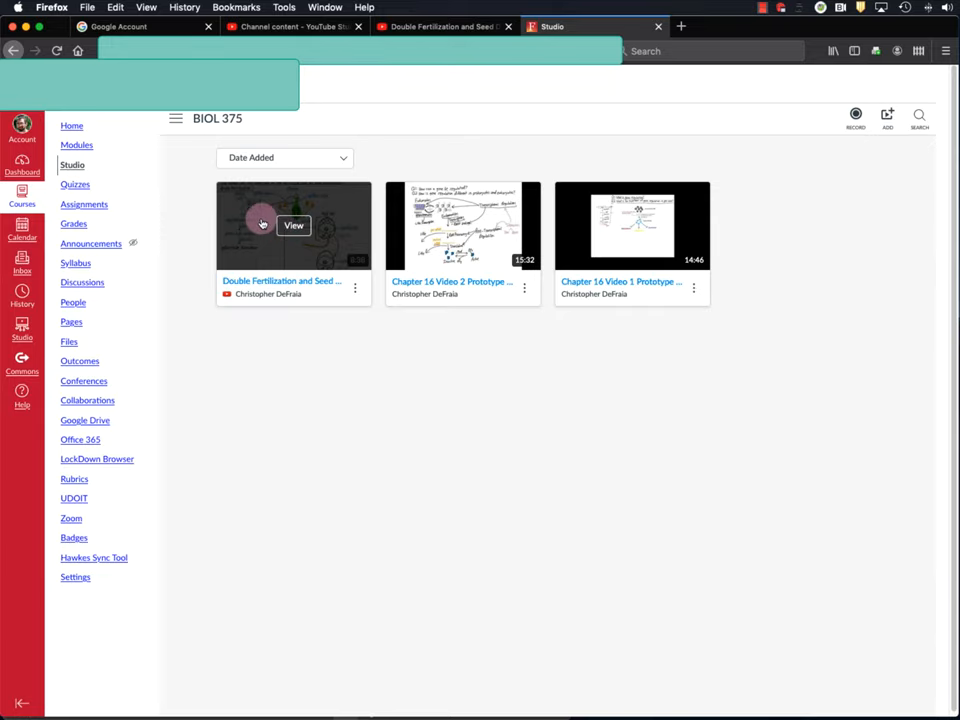
pyautogui.moveTo(808, 168)
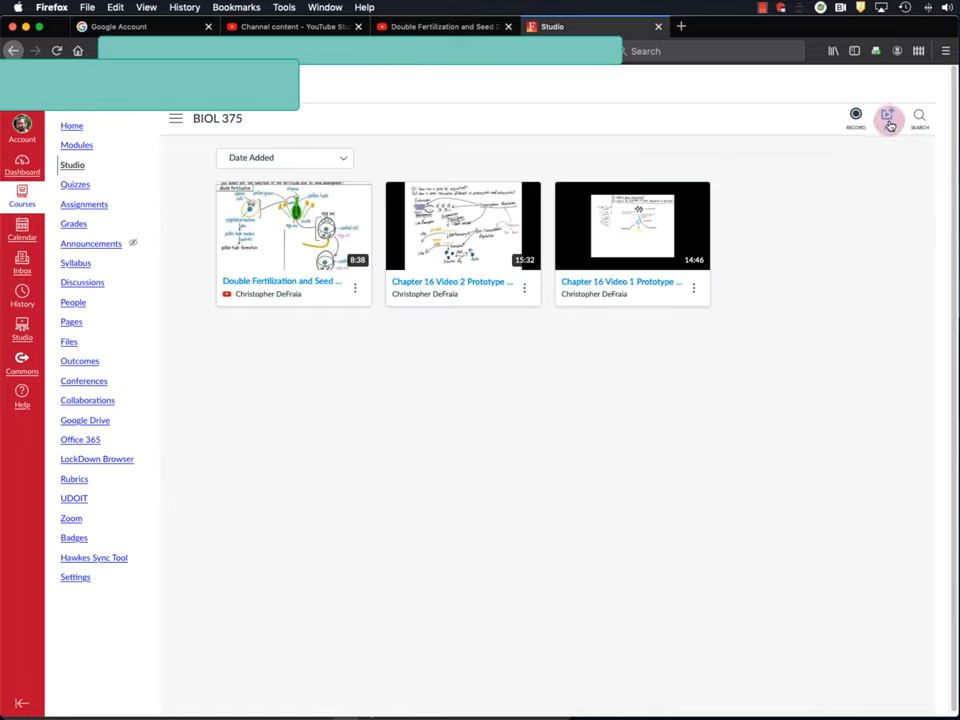
pyautogui.click(886, 116)
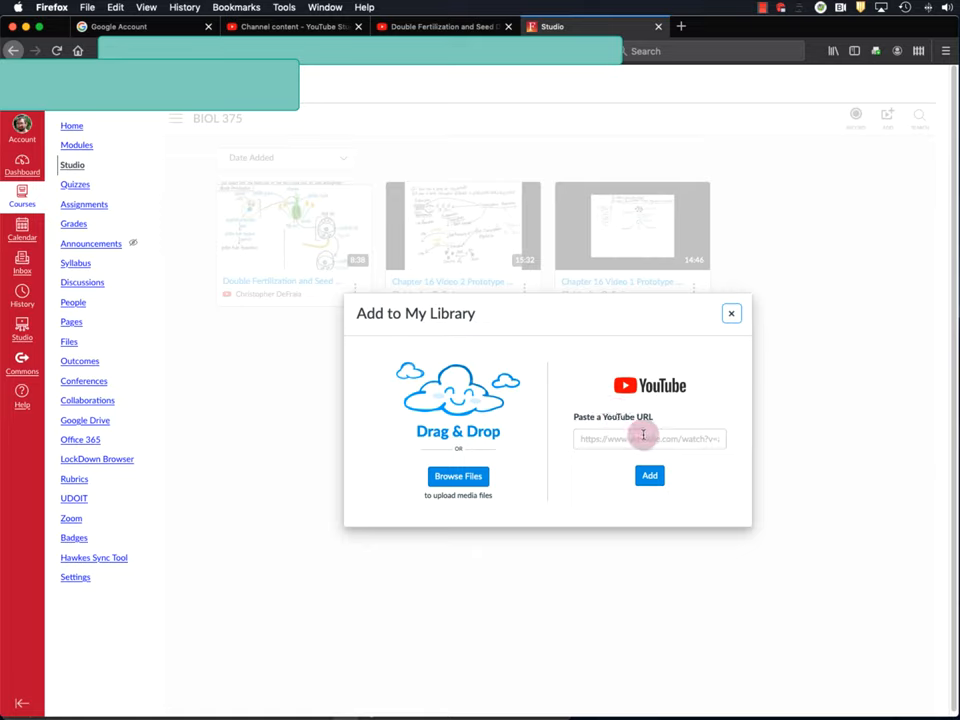
pyautogui.moveTo(578, 352)
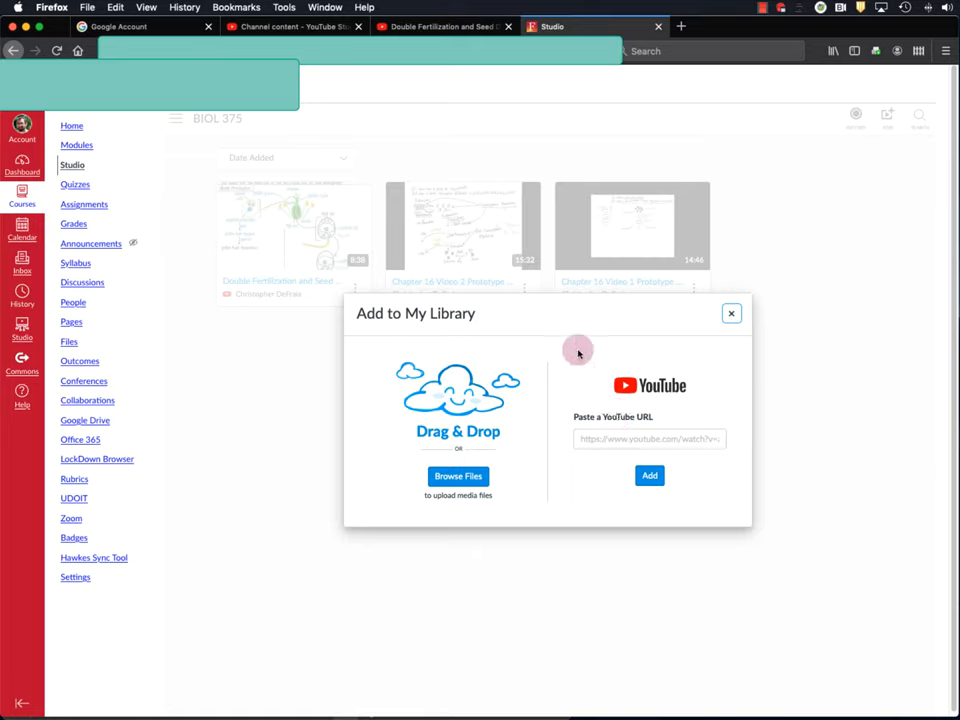
pyautogui.click(290, 28)
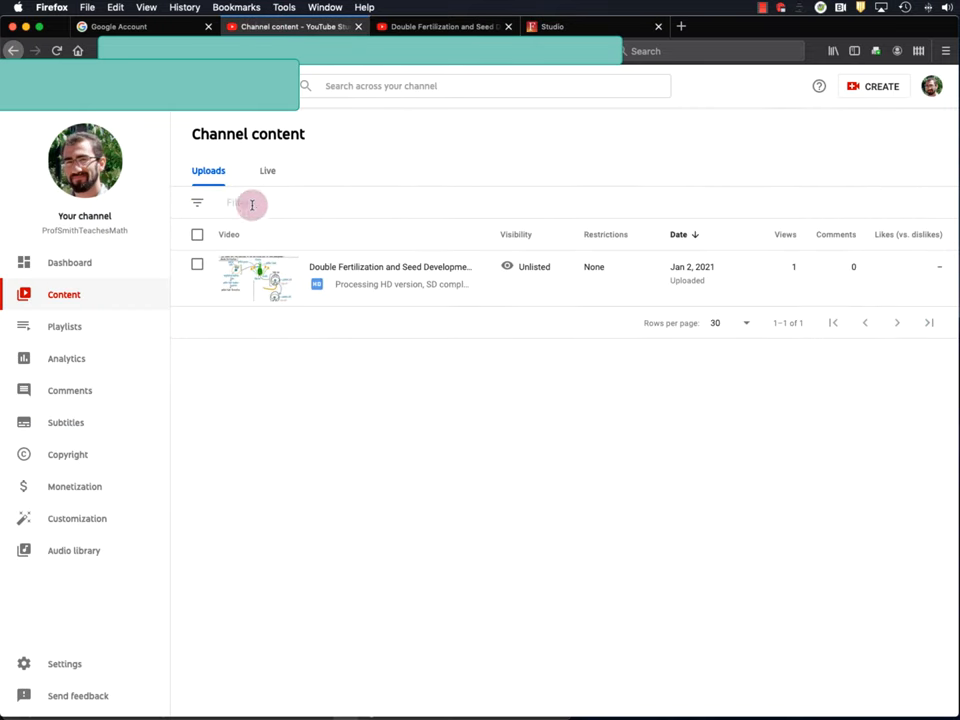
# - Copy the Double Fertilization video's youtu.be link and bring it back to Canvas Studio
pyautogui.click(258, 278)
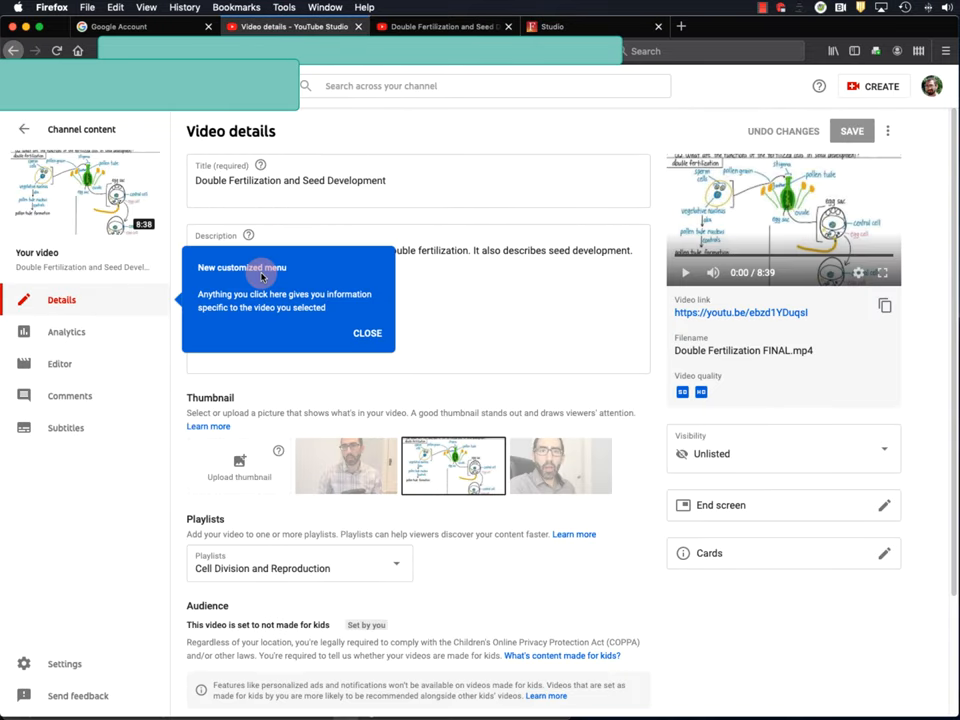
pyautogui.click(368, 332)
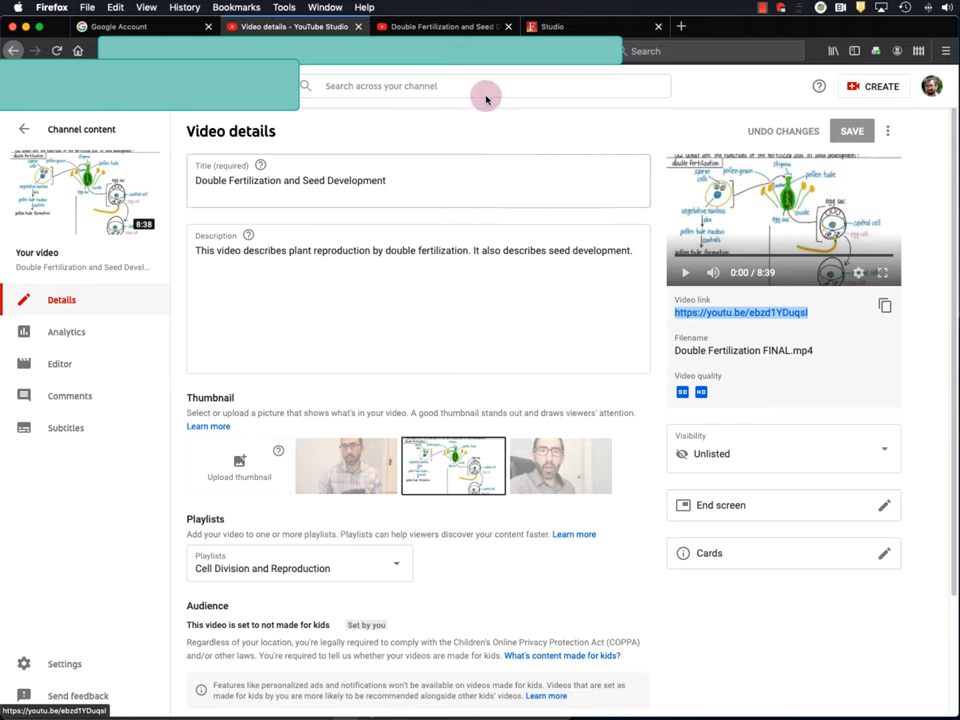
pyautogui.click(564, 28)
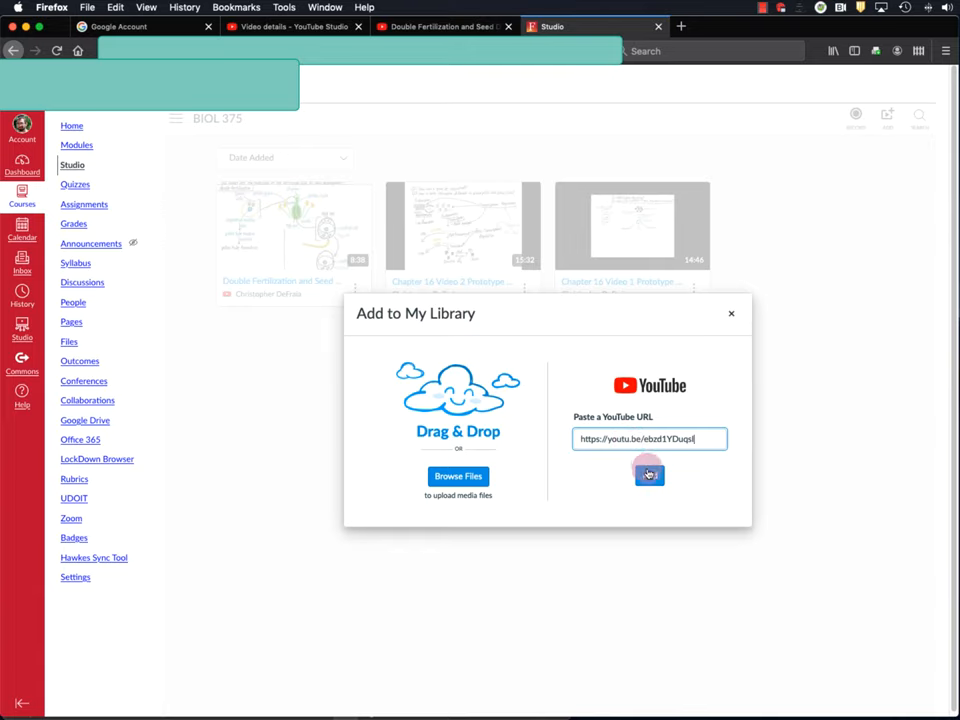
# - Add the pasted YouTube video to the BIOL 375 Studio library
pyautogui.click(648, 470)
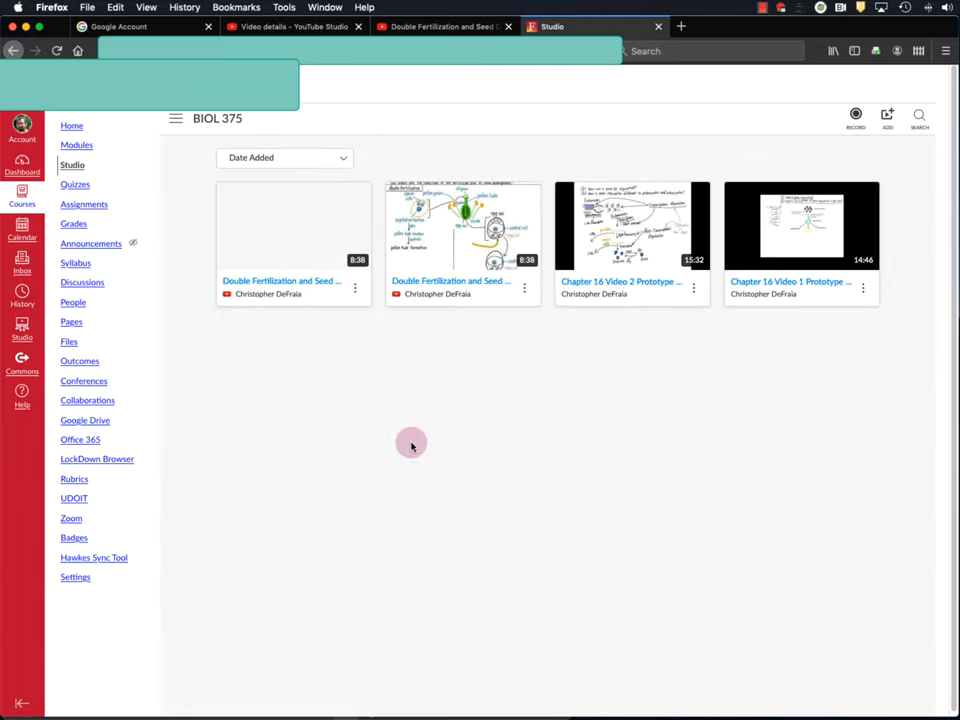
pyautogui.moveTo(244, 240)
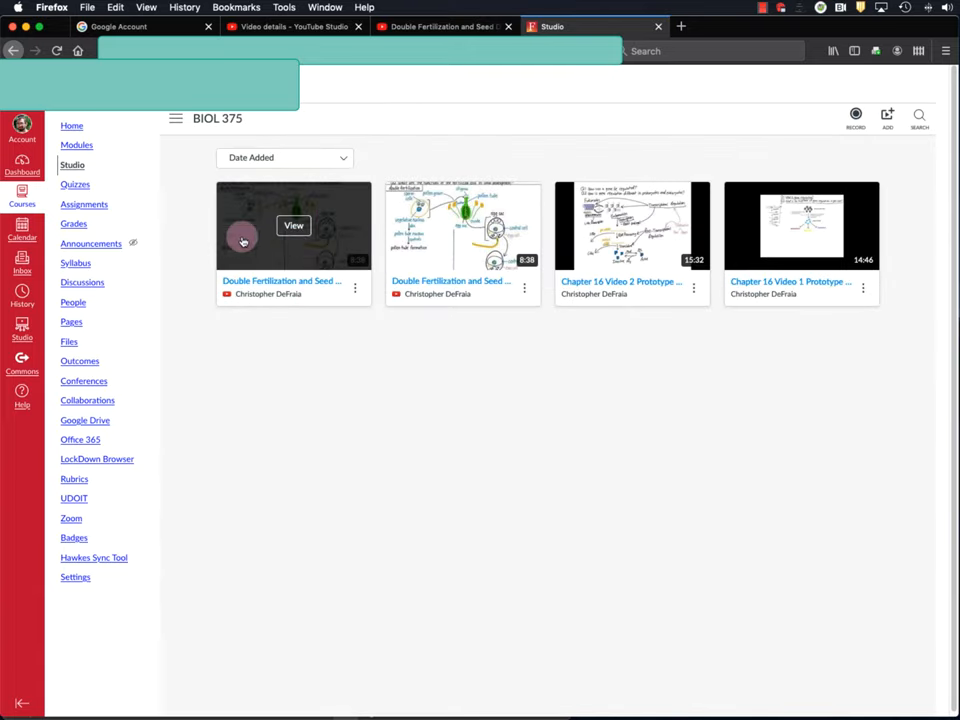
pyautogui.moveTo(272, 206)
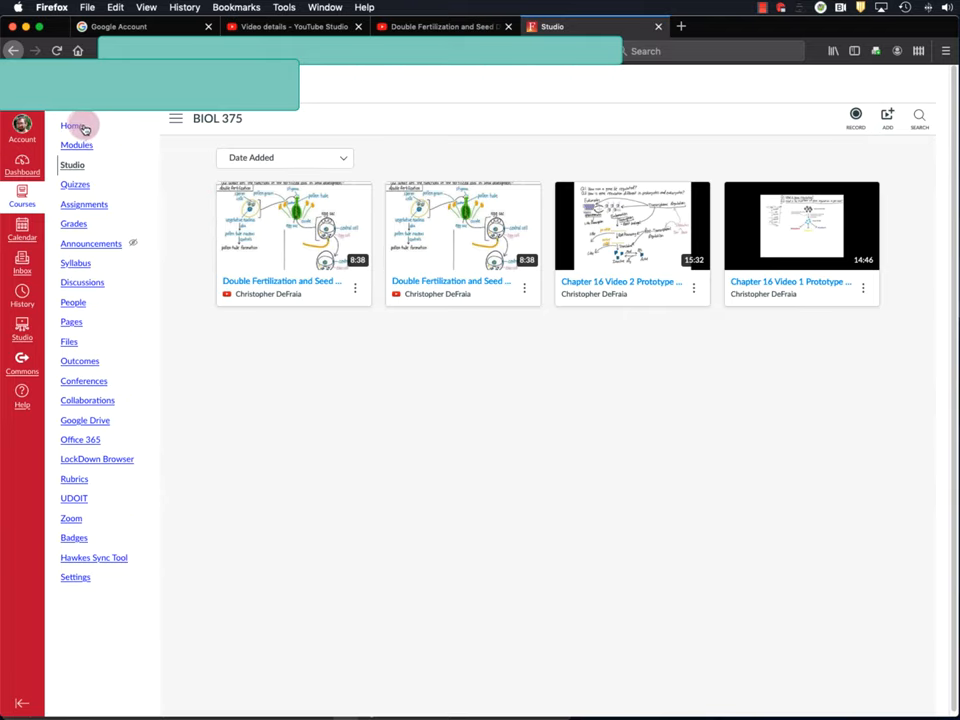
# - Return to the BIOL 375 course Home listing the Cell Division and Reproduction module
pyautogui.click(72, 126)
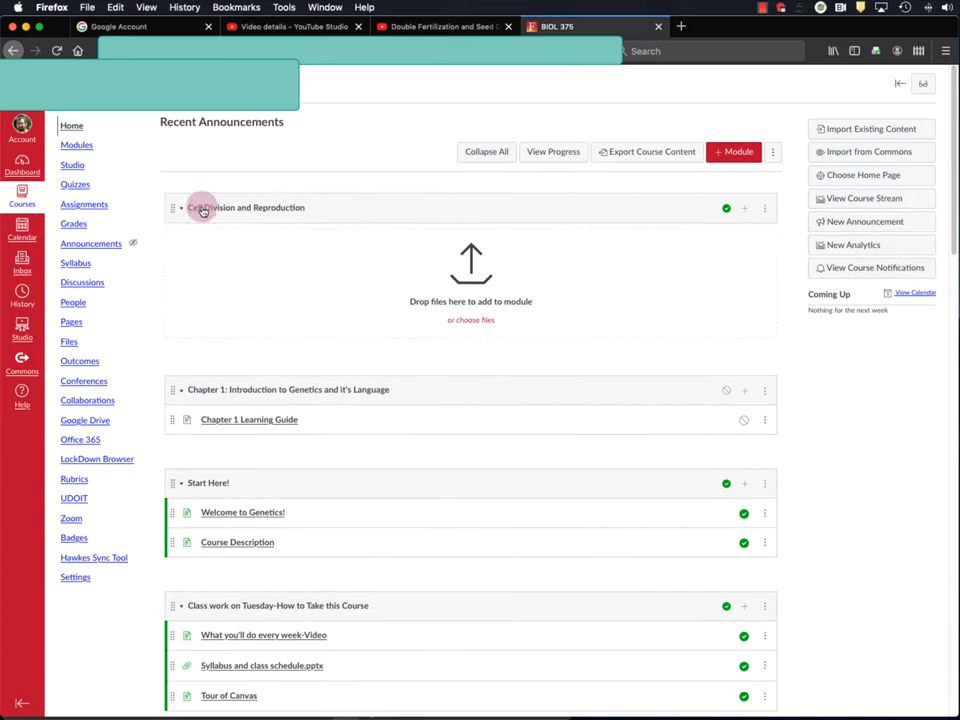
pyautogui.moveTo(232, 212)
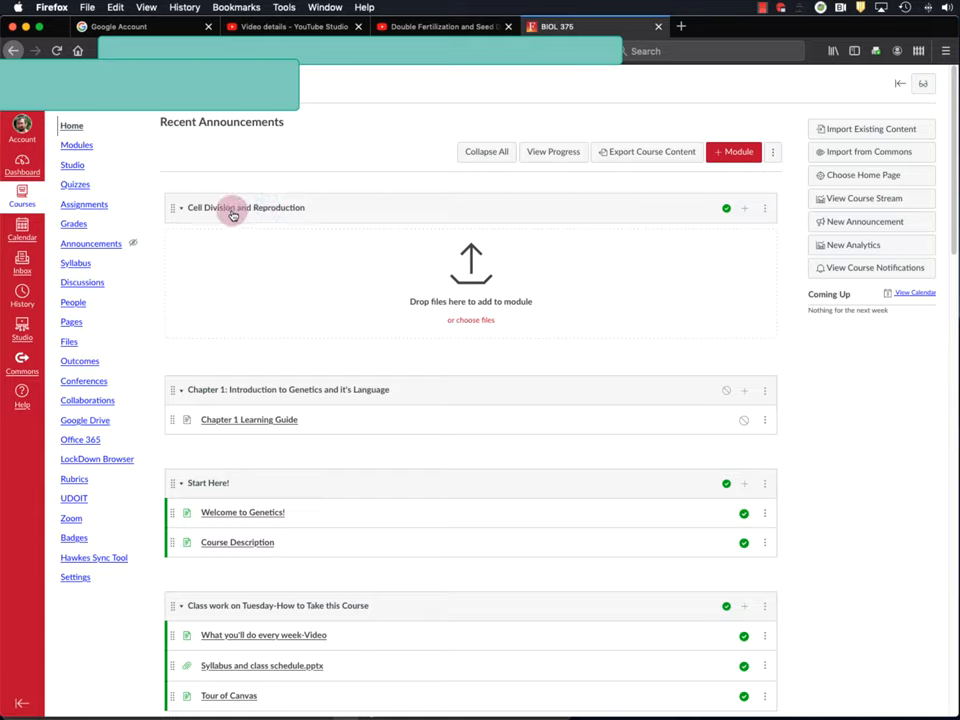
pyautogui.moveTo(256, 212)
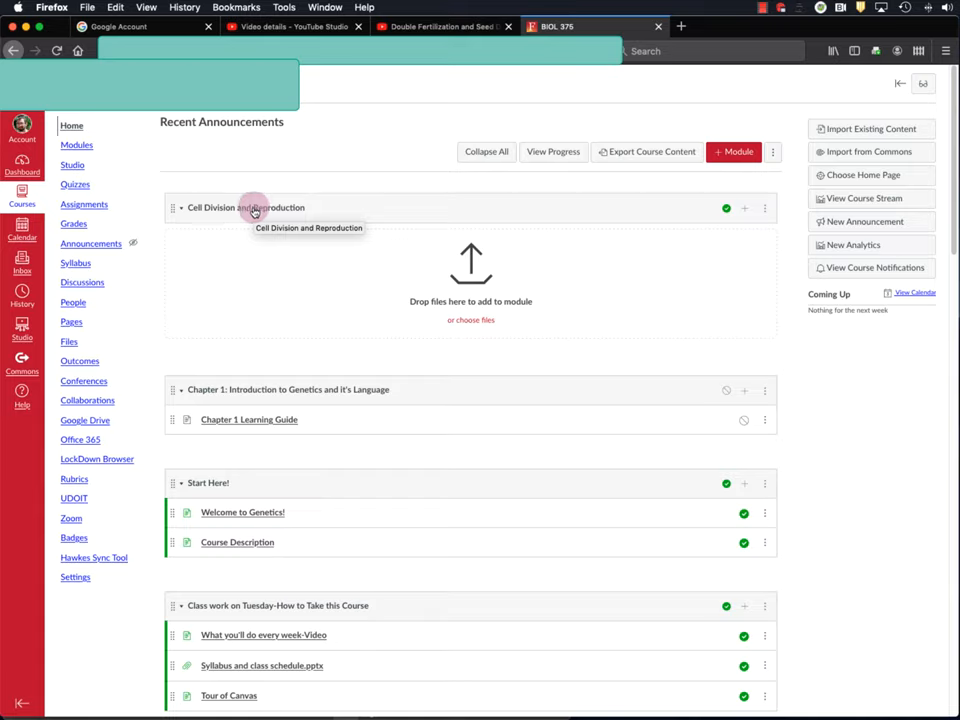
pyautogui.moveTo(452, 196)
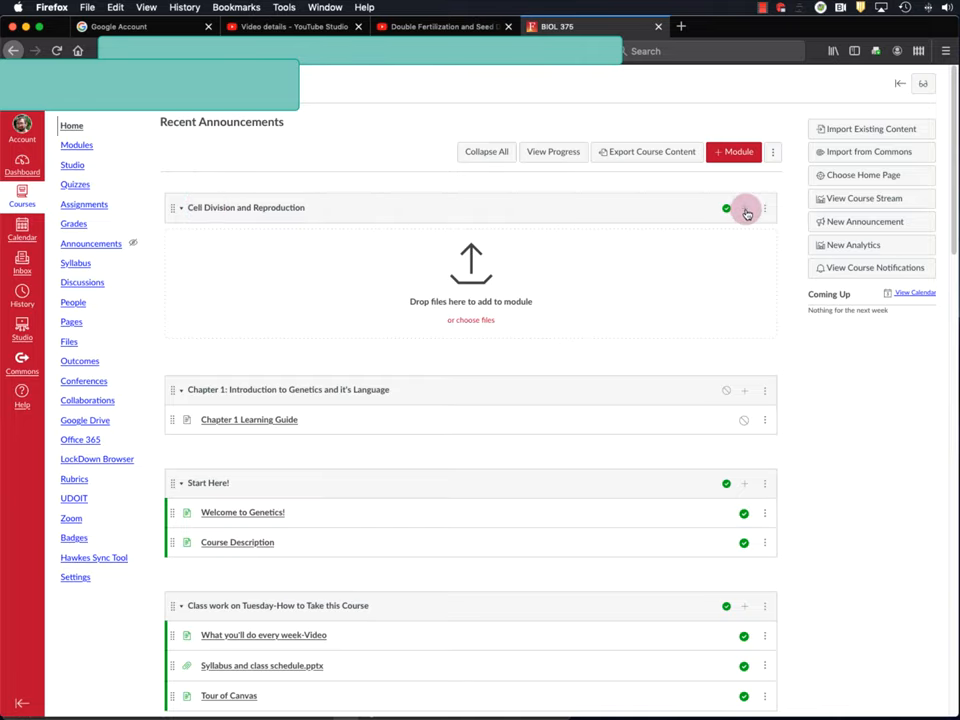
# - Start adding a new Page item to the Cell Division and Reproduction module
pyautogui.click(744, 212)
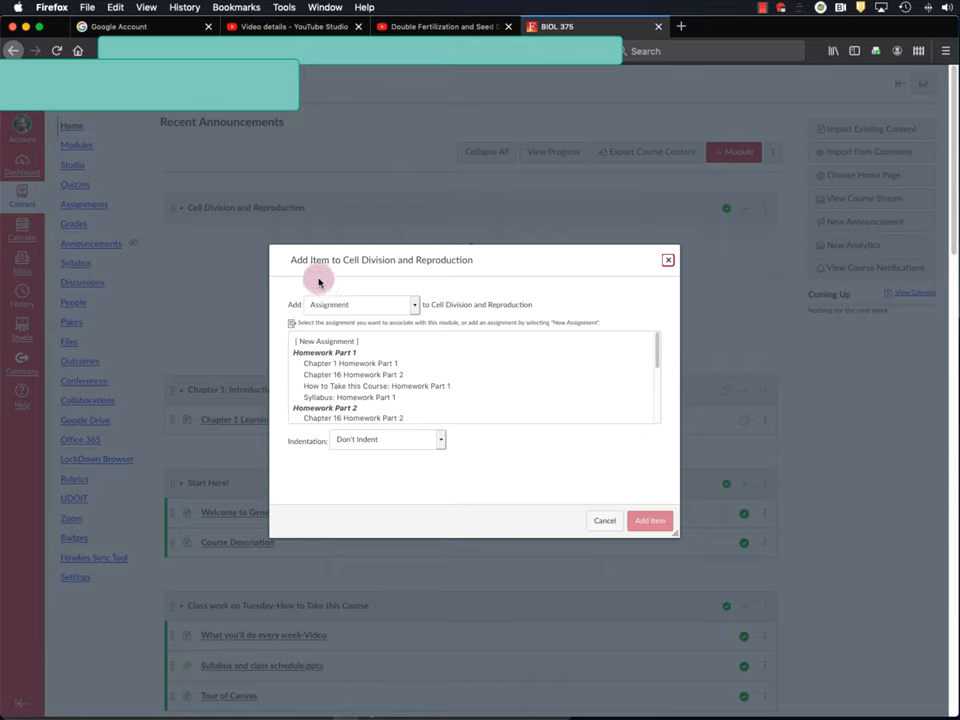
pyautogui.click(360, 304)
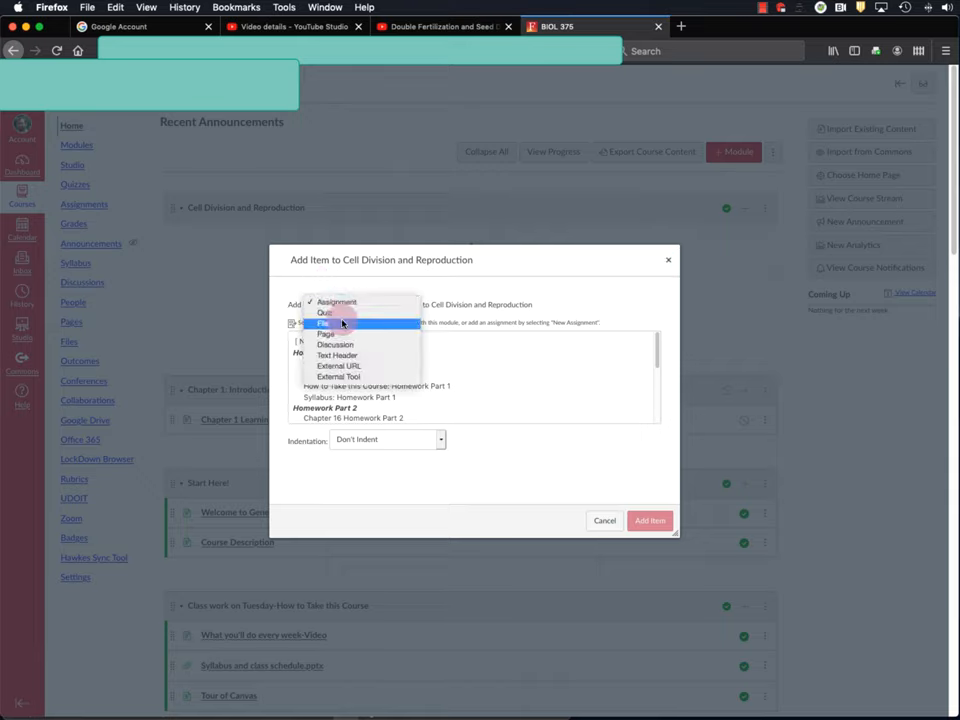
pyautogui.click(324, 332)
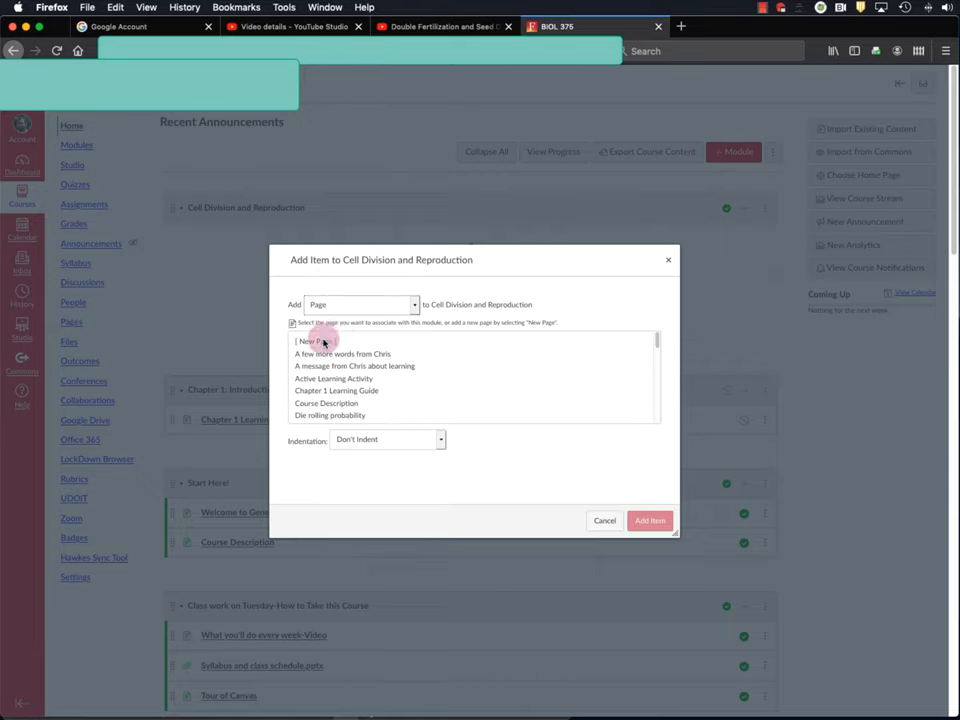
pyautogui.click(320, 340)
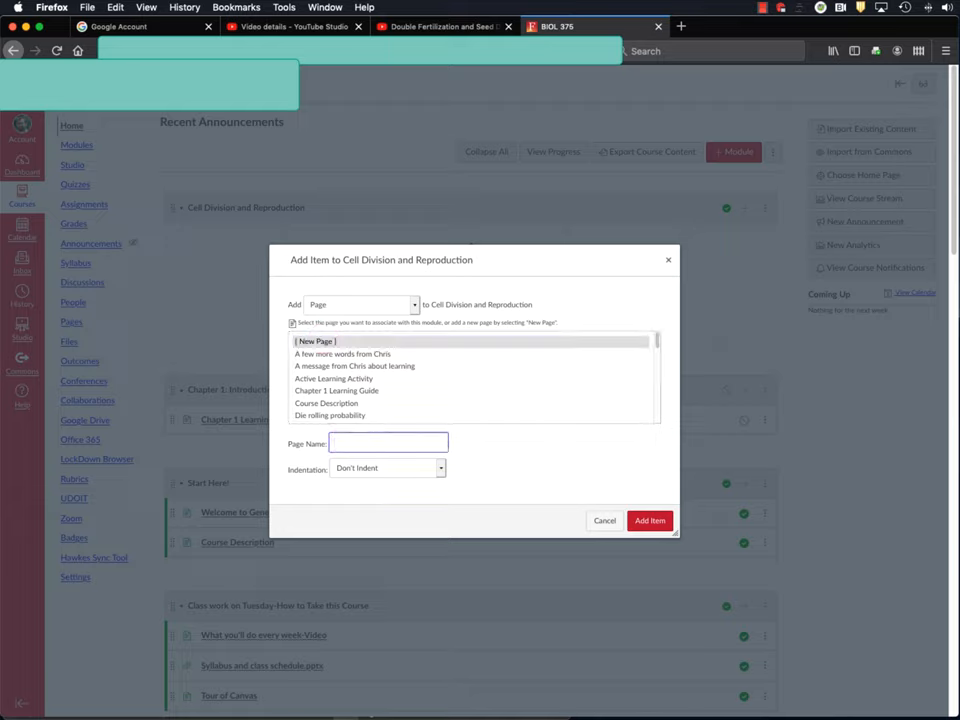
# - Name the page 'Double Fertilization/Seed Development' and add it to the module
pyautogui.write('Doub')
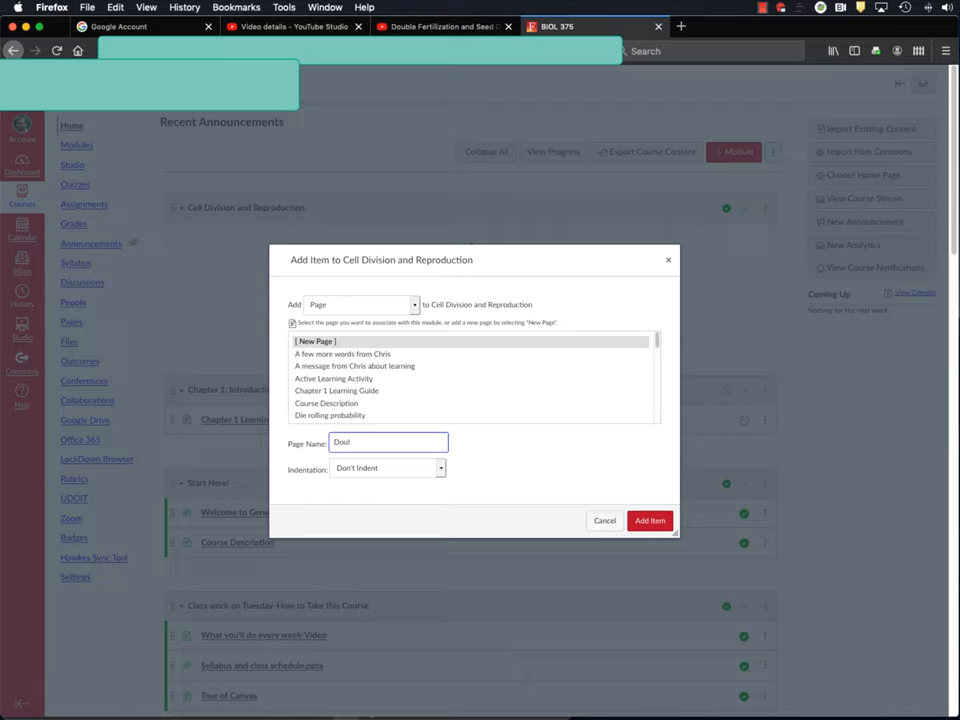
pyautogui.write('Double')
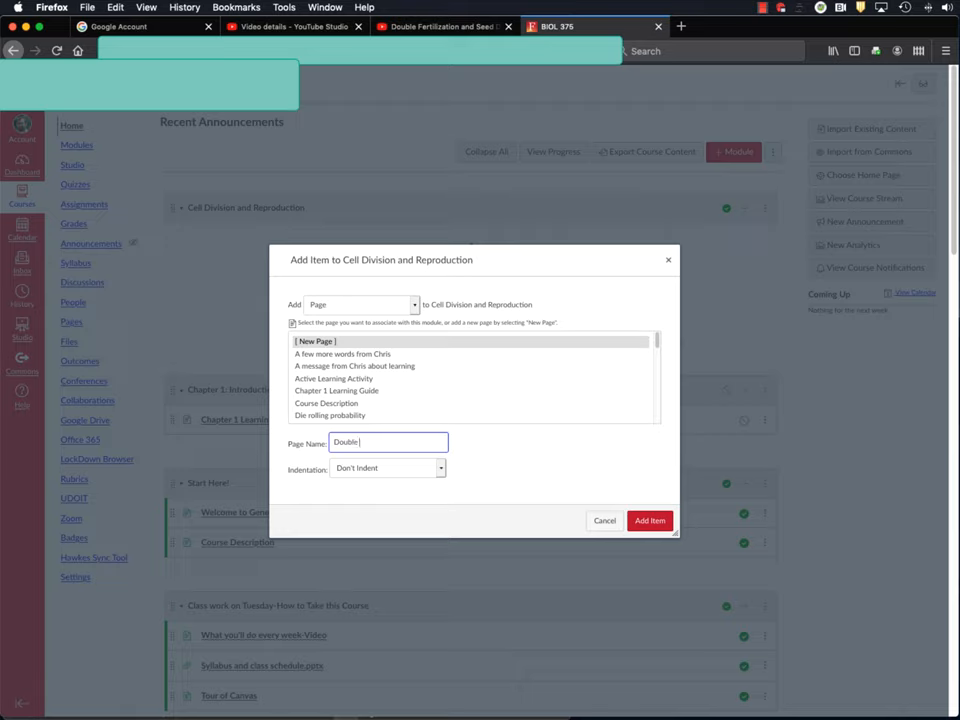
pyautogui.write('Fertilization/')
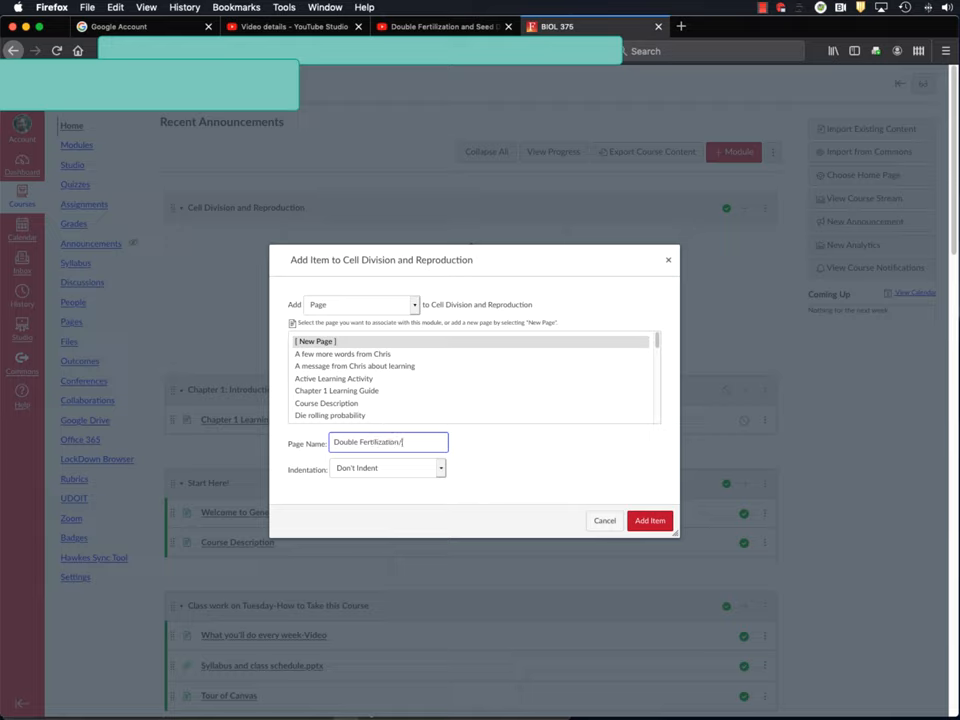
pyautogui.write('Seed Development')
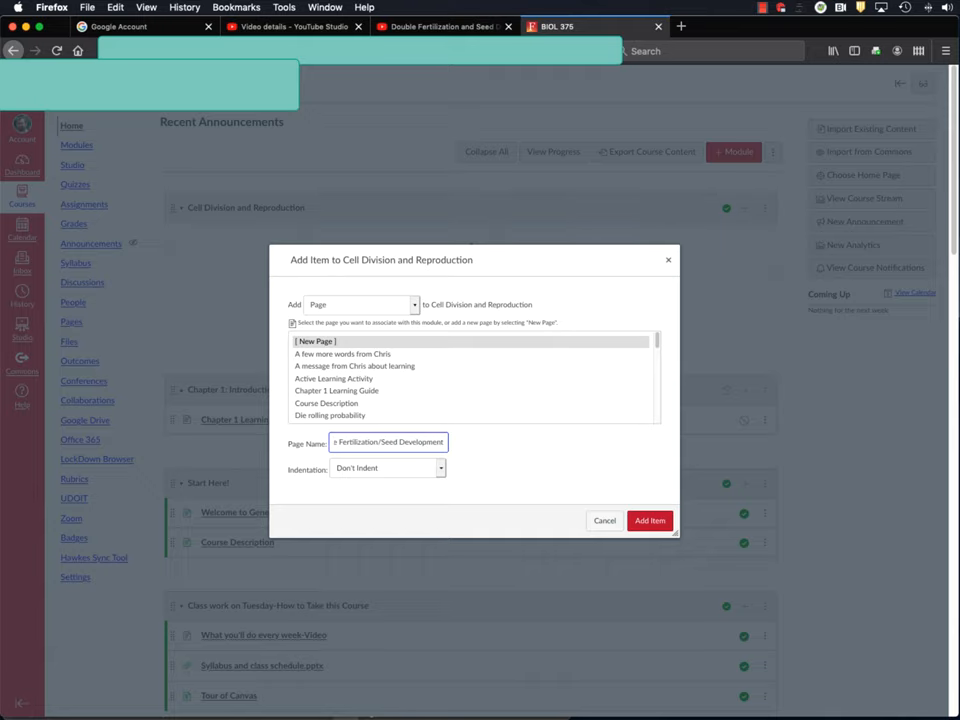
pyautogui.click(648, 520)
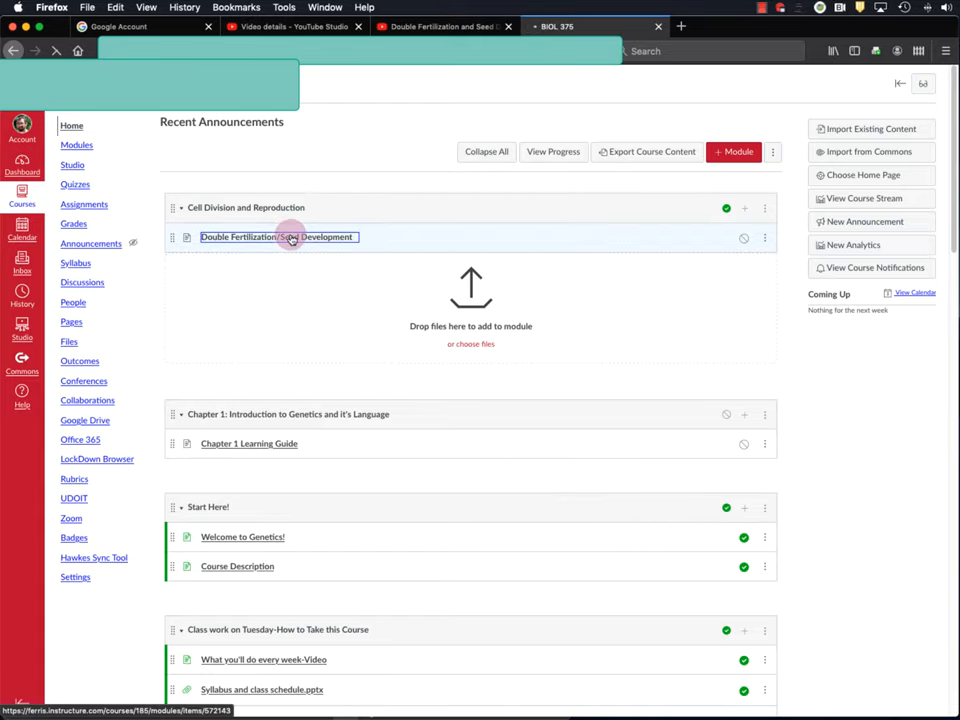
# - Open the Double Fertilization/Seed Development page in the Canvas editor with an empty body
pyautogui.click(276, 236)
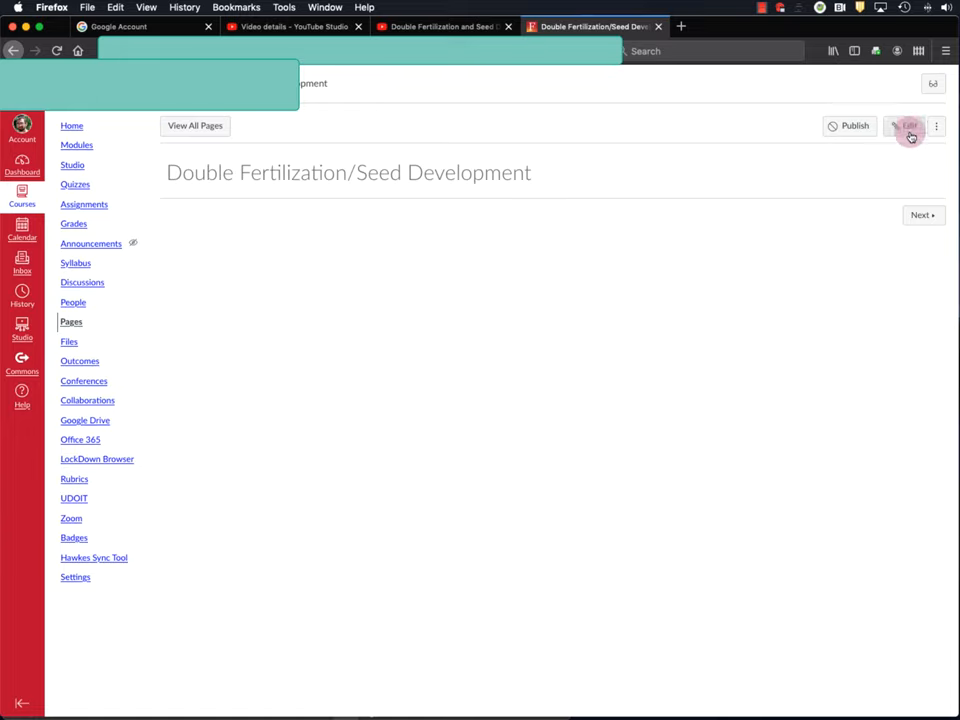
pyautogui.click(912, 132)
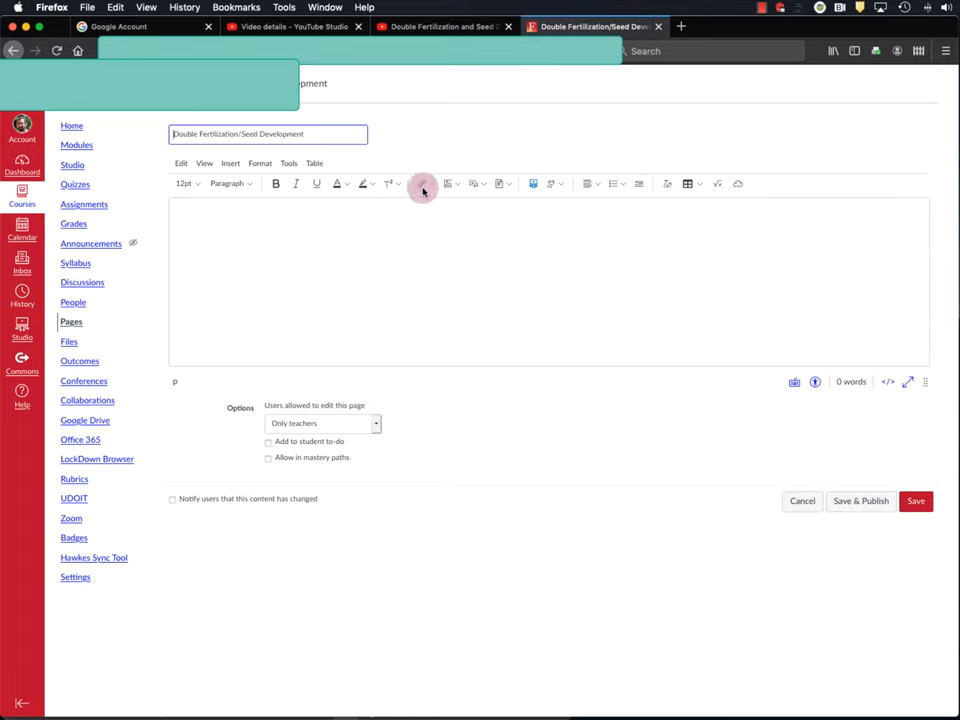
pyautogui.moveTo(420, 184)
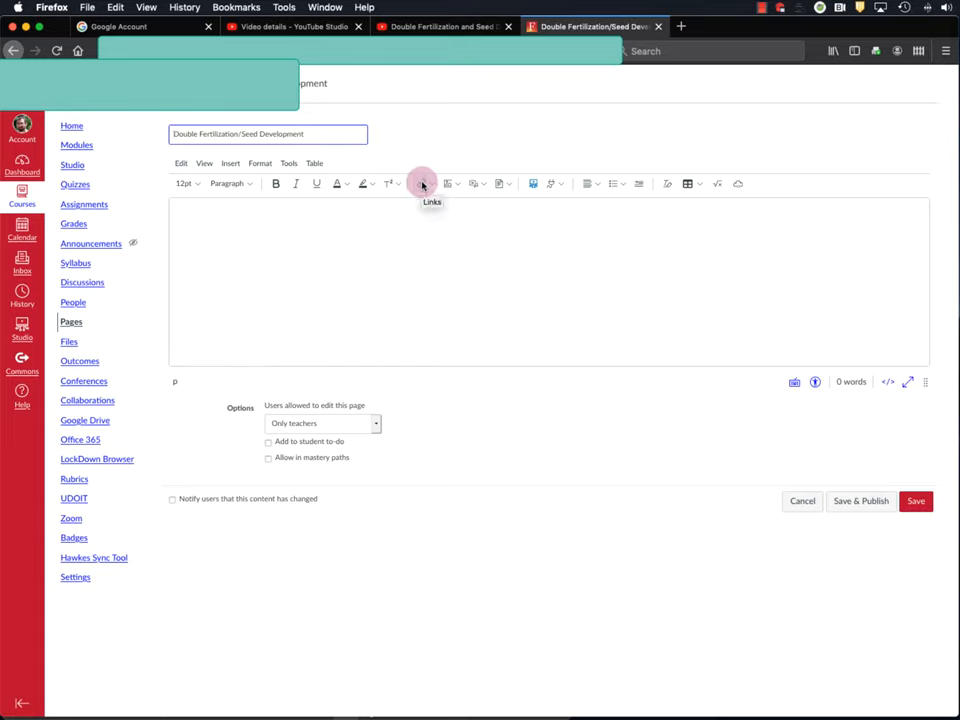
pyautogui.moveTo(452, 184)
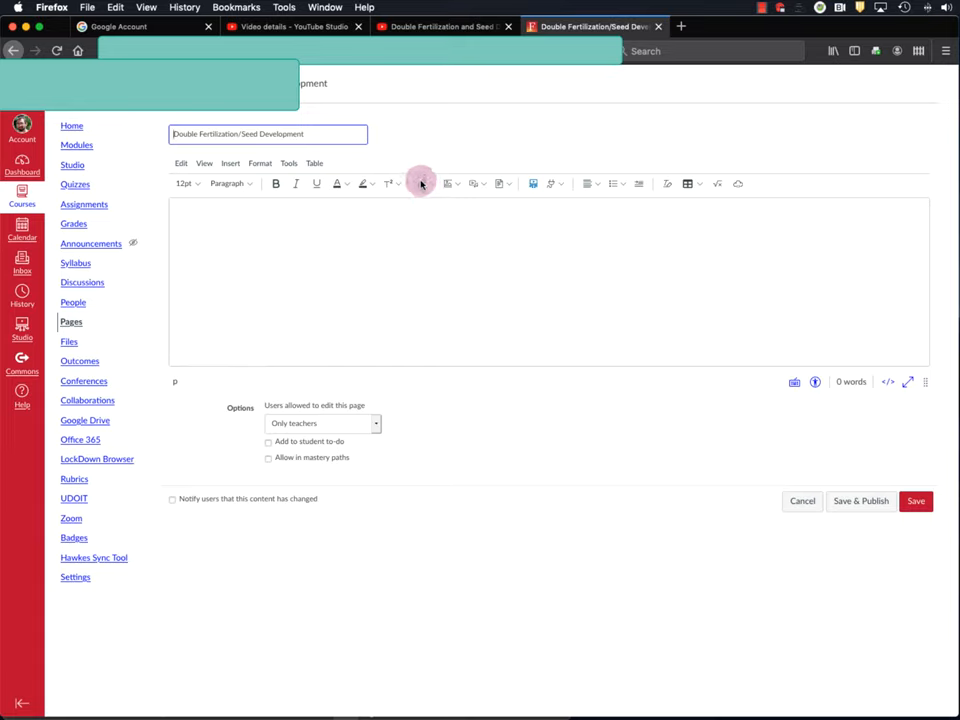
pyautogui.moveTo(420, 184)
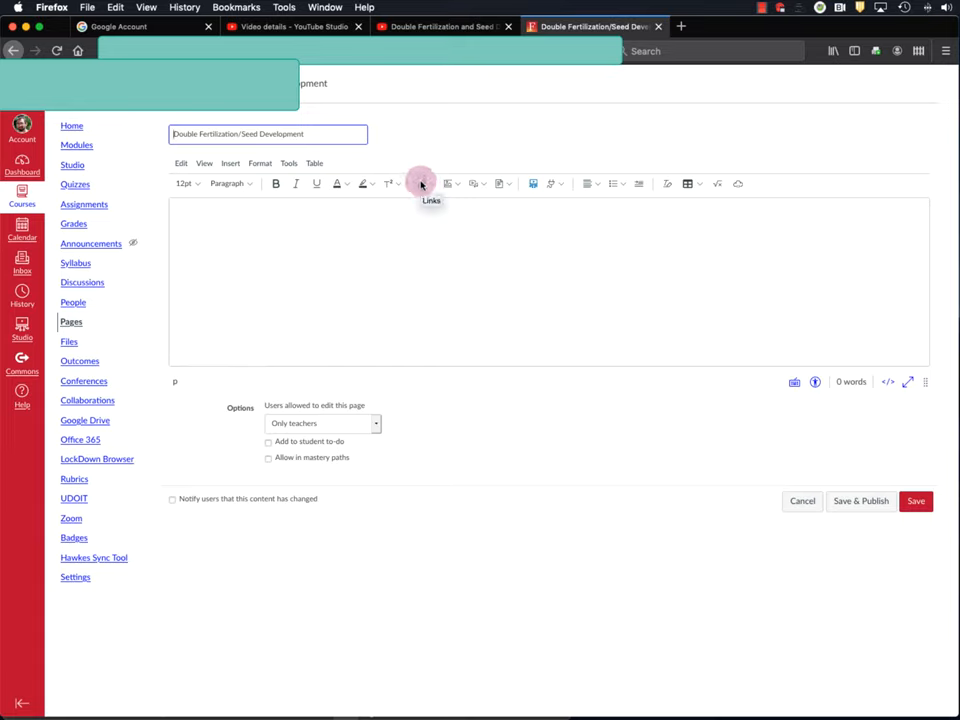
pyautogui.moveTo(422, 184)
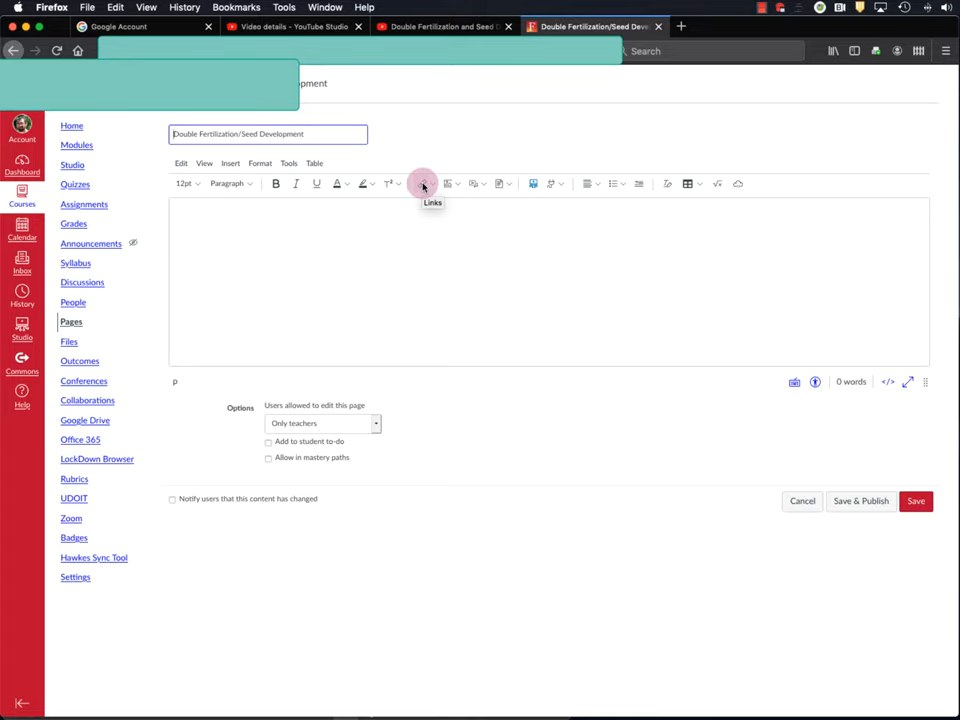
pyautogui.moveTo(432, 184)
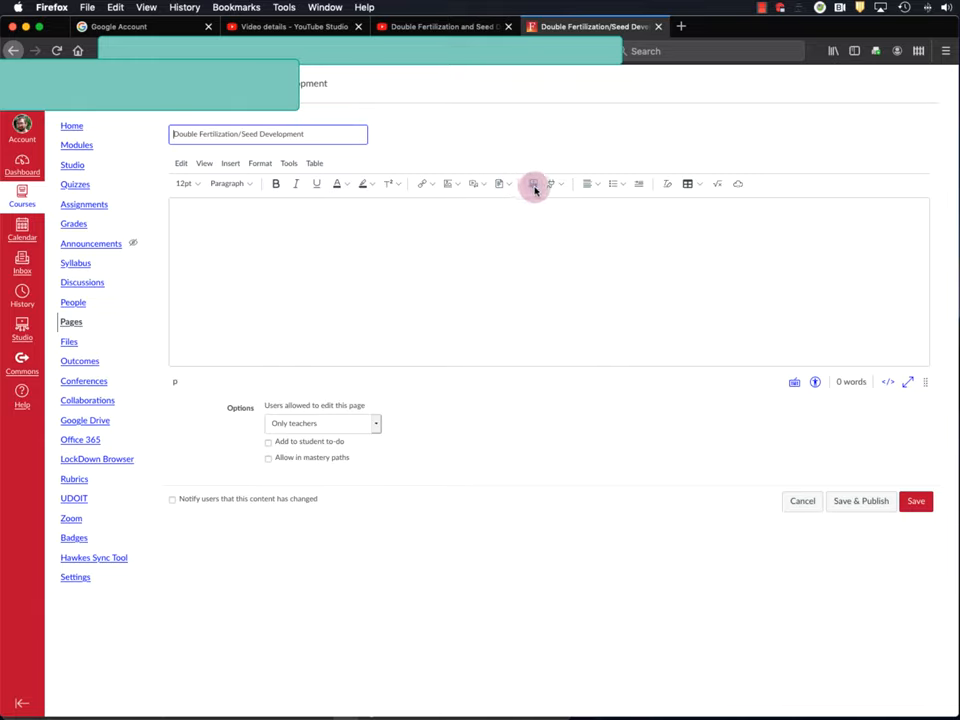
pyautogui.moveTo(532, 184)
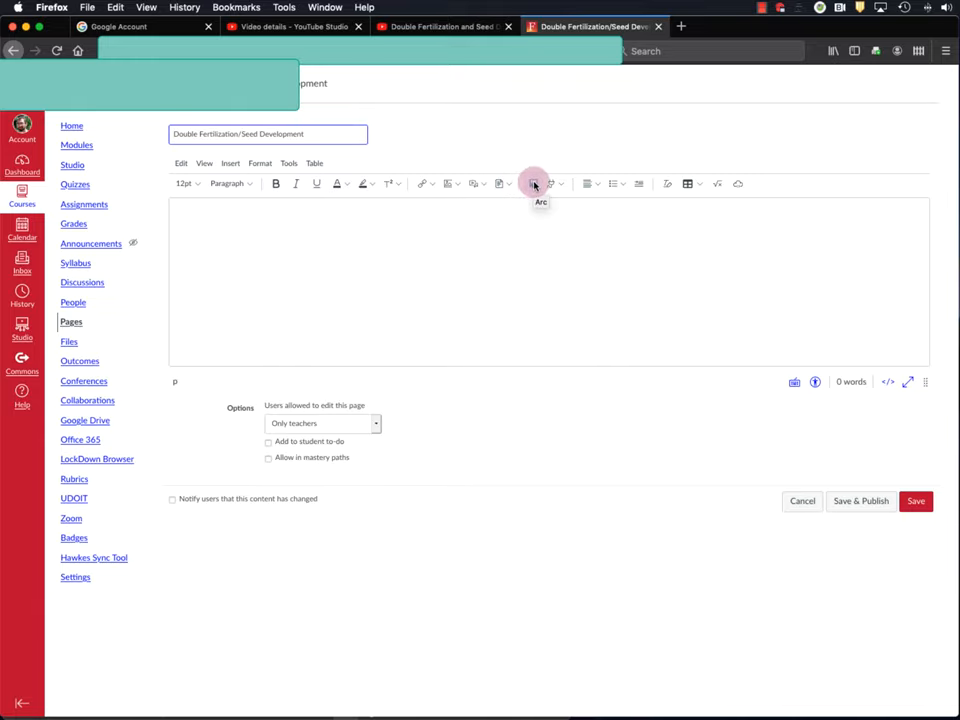
# - Embed the Double Fertilization and Seed Development Studio video into the page body, comments enabled
pyautogui.click(532, 184)
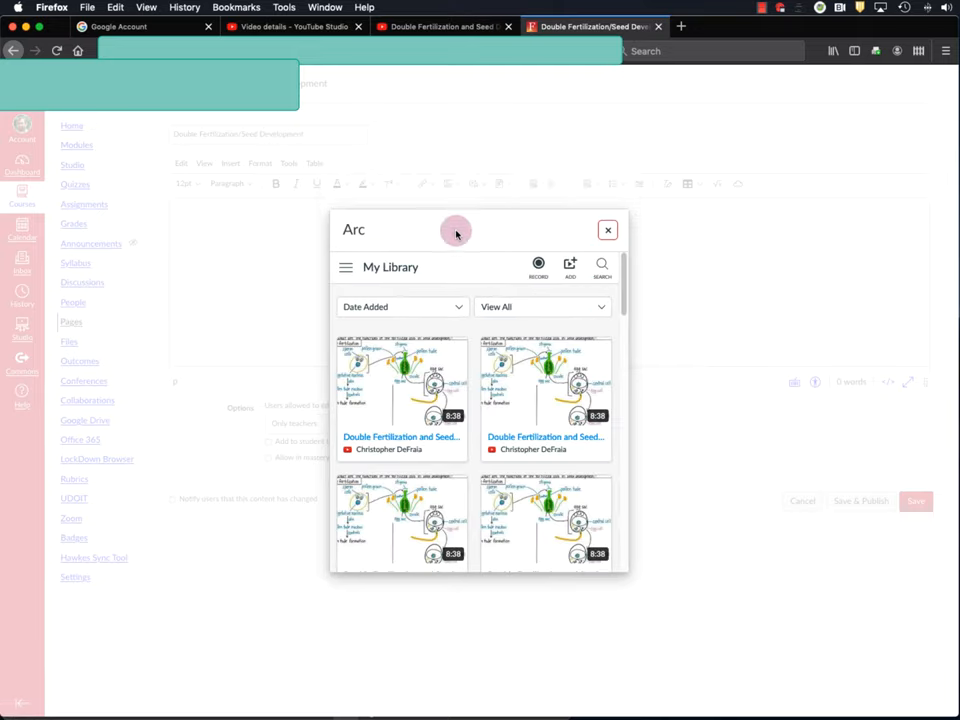
pyautogui.moveTo(444, 280)
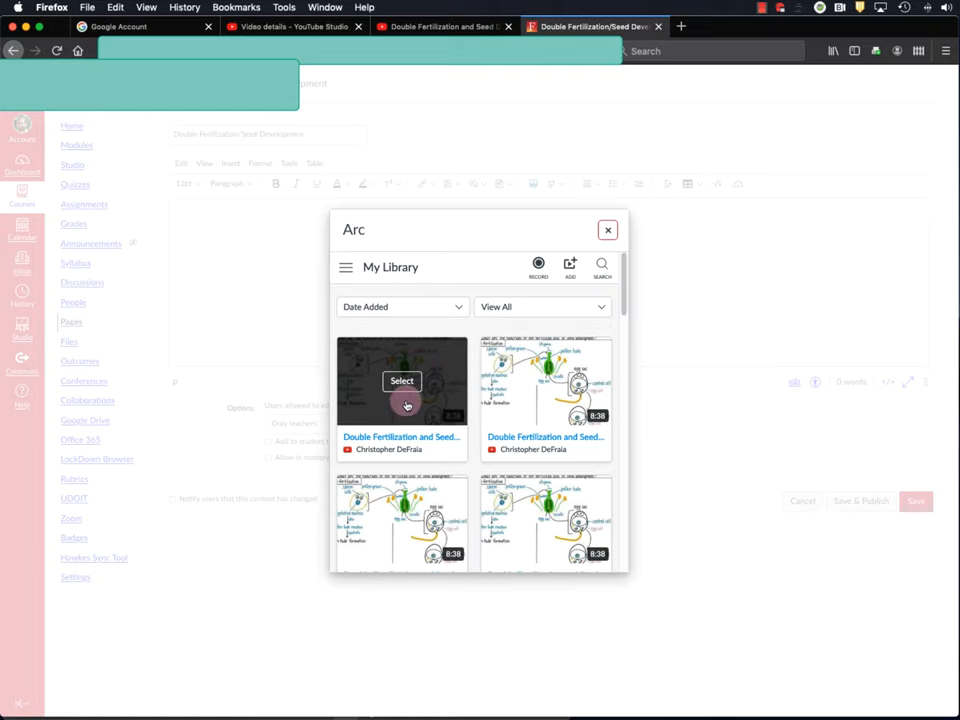
pyautogui.click(400, 380)
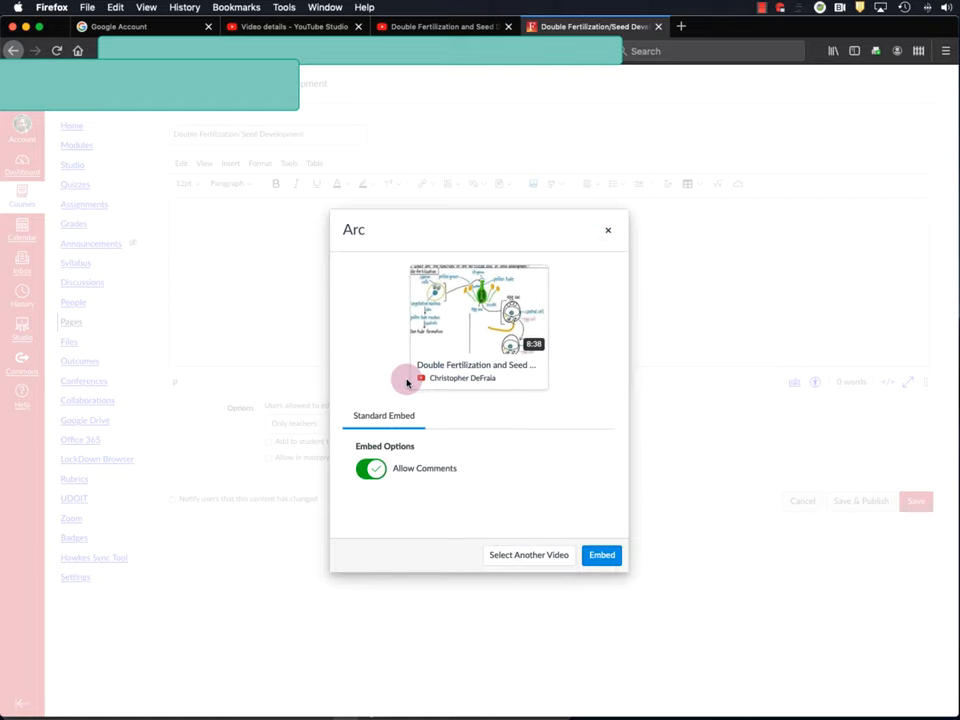
pyautogui.click(600, 554)
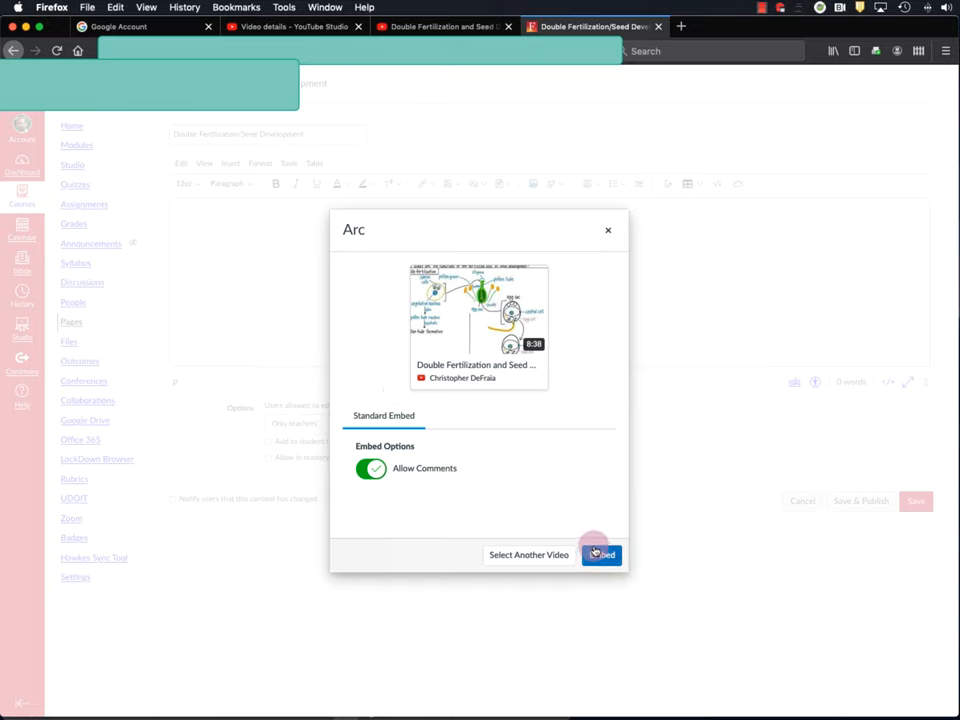
pyautogui.click(600, 554)
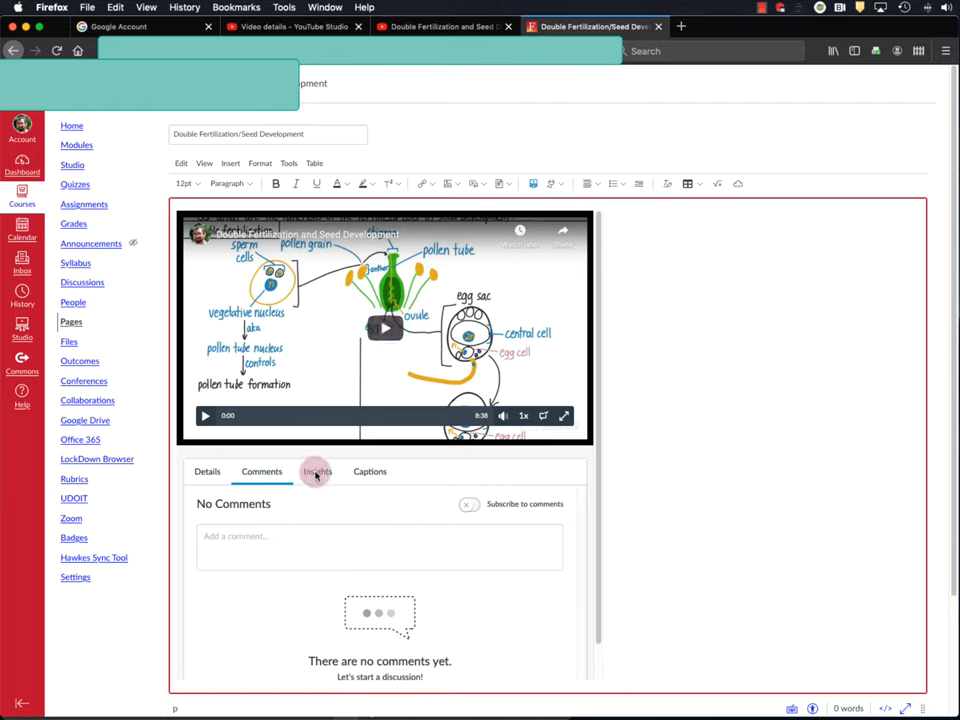
# - Switch the embedded video to its Insights view, listing a single viewer
pyautogui.click(316, 472)
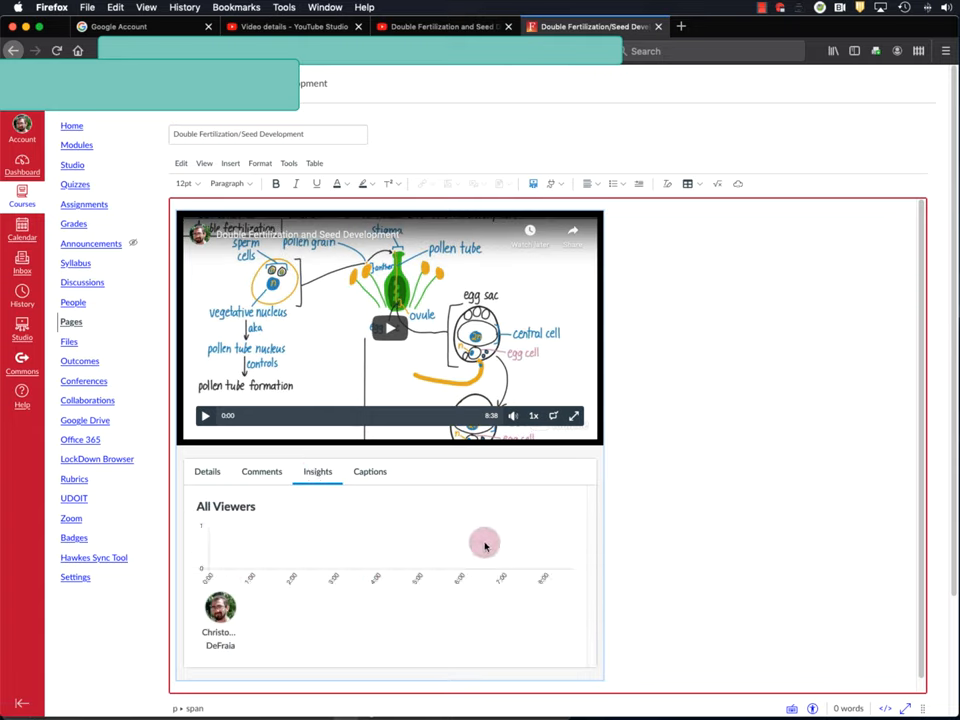
pyautogui.moveTo(420, 534)
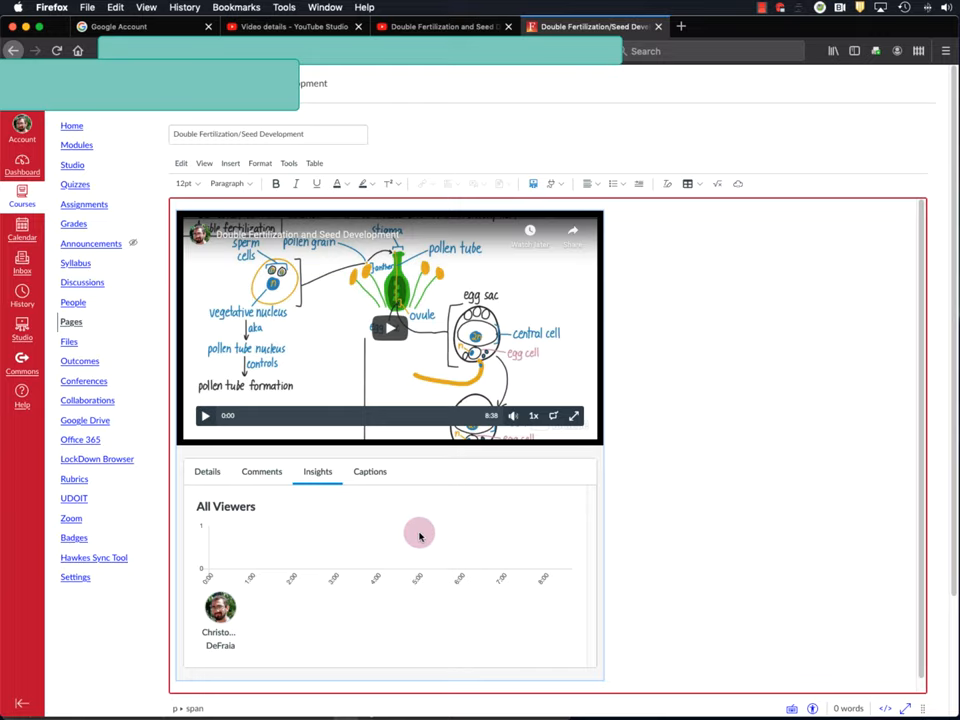
pyautogui.moveTo(264, 618)
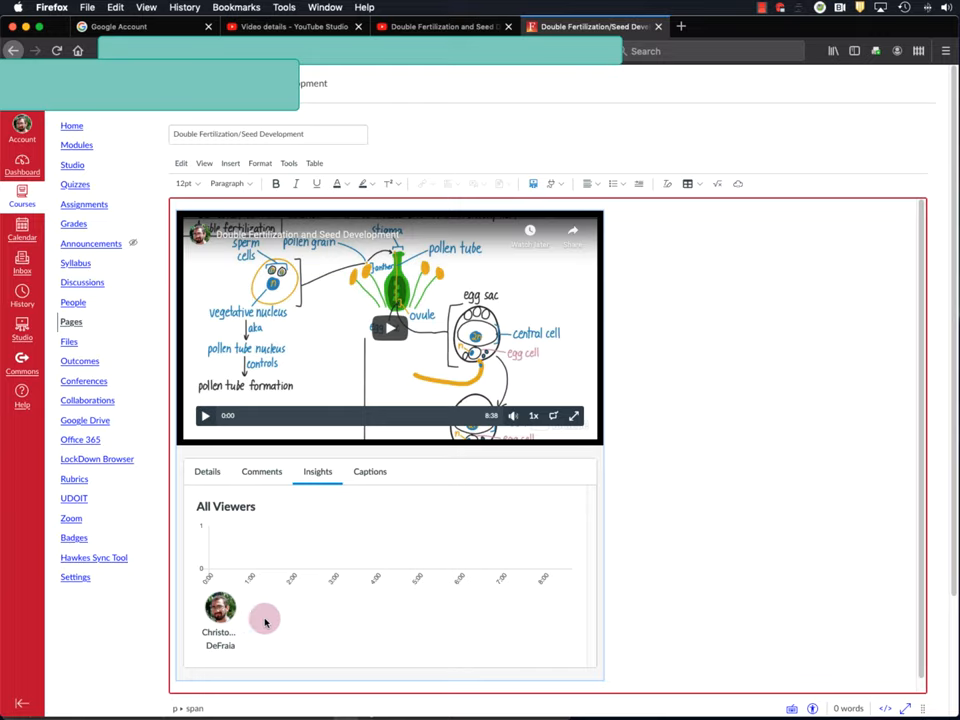
pyautogui.moveTo(468, 612)
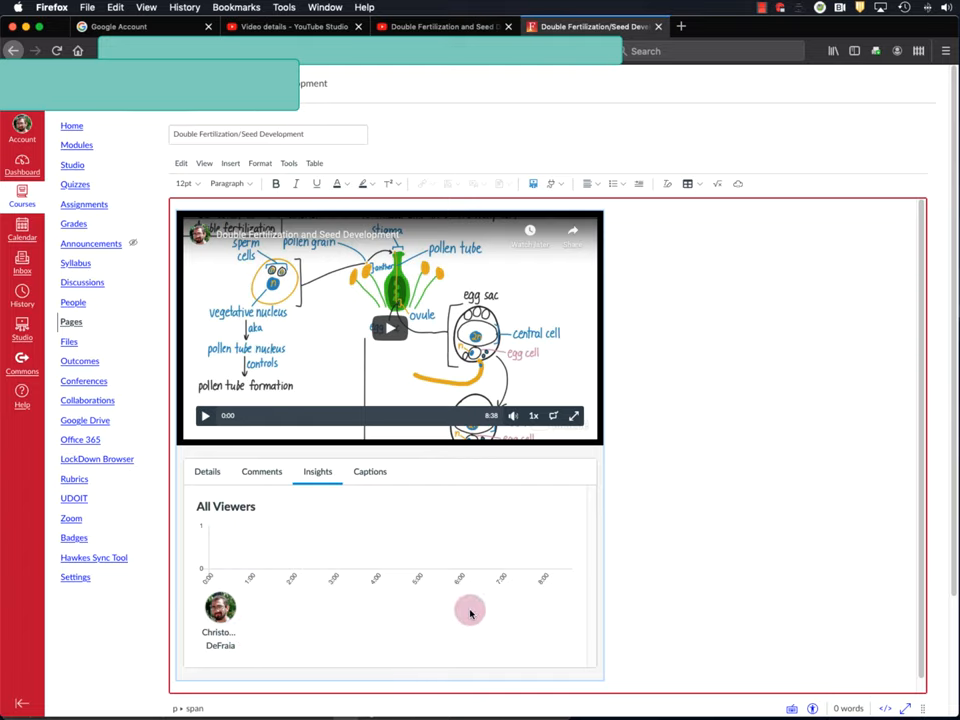
pyautogui.moveTo(212, 558)
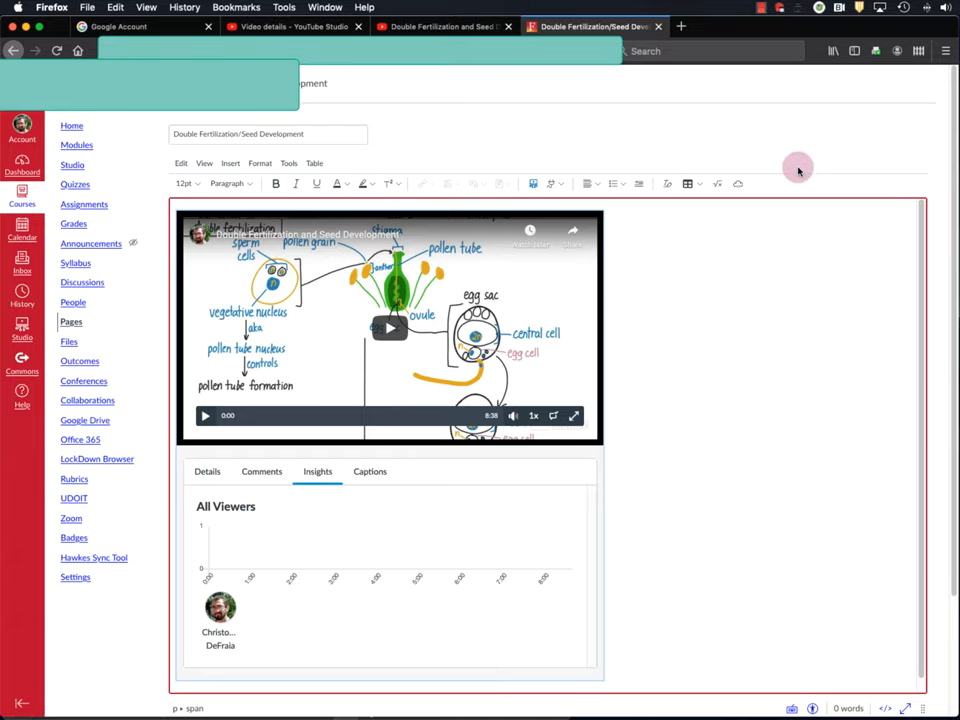
# - Save and publish the page with its embedded double fertilization video
pyautogui.scroll(-3)
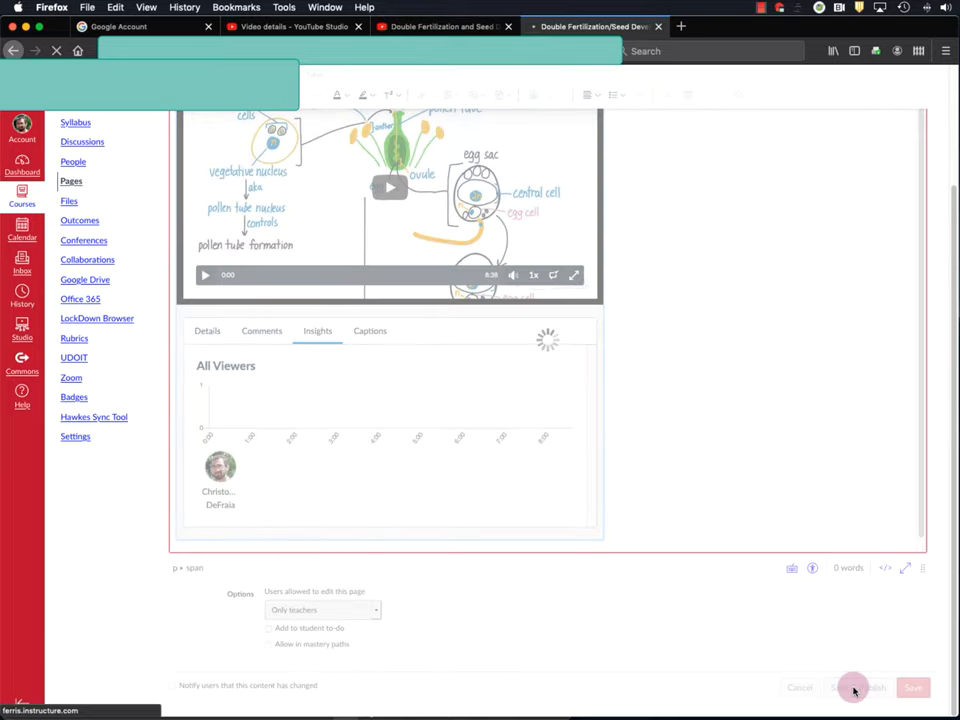
pyautogui.click(862, 692)
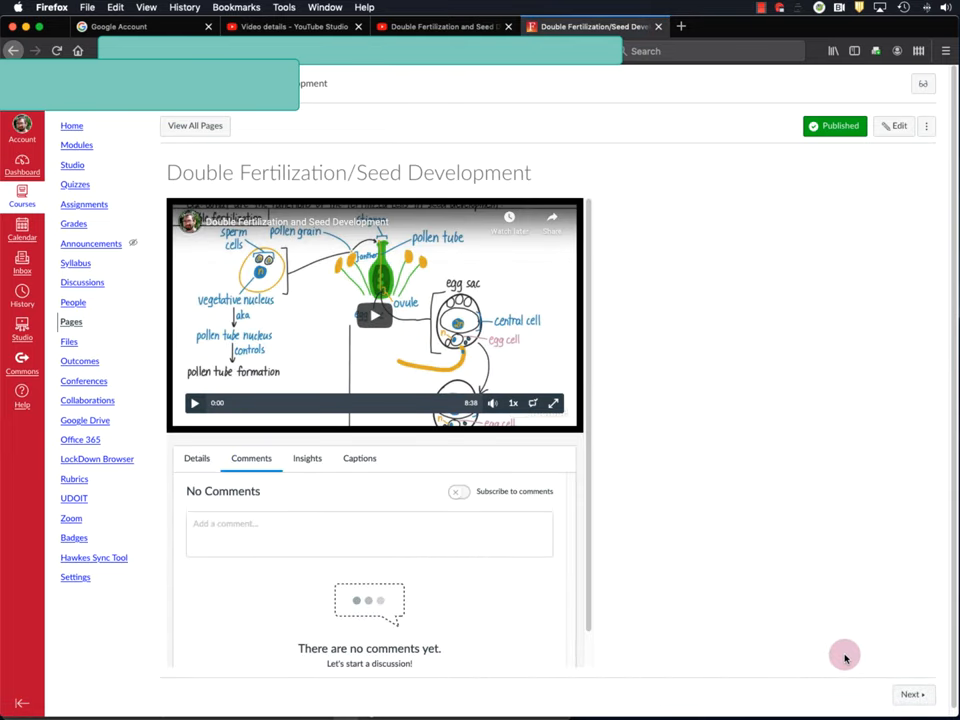
pyautogui.moveTo(664, 330)
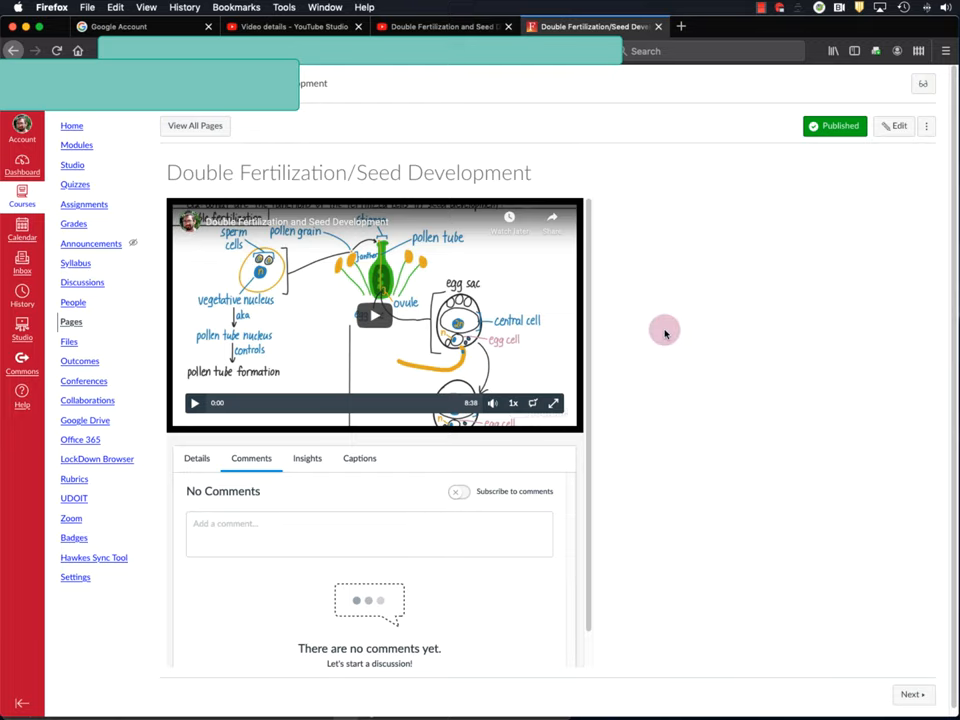